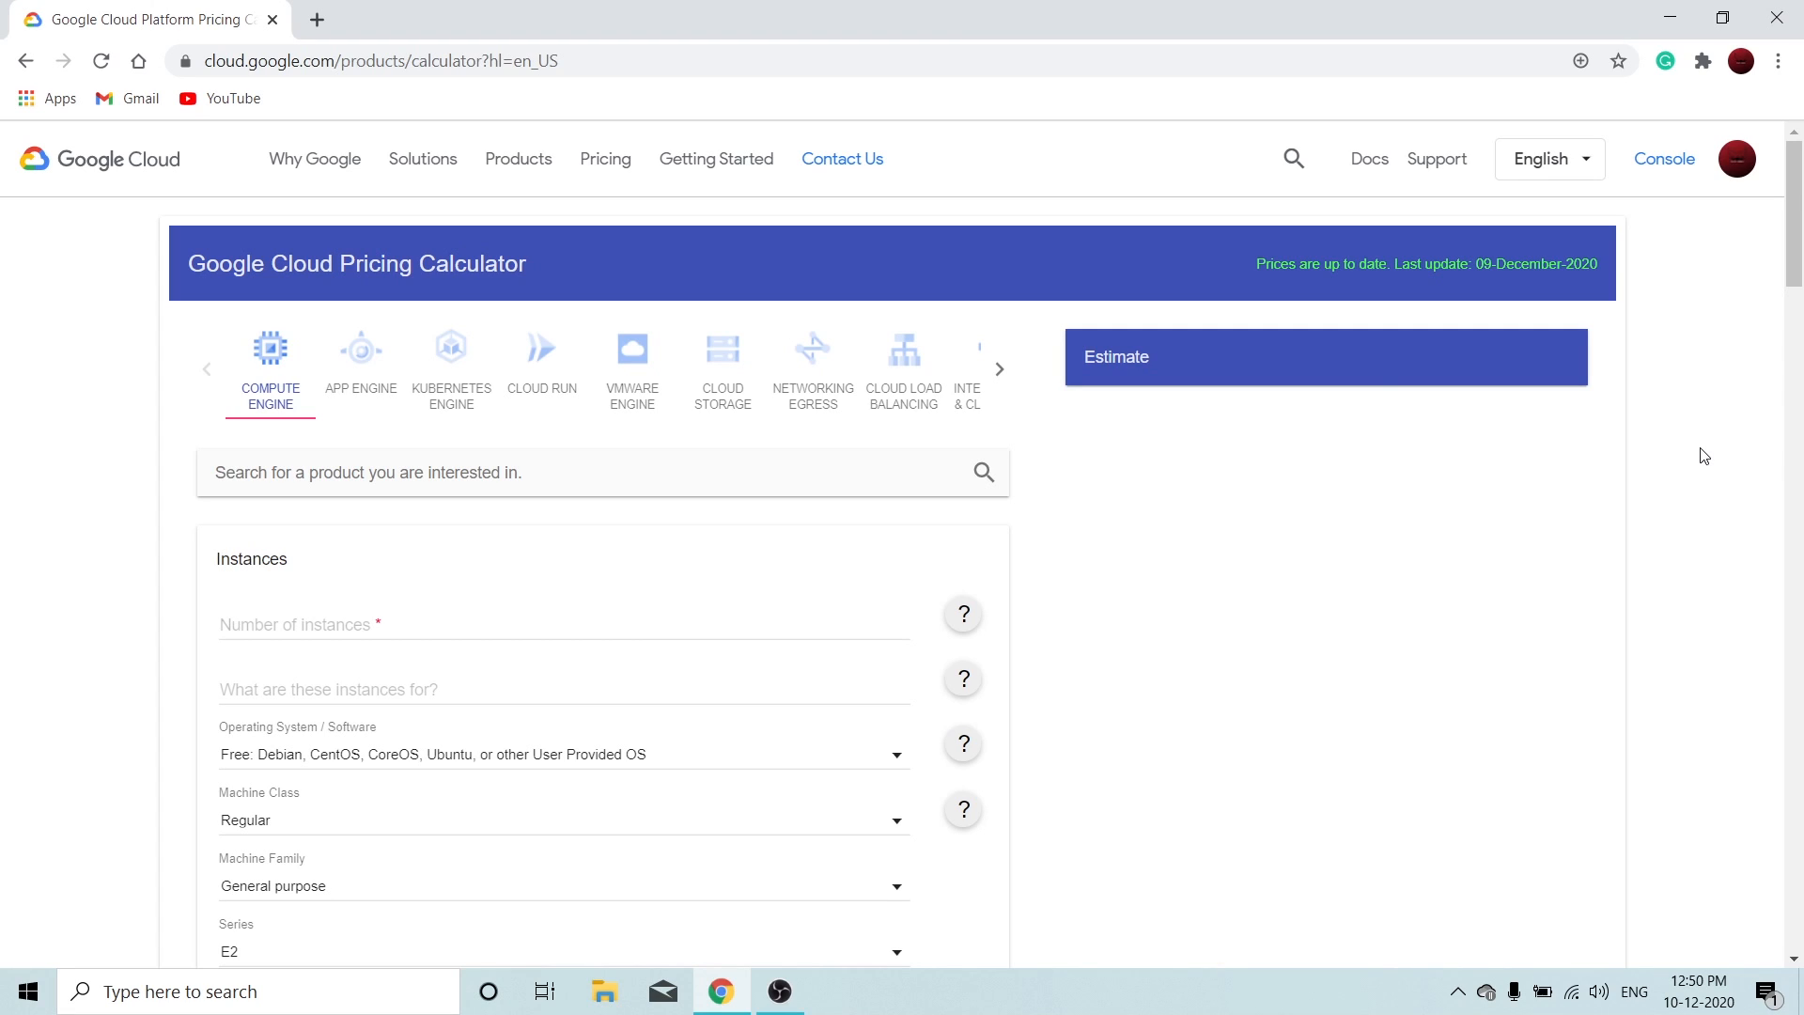
mouse_move(240, 87)
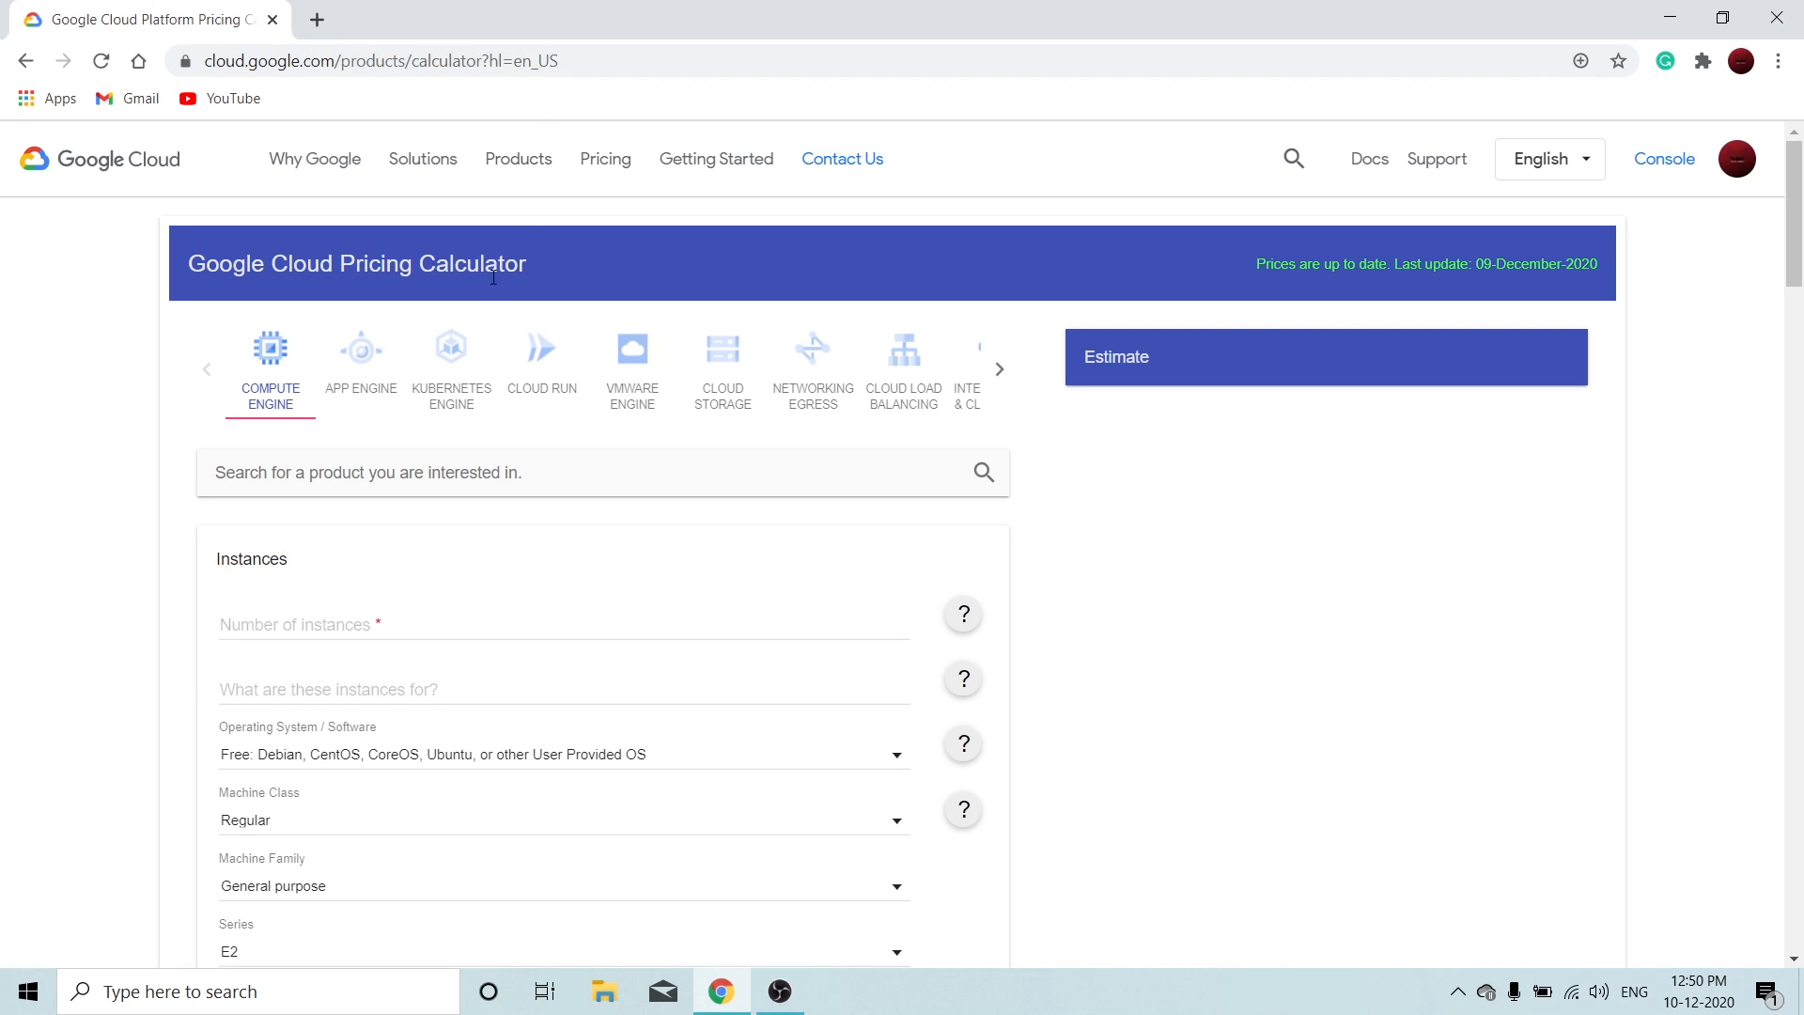
mouse_move(564, 359)
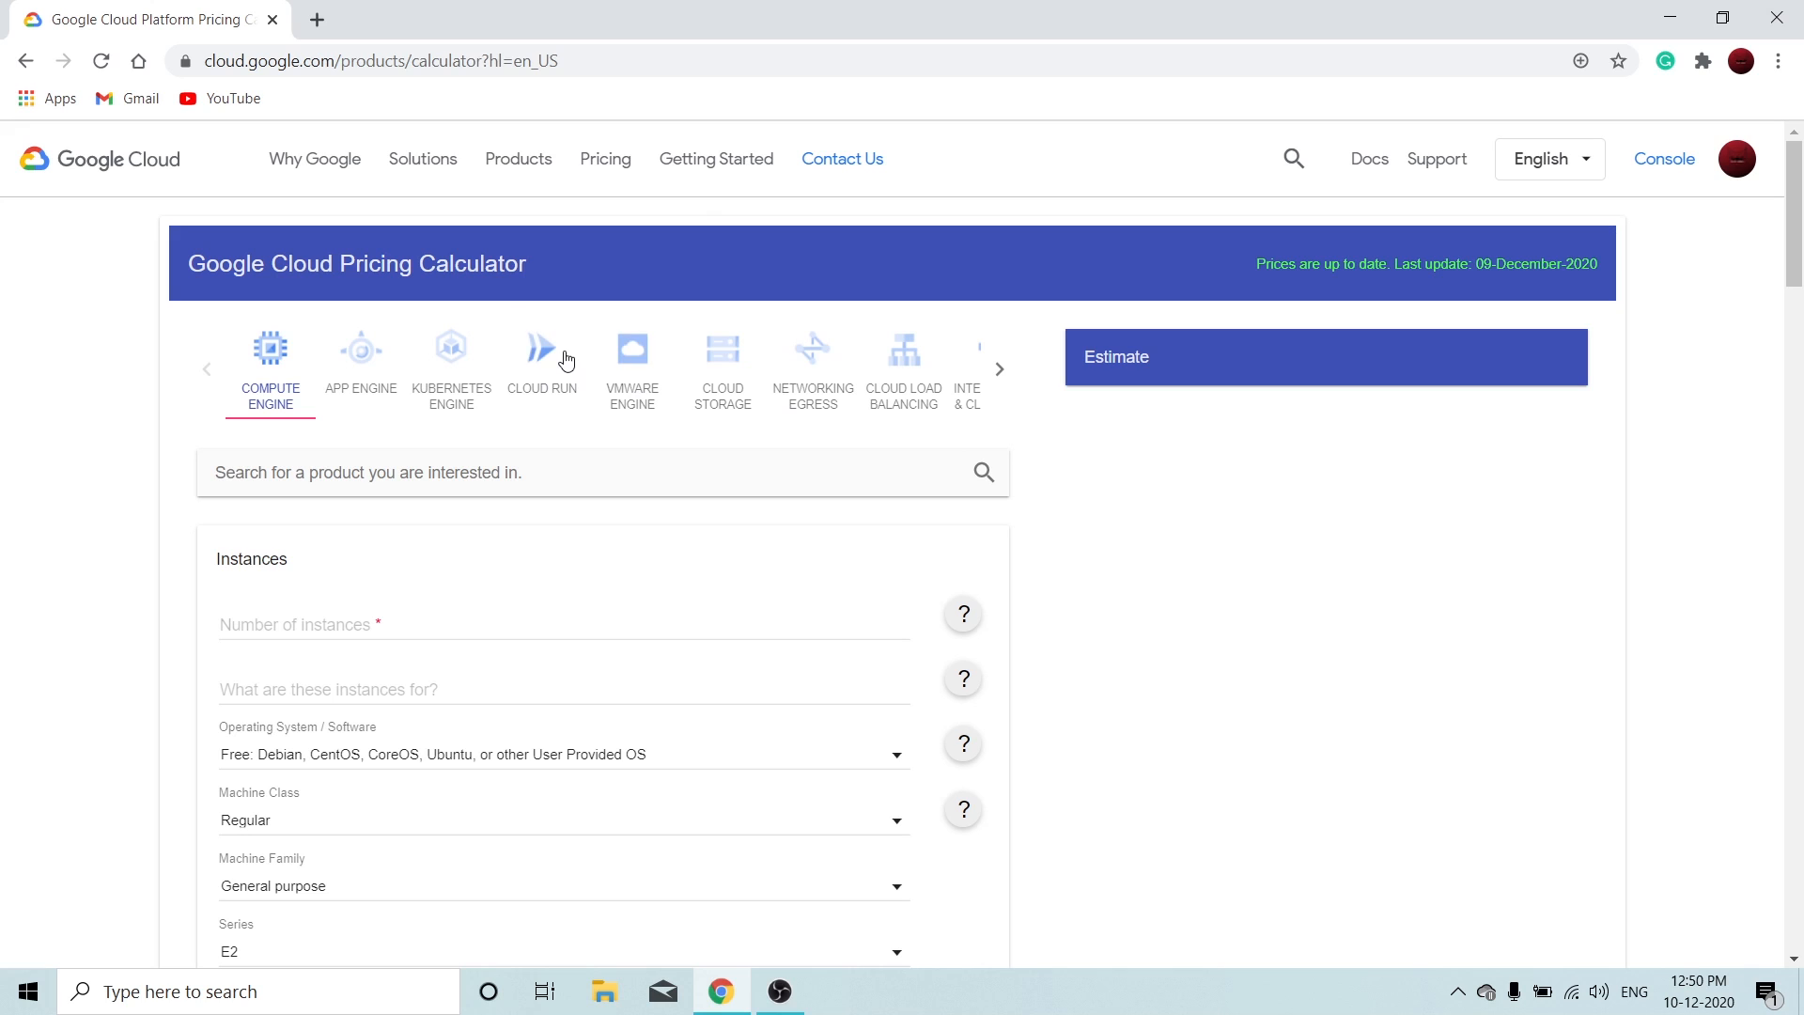
- Browse to the end of the product carousel, then page back to the first products
click(999, 368)
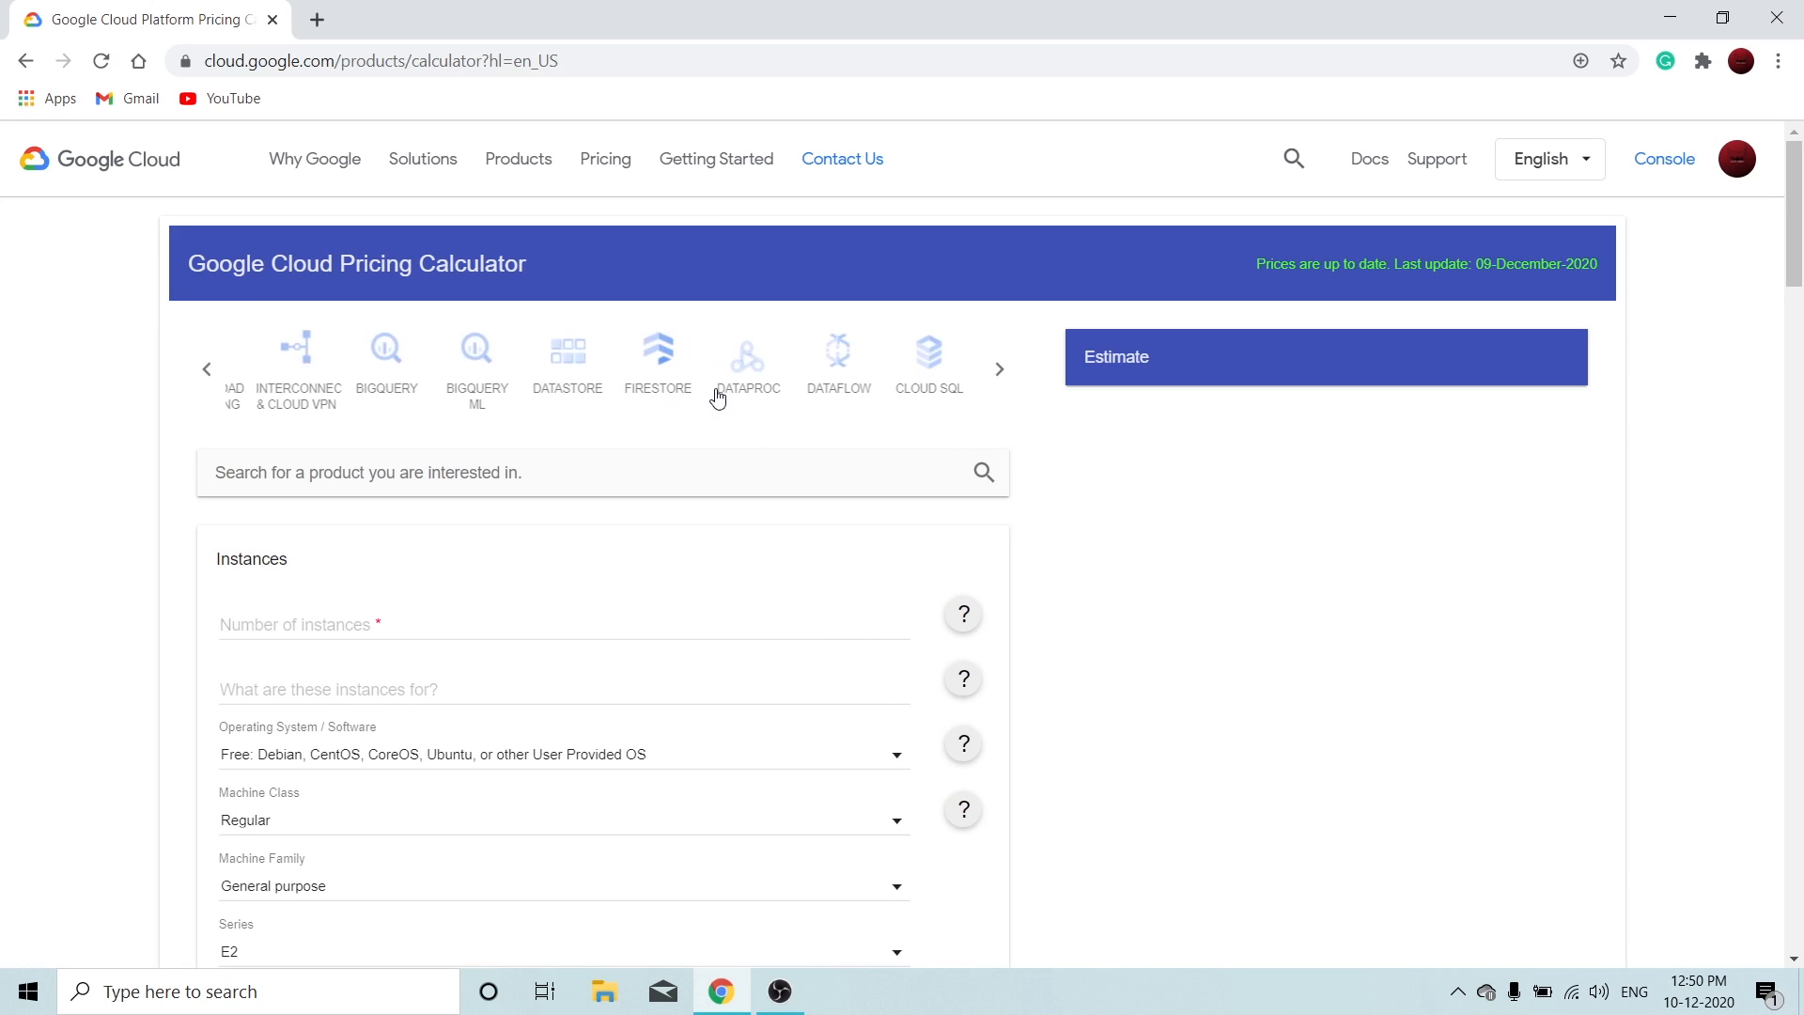
click(999, 369)
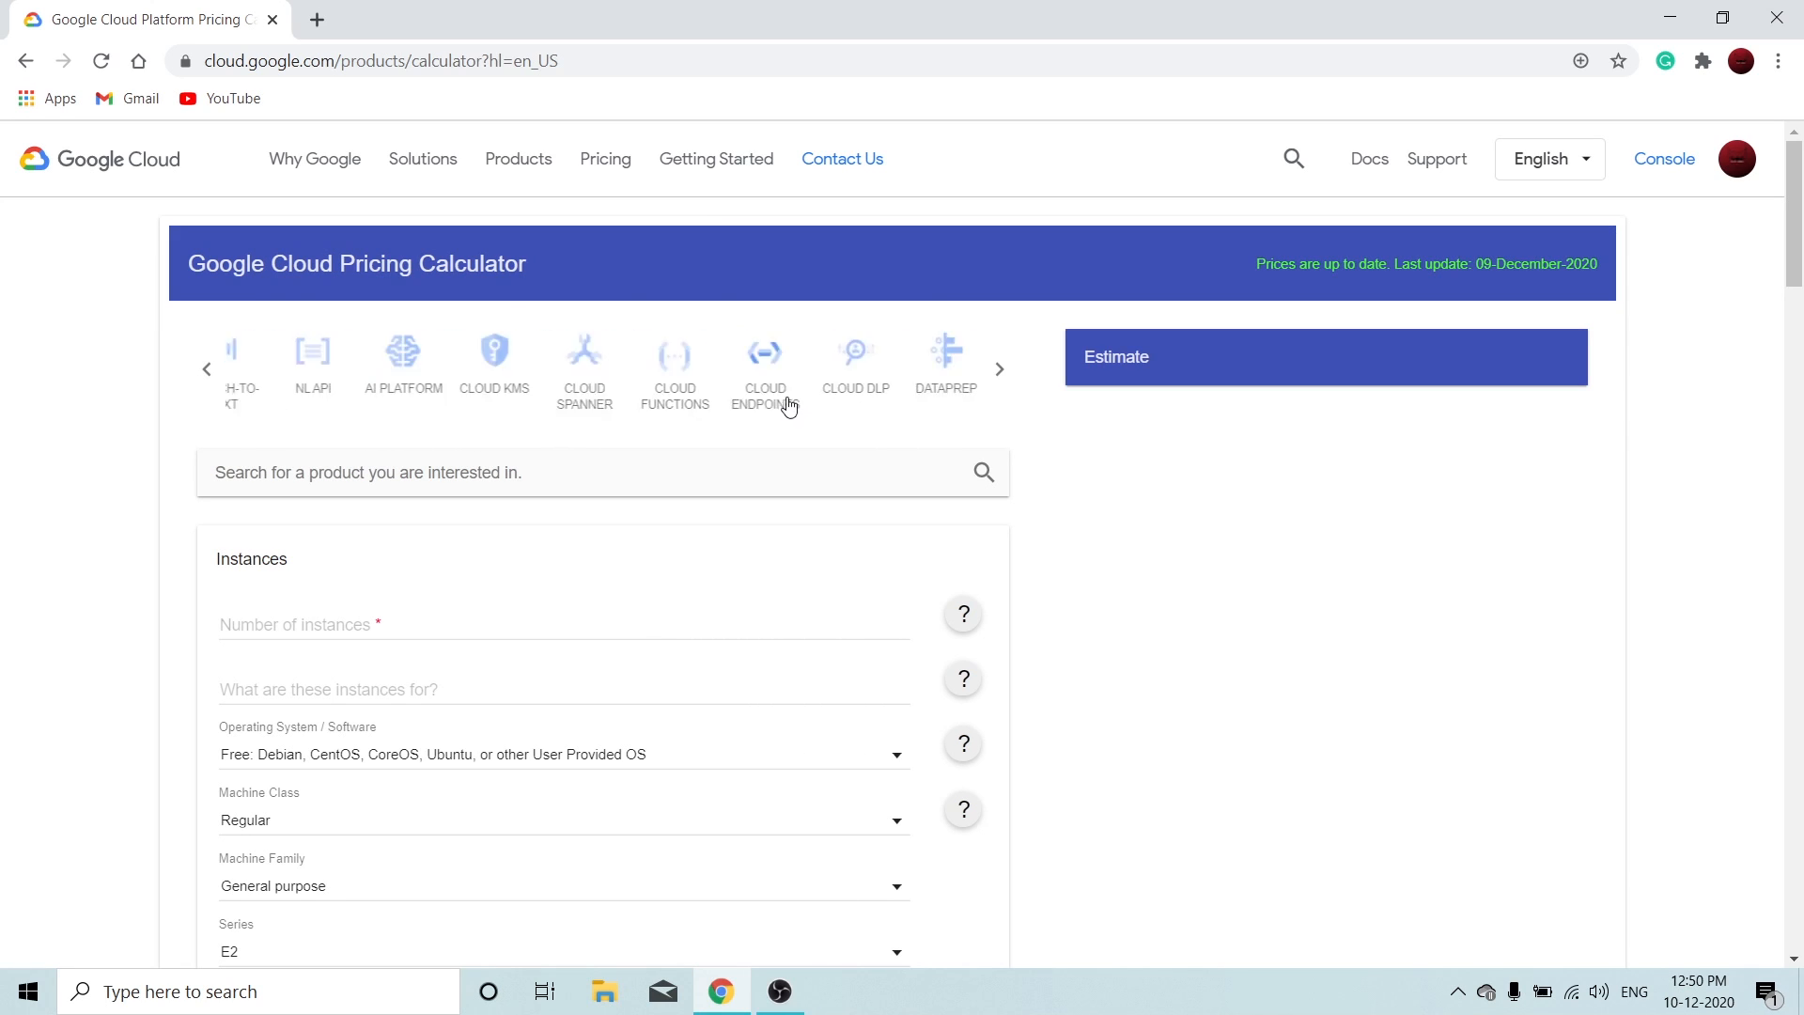
click(996, 368)
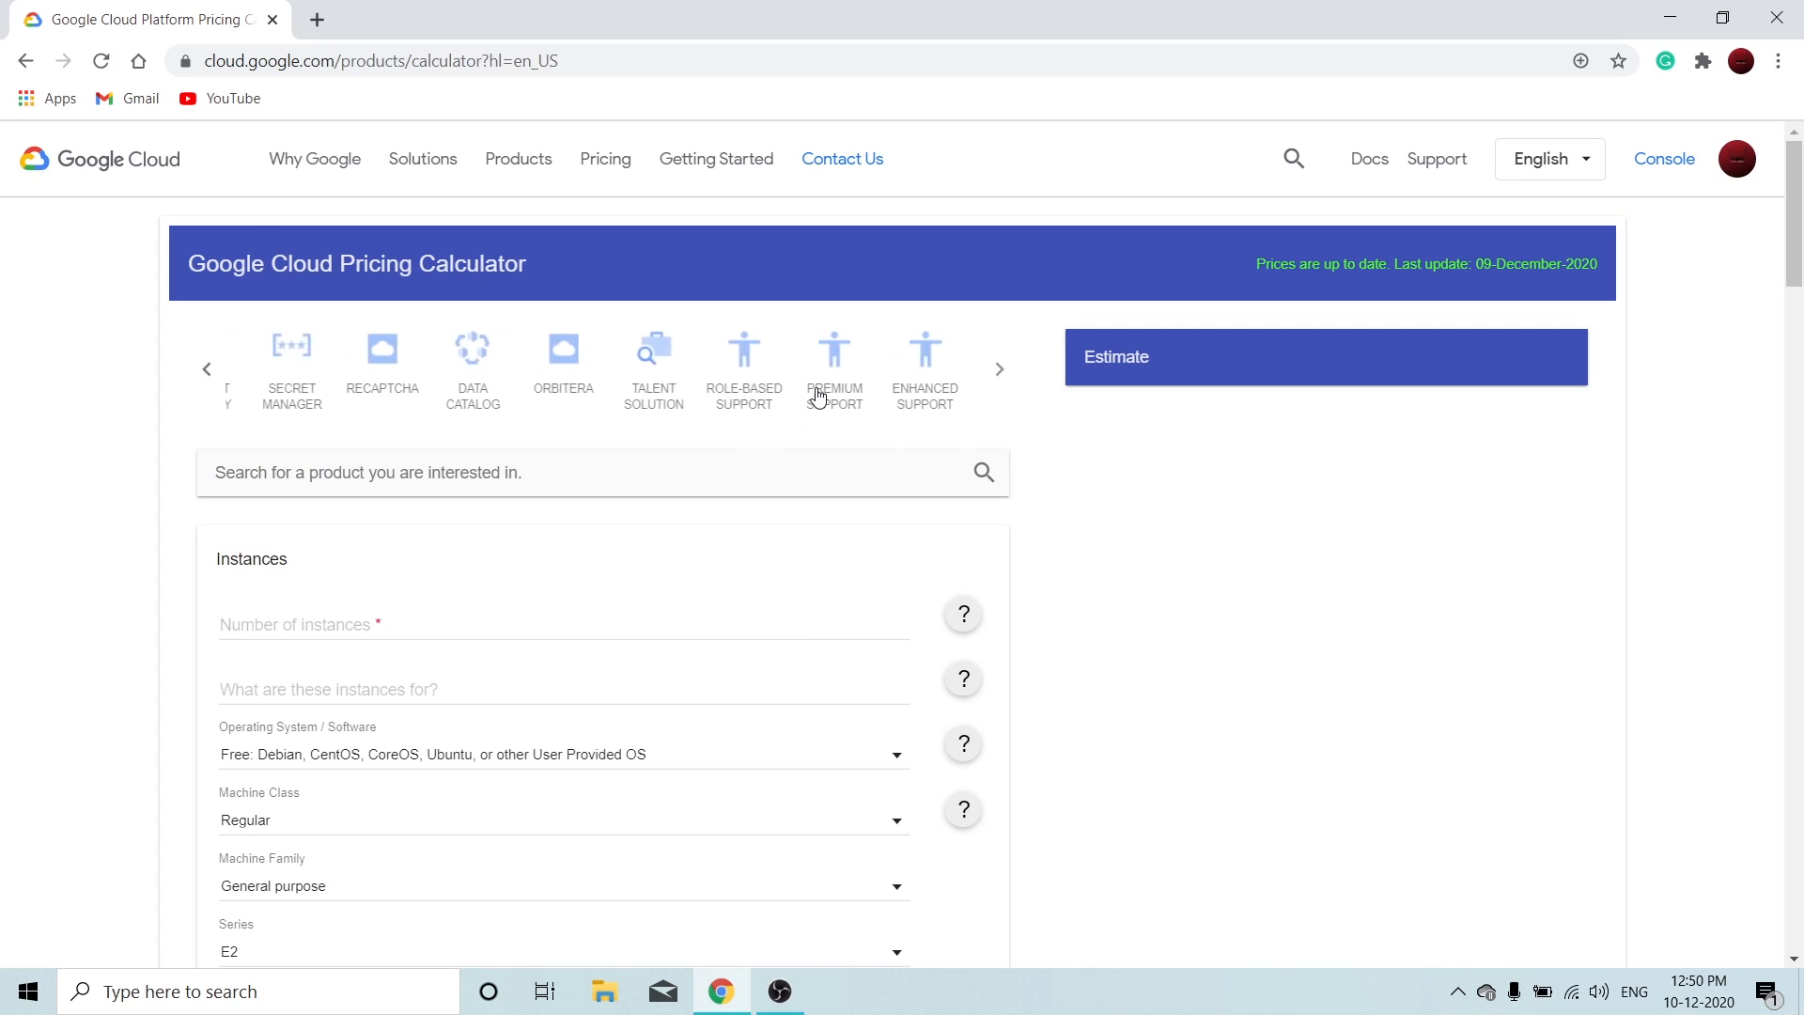
scroll(down, 3)
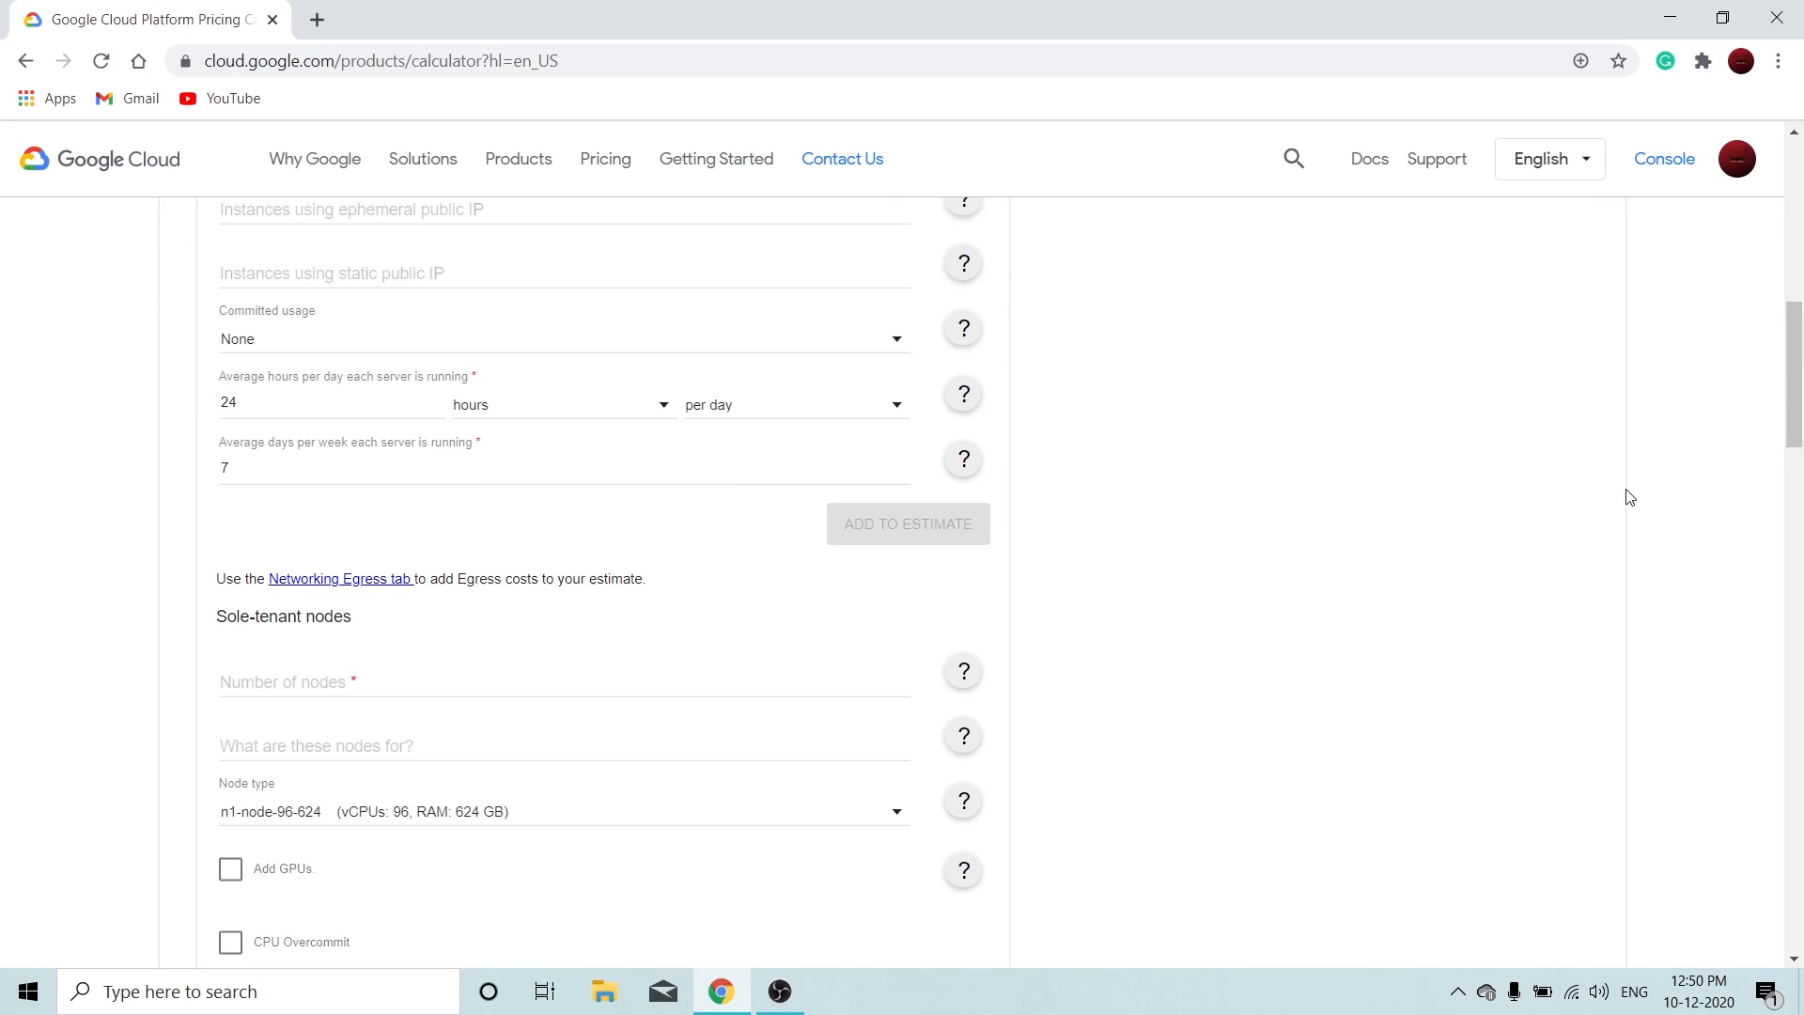
scroll(down, 3)
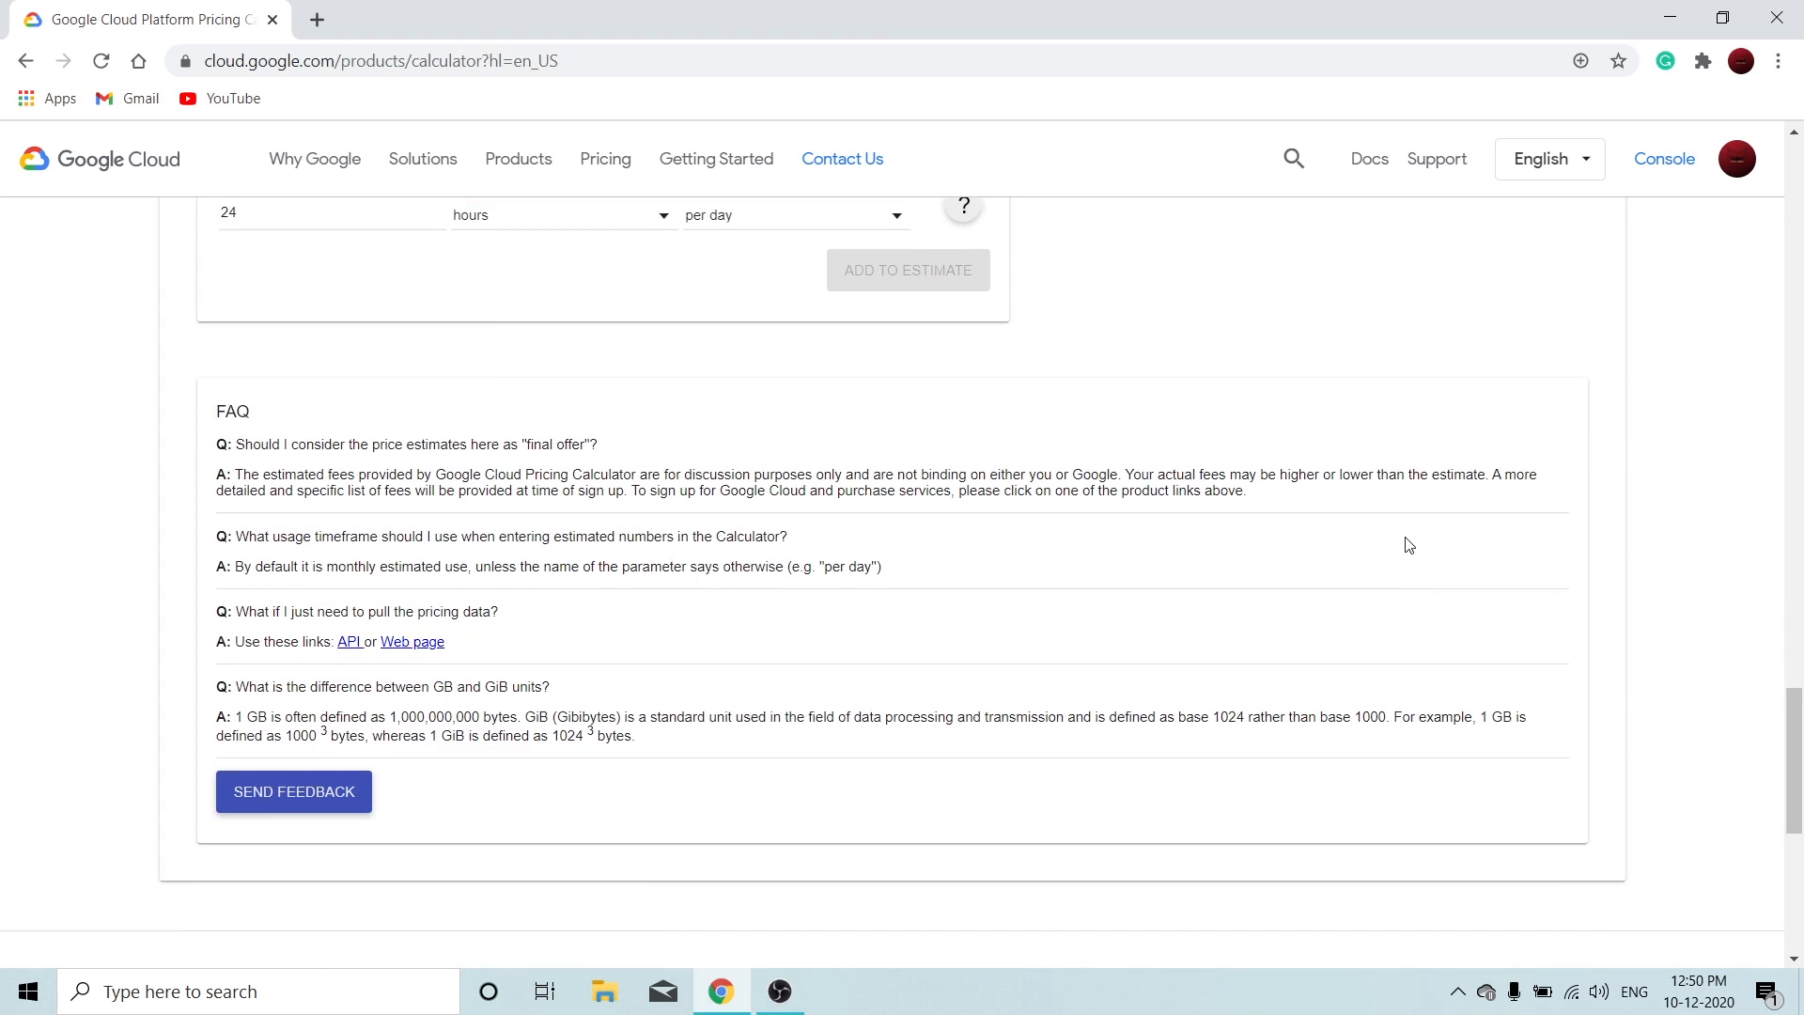
scroll(up, 3)
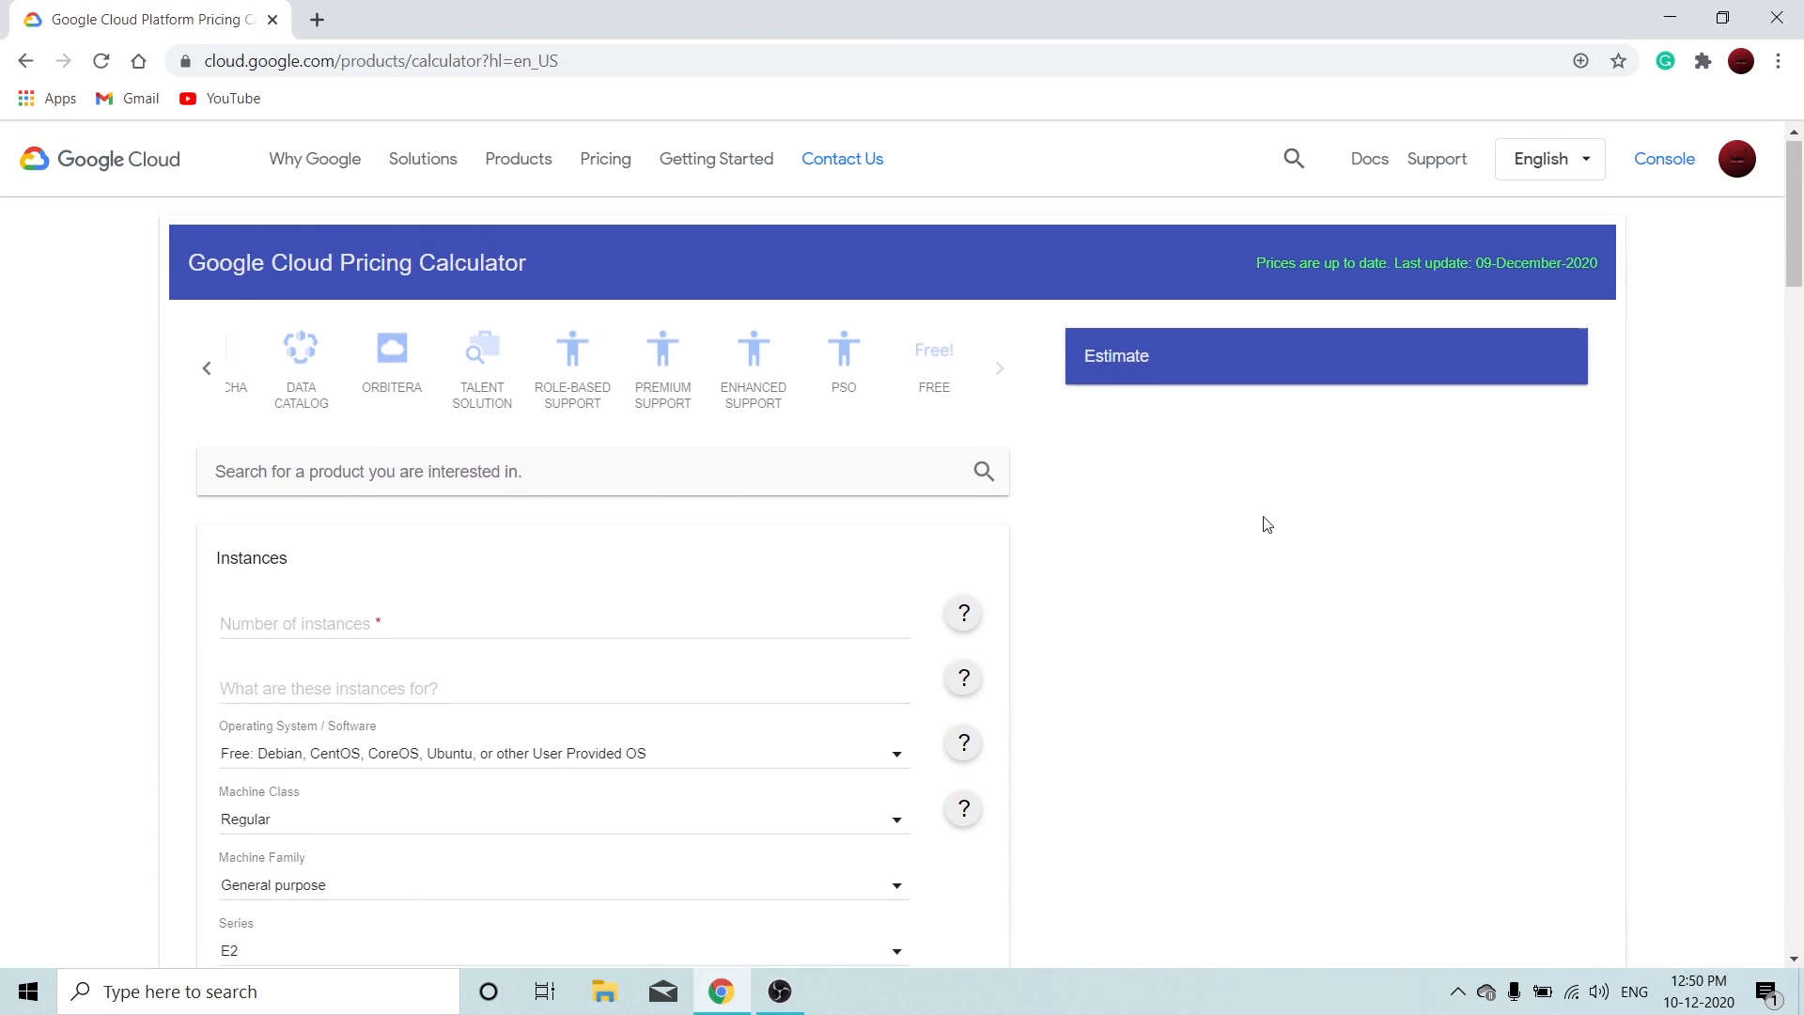
mouse_move(604, 575)
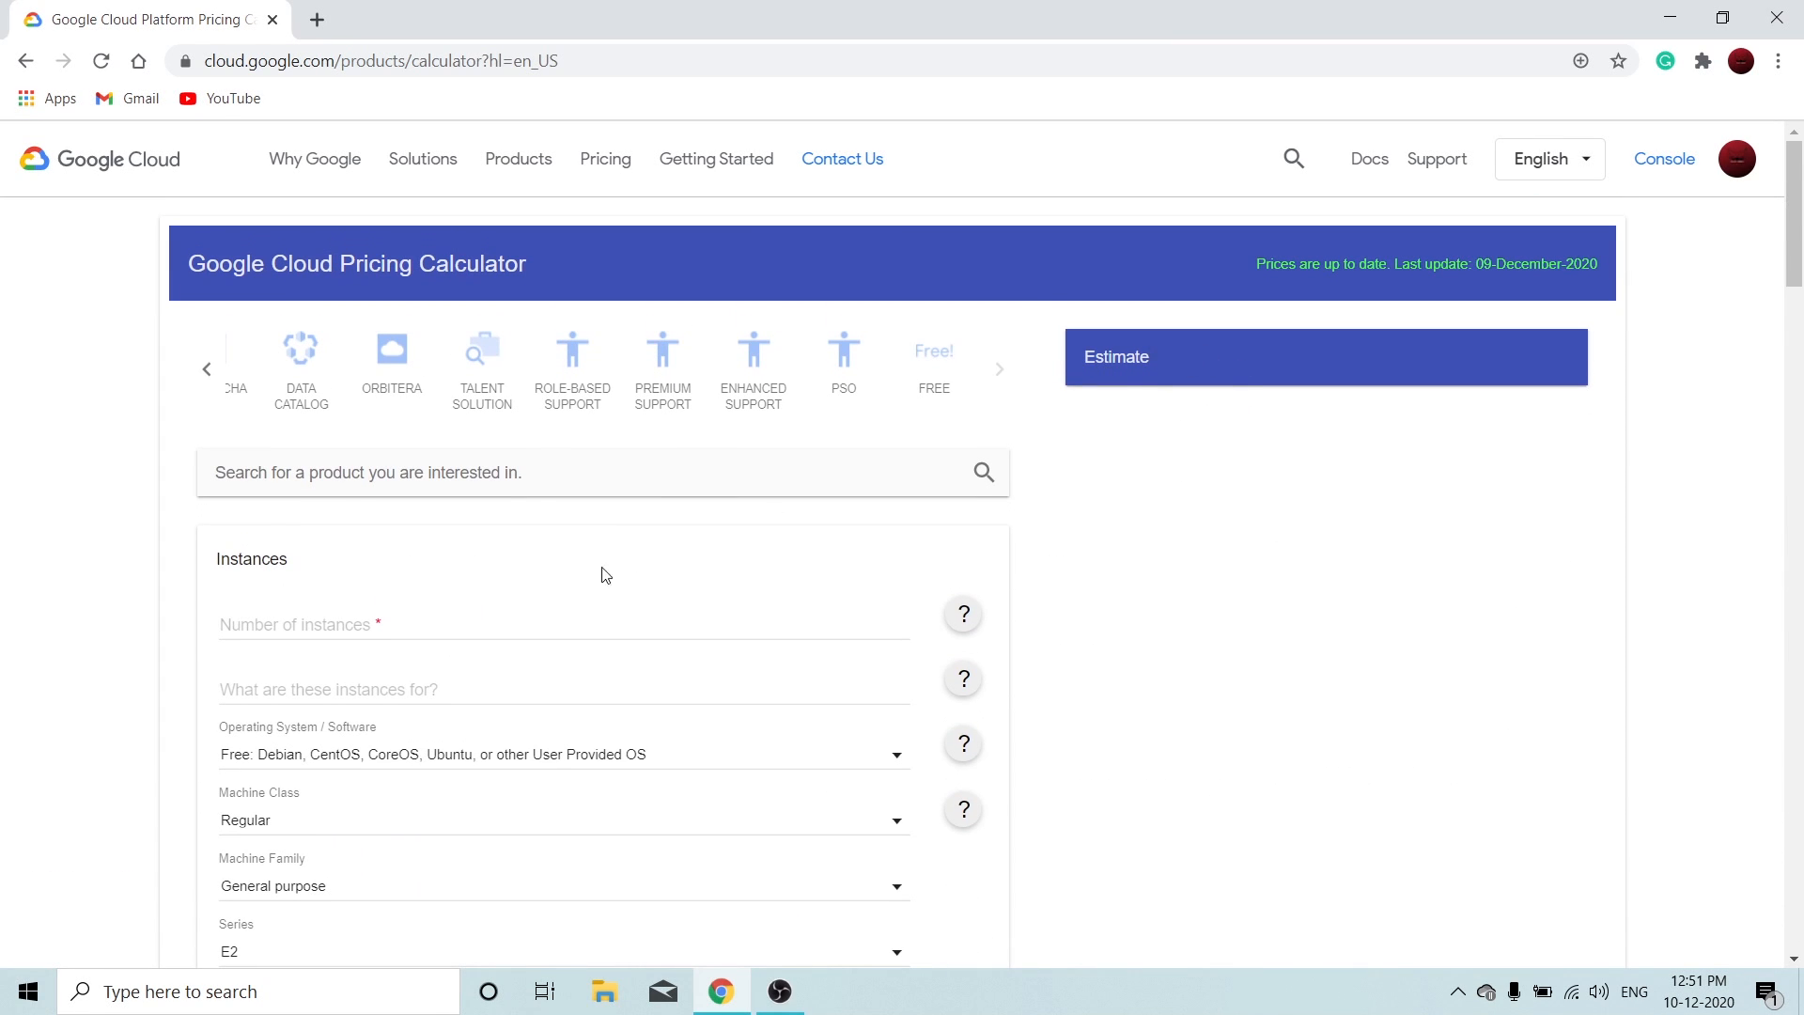
click(207, 368)
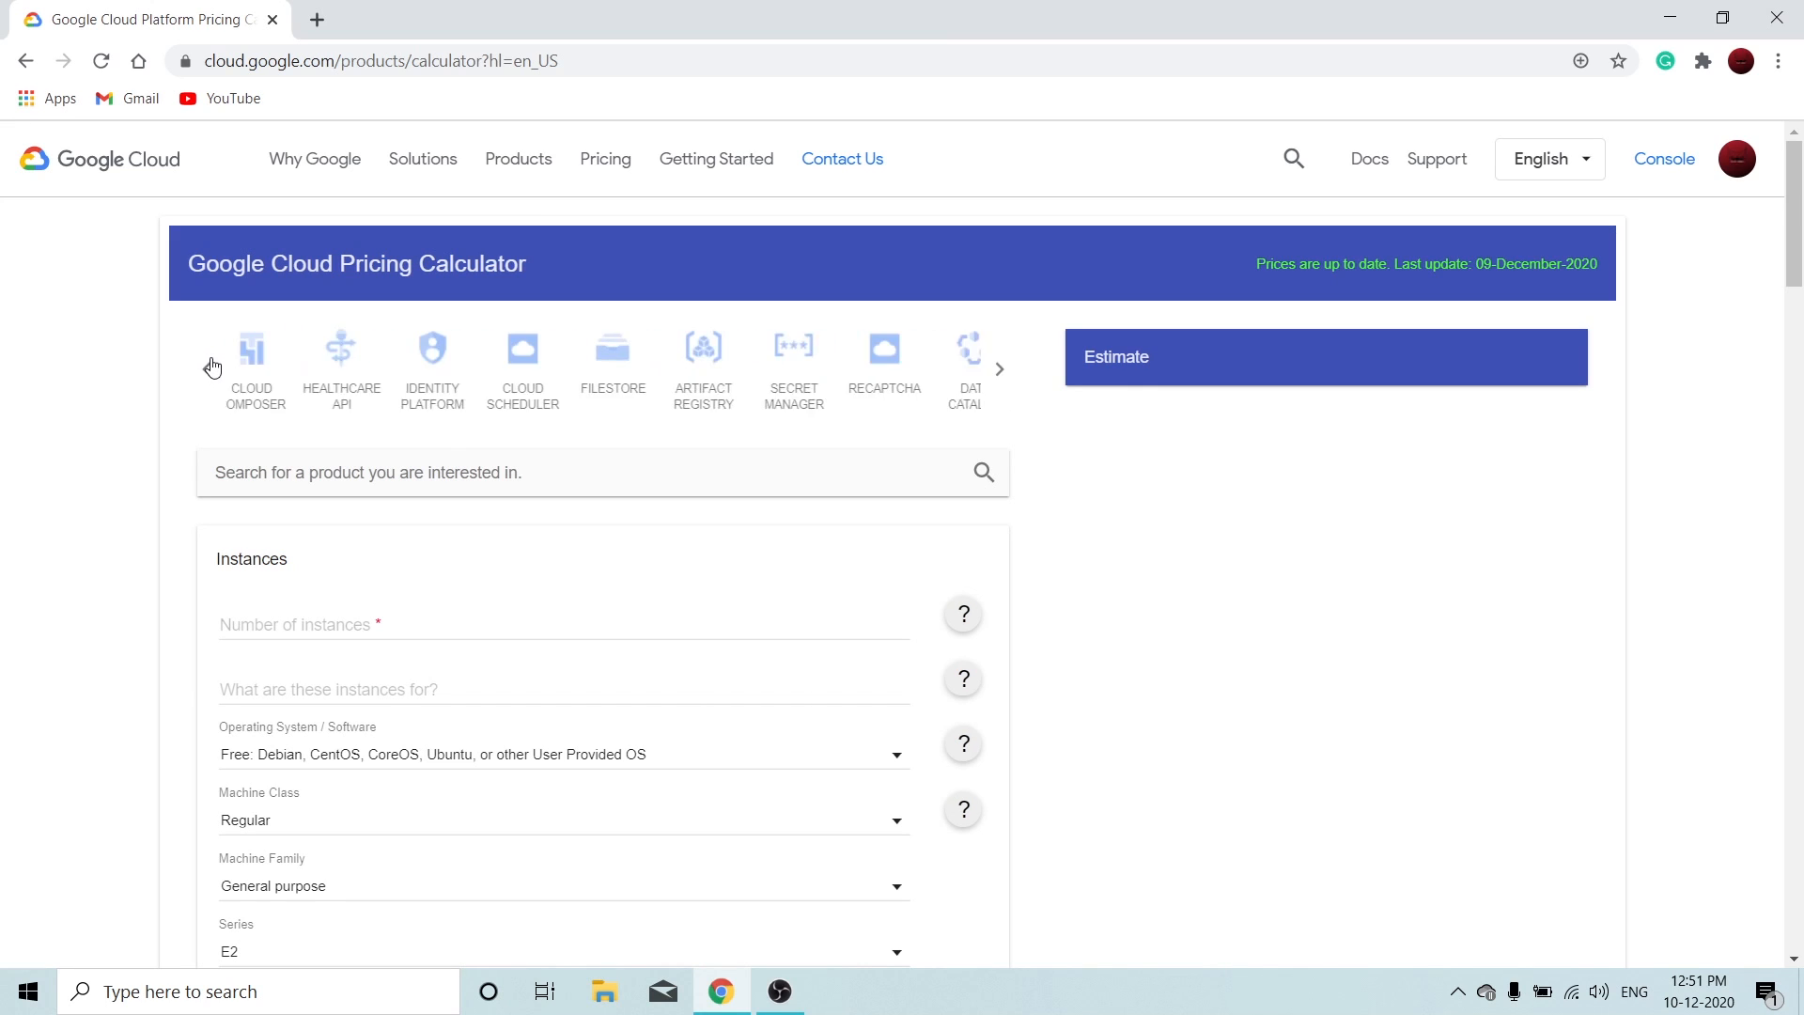
click(206, 368)
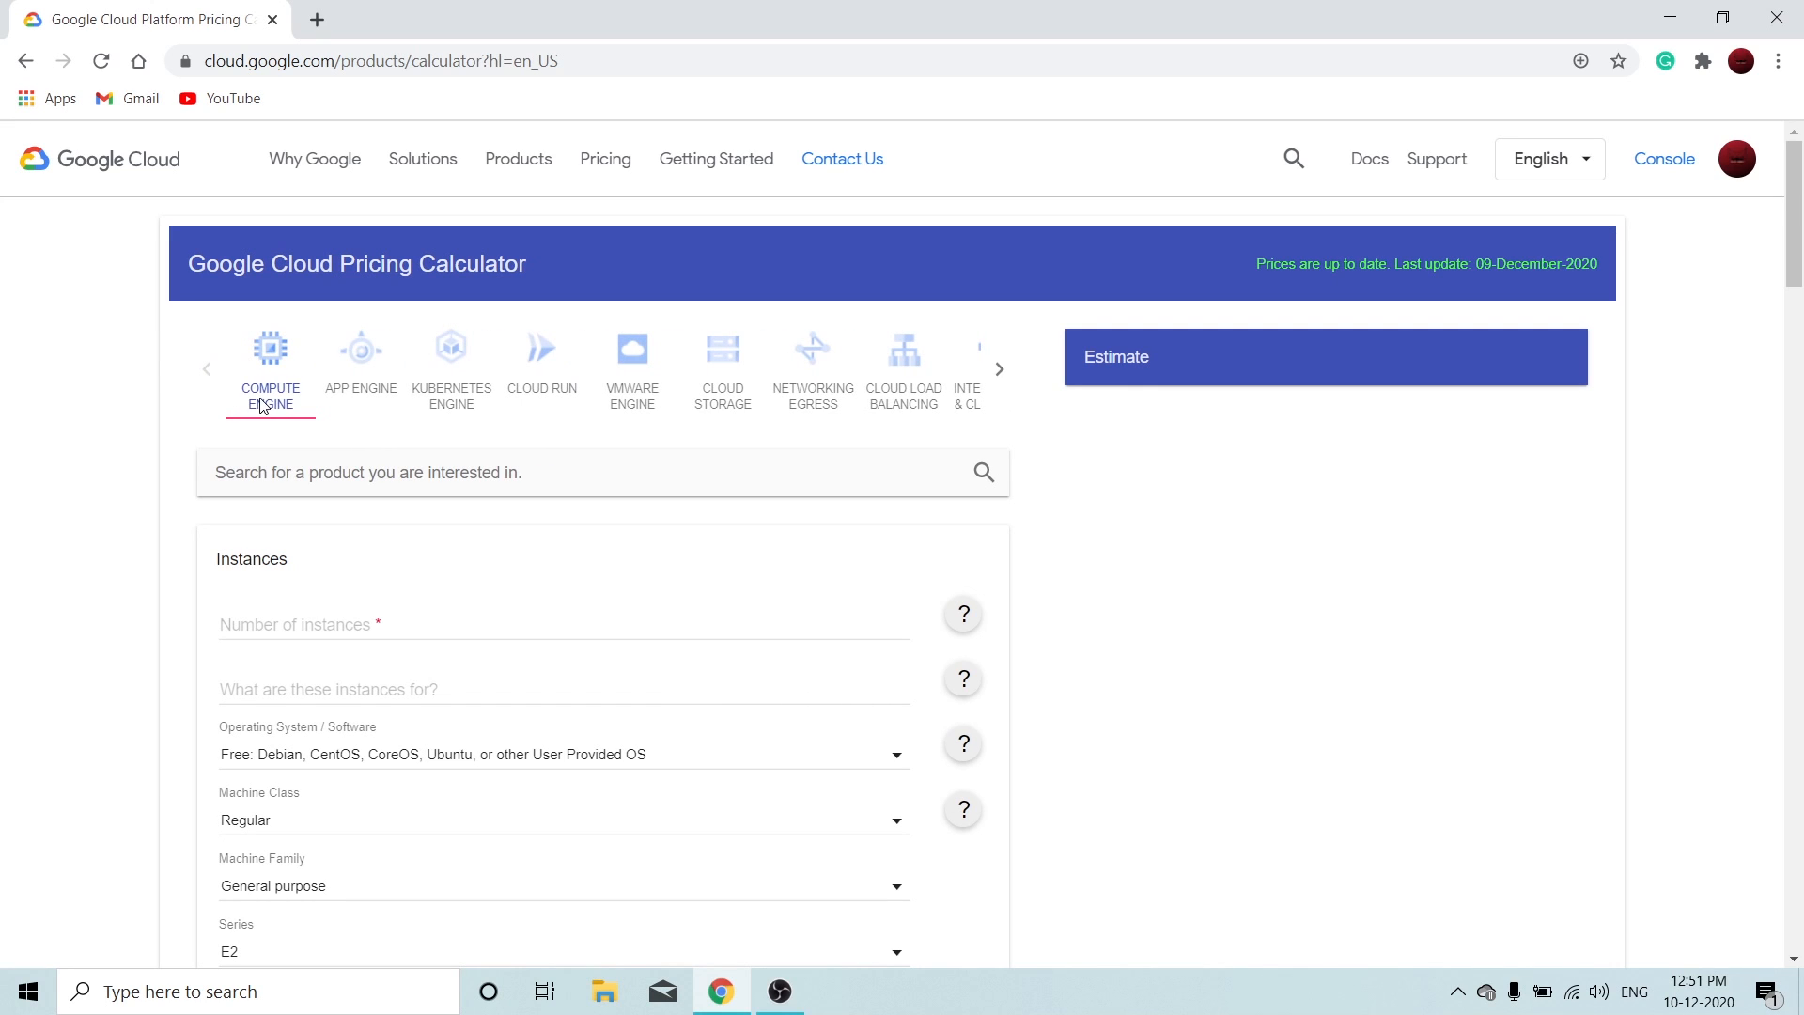
mouse_move(354, 450)
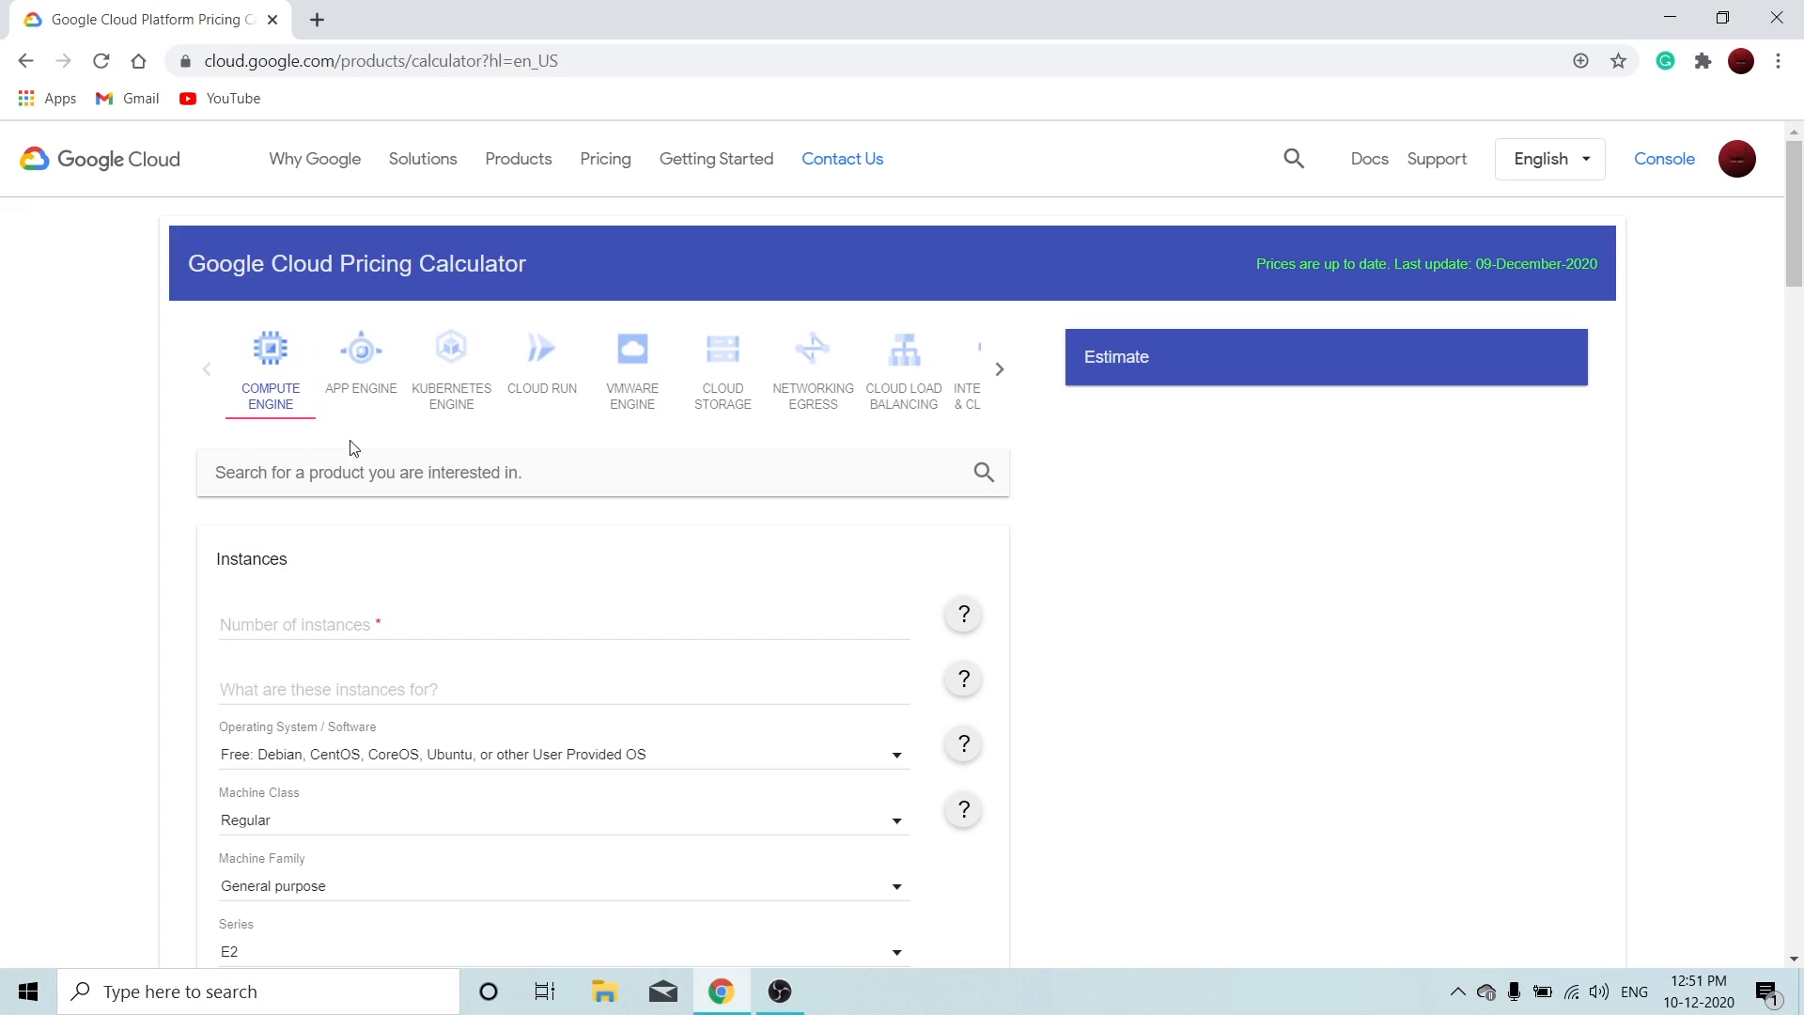
- Set the number of Compute Engine instances to 2 with purpose 'Sample'
scroll(down, 3)
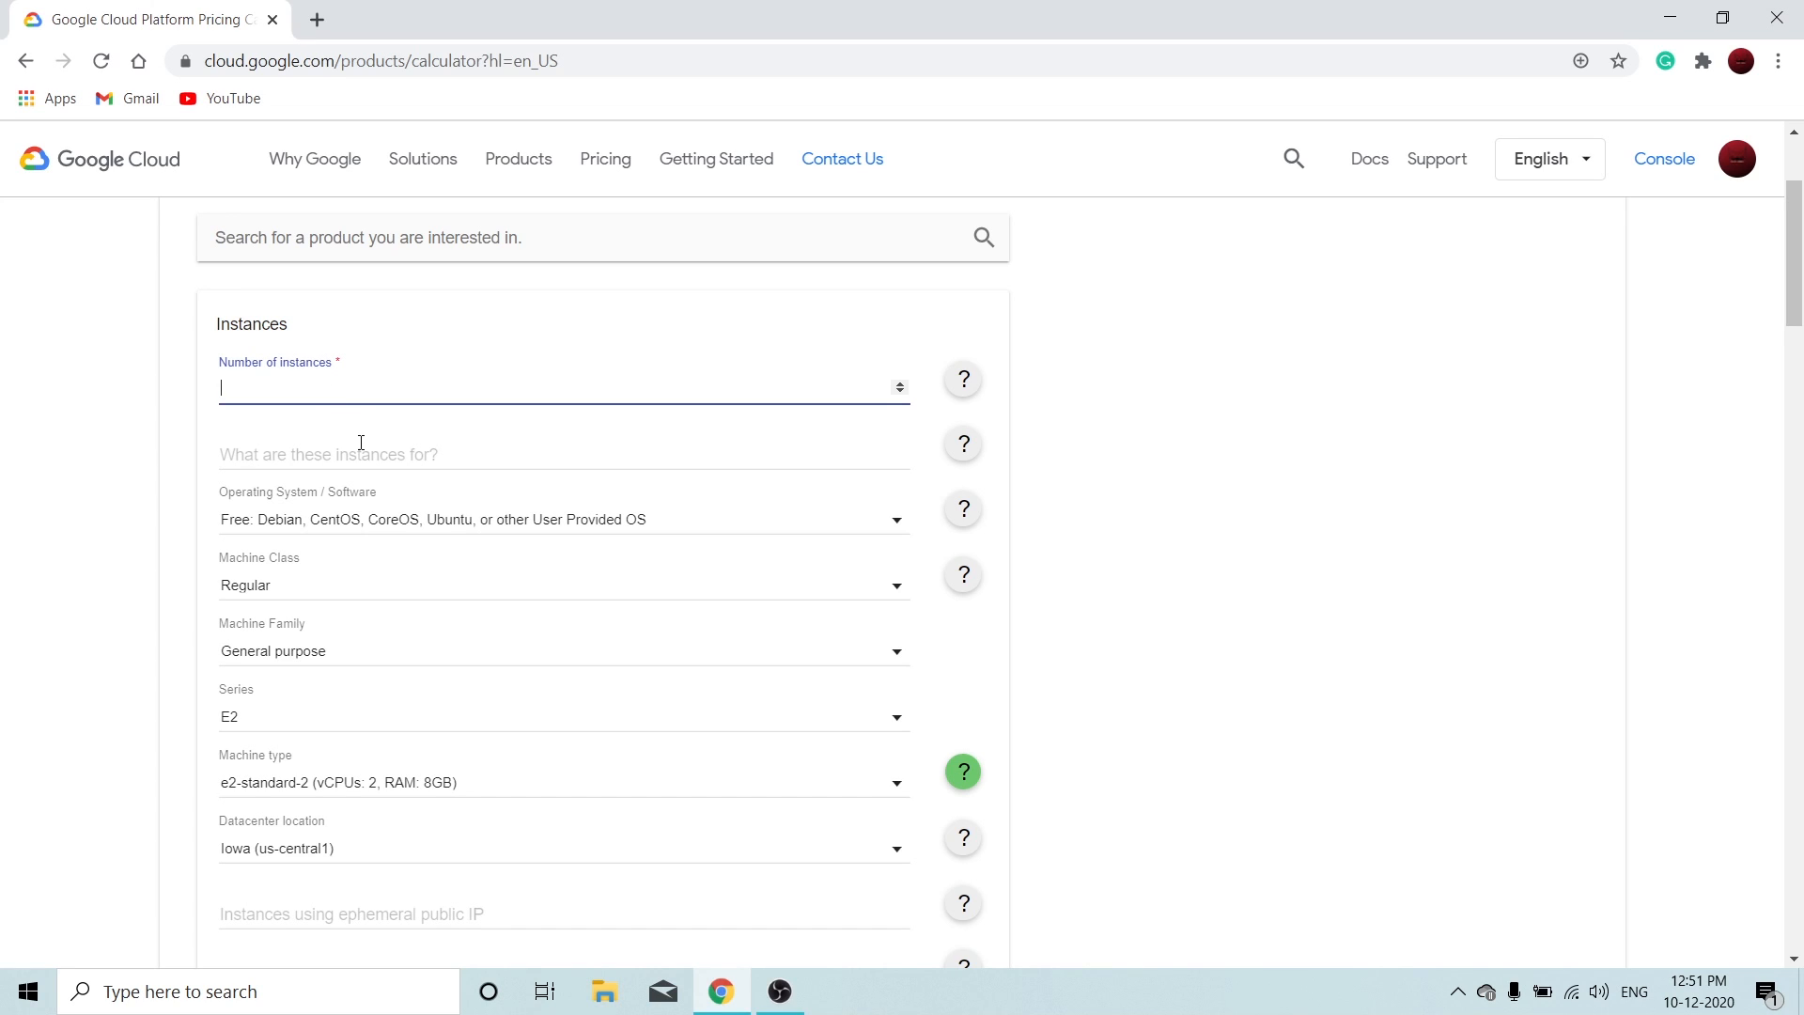
text(2)
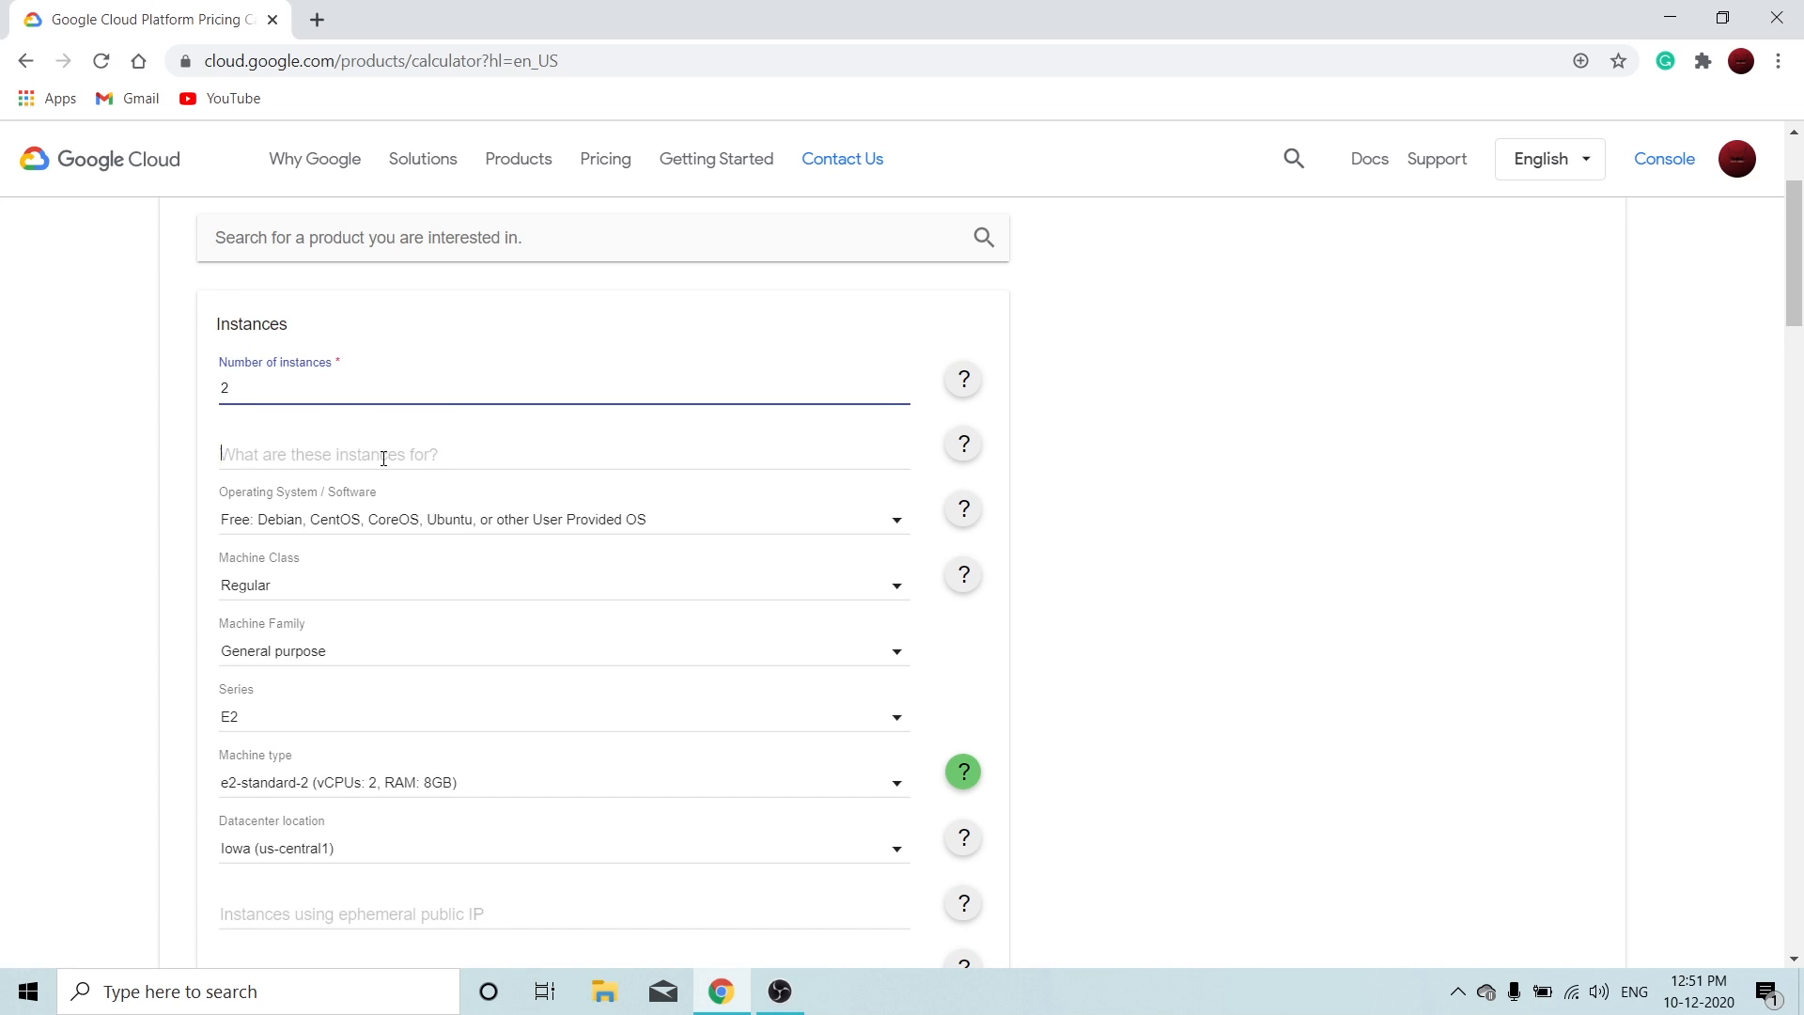
click(384, 453)
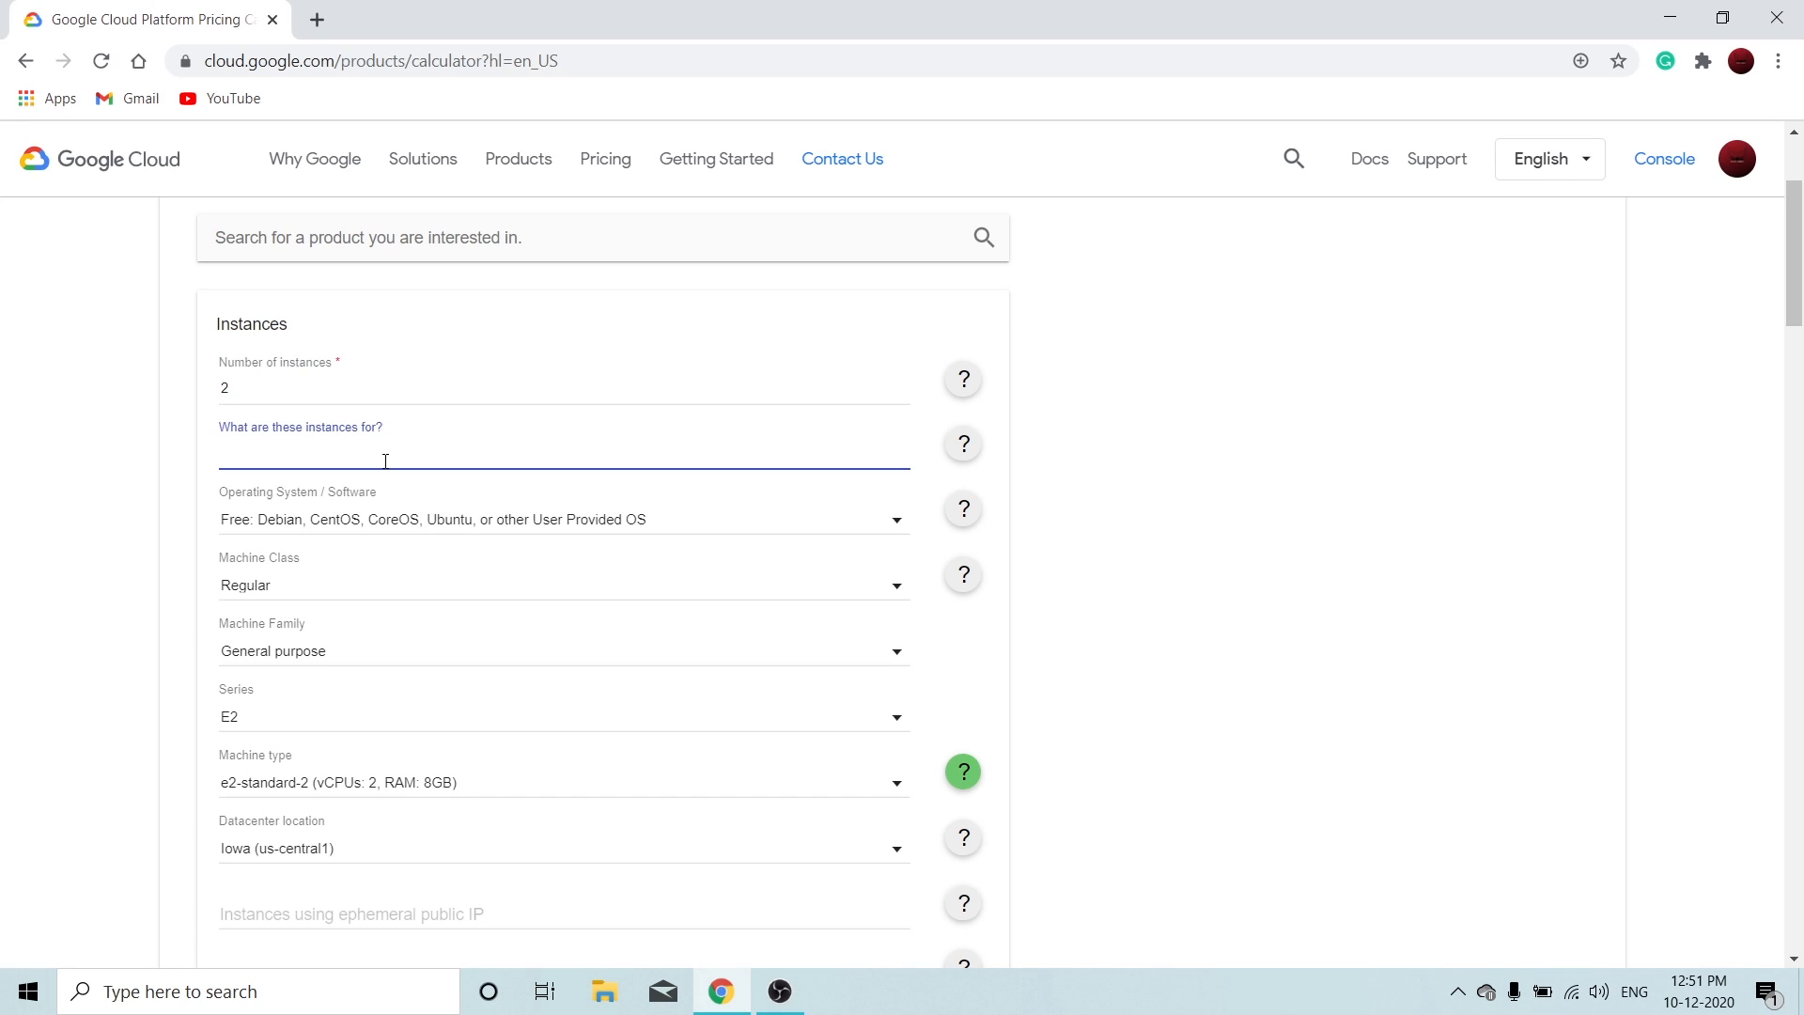
mouse_move(685, 519)
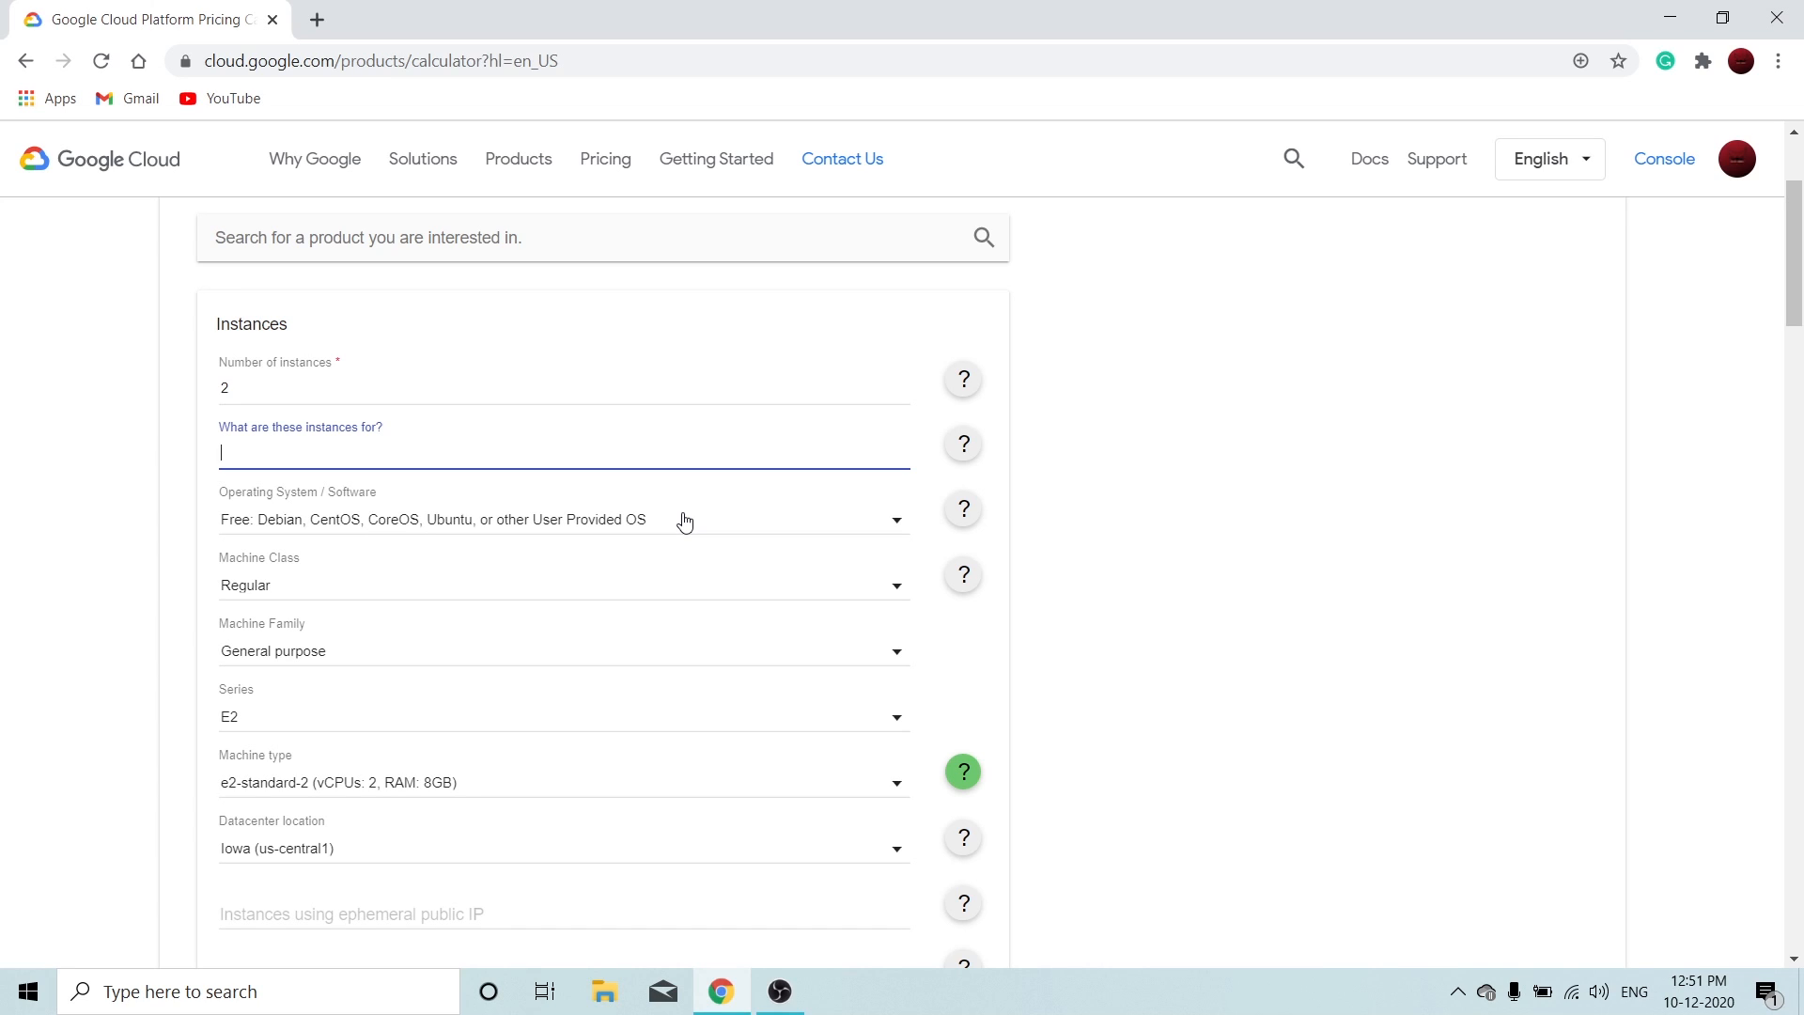
mouse_move(676, 503)
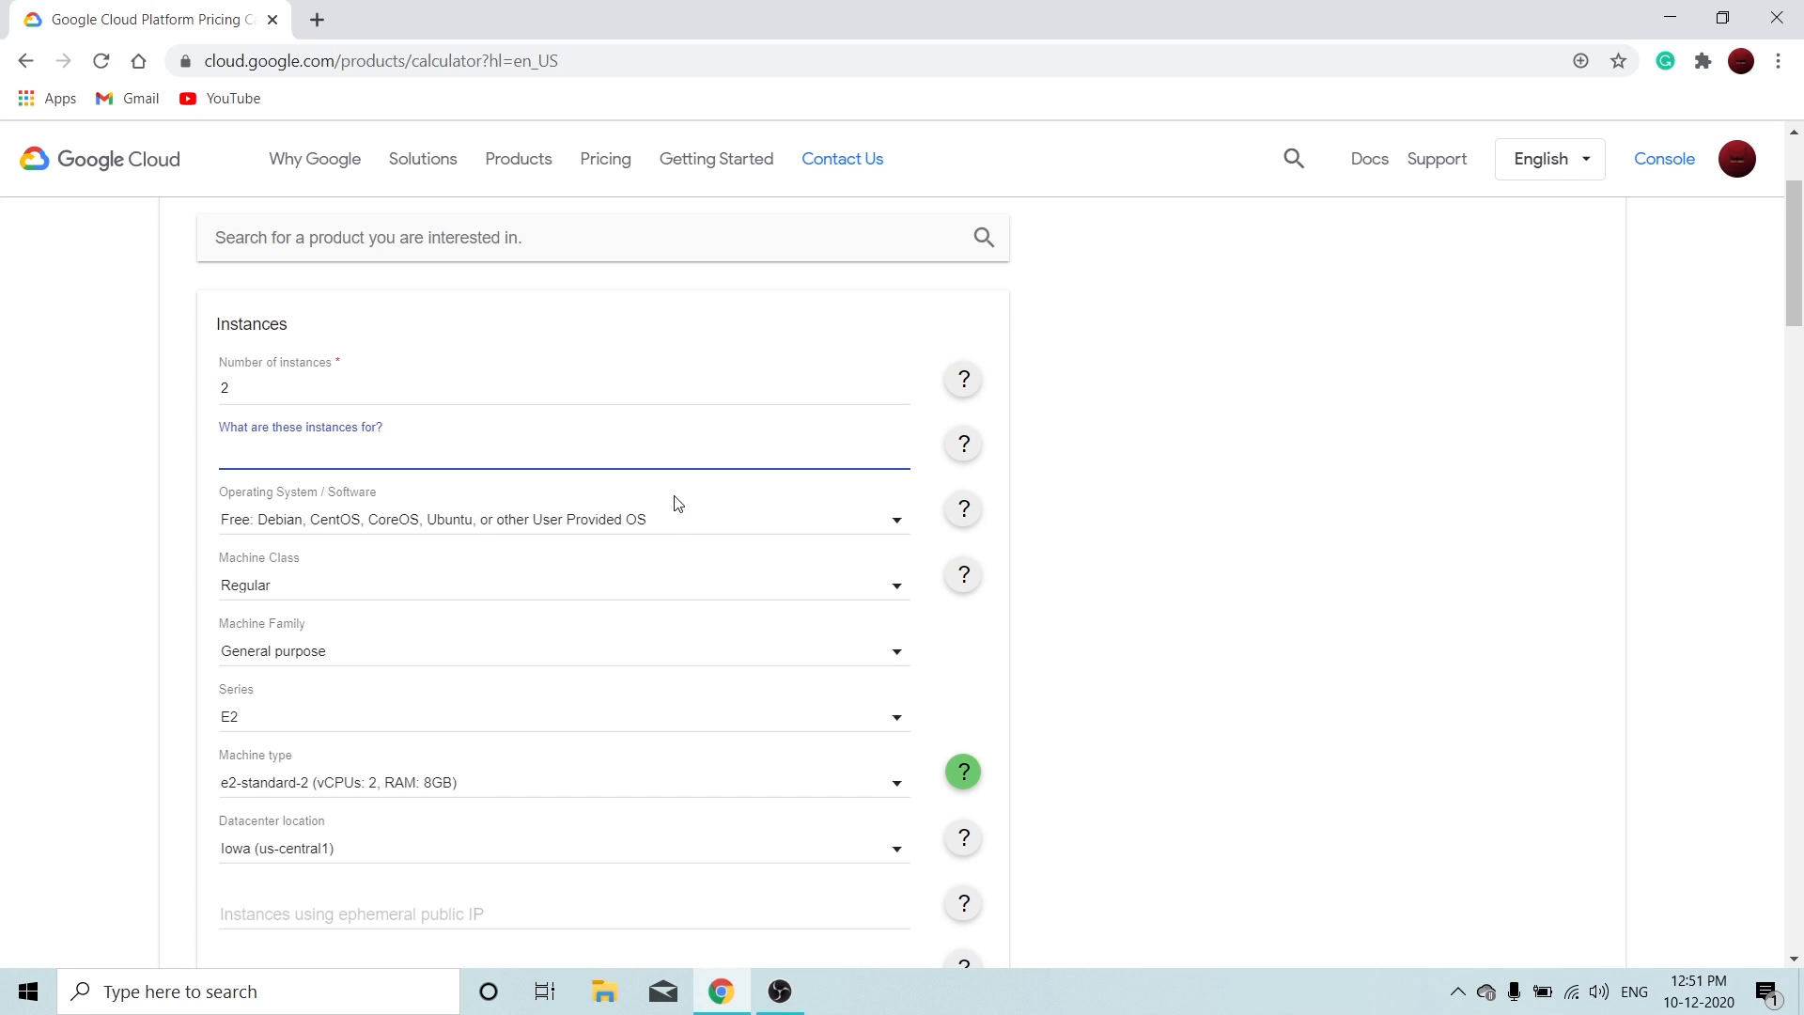
mouse_move(586, 524)
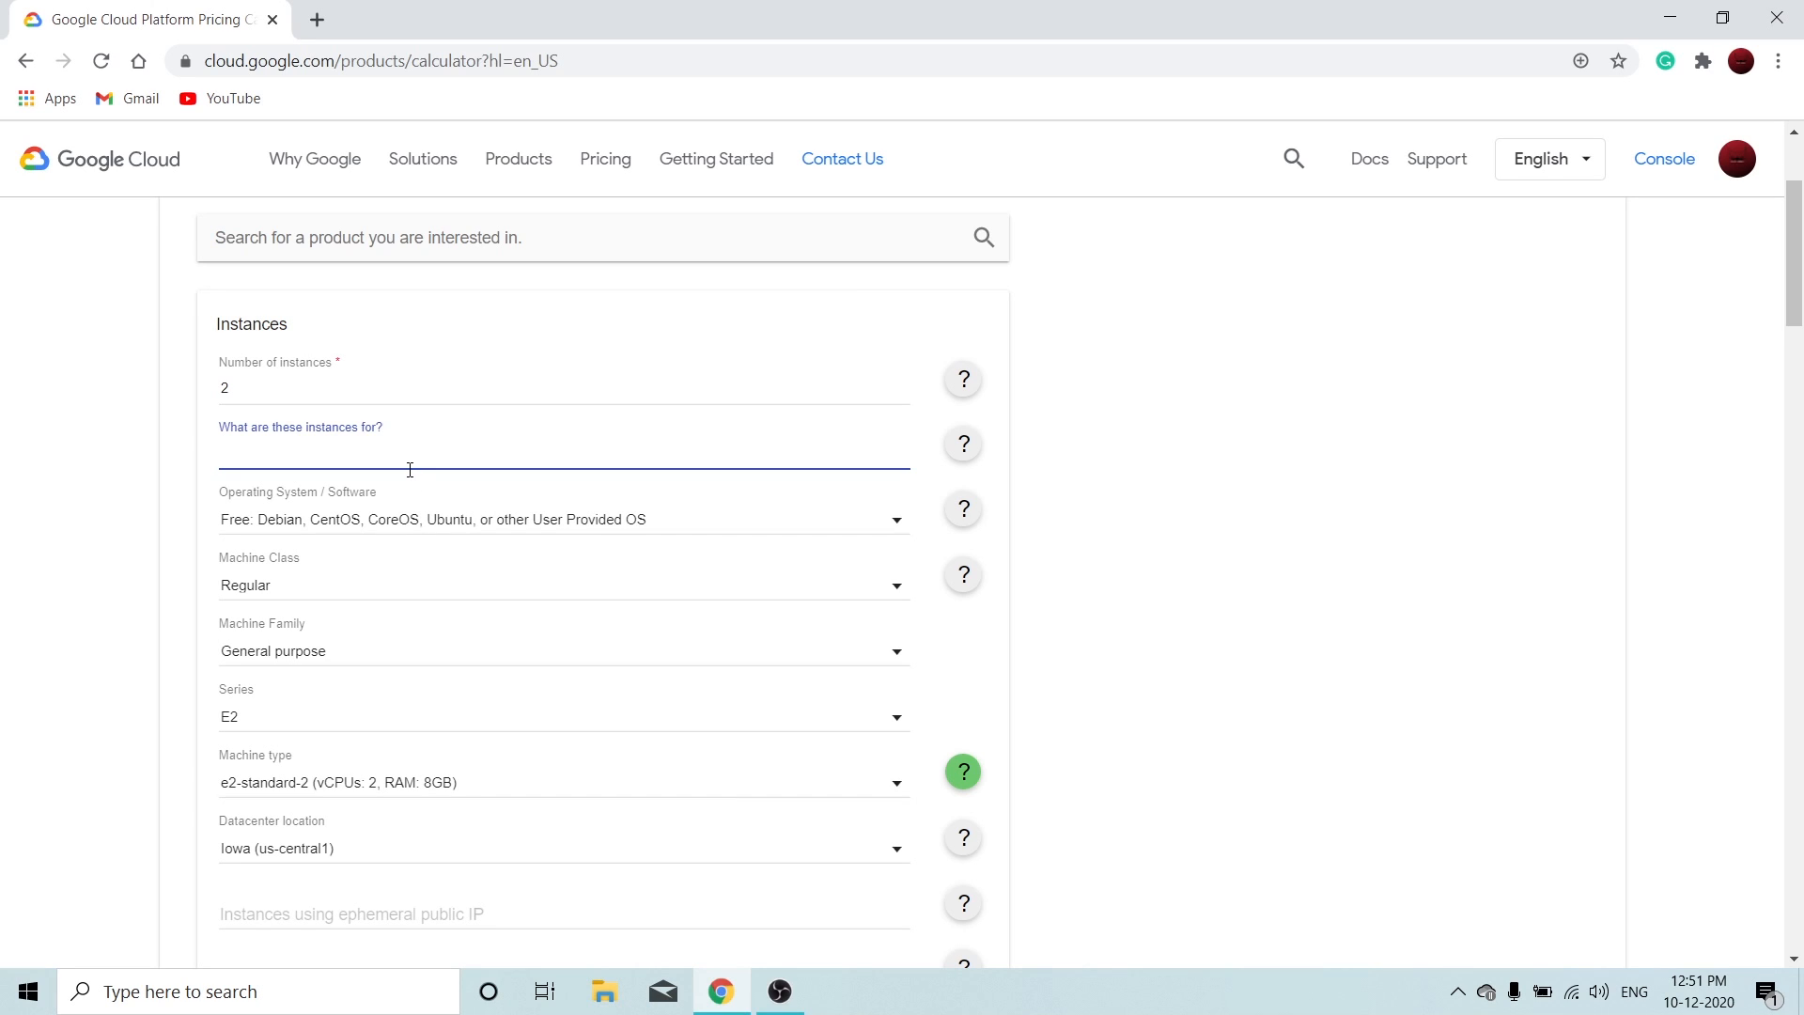
text(Sample)
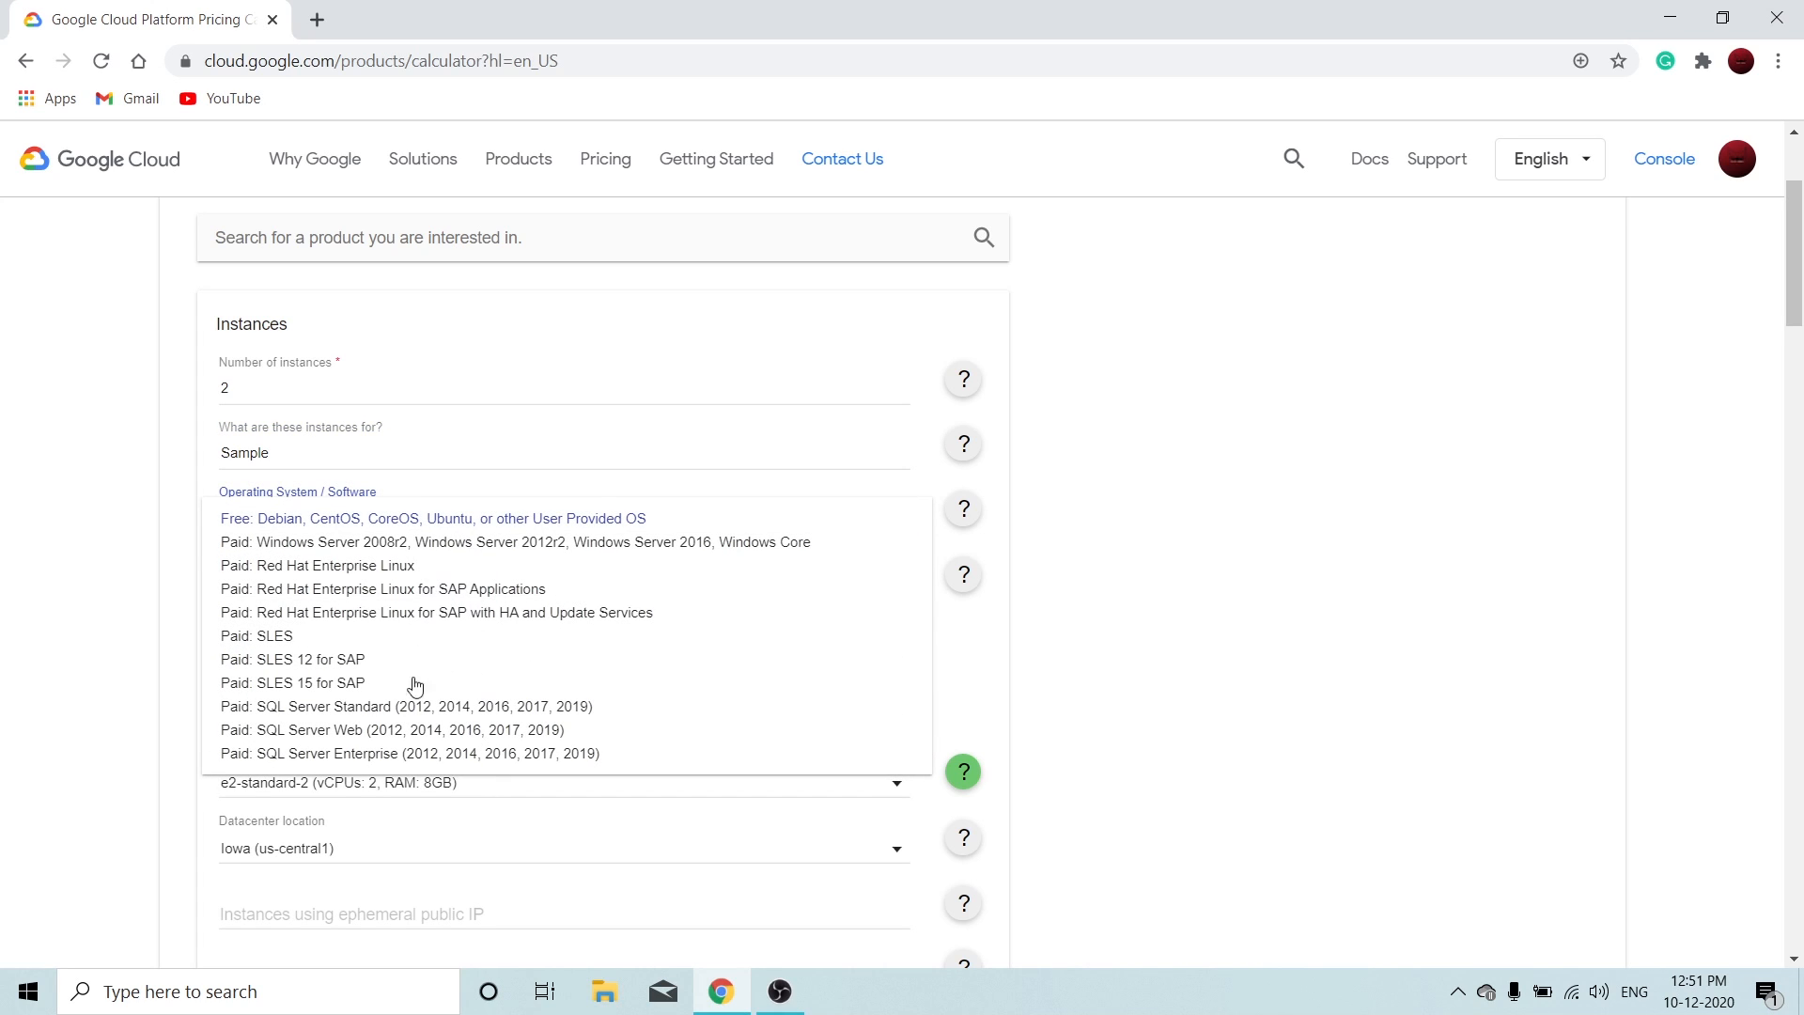
- Keep the free OS and Regular class with N1 n1-standard-1 machines, and scroll to Add to Estimate
scroll(down, 3)
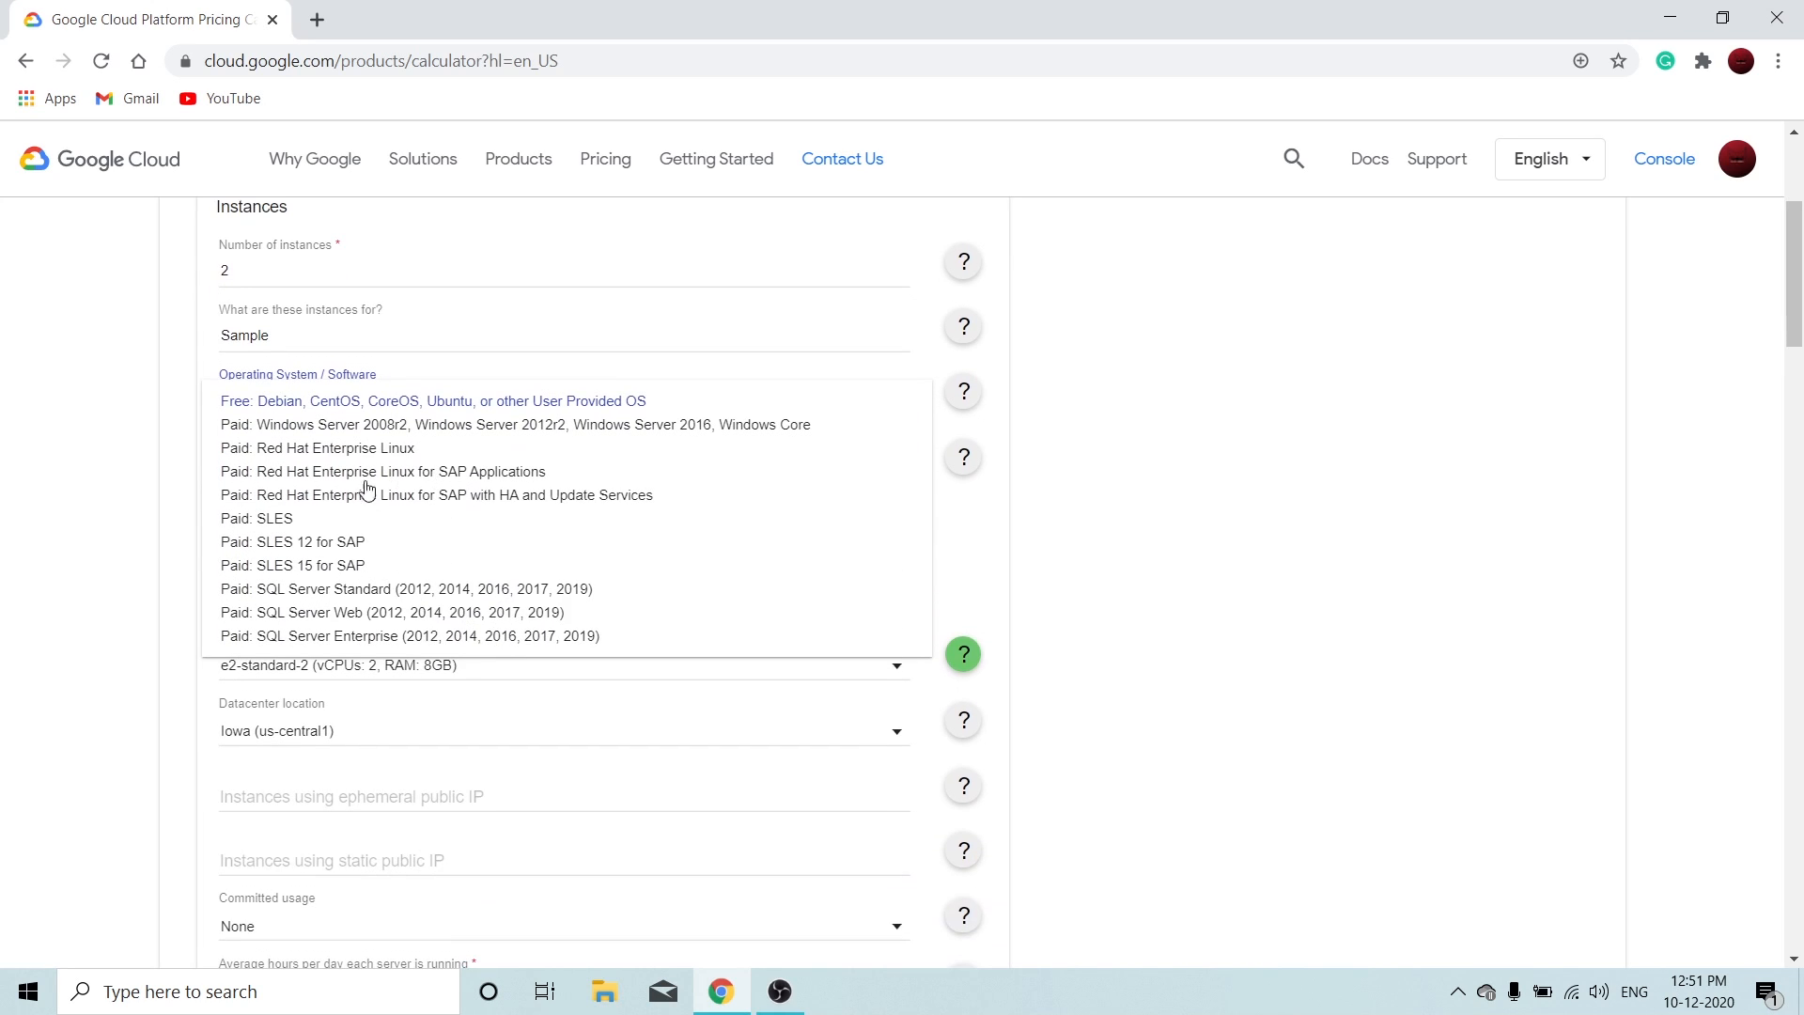
click(434, 402)
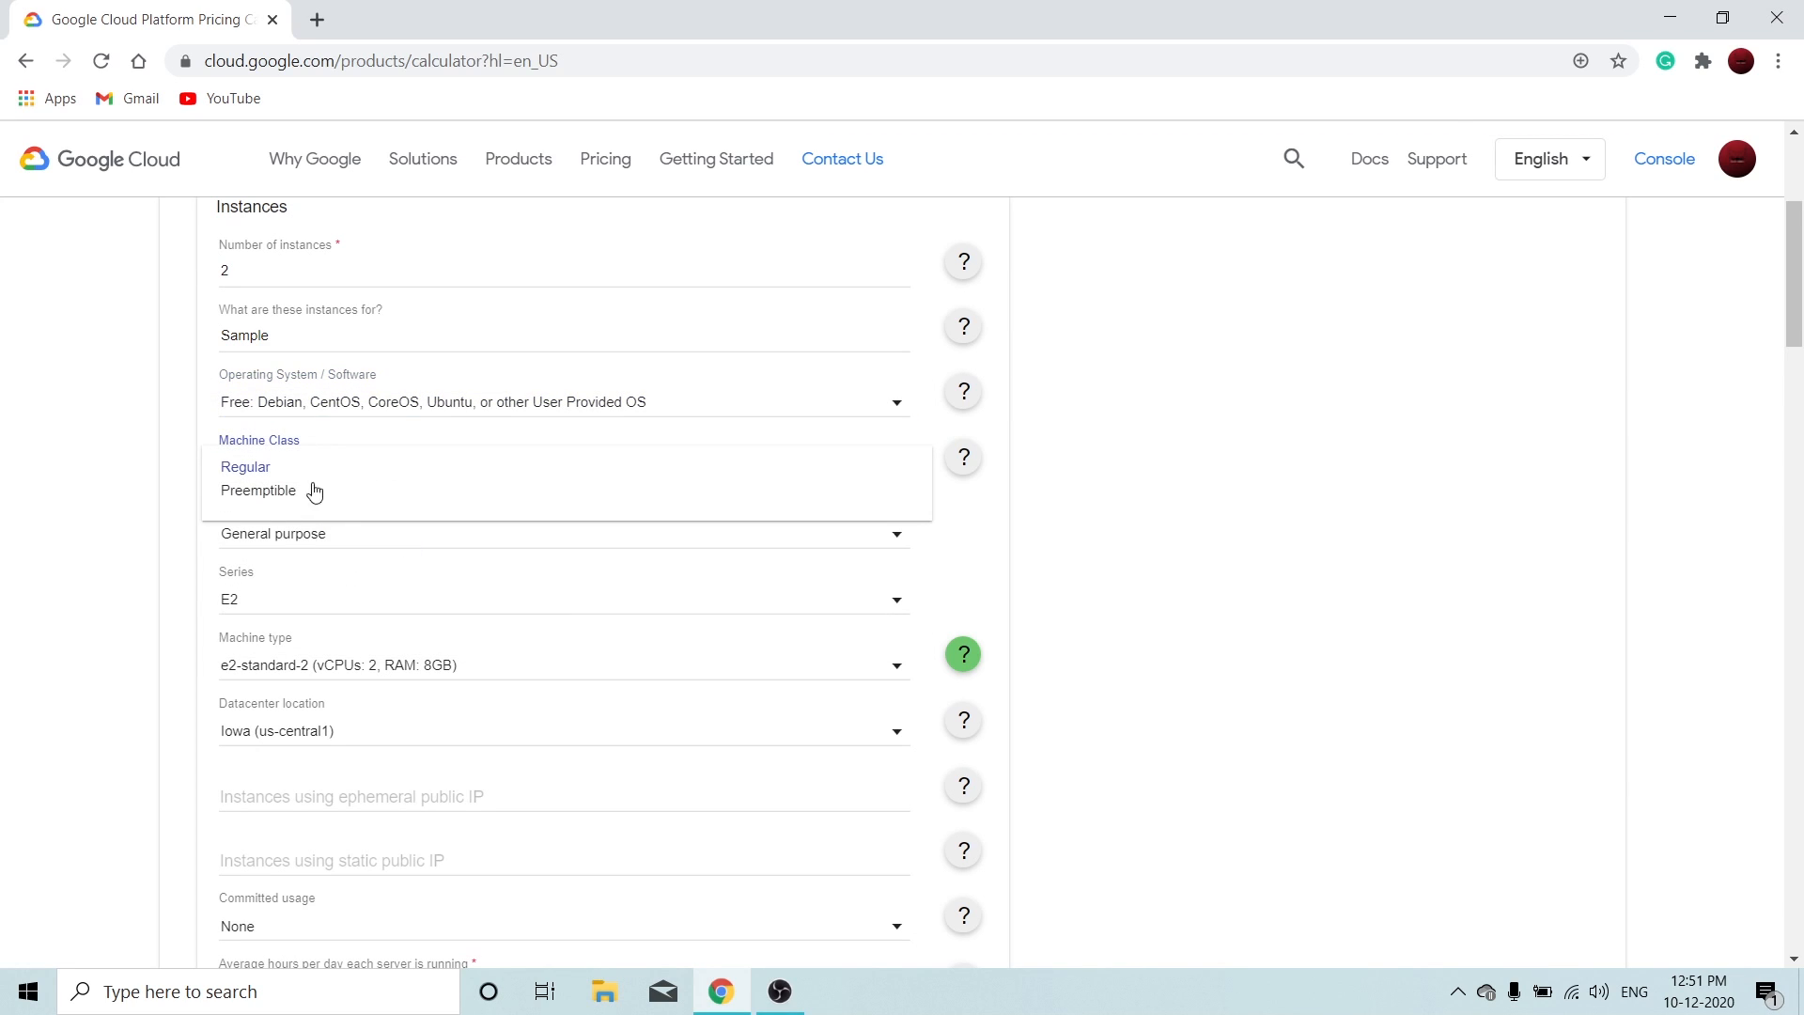
mouse_move(251, 504)
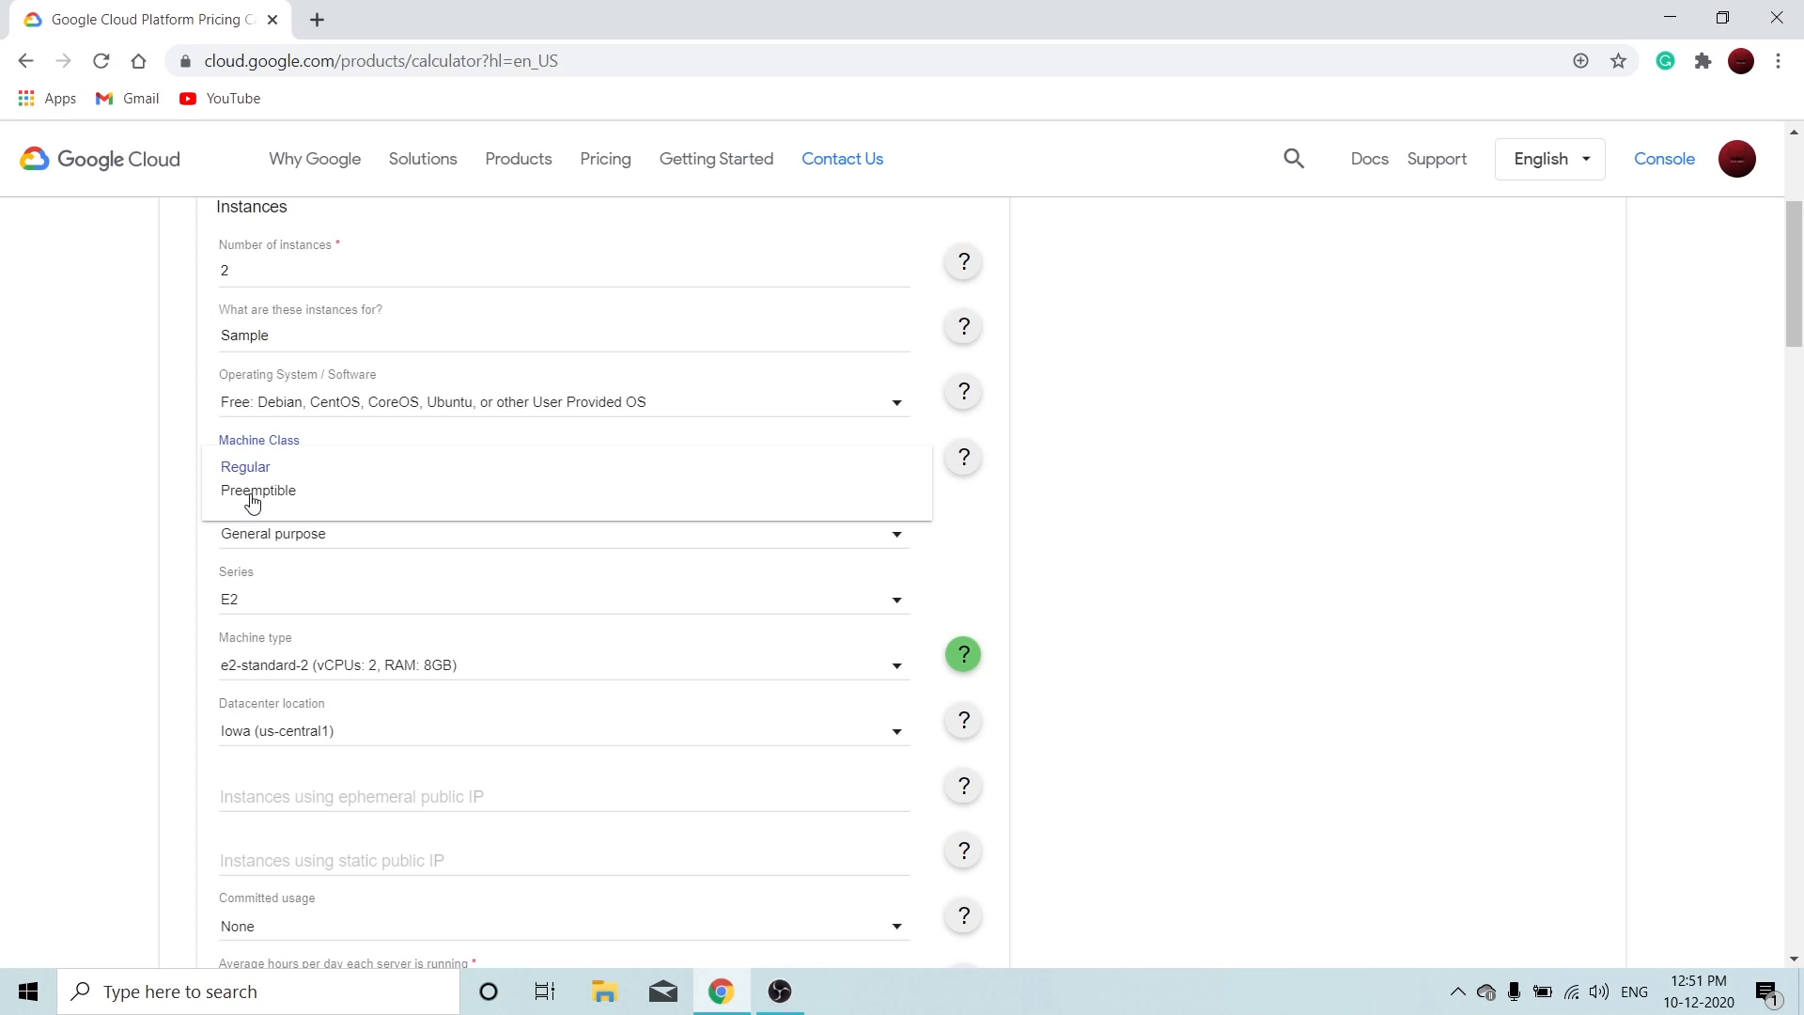
mouse_move(191, 503)
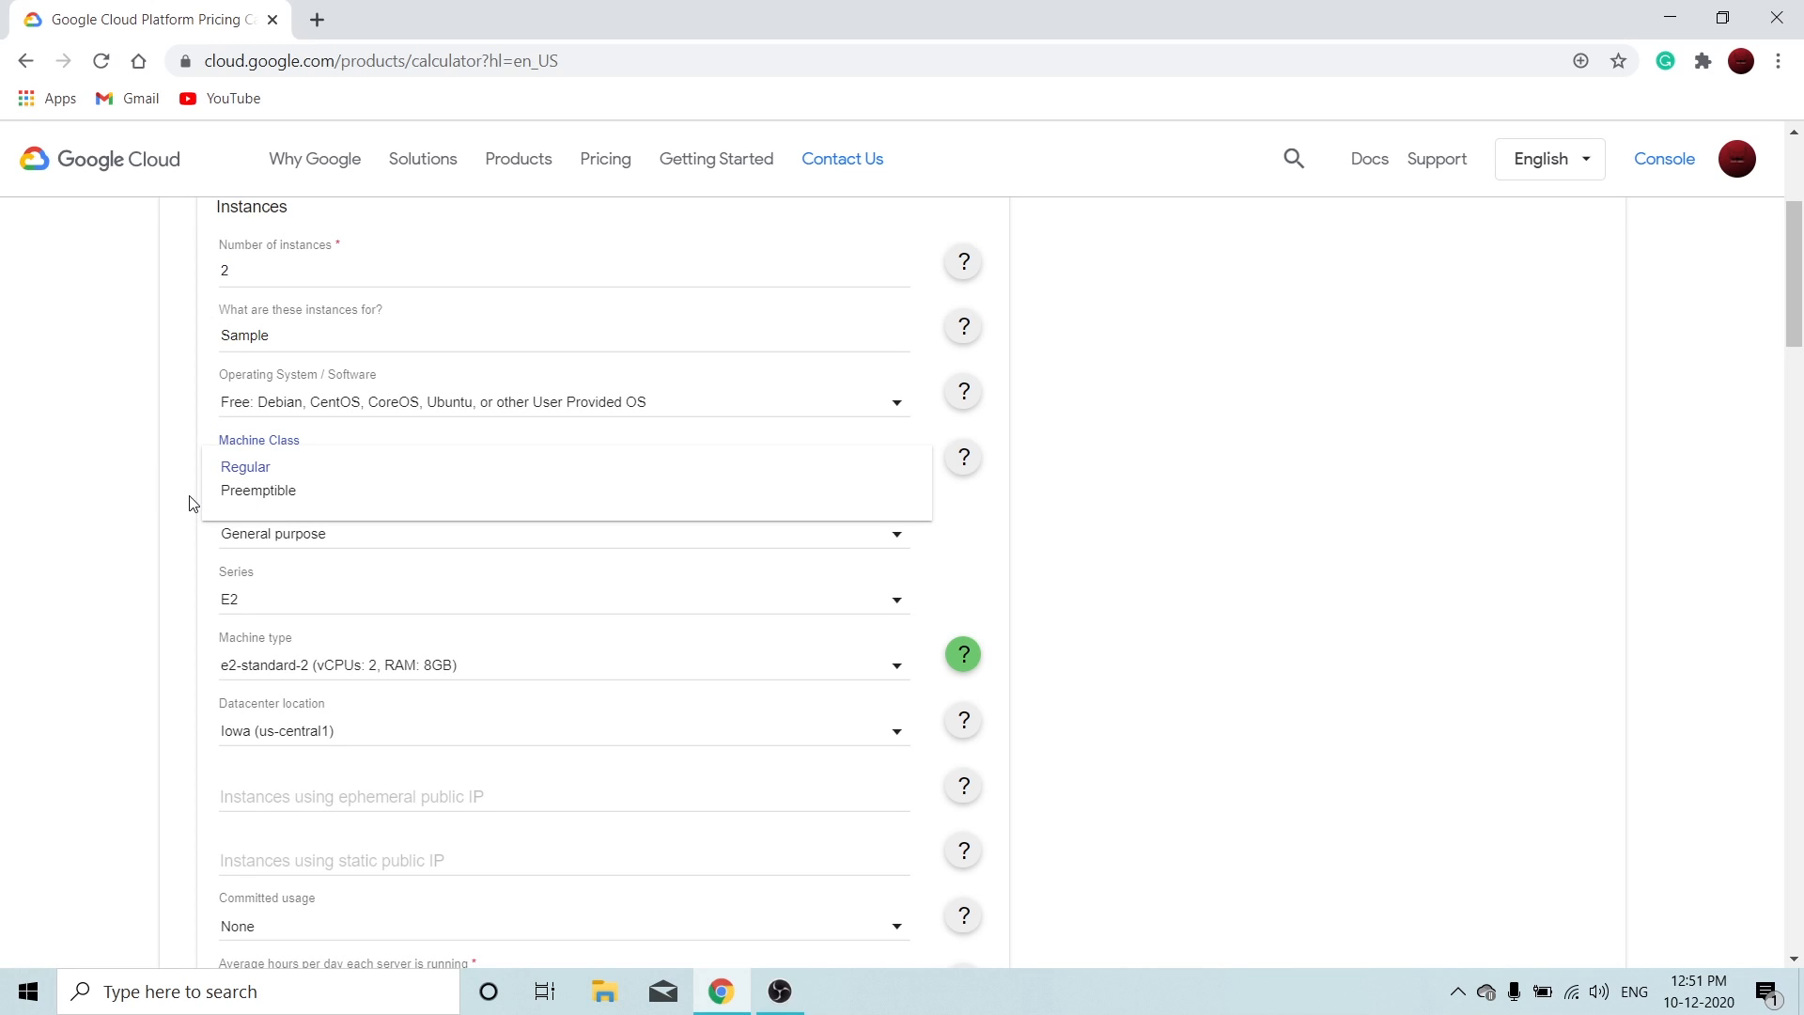
click(246, 466)
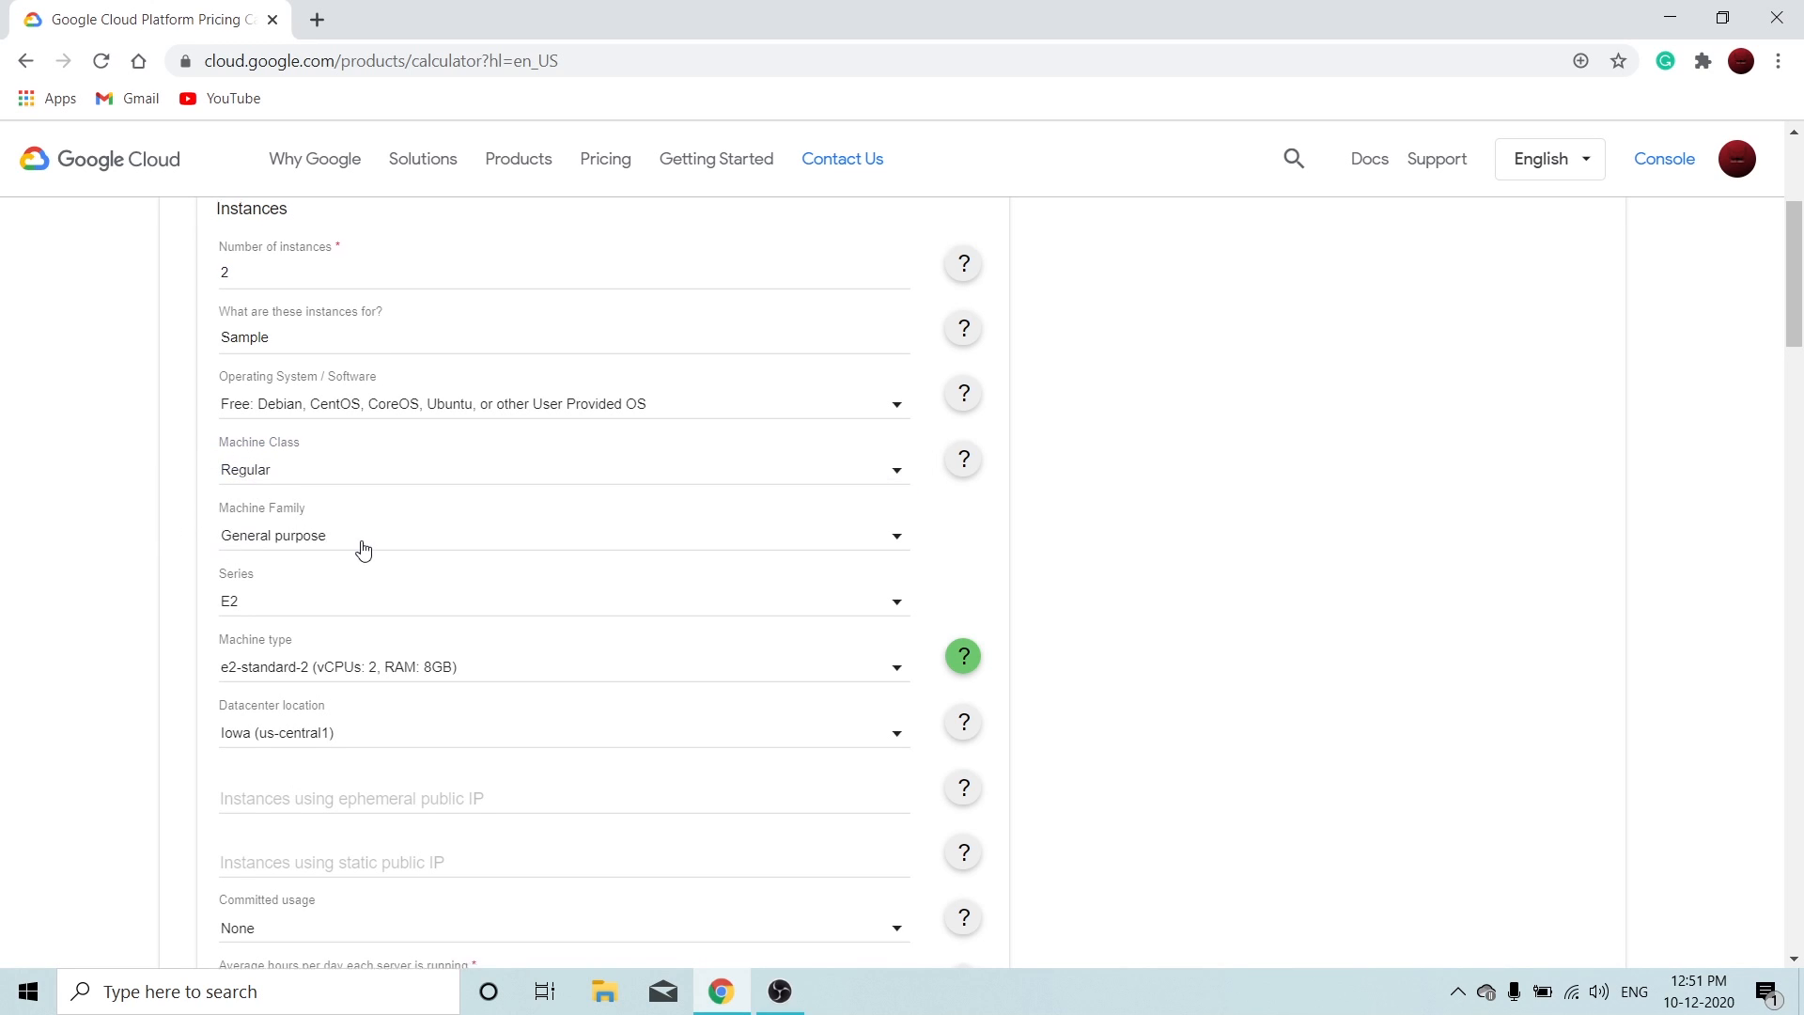
scroll(up, 3)
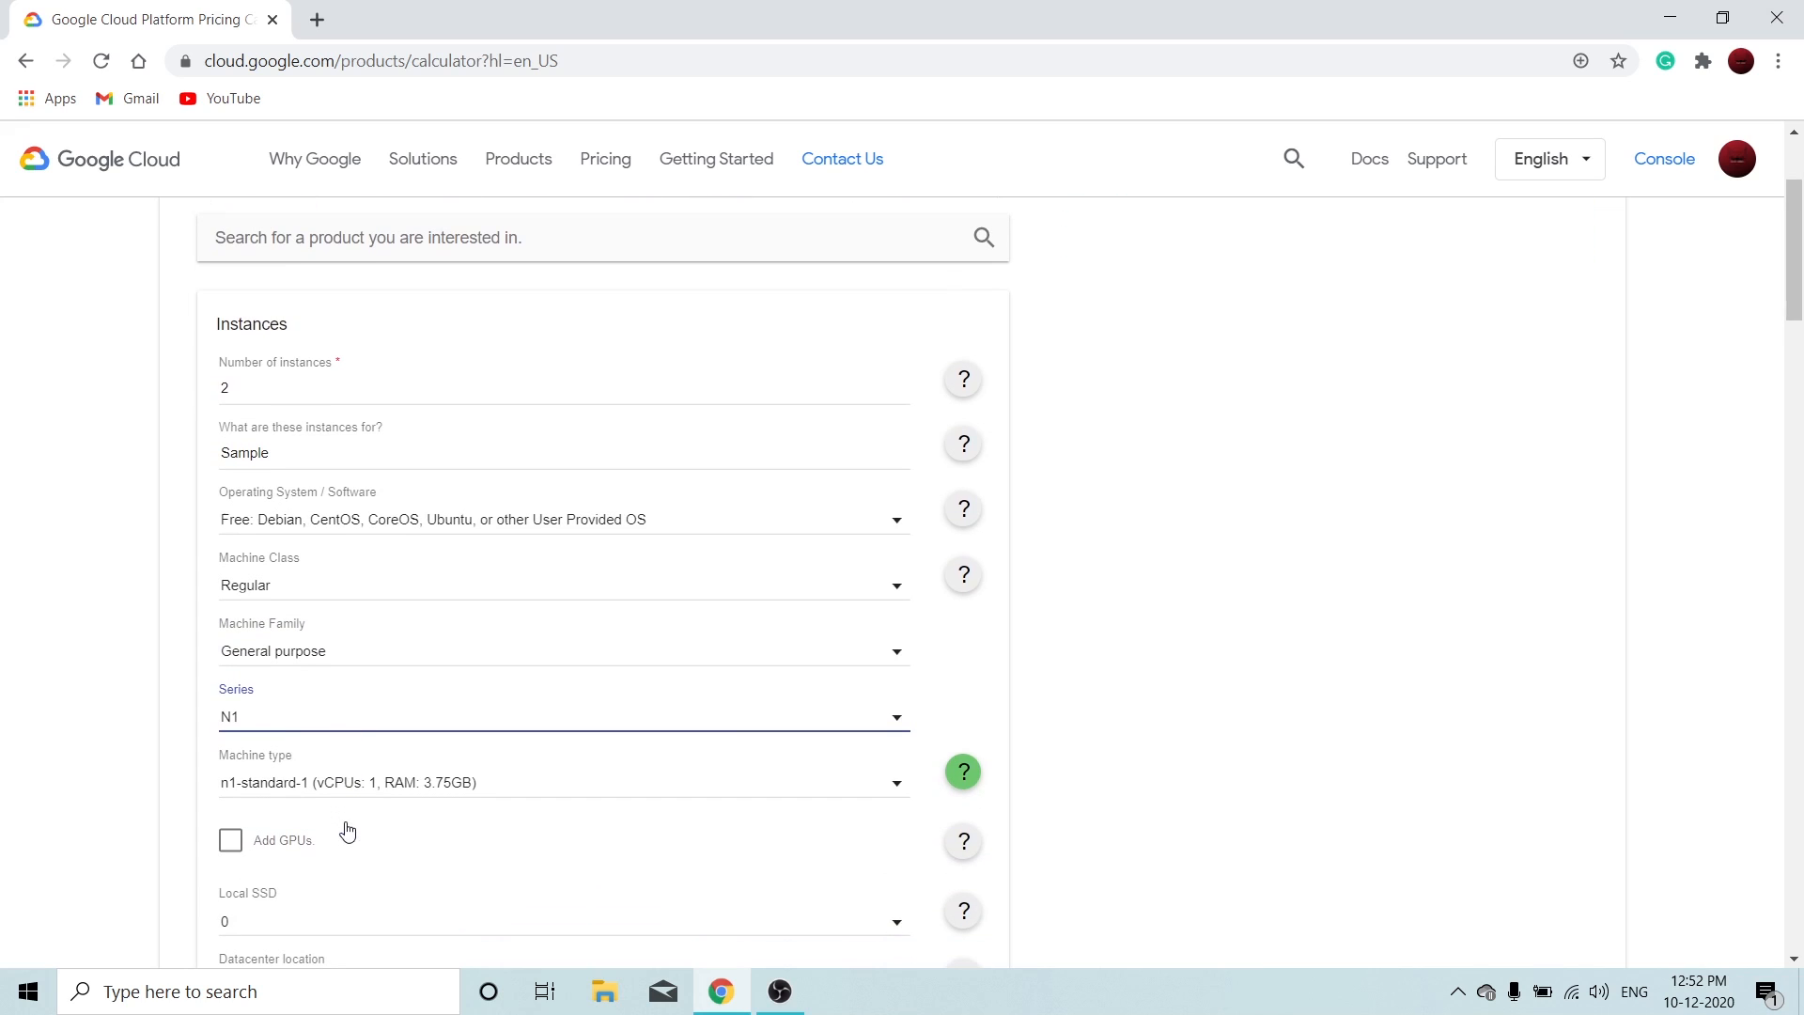
mouse_move(457, 784)
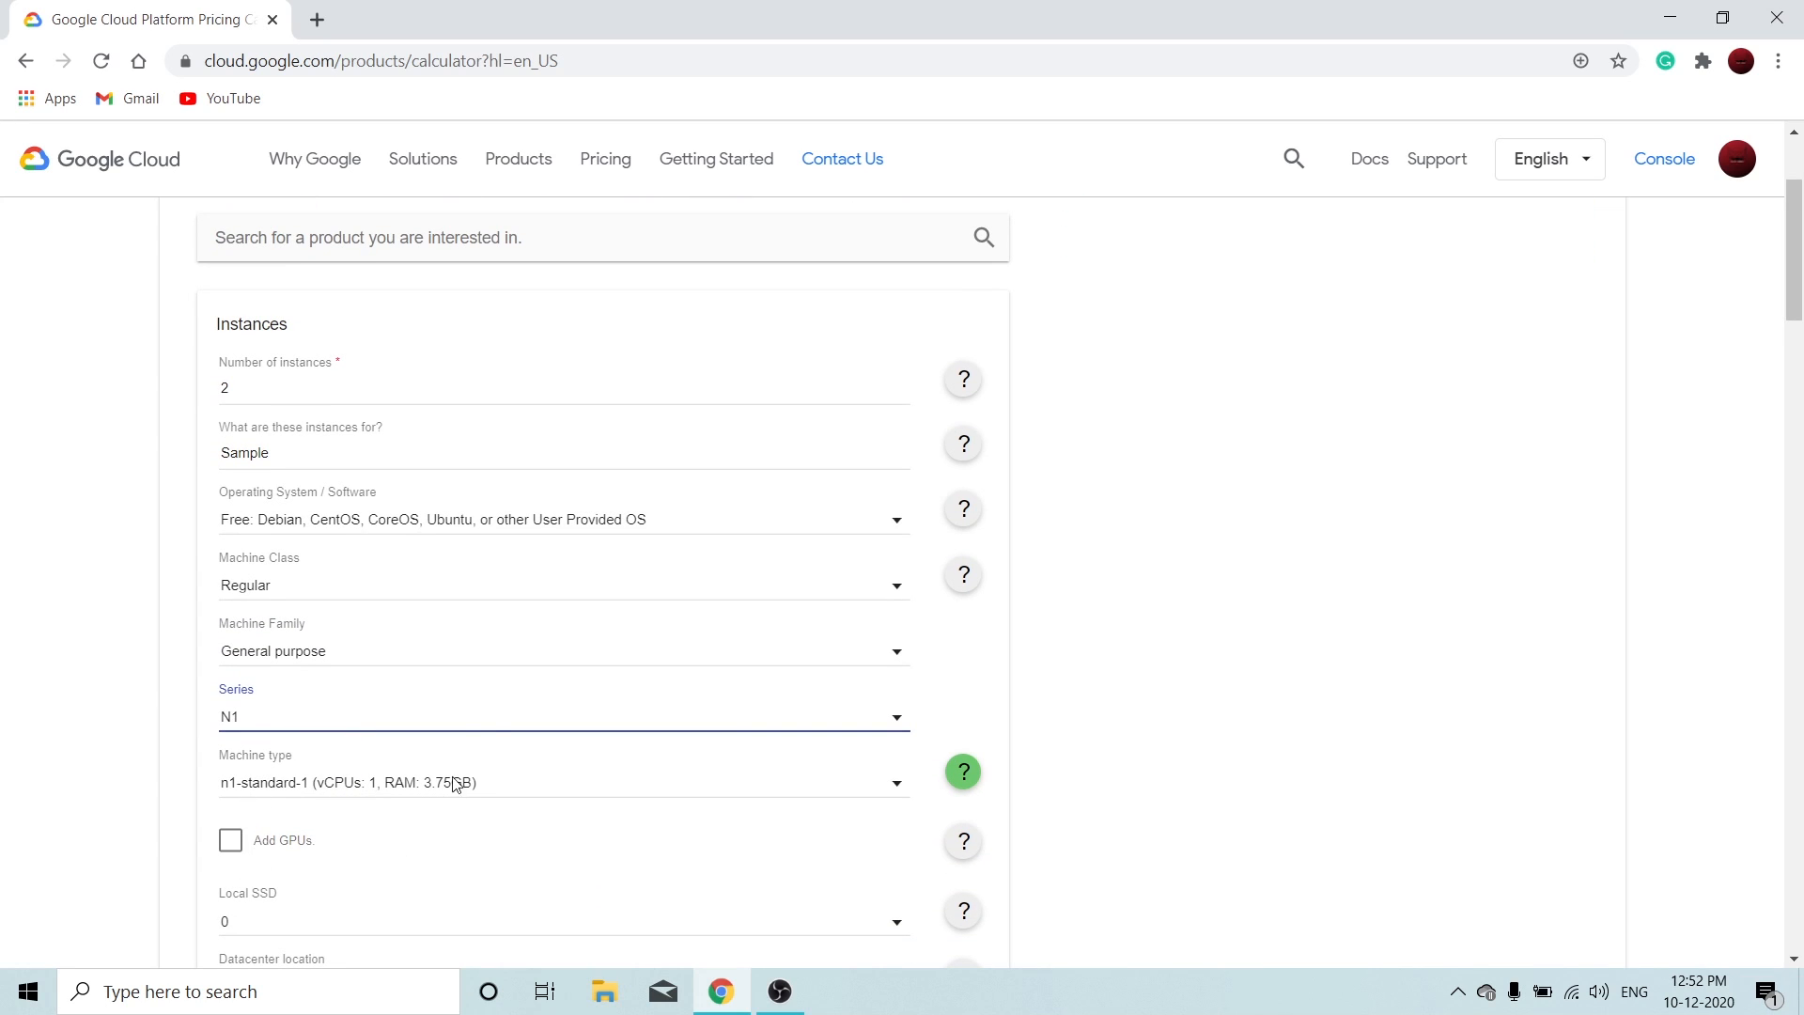
scroll(down, 3)
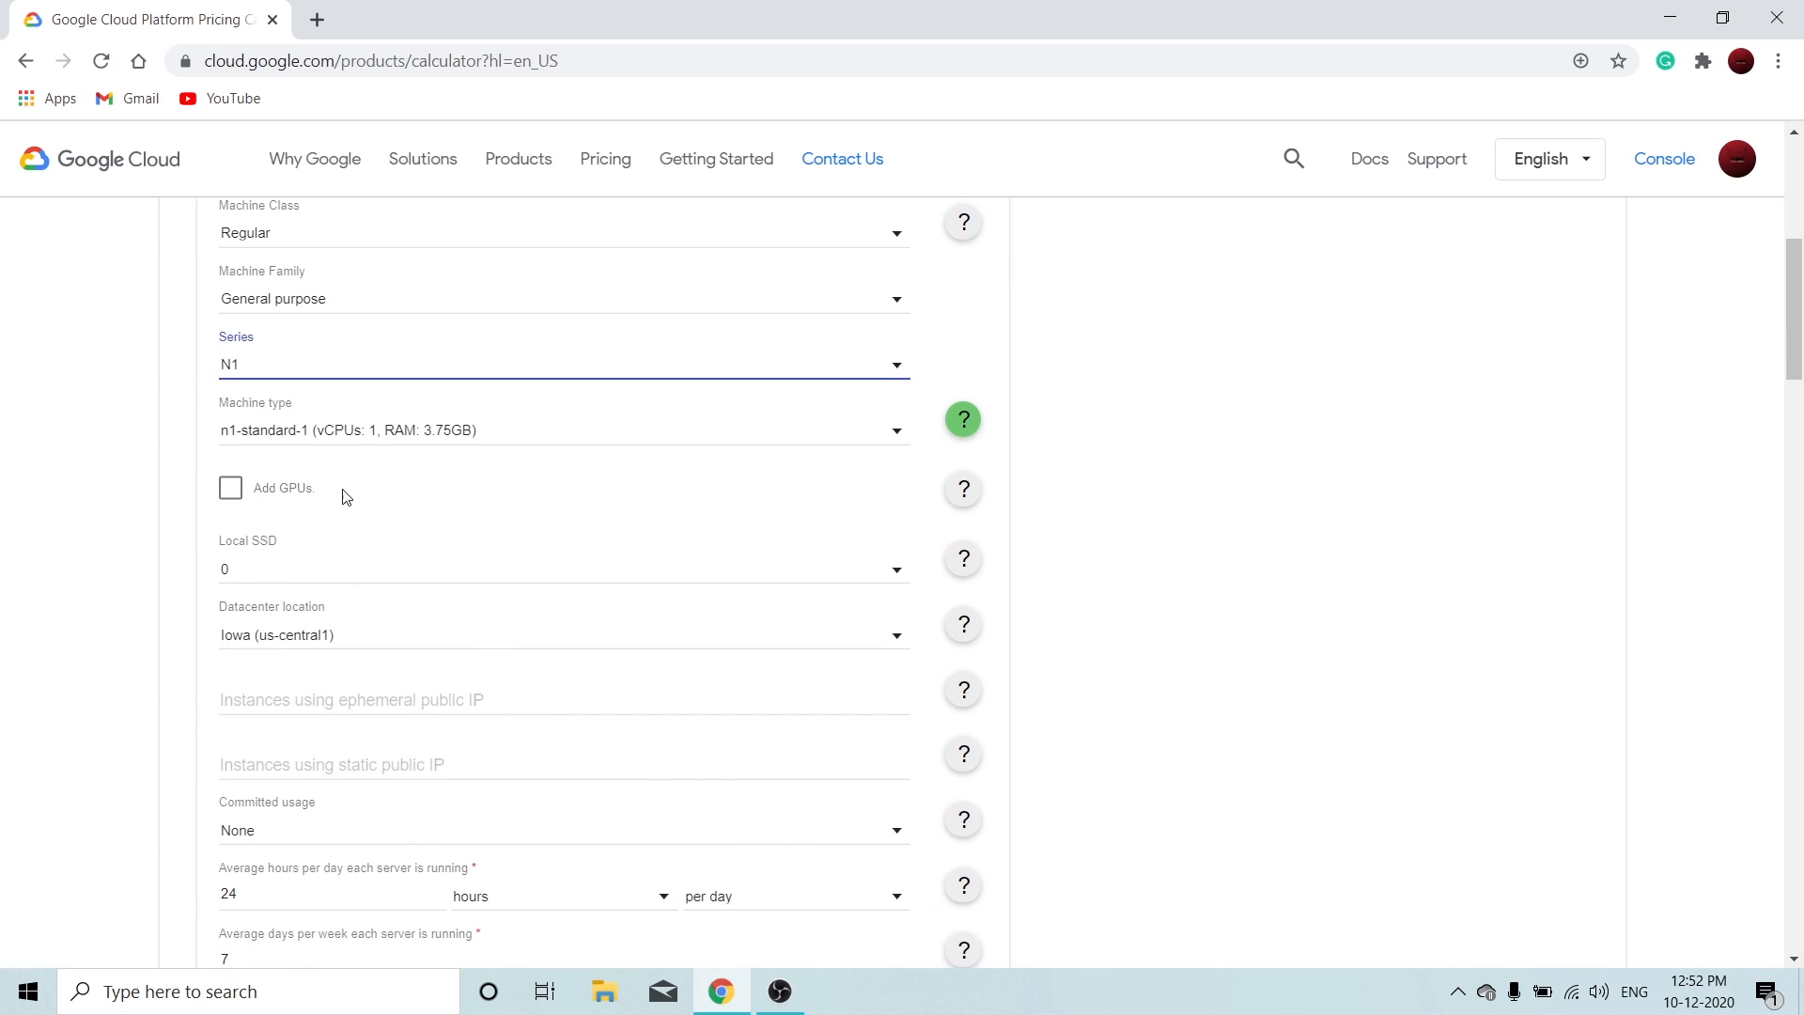
mouse_move(386, 406)
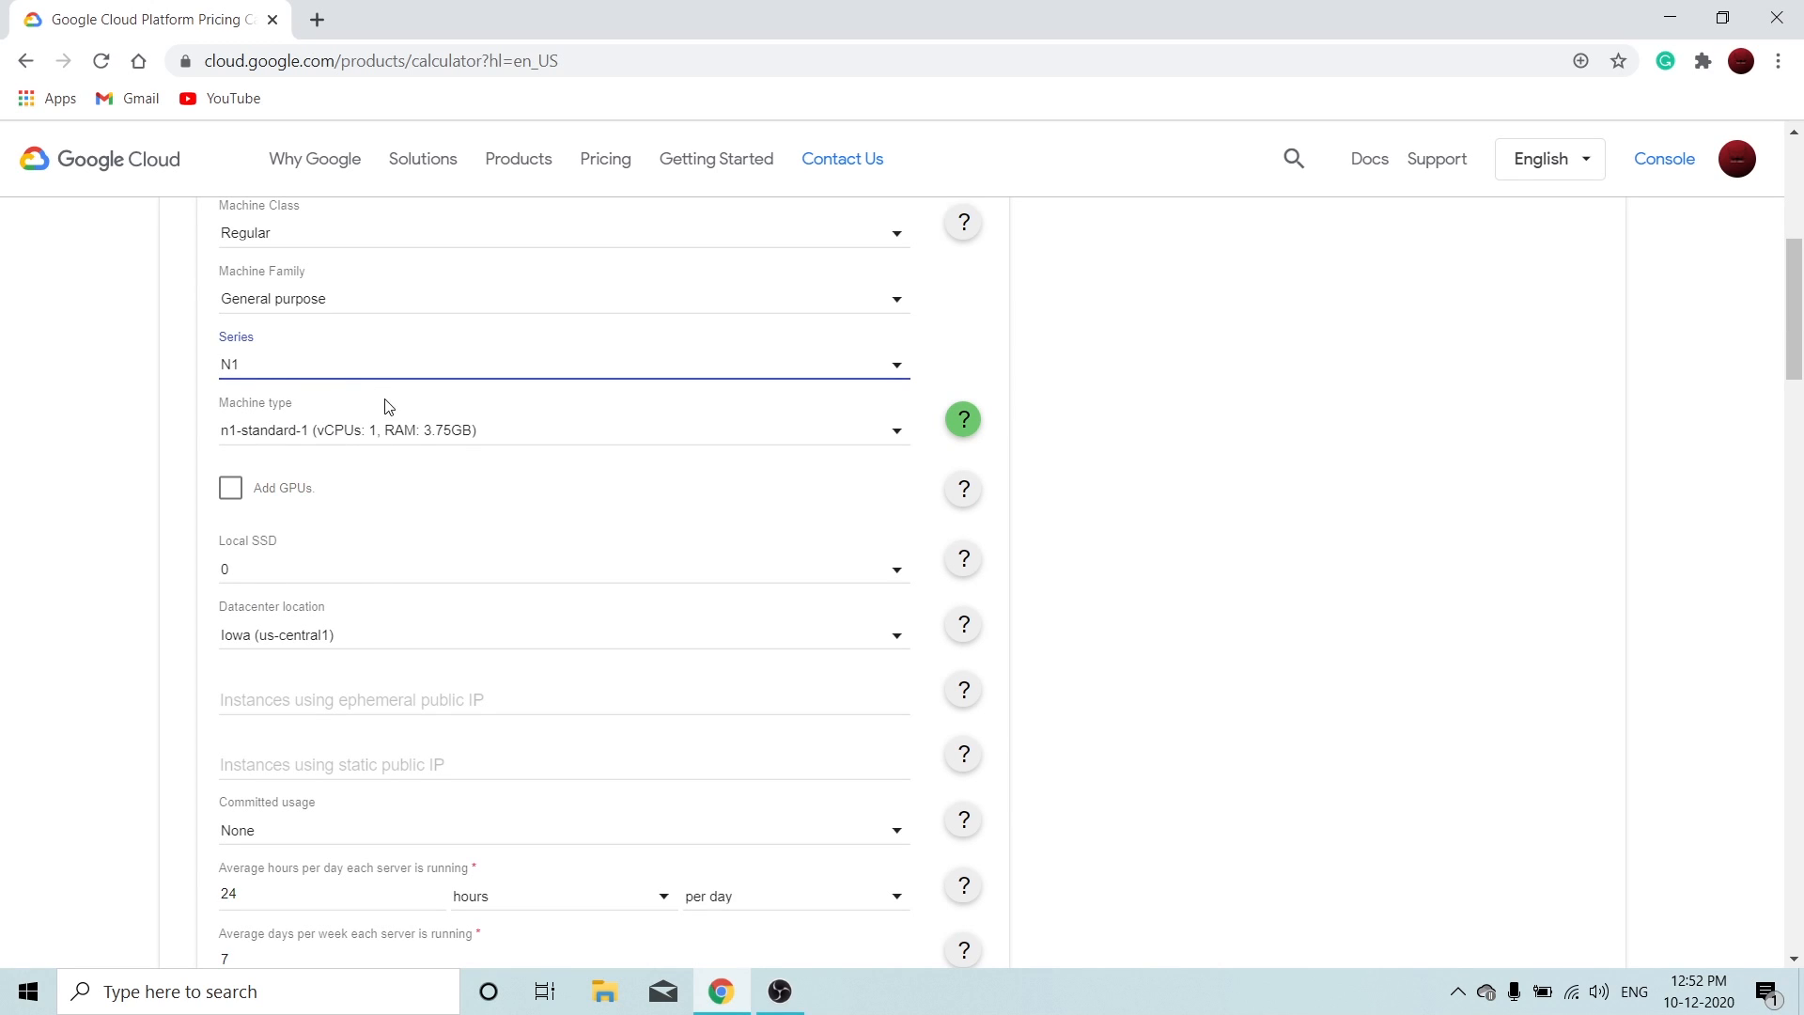
scroll(down, 3)
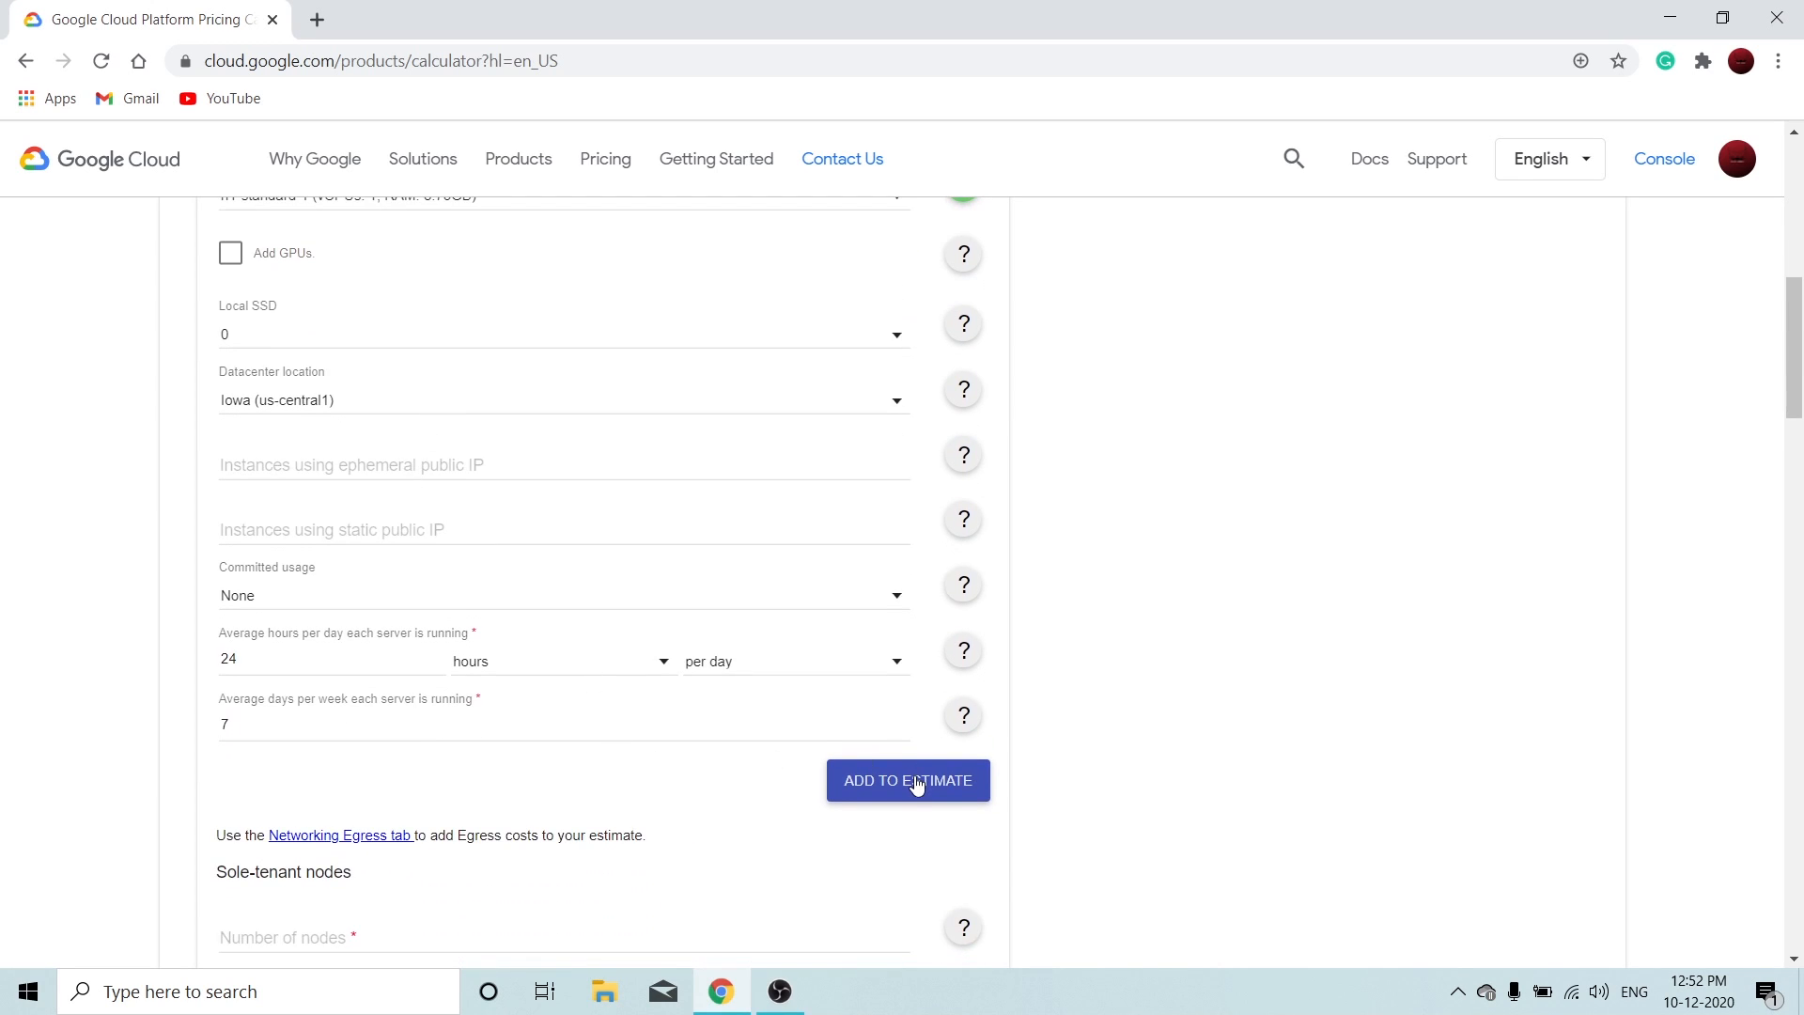
mouse_move(328, 666)
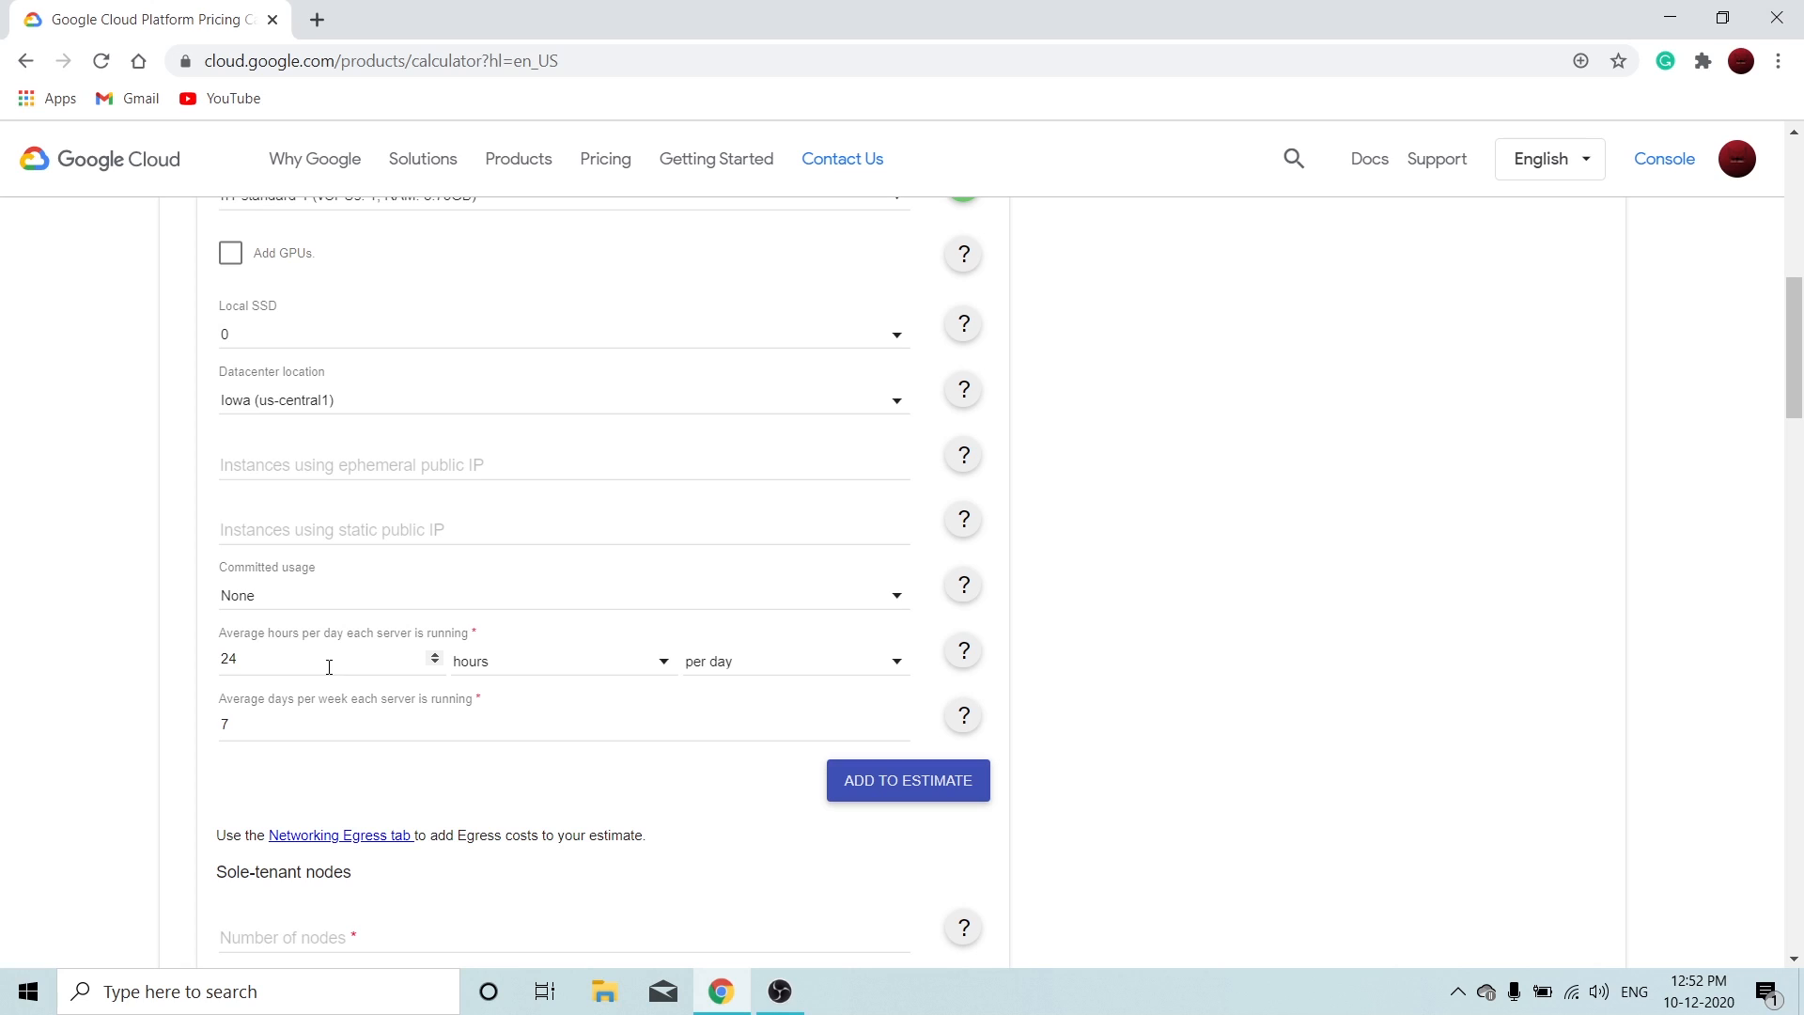
mouse_move(887, 790)
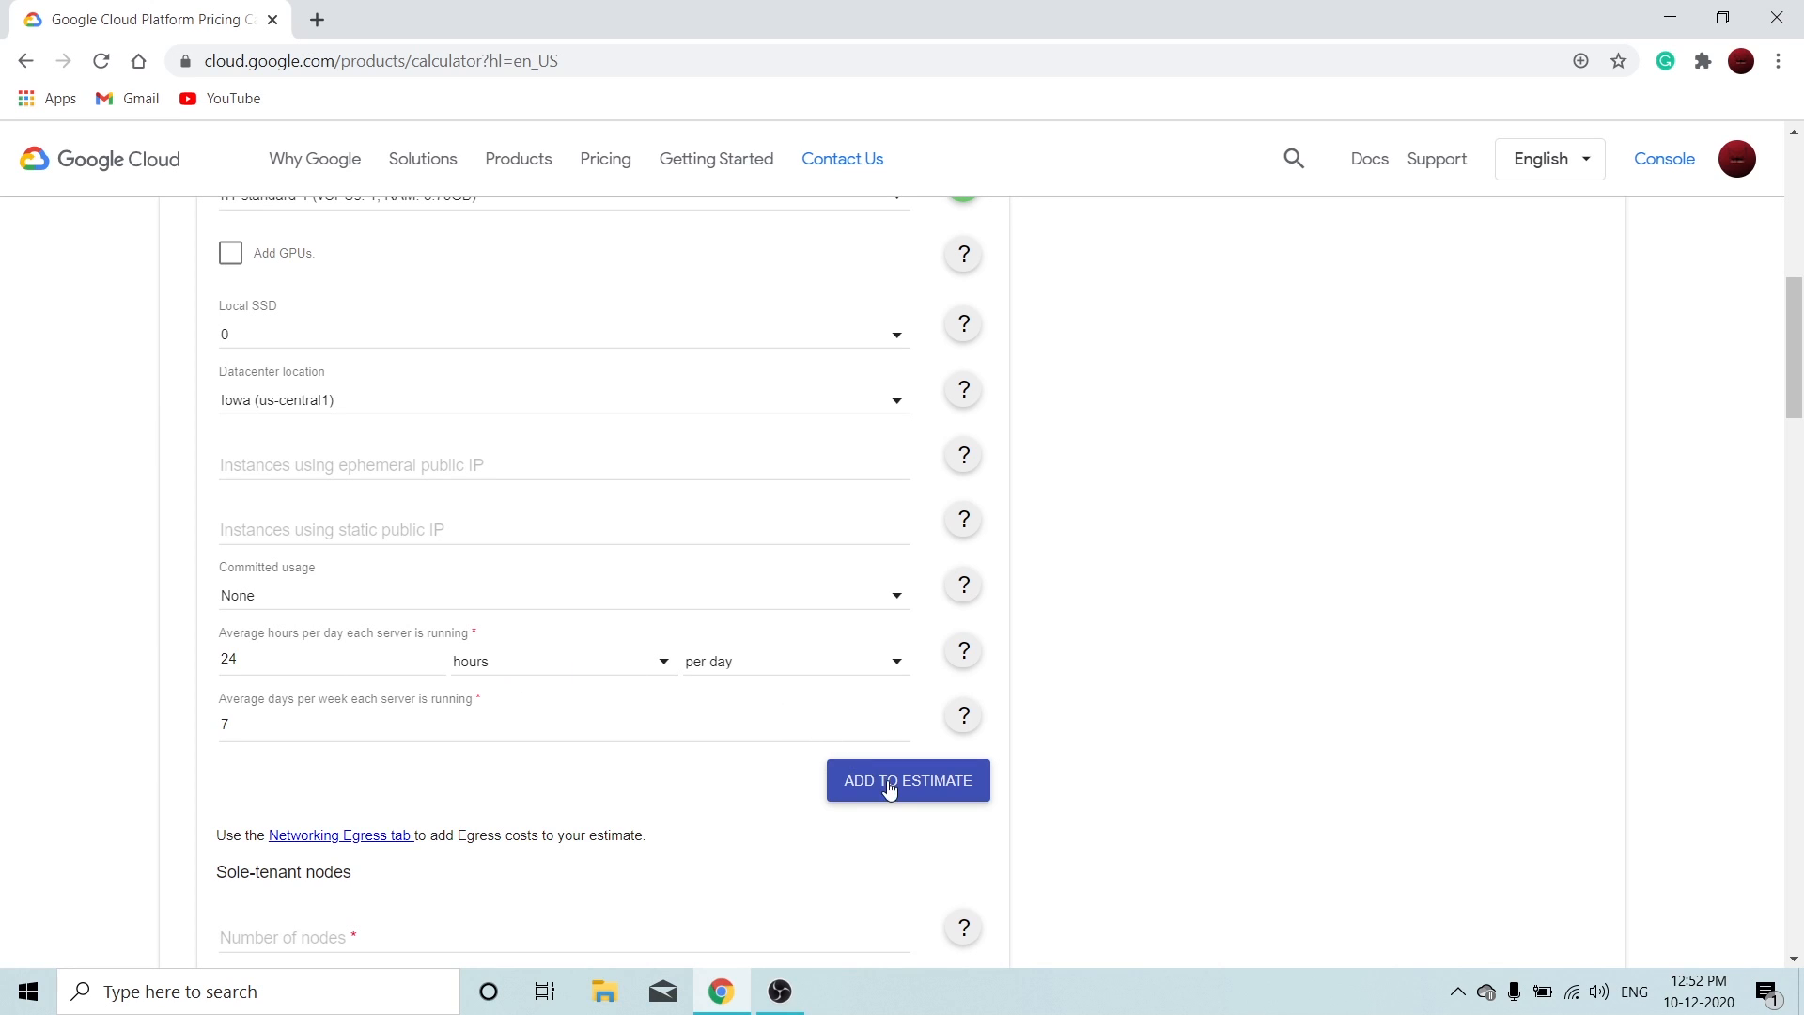
- Open the Estimate Currency dropdown and scroll toward INR - Indian Rupee
click(907, 780)
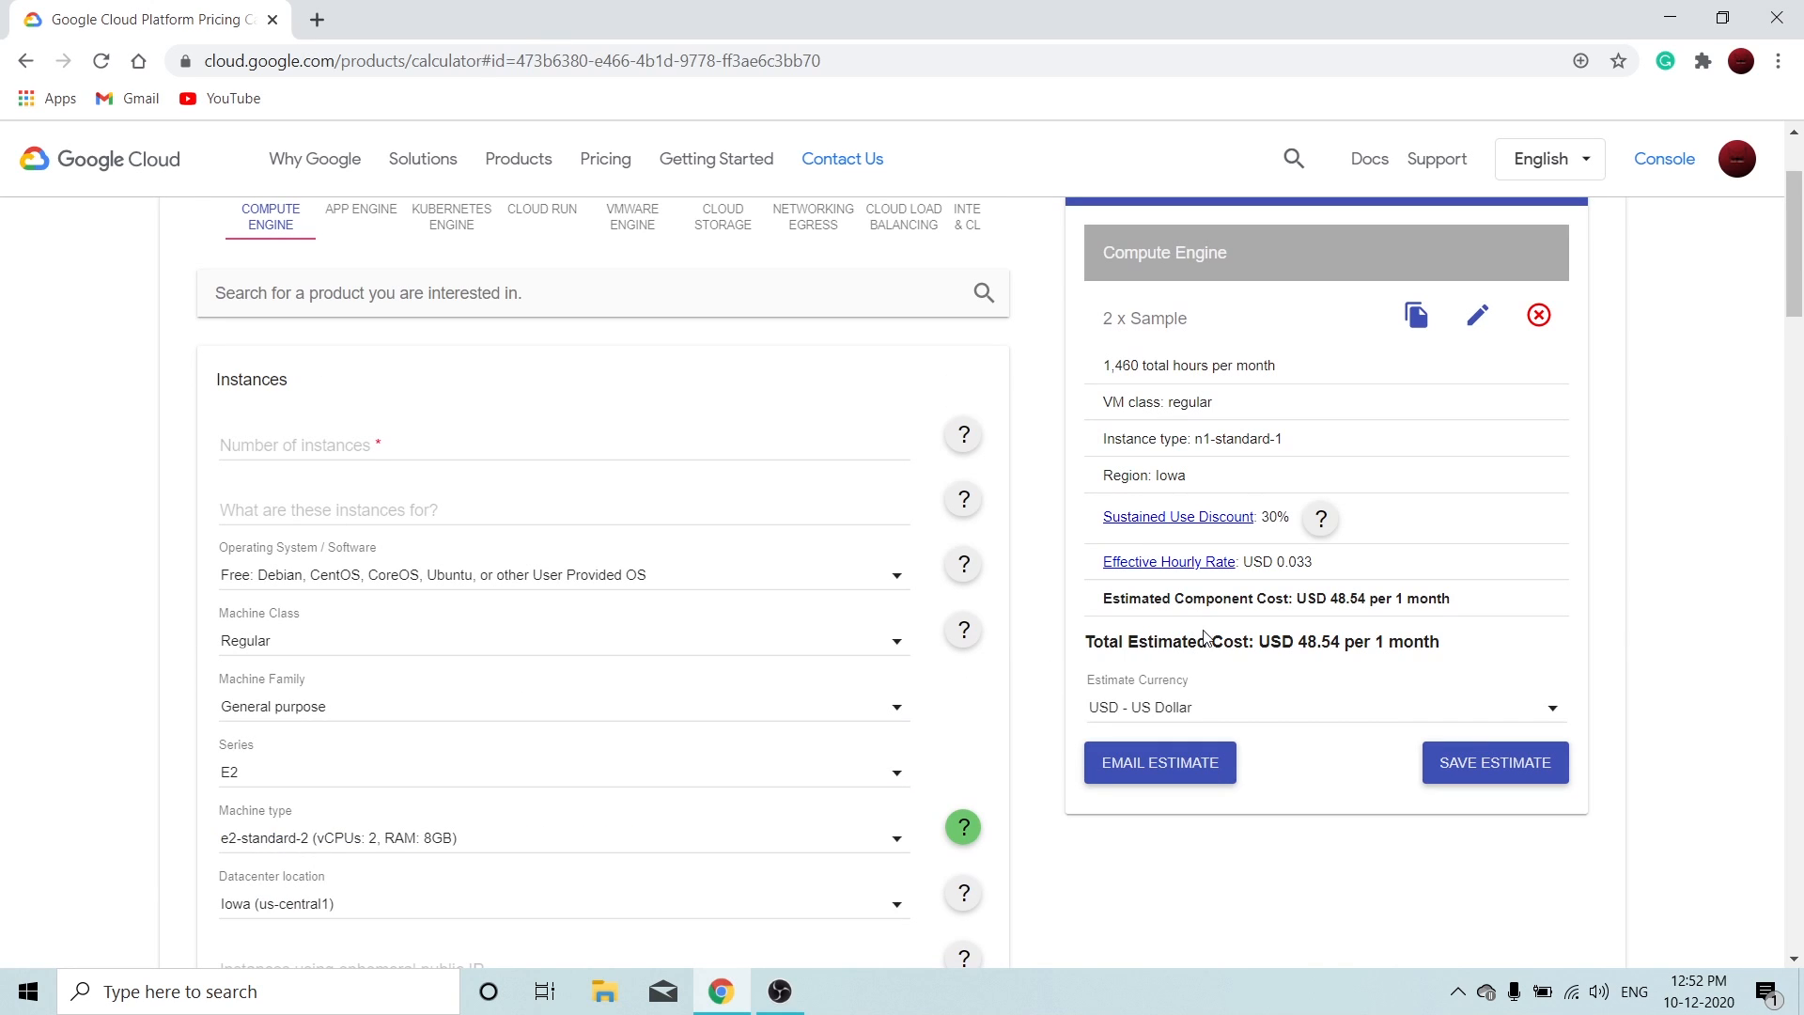
mouse_move(1338, 661)
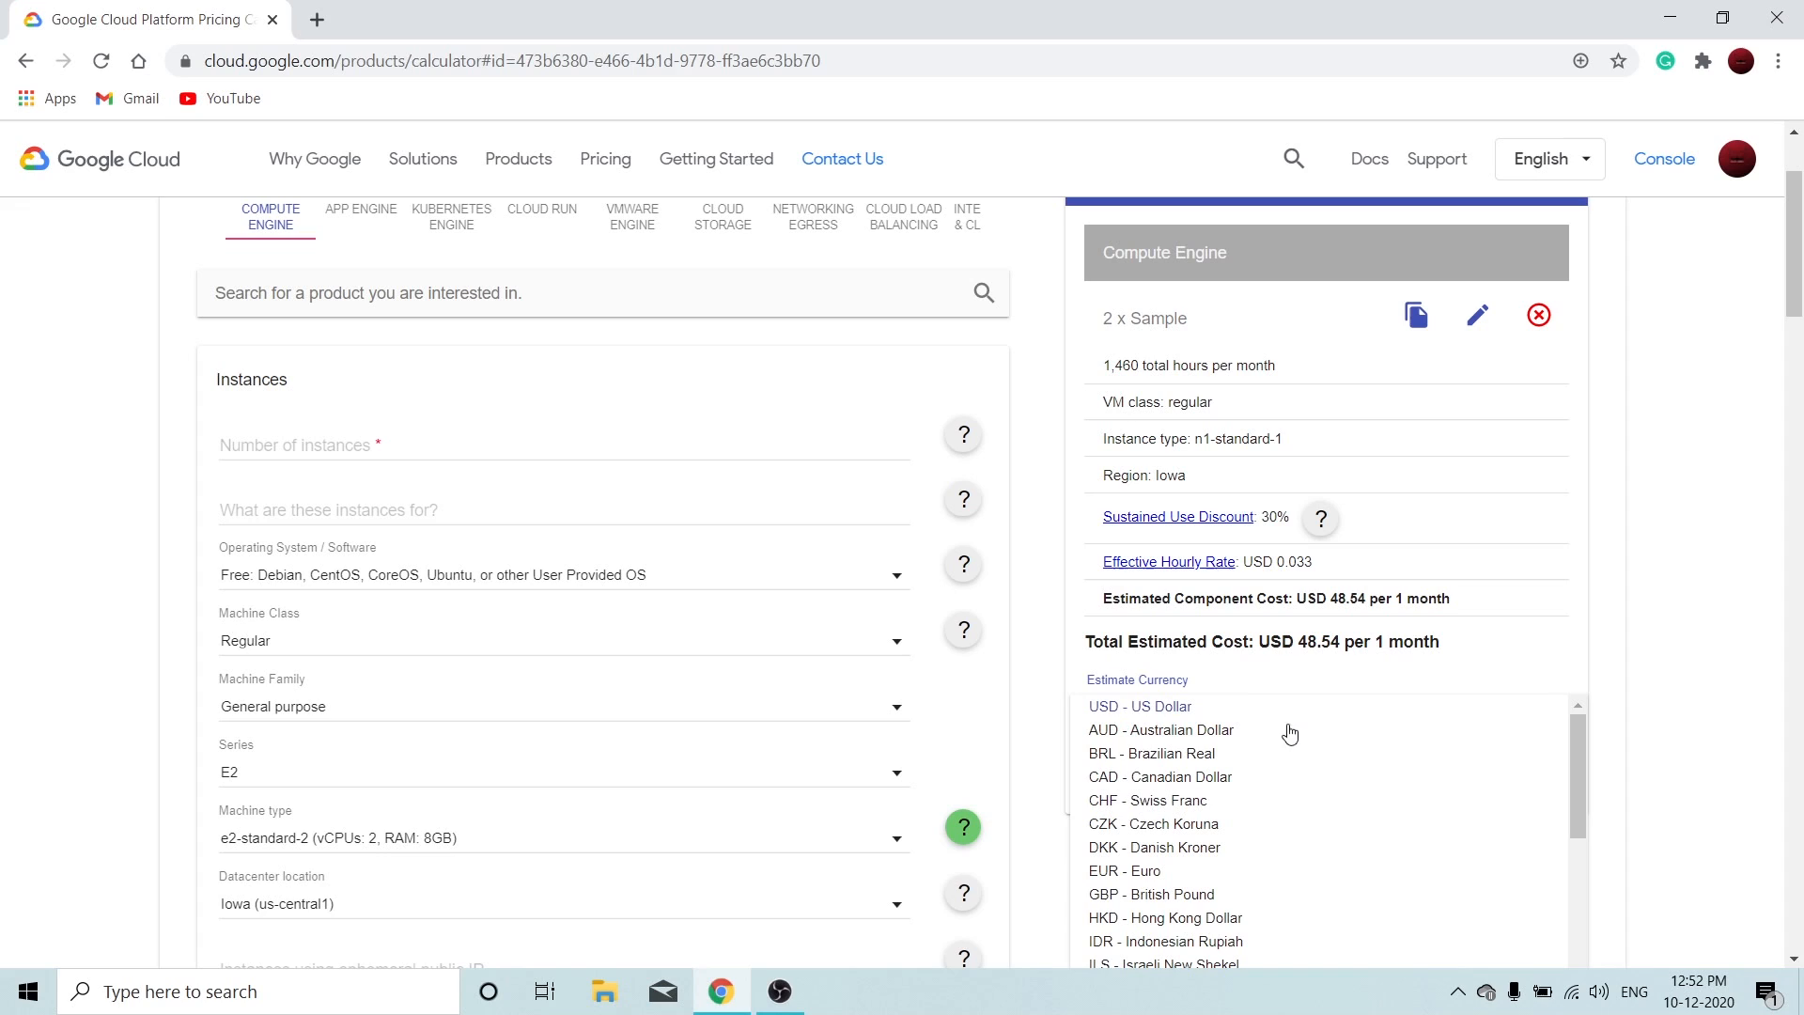
scroll(down, 3)
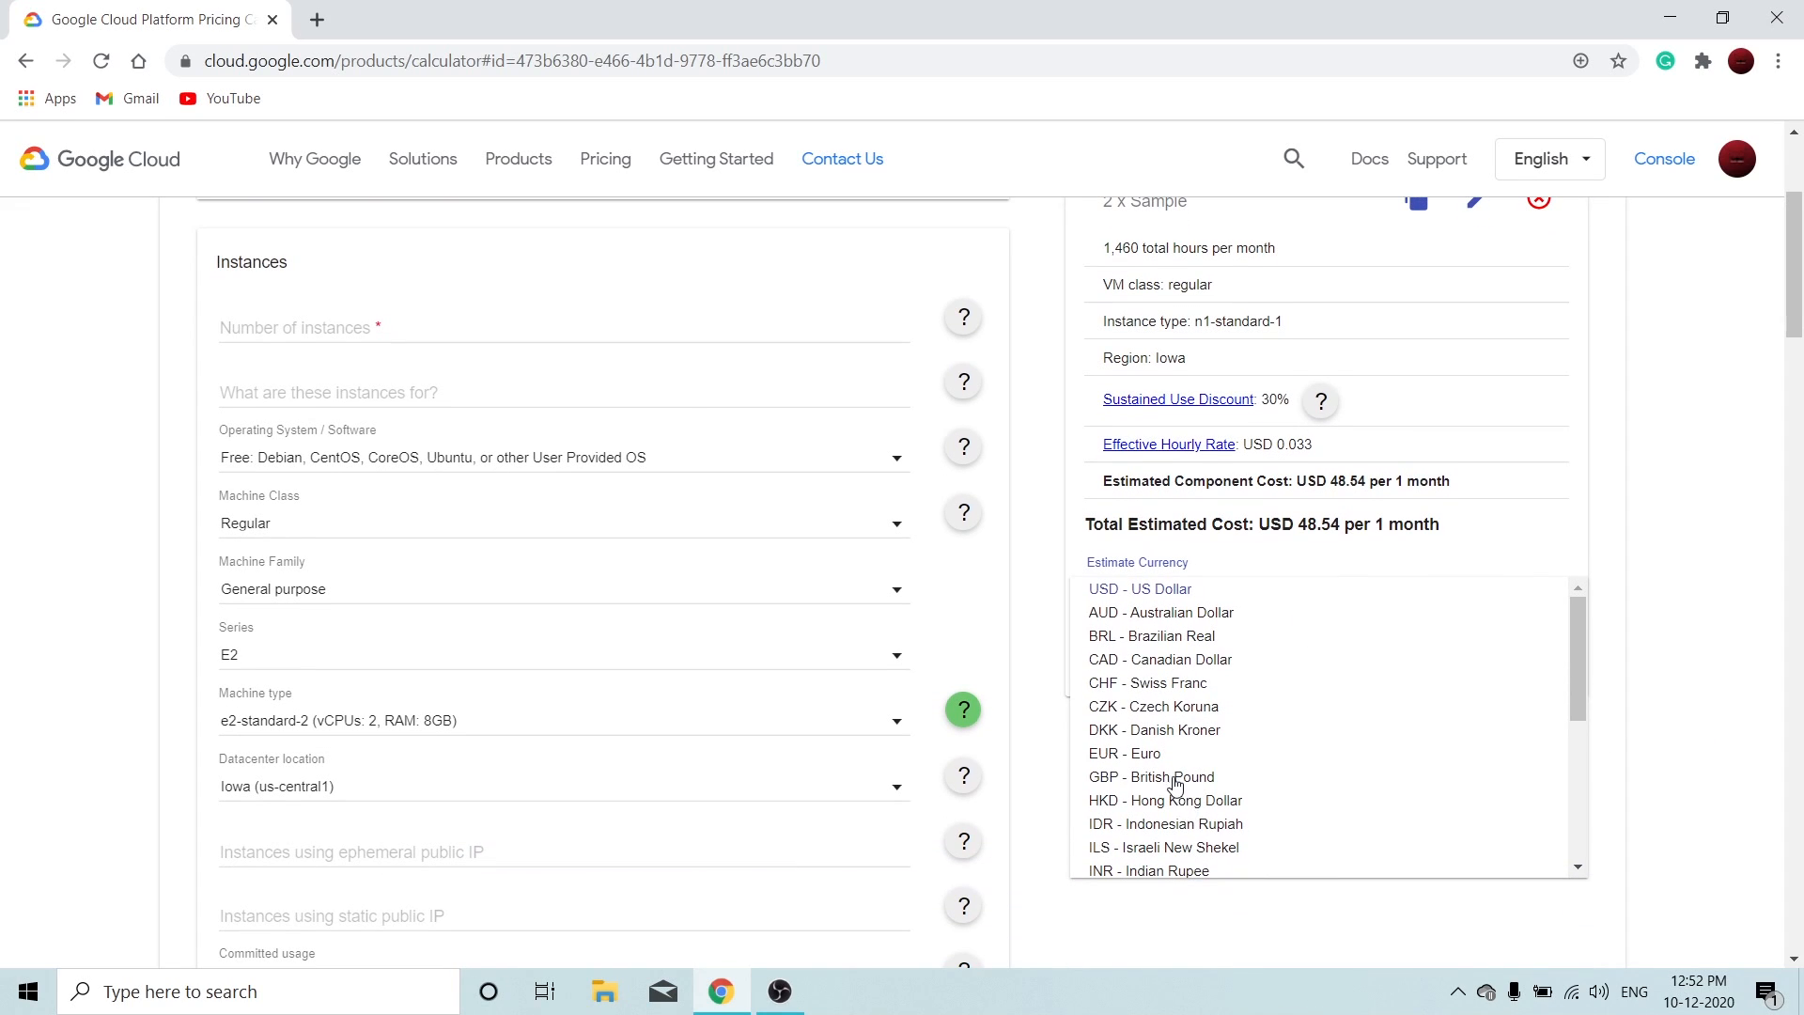
- Choose INR - Indian Rupee as the estimate currency, giving INR 3,463.91 per month
click(1149, 870)
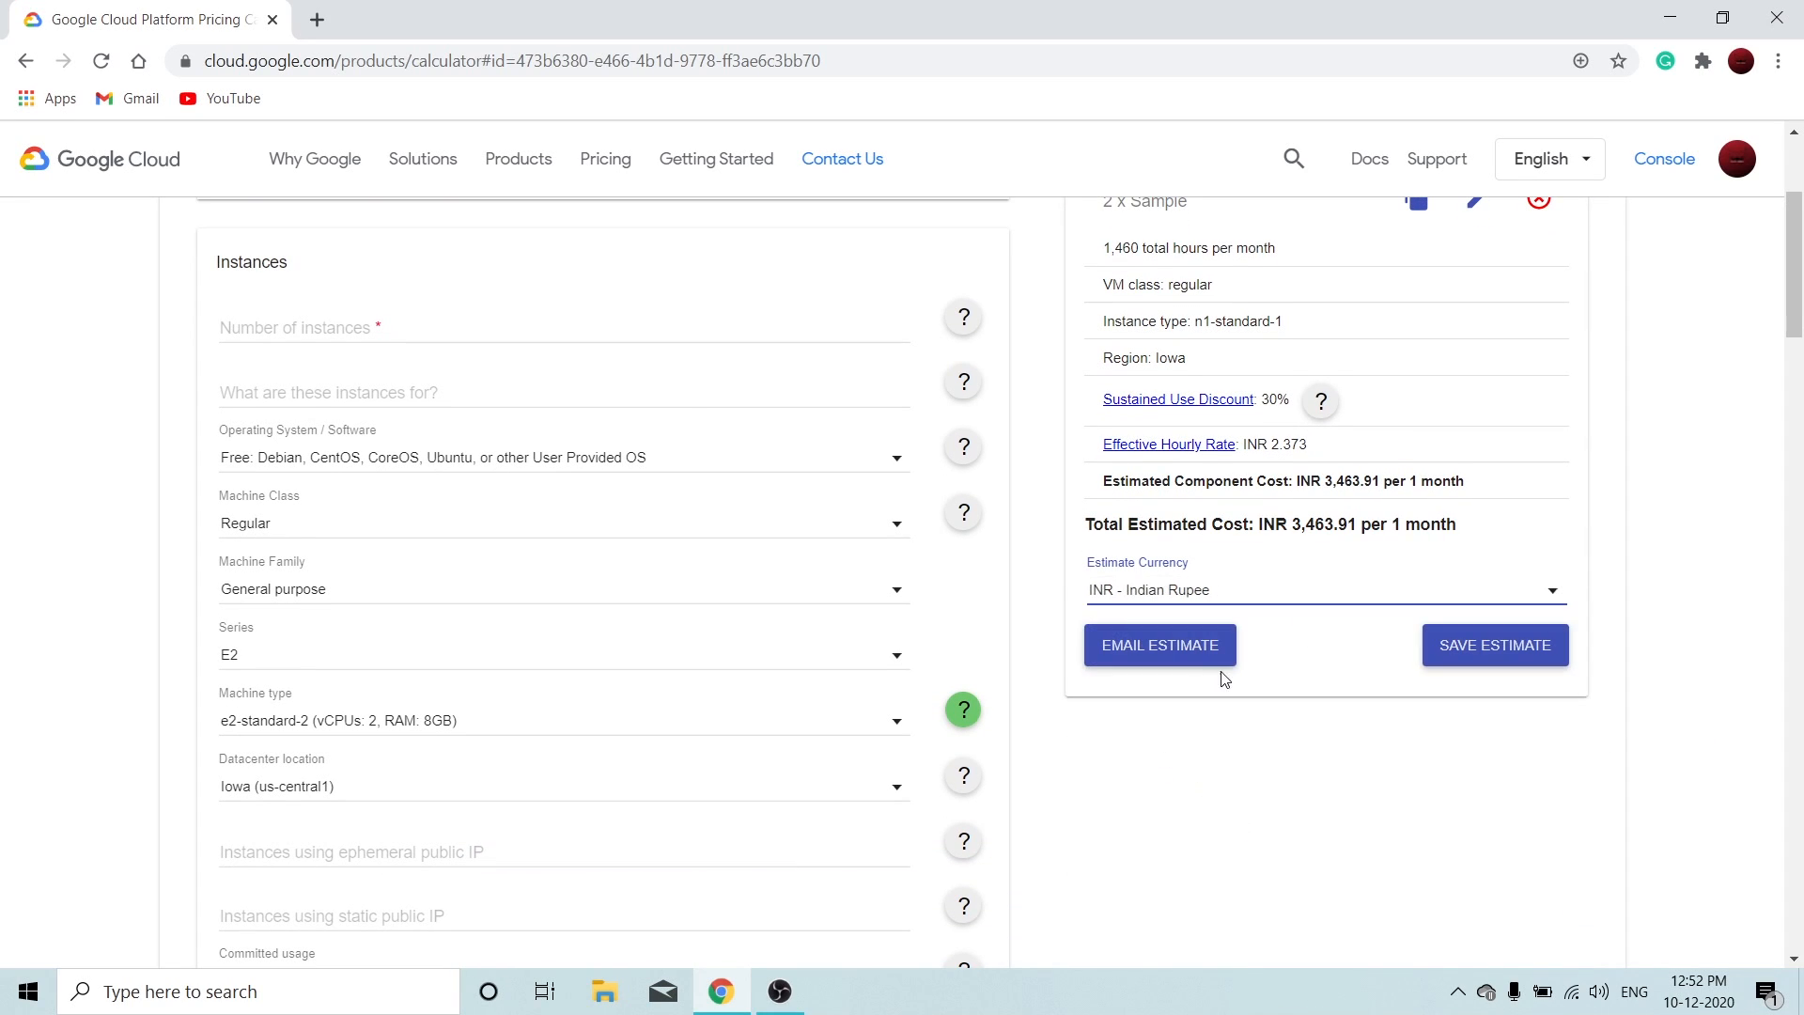
scroll(up, 3)
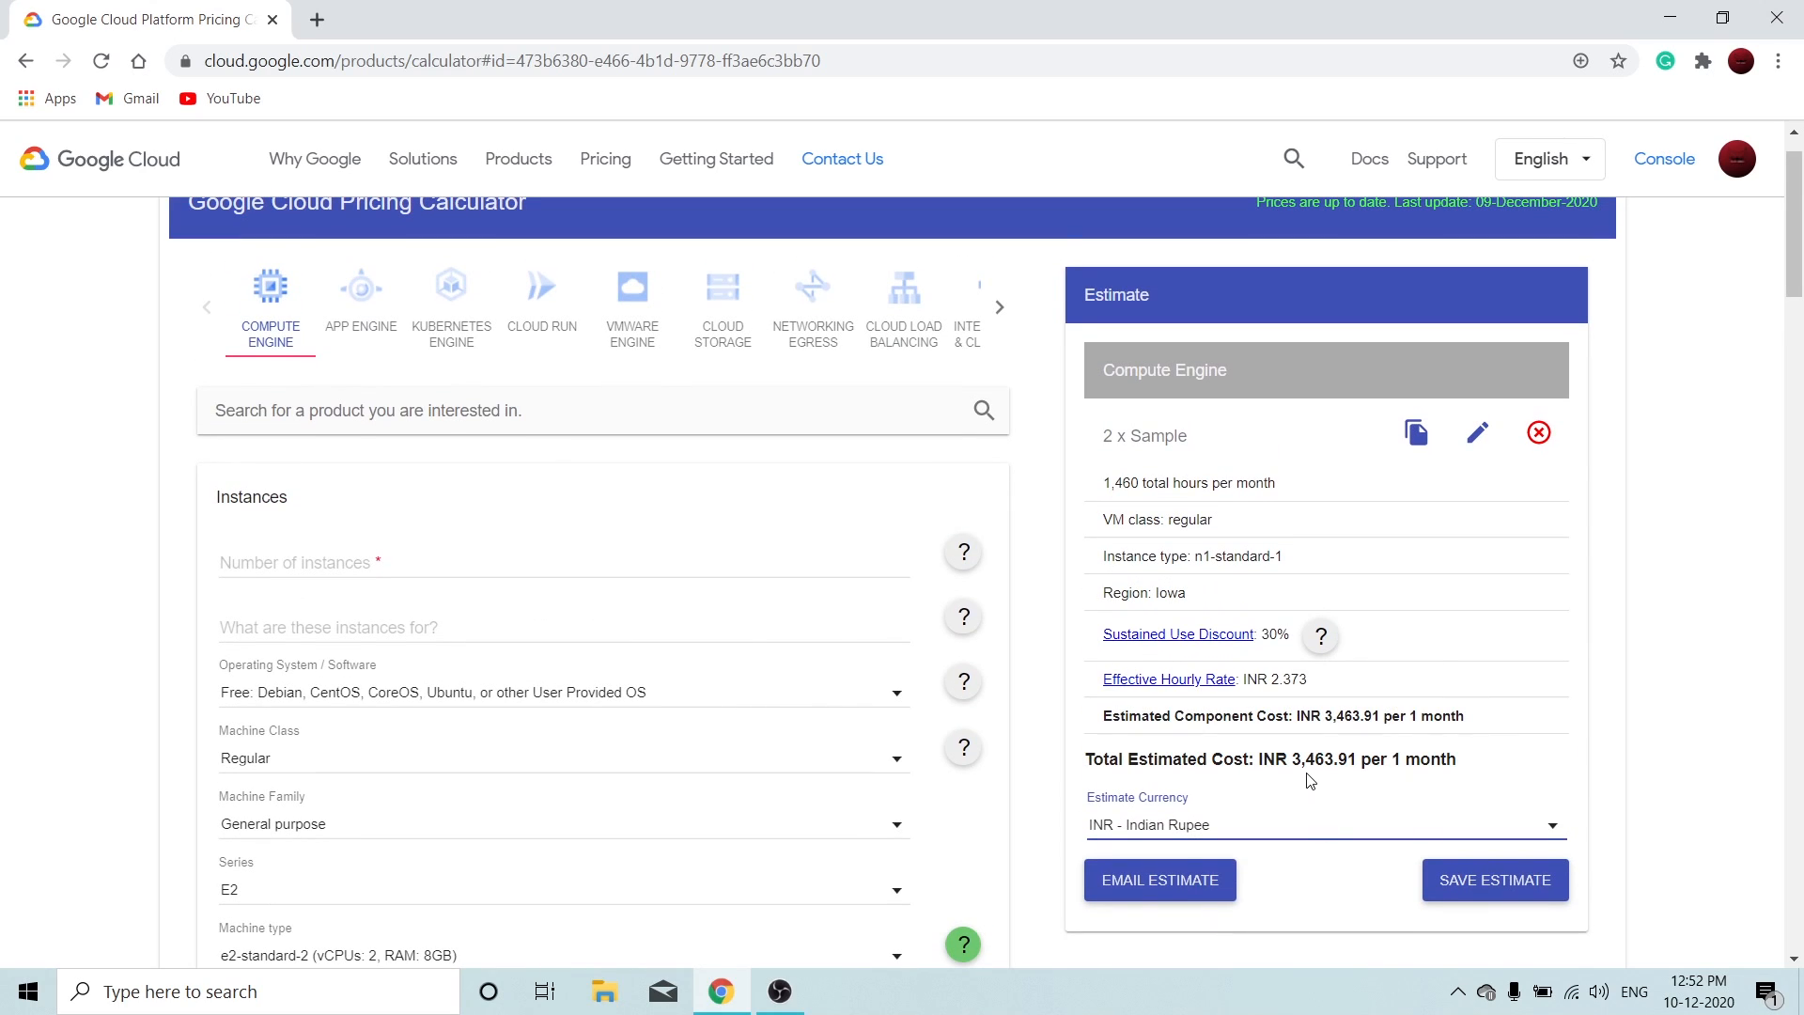
mouse_move(1318, 783)
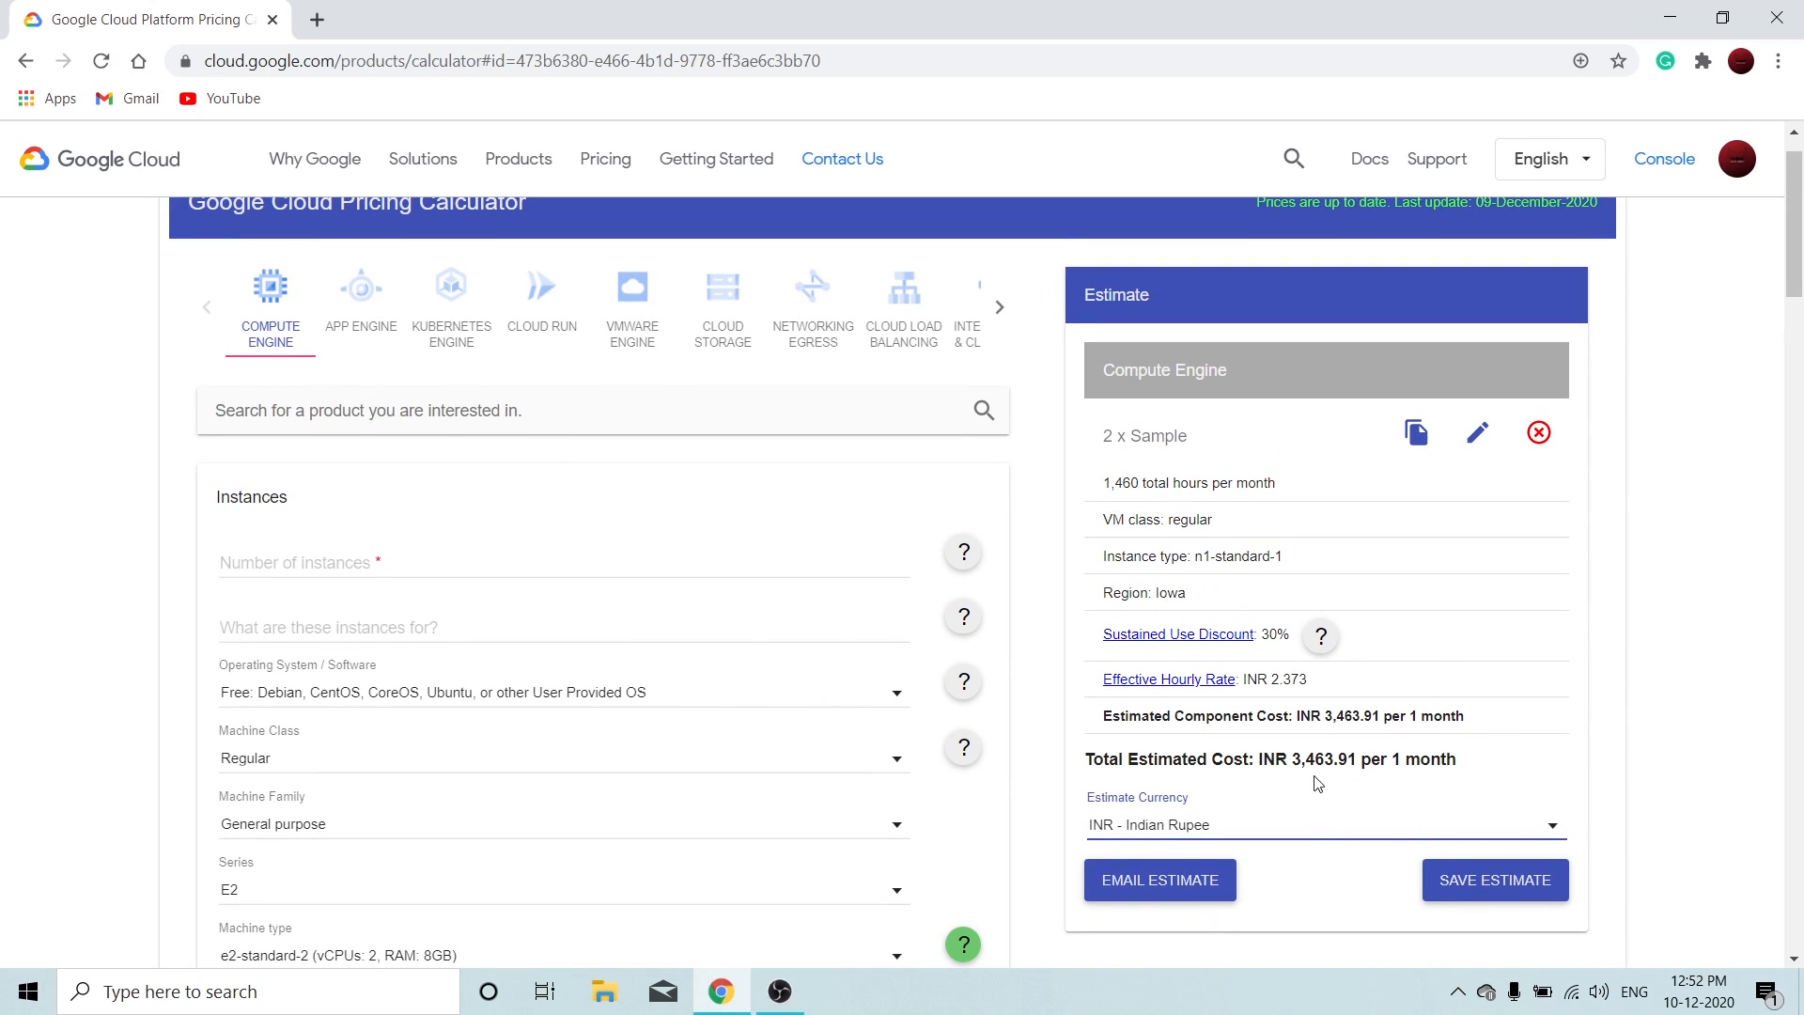
mouse_move(774, 673)
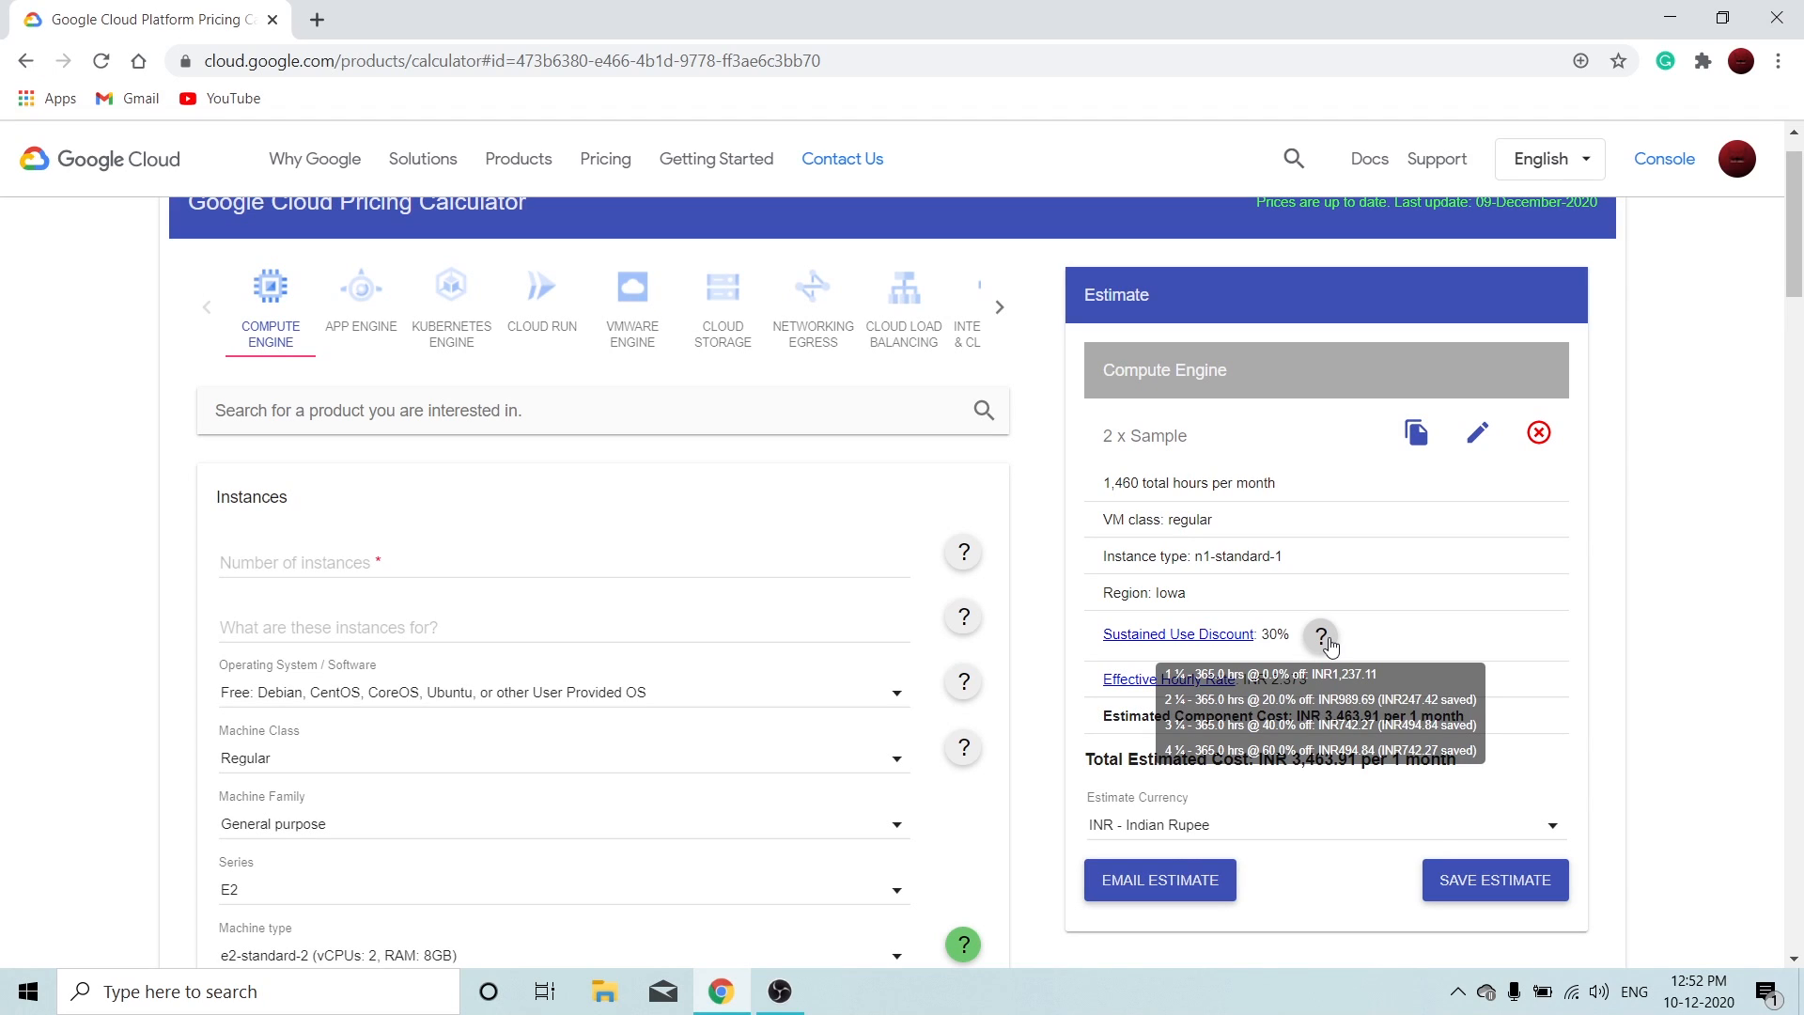
mouse_move(1322, 640)
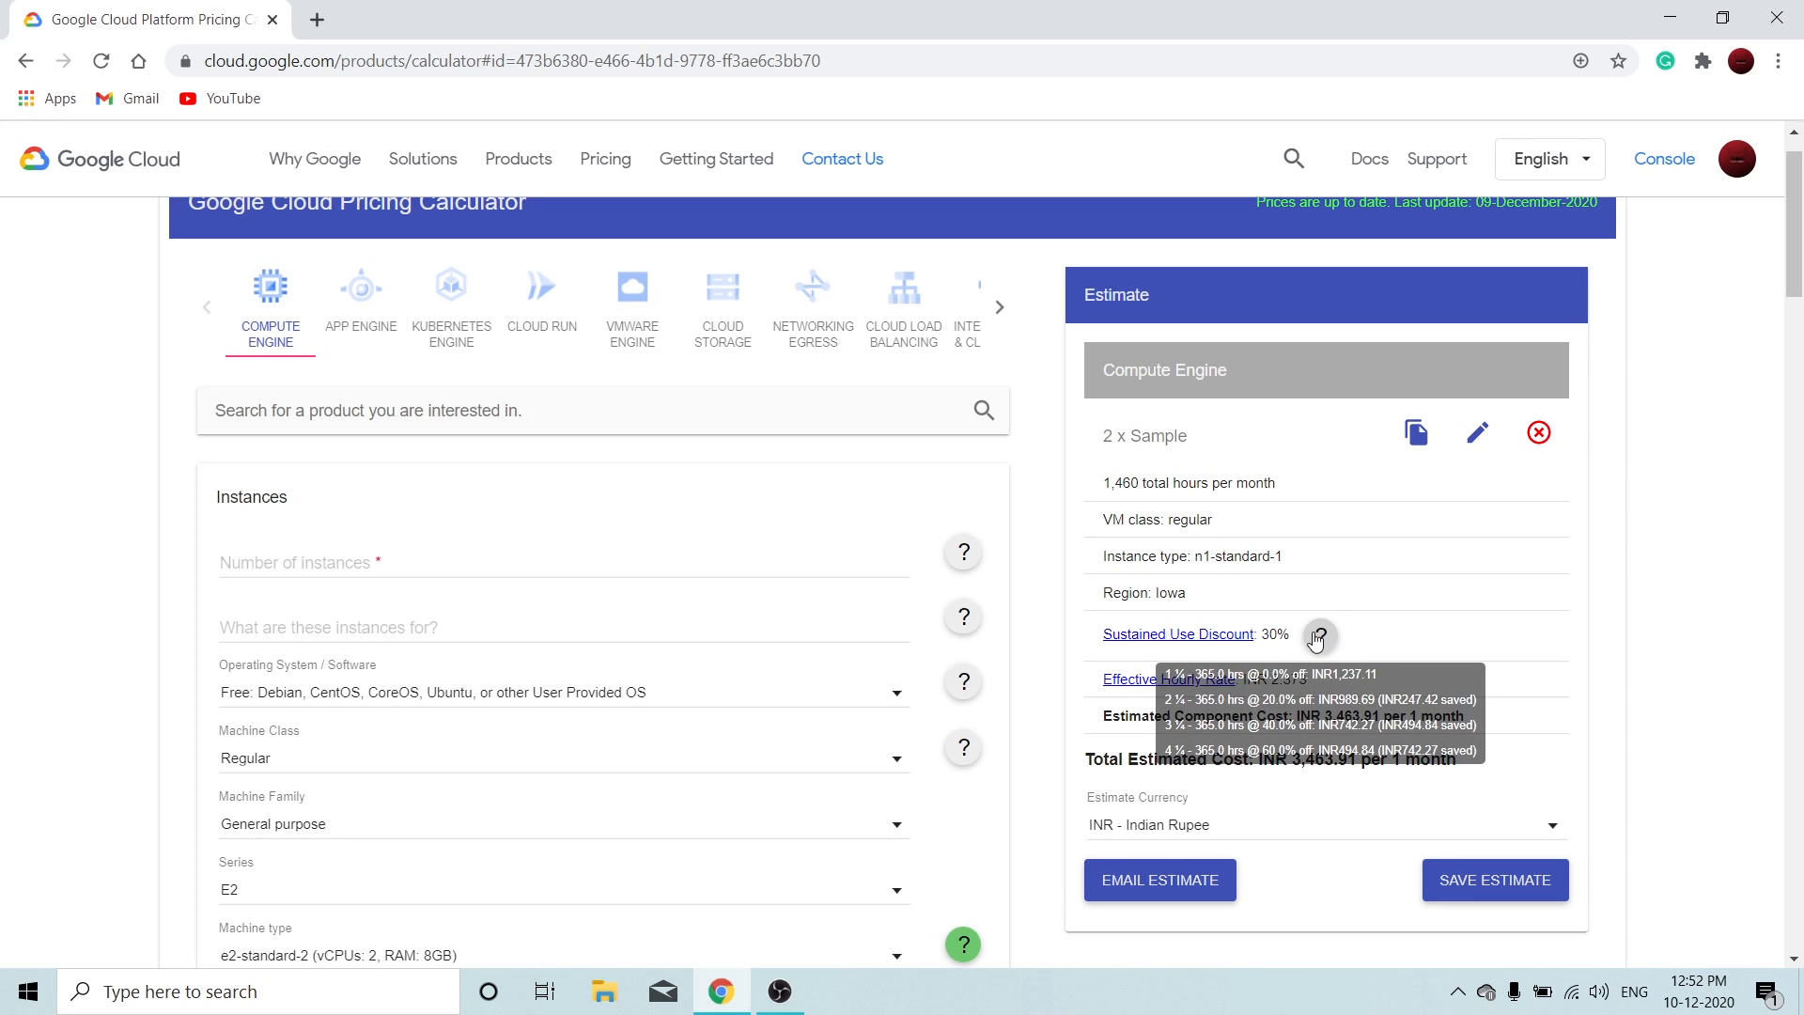
mouse_move(1435, 616)
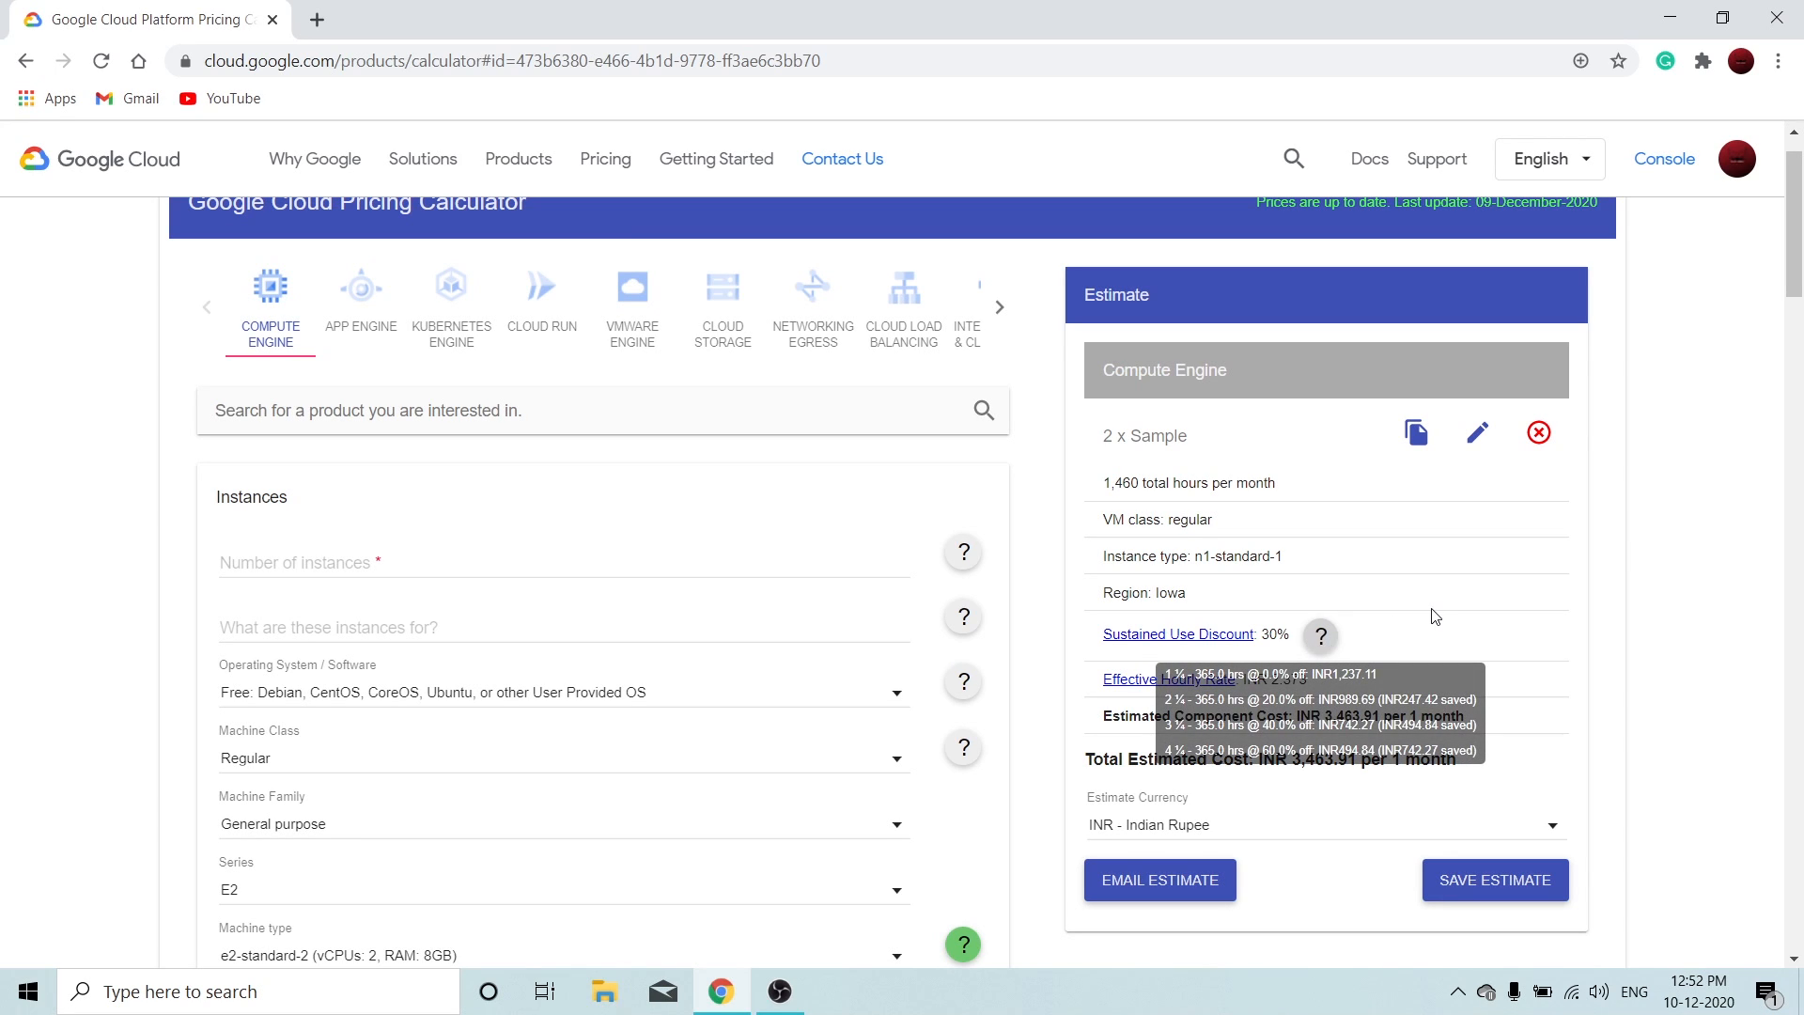
mouse_move(1277, 699)
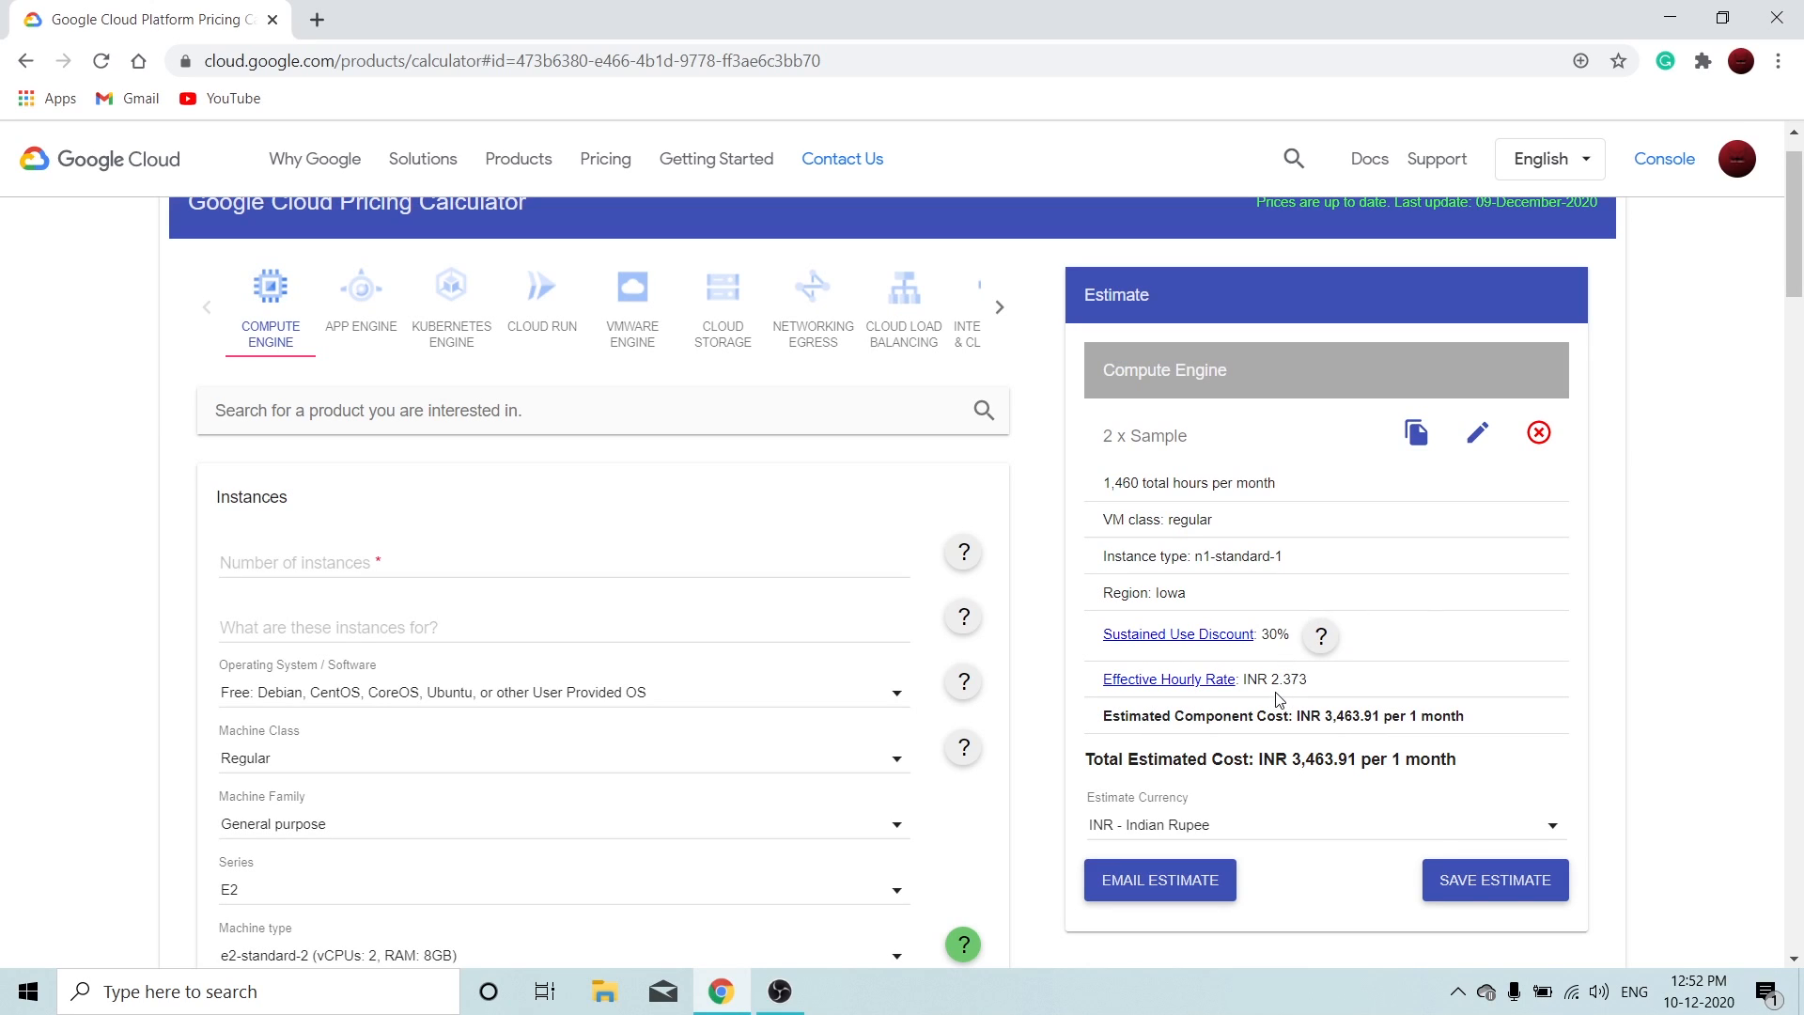
mouse_move(996, 549)
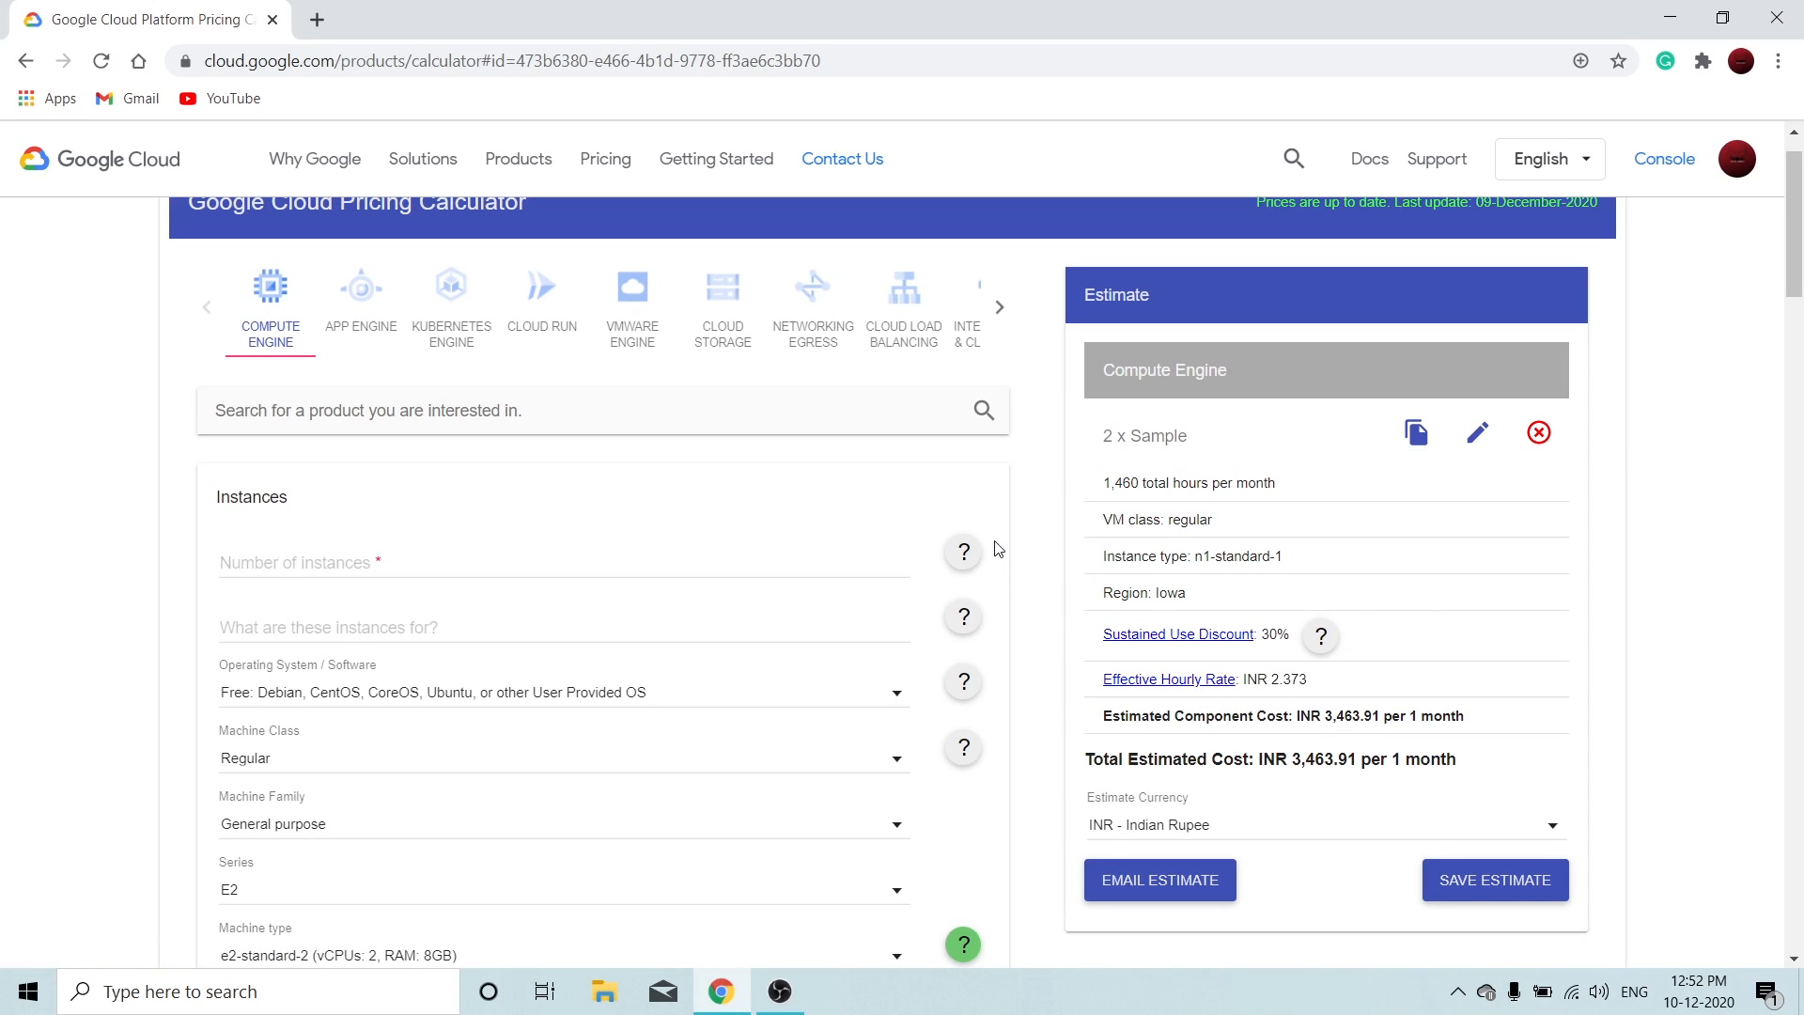
mouse_move(499, 522)
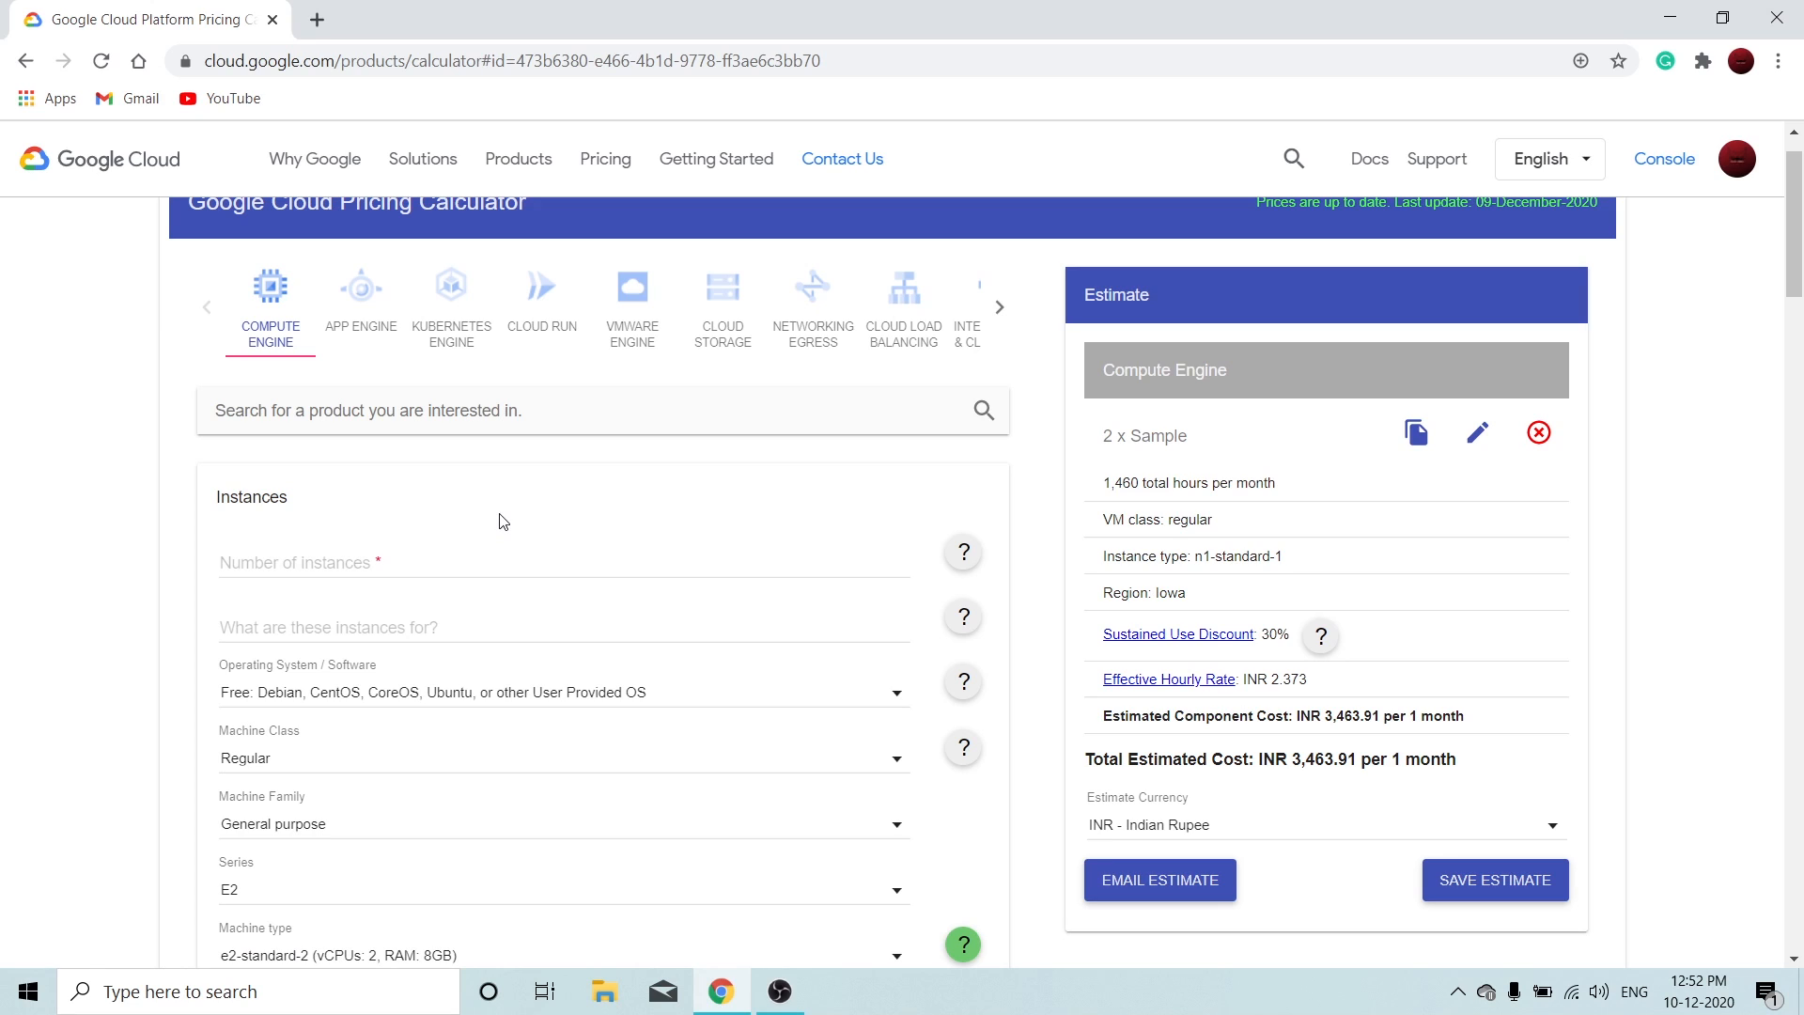
- Scroll down the Compute Engine form to the 2 preemptible instances at INR 1,041.78 monthly
scroll(down, 3)
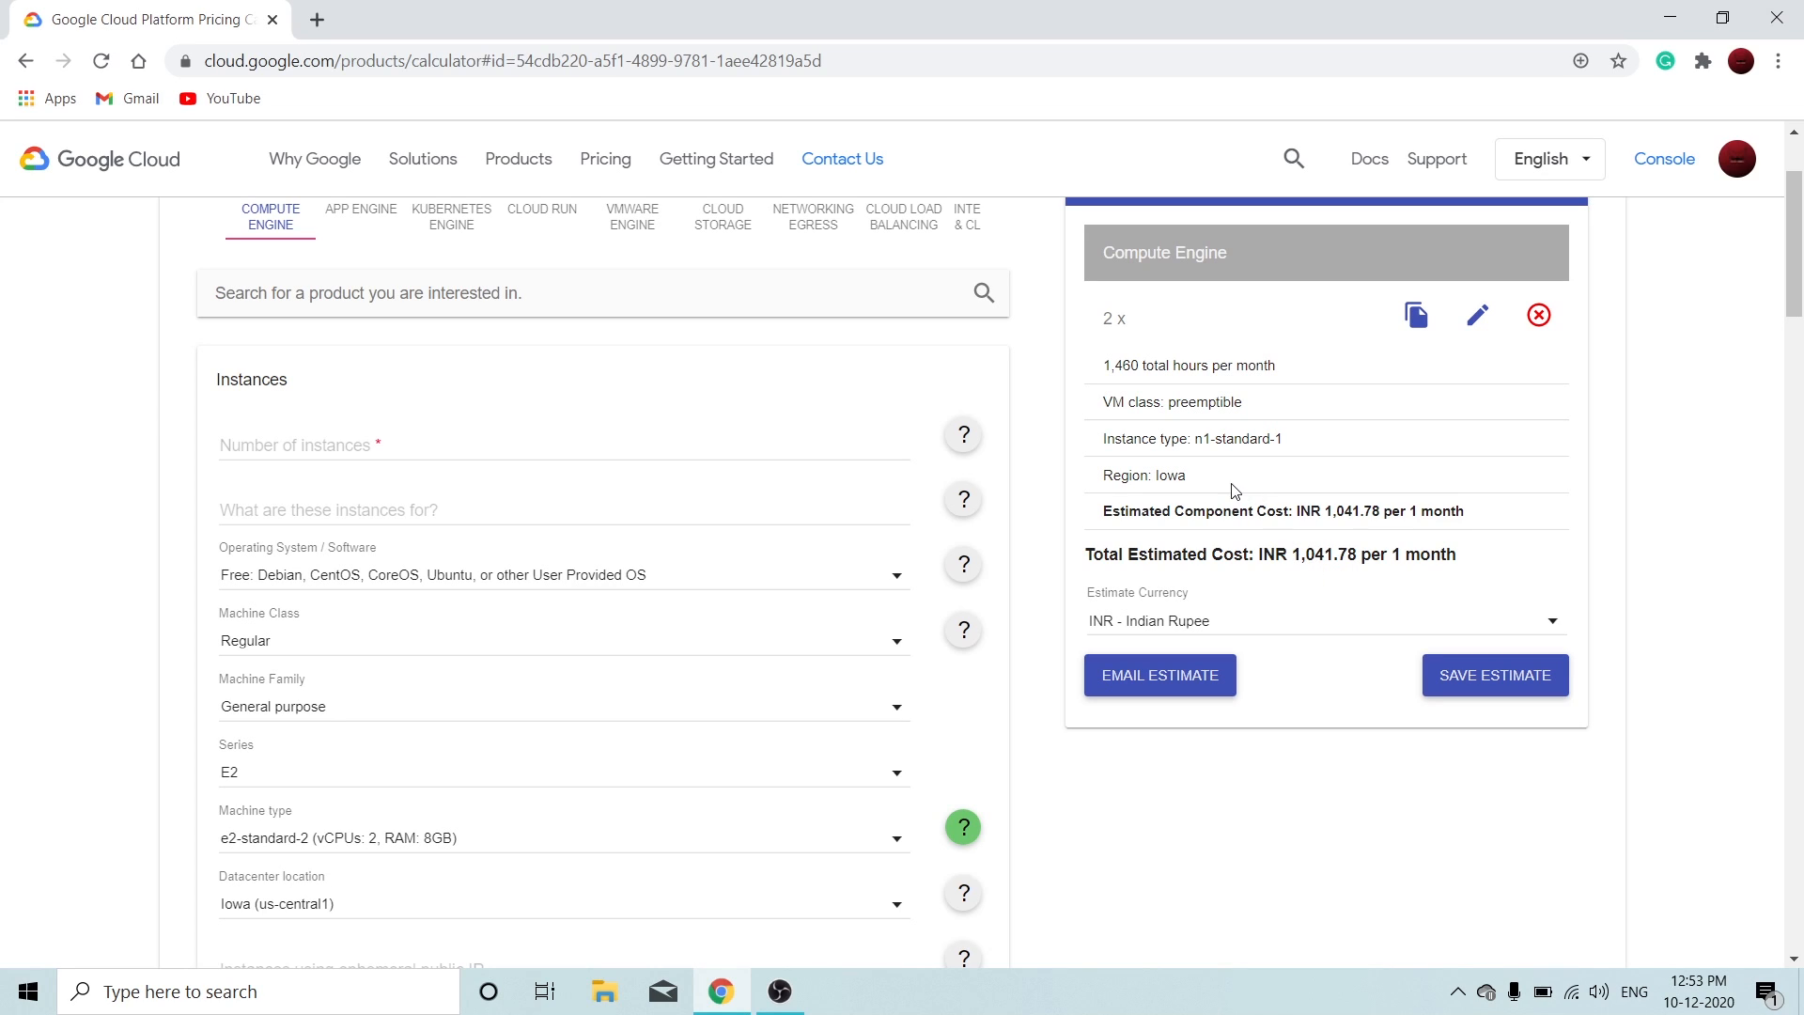
mouse_move(1178, 411)
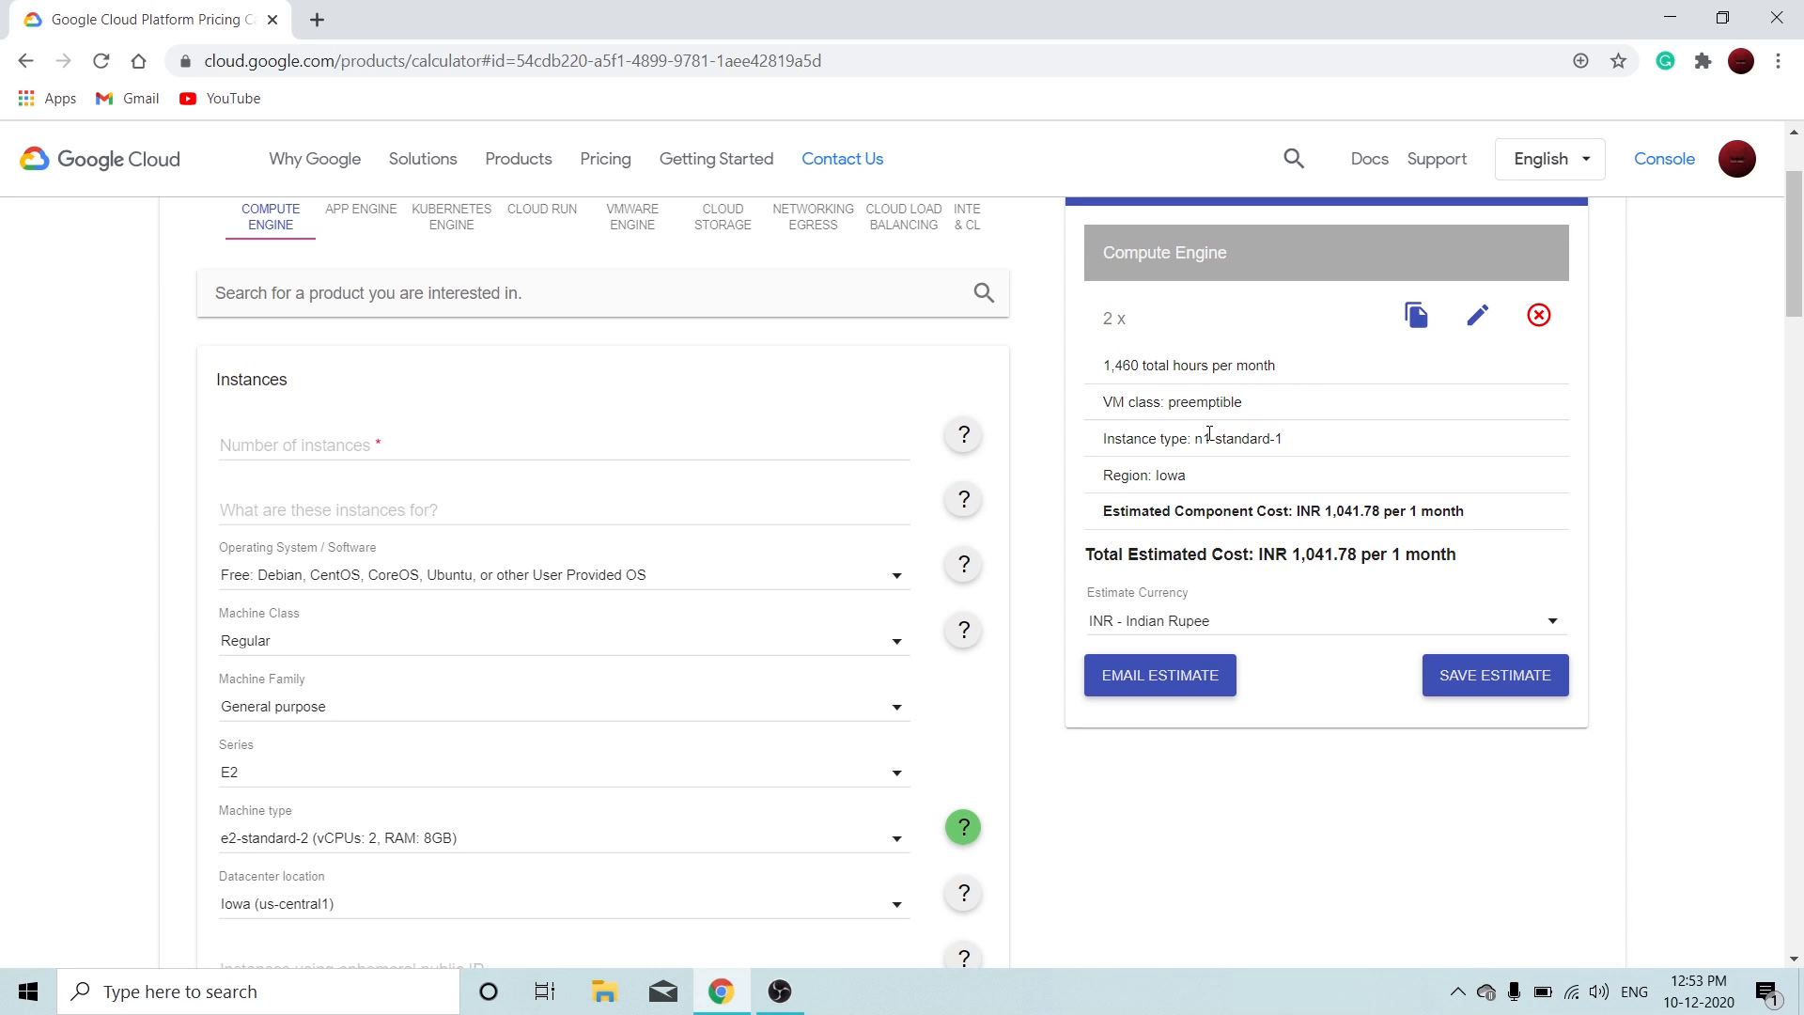
scroll(down, 3)
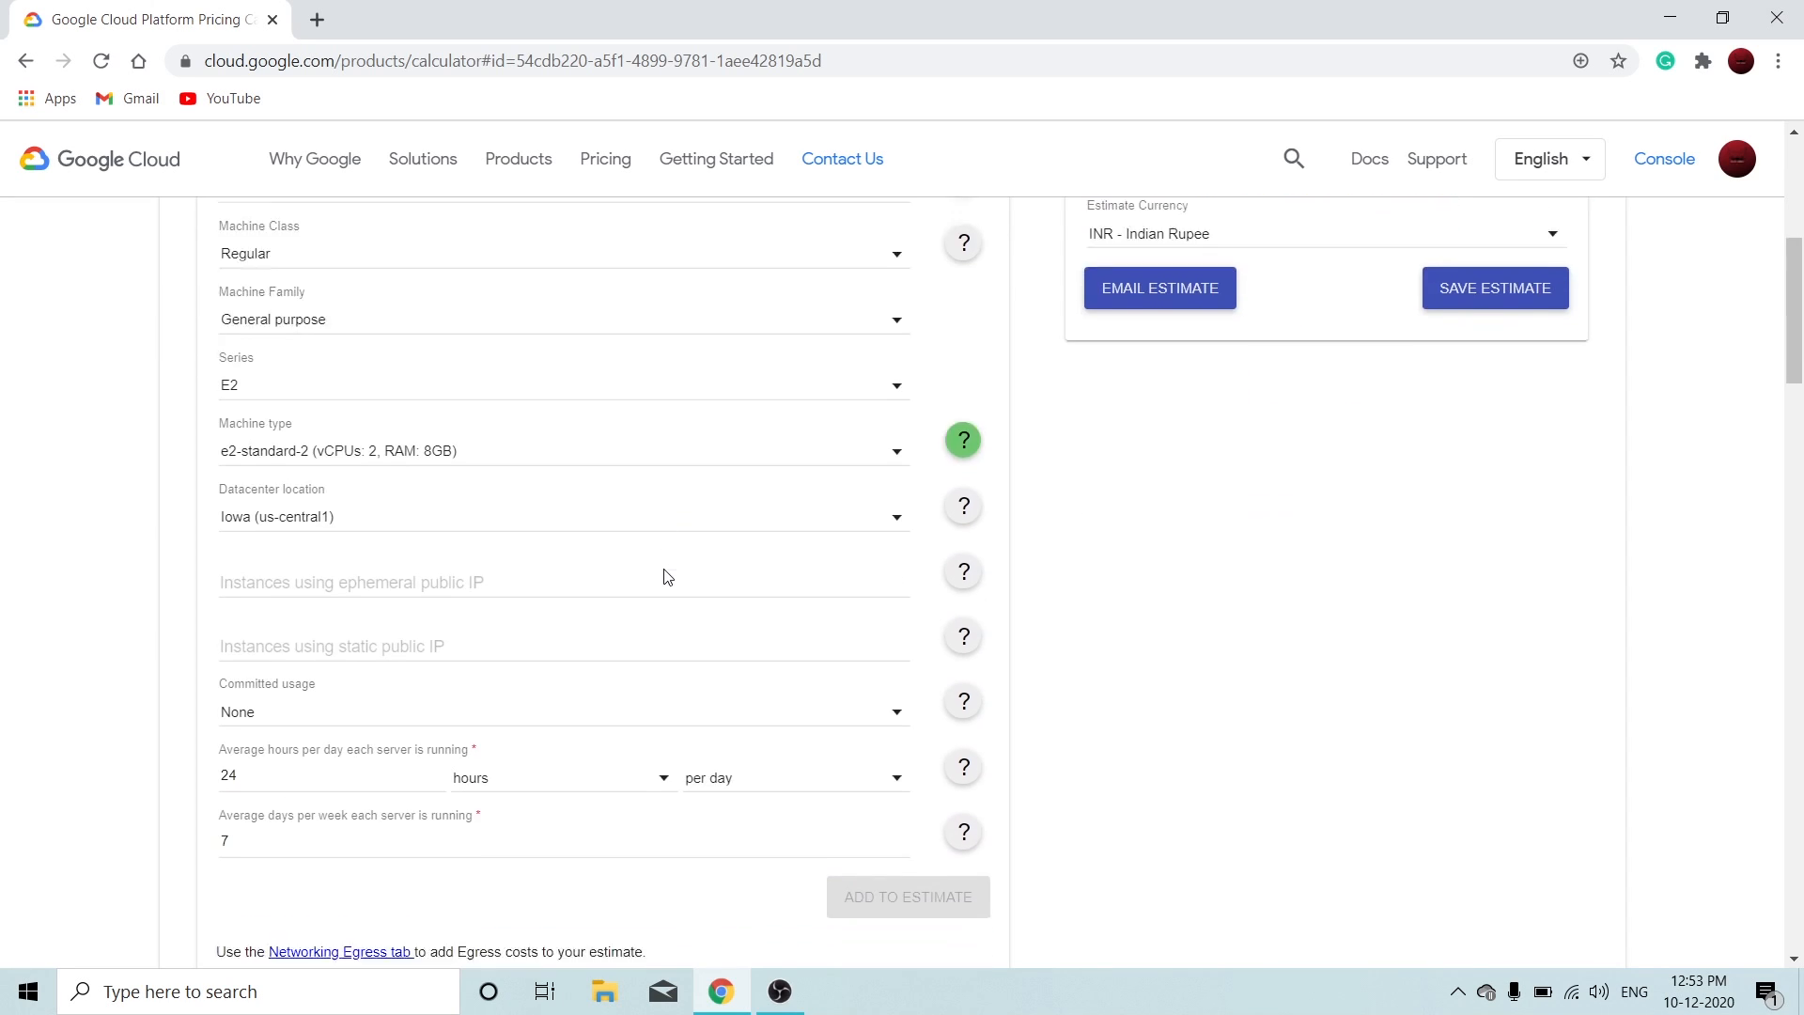
scroll(down, 3)
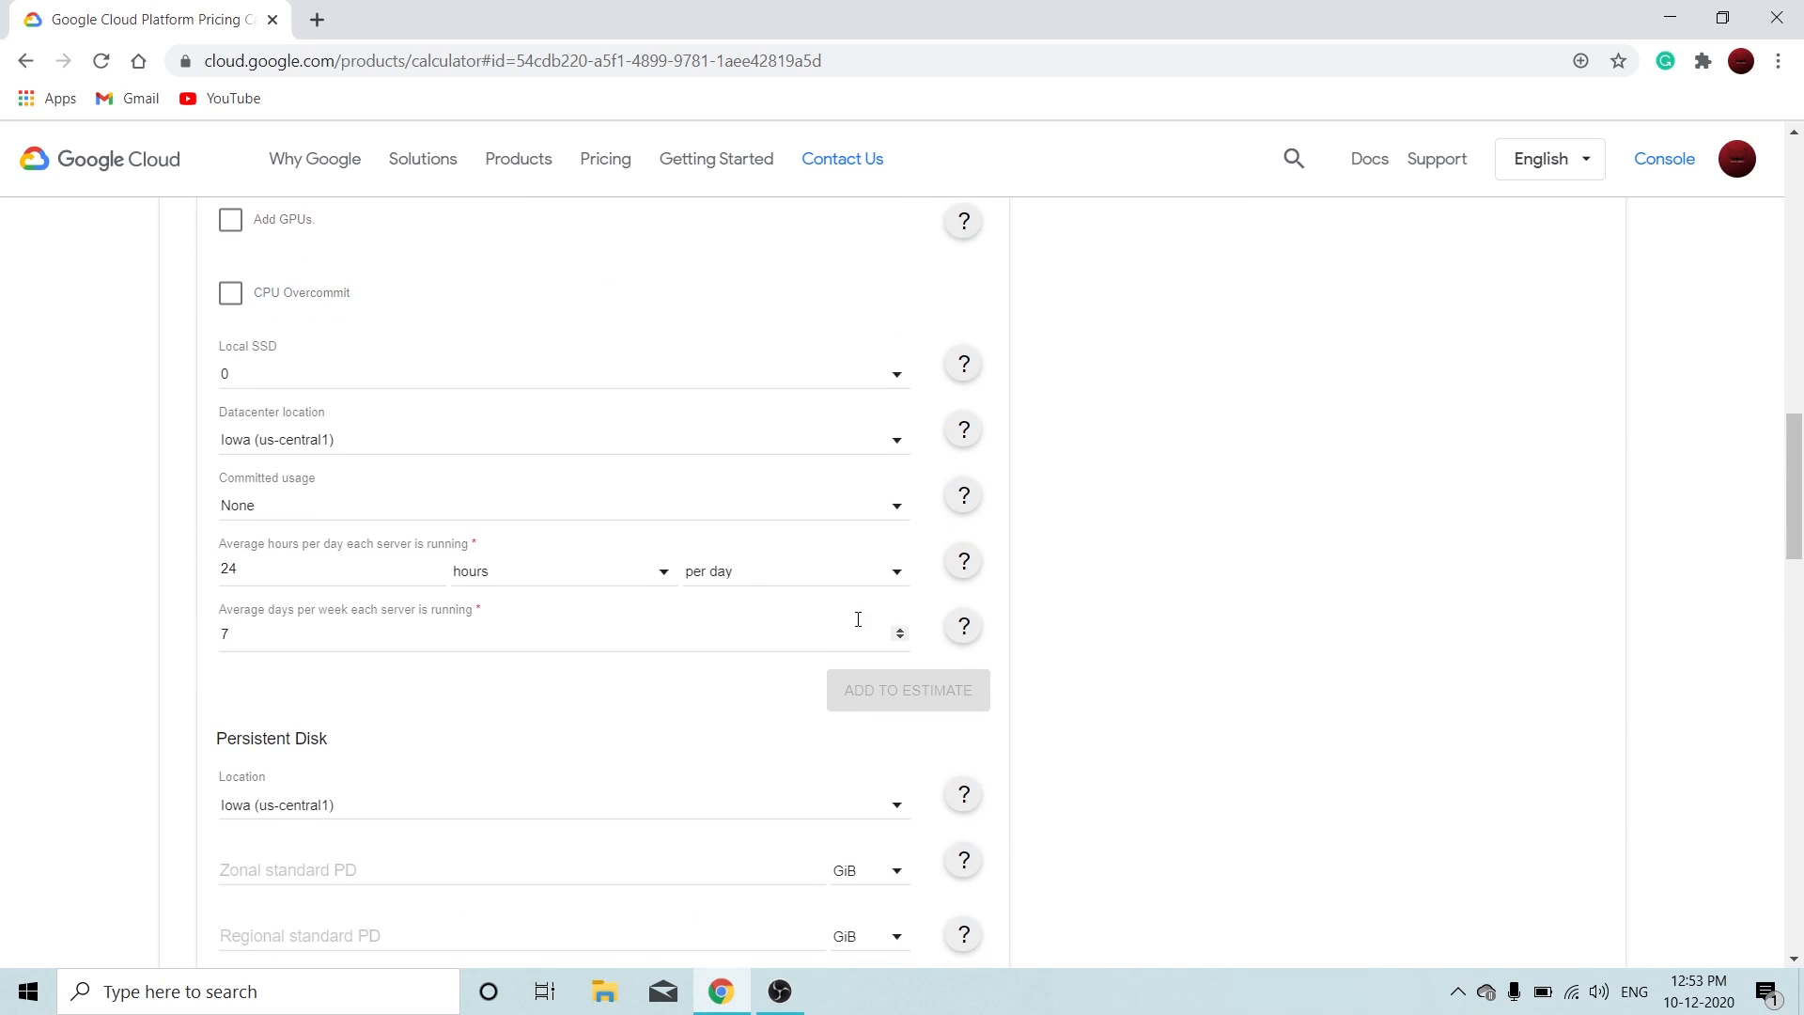
scroll(down, 3)
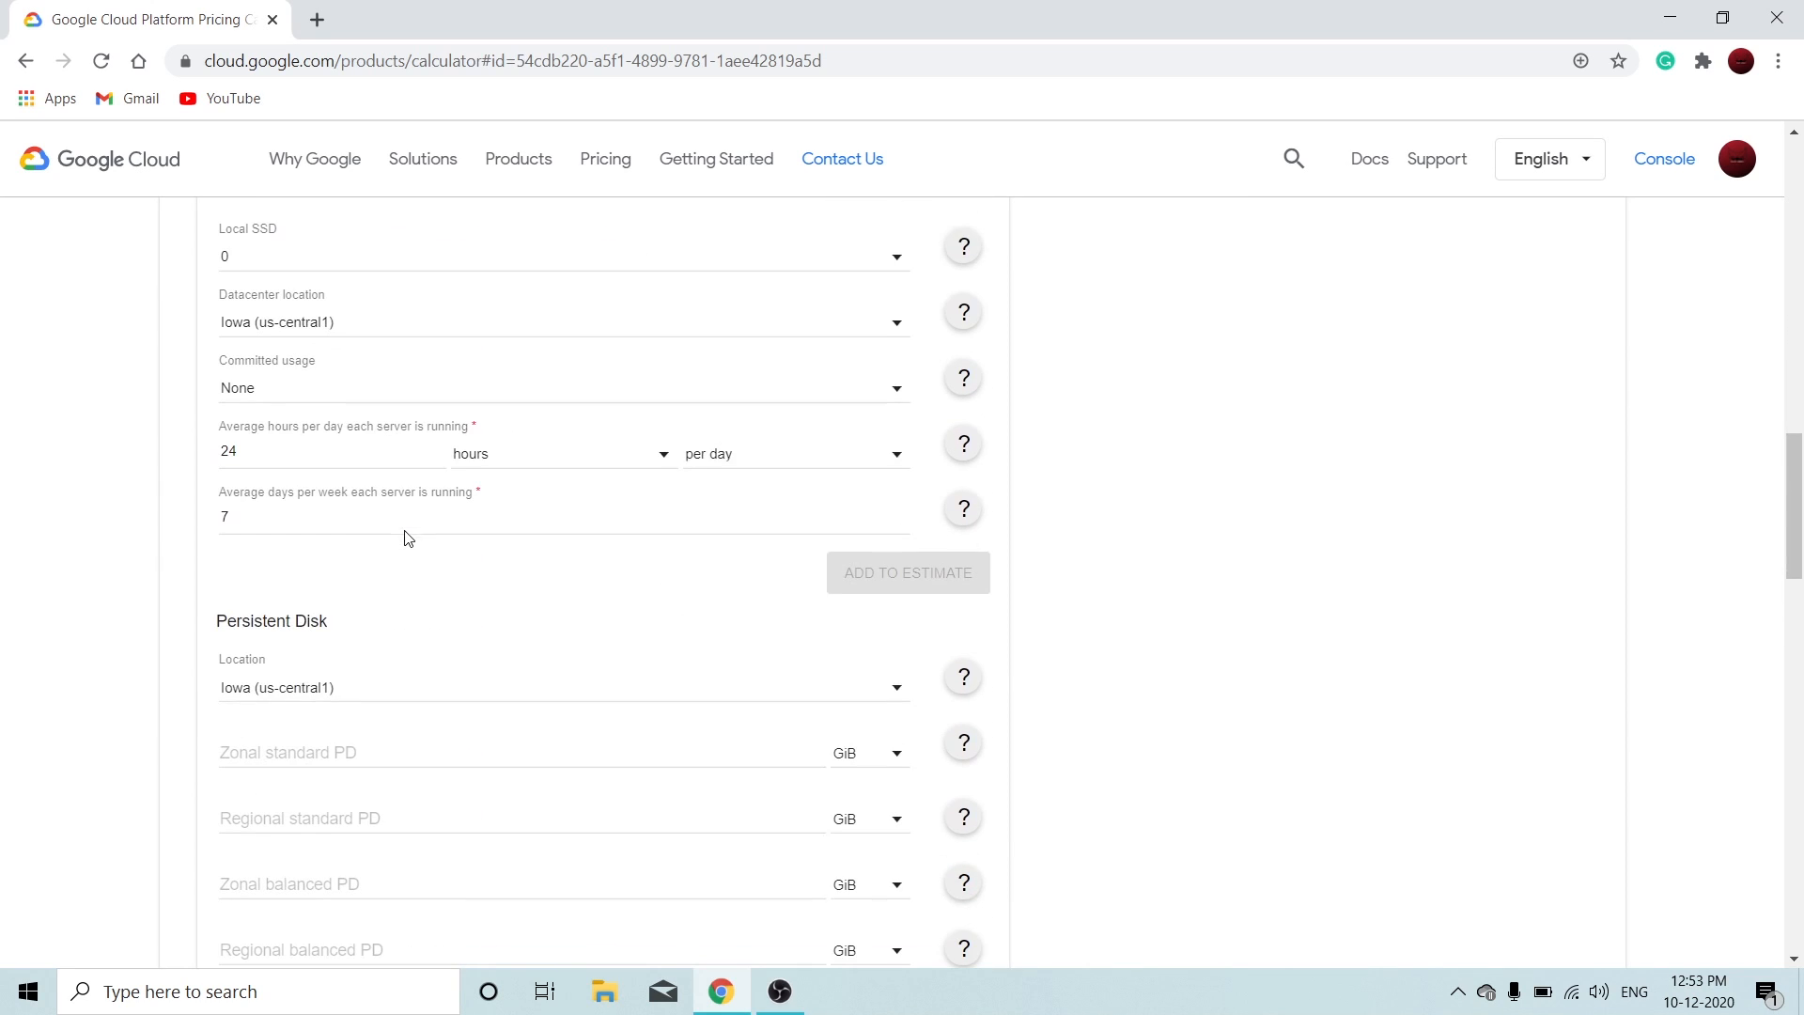
scroll(down, 3)
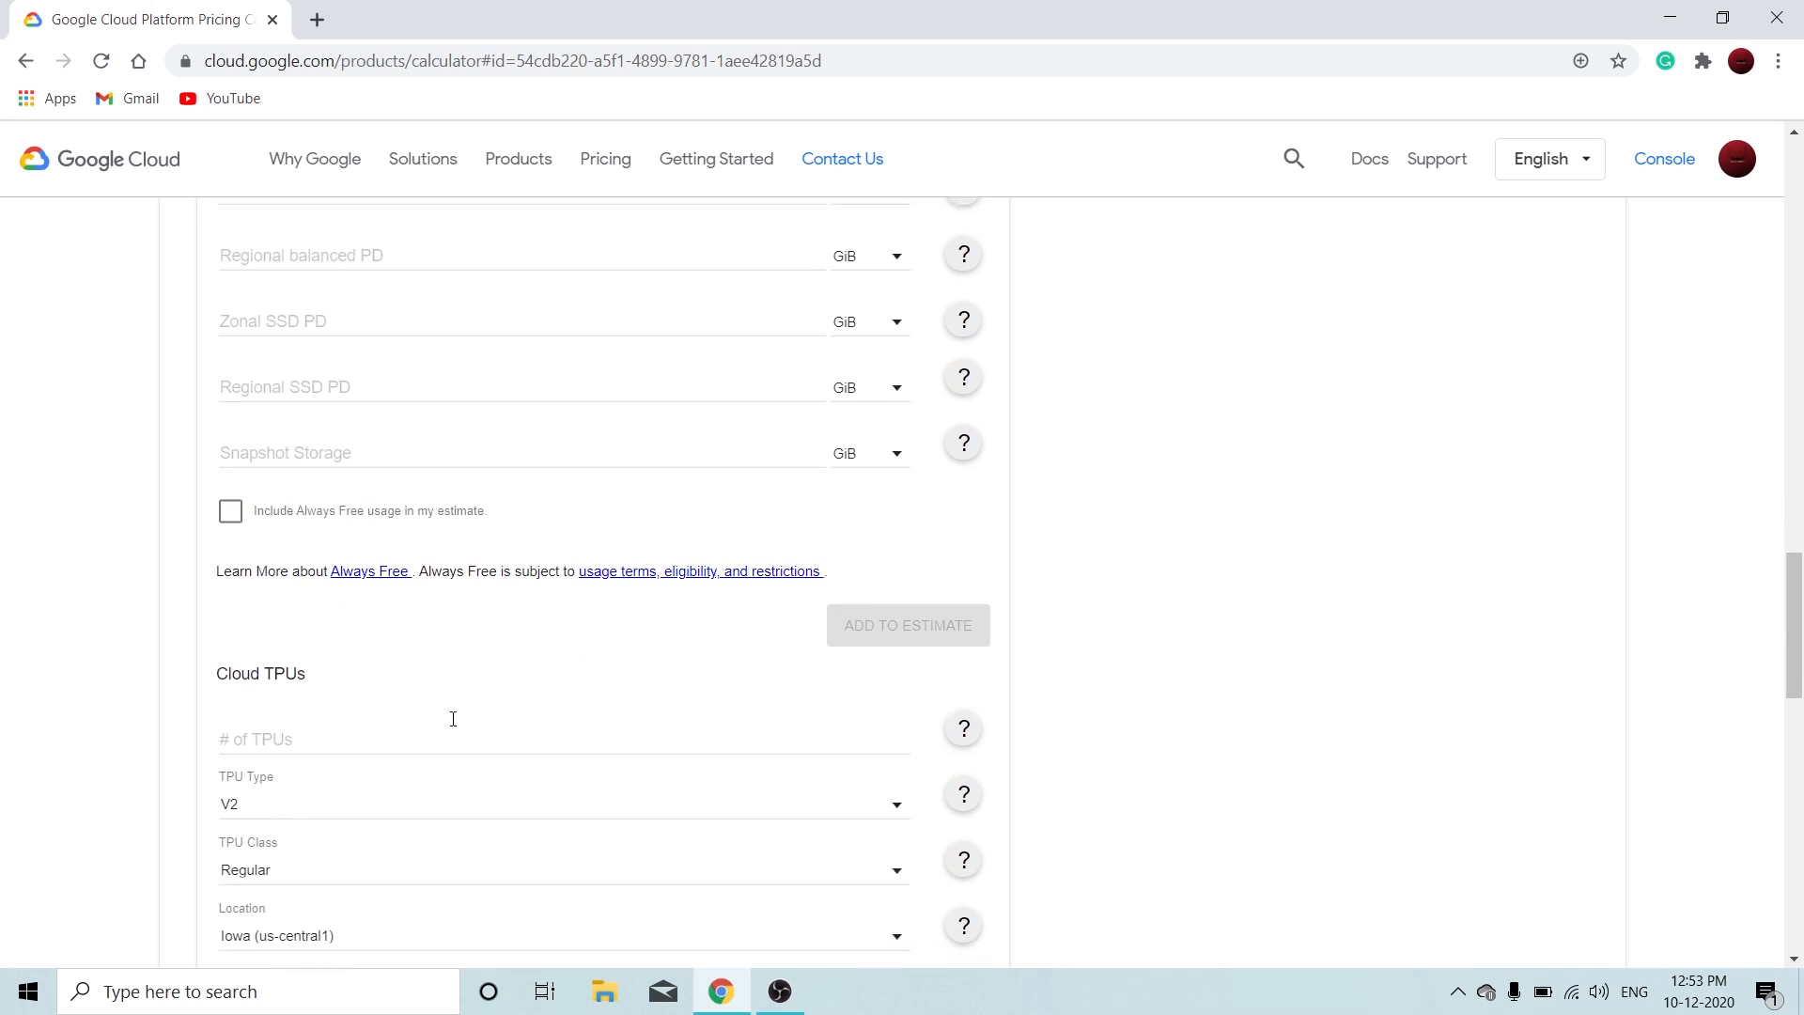
- Pick the F1 instance type in the App Engine form, then show the Kubernetes Engine form
click(360, 242)
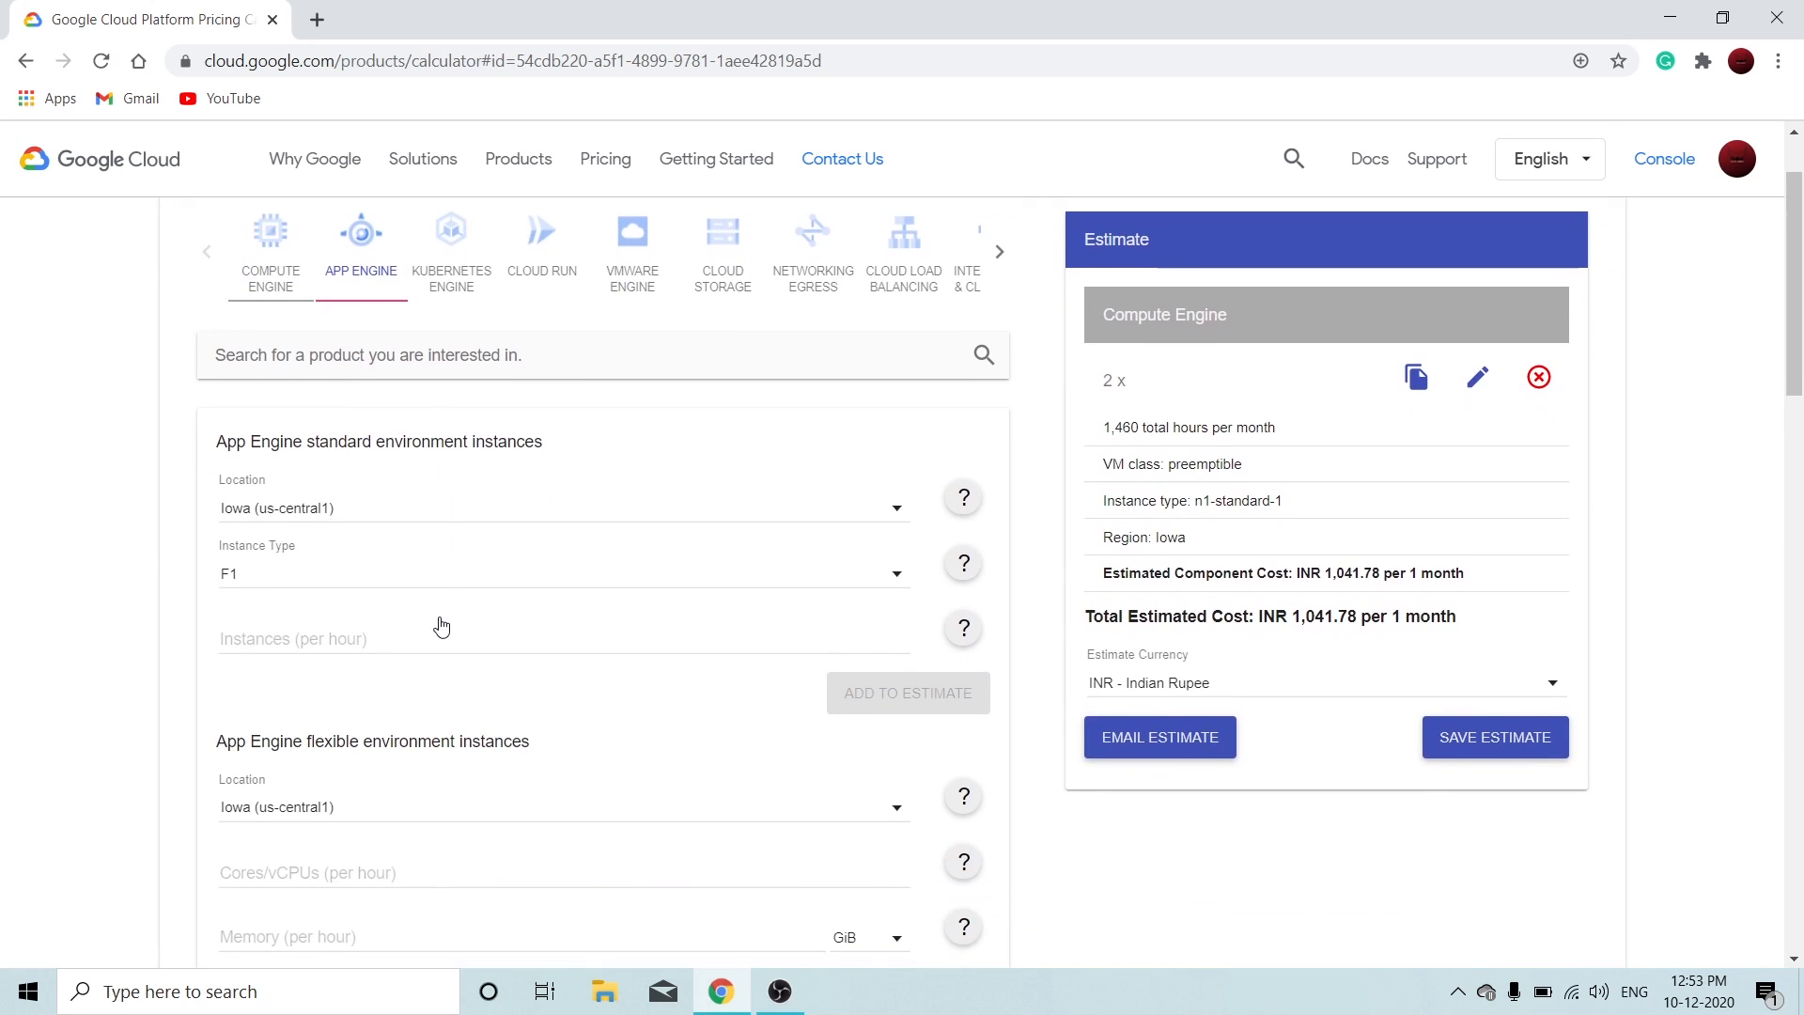
click(563, 573)
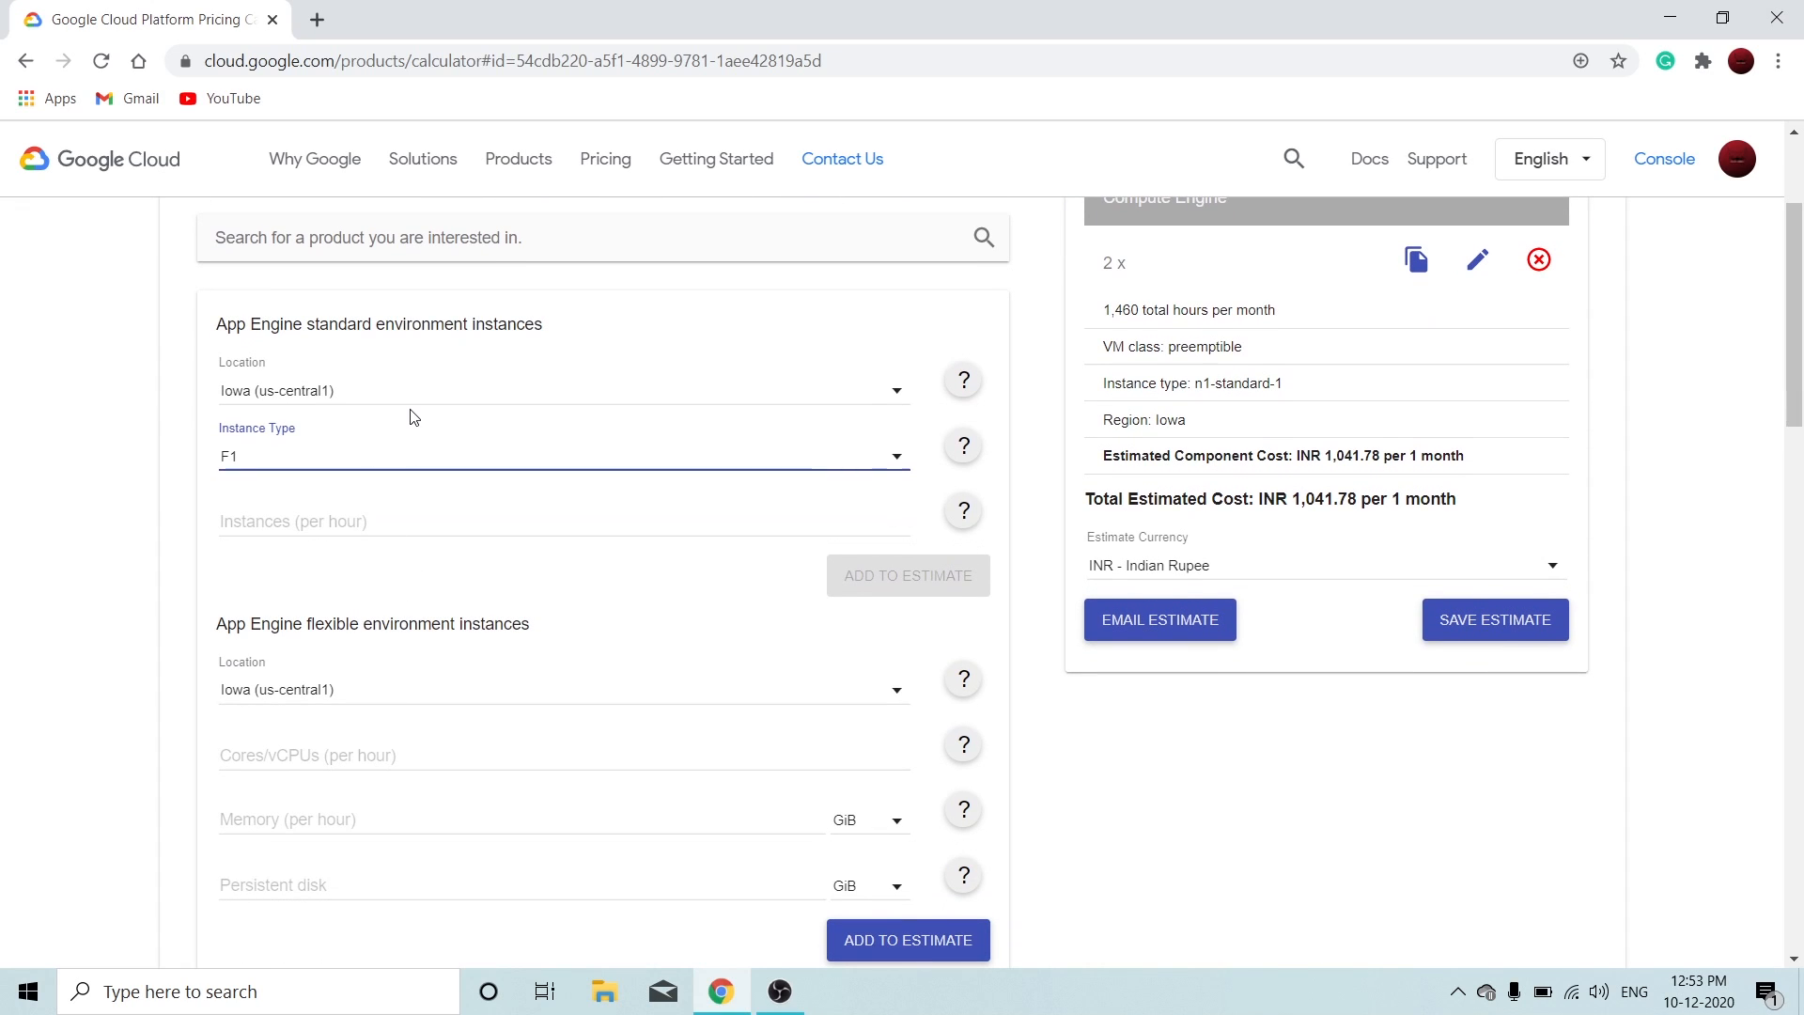
scroll(down, 3)
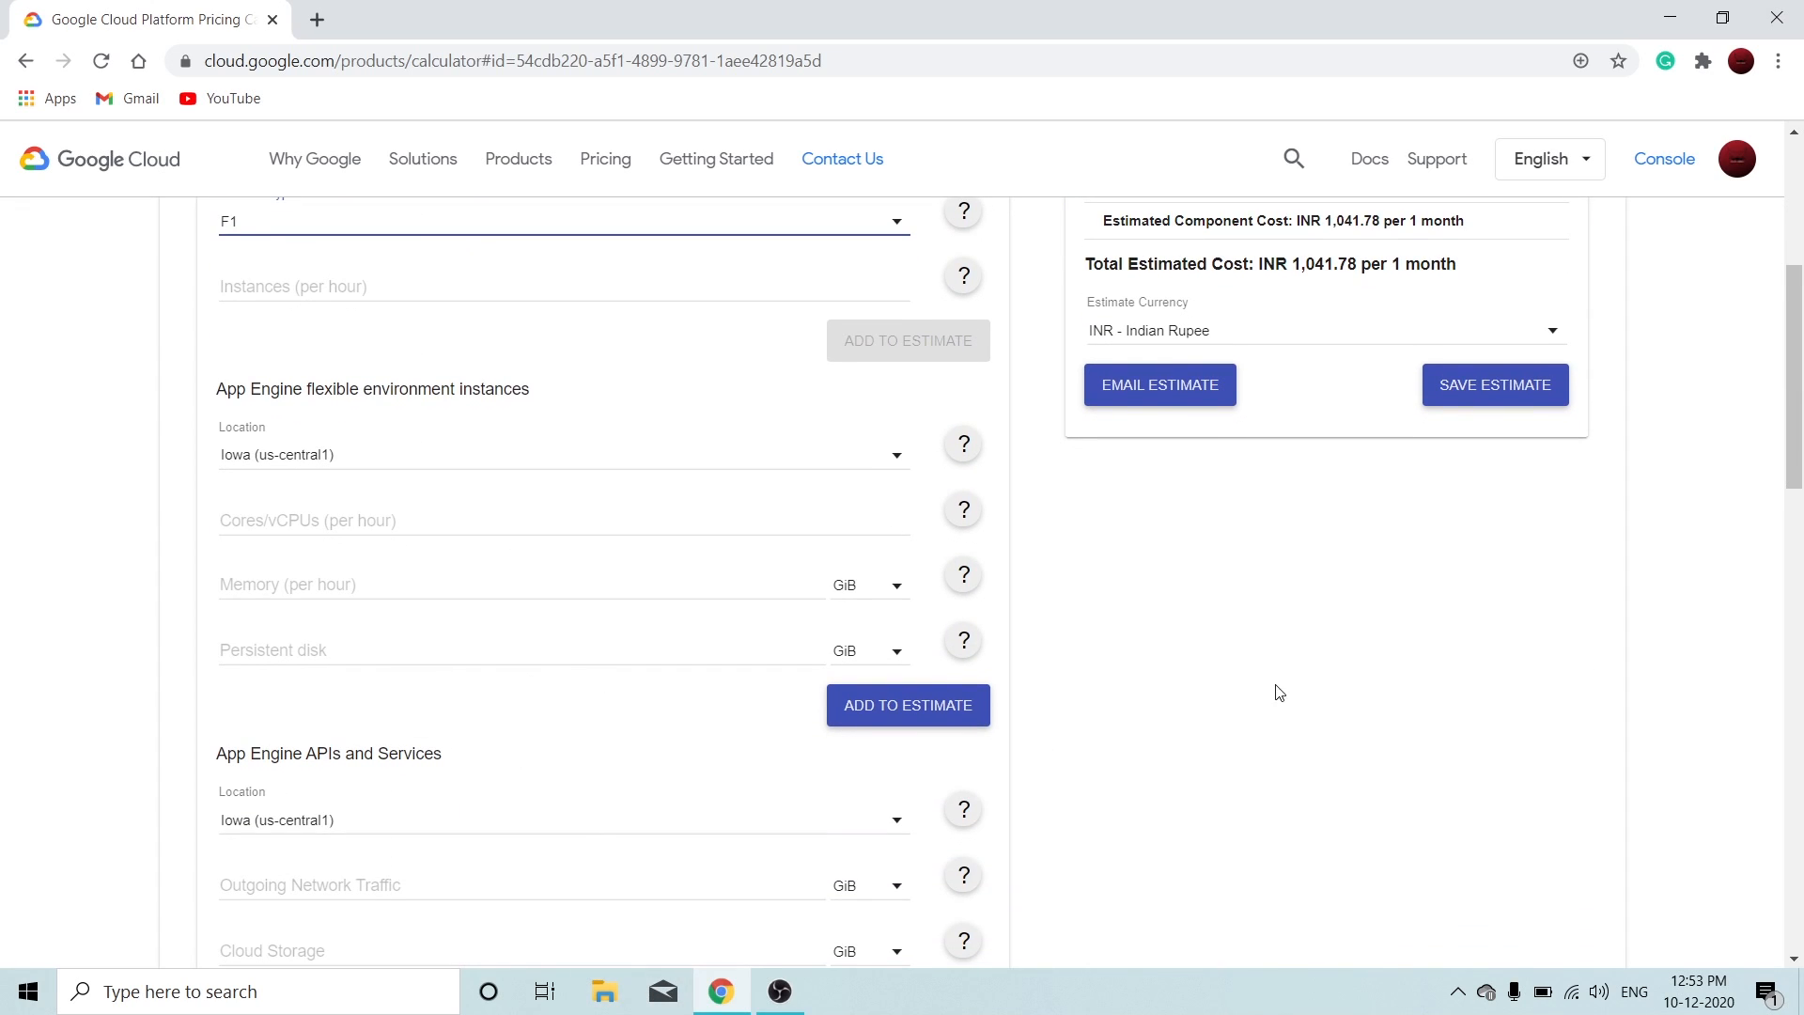
scroll(up, 3)
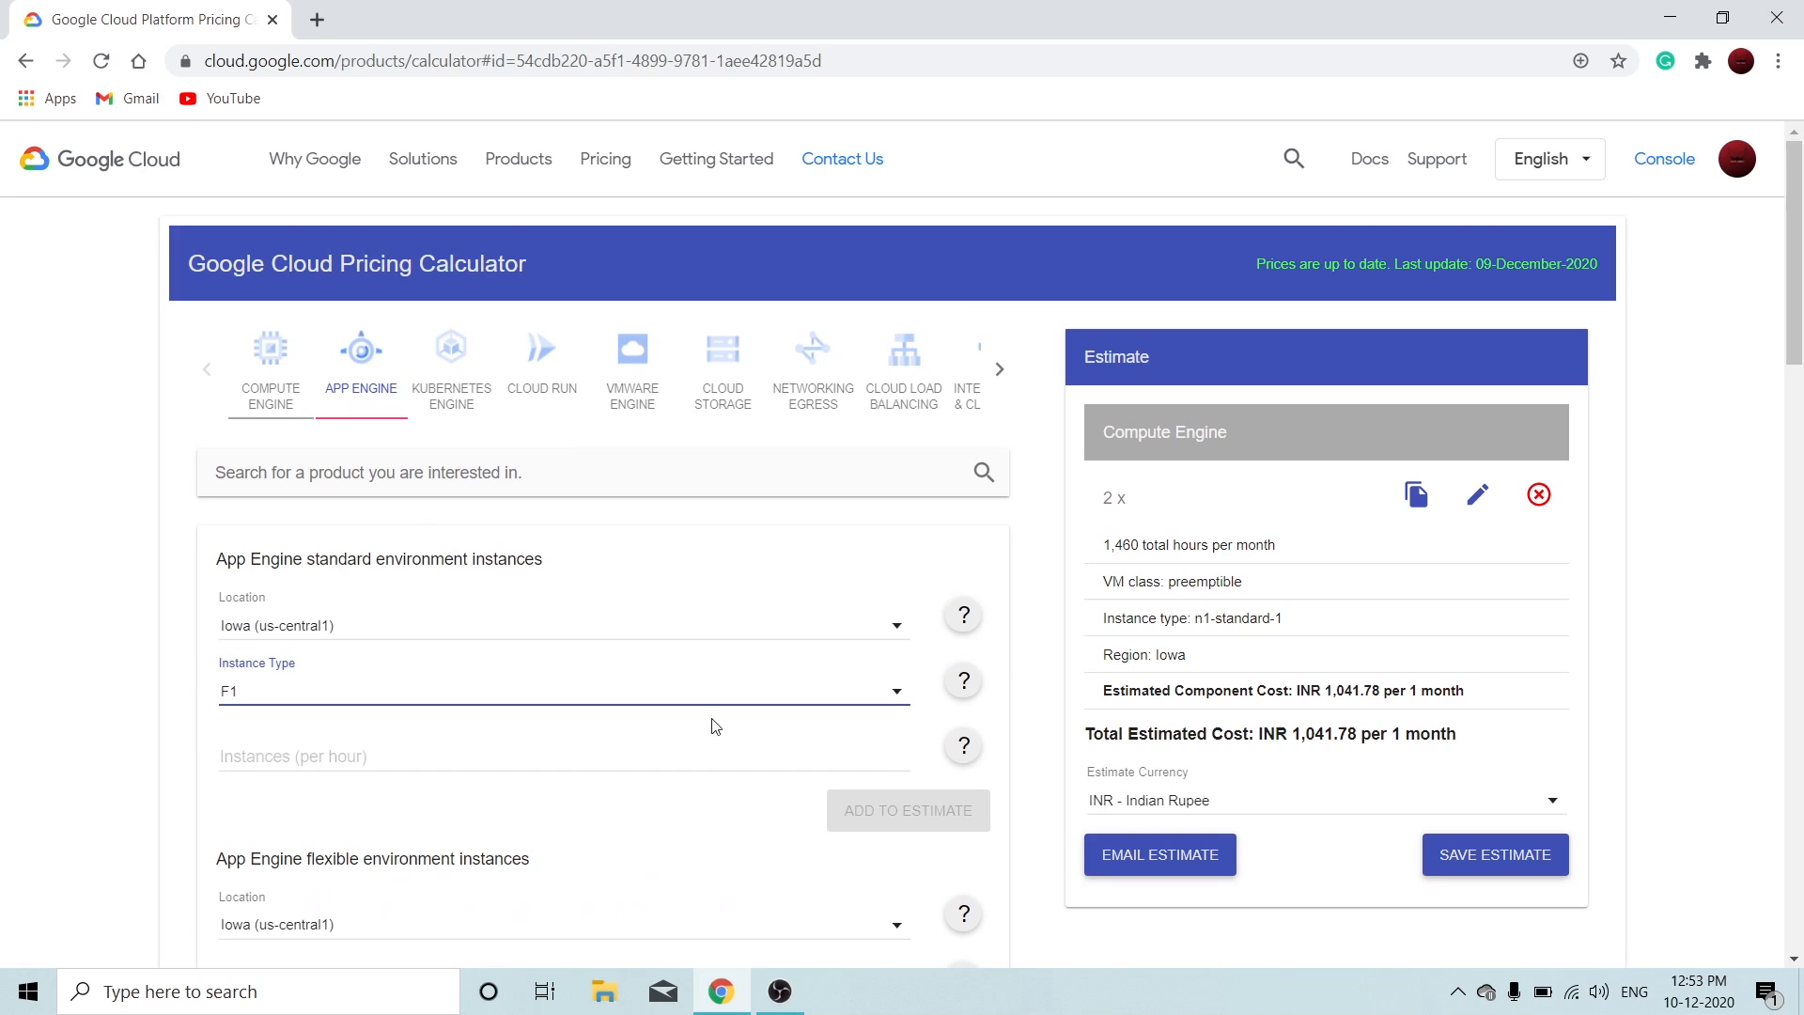
click(450, 363)
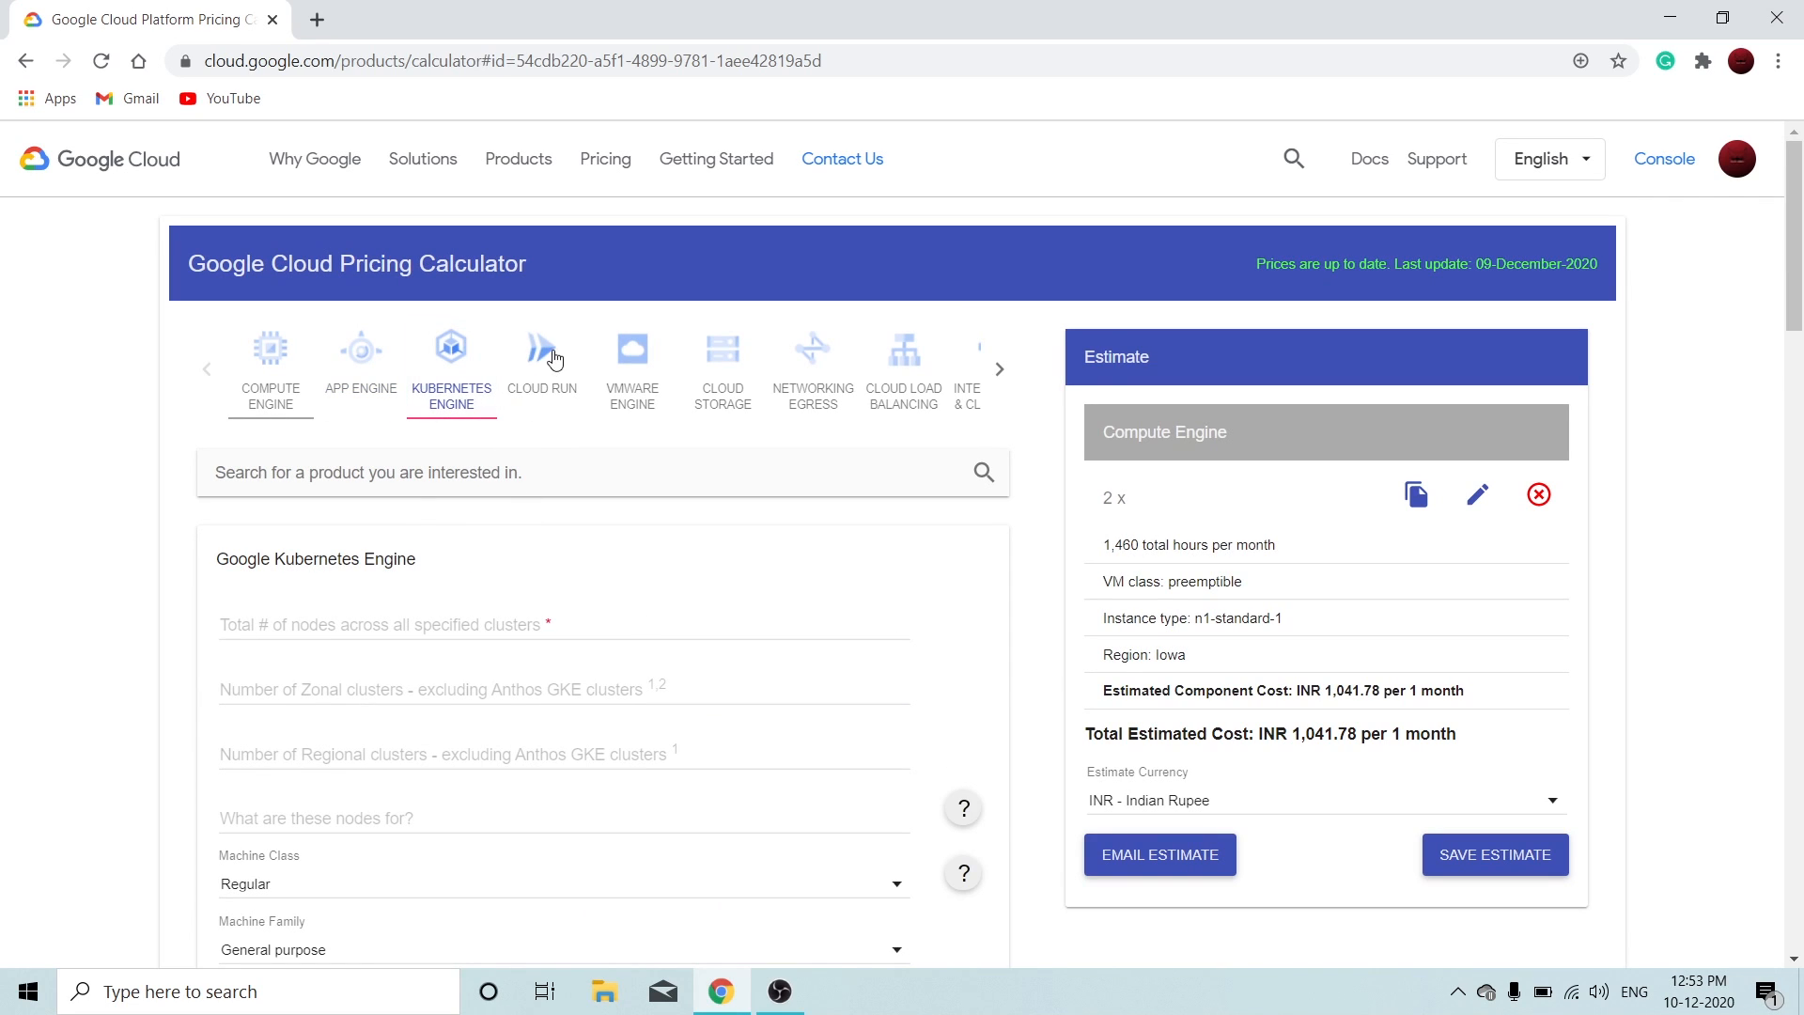
- Browse the VMware Engine, Cloud Storage and Cloud Load Balancing forms, scrolling the carousel
click(631, 363)
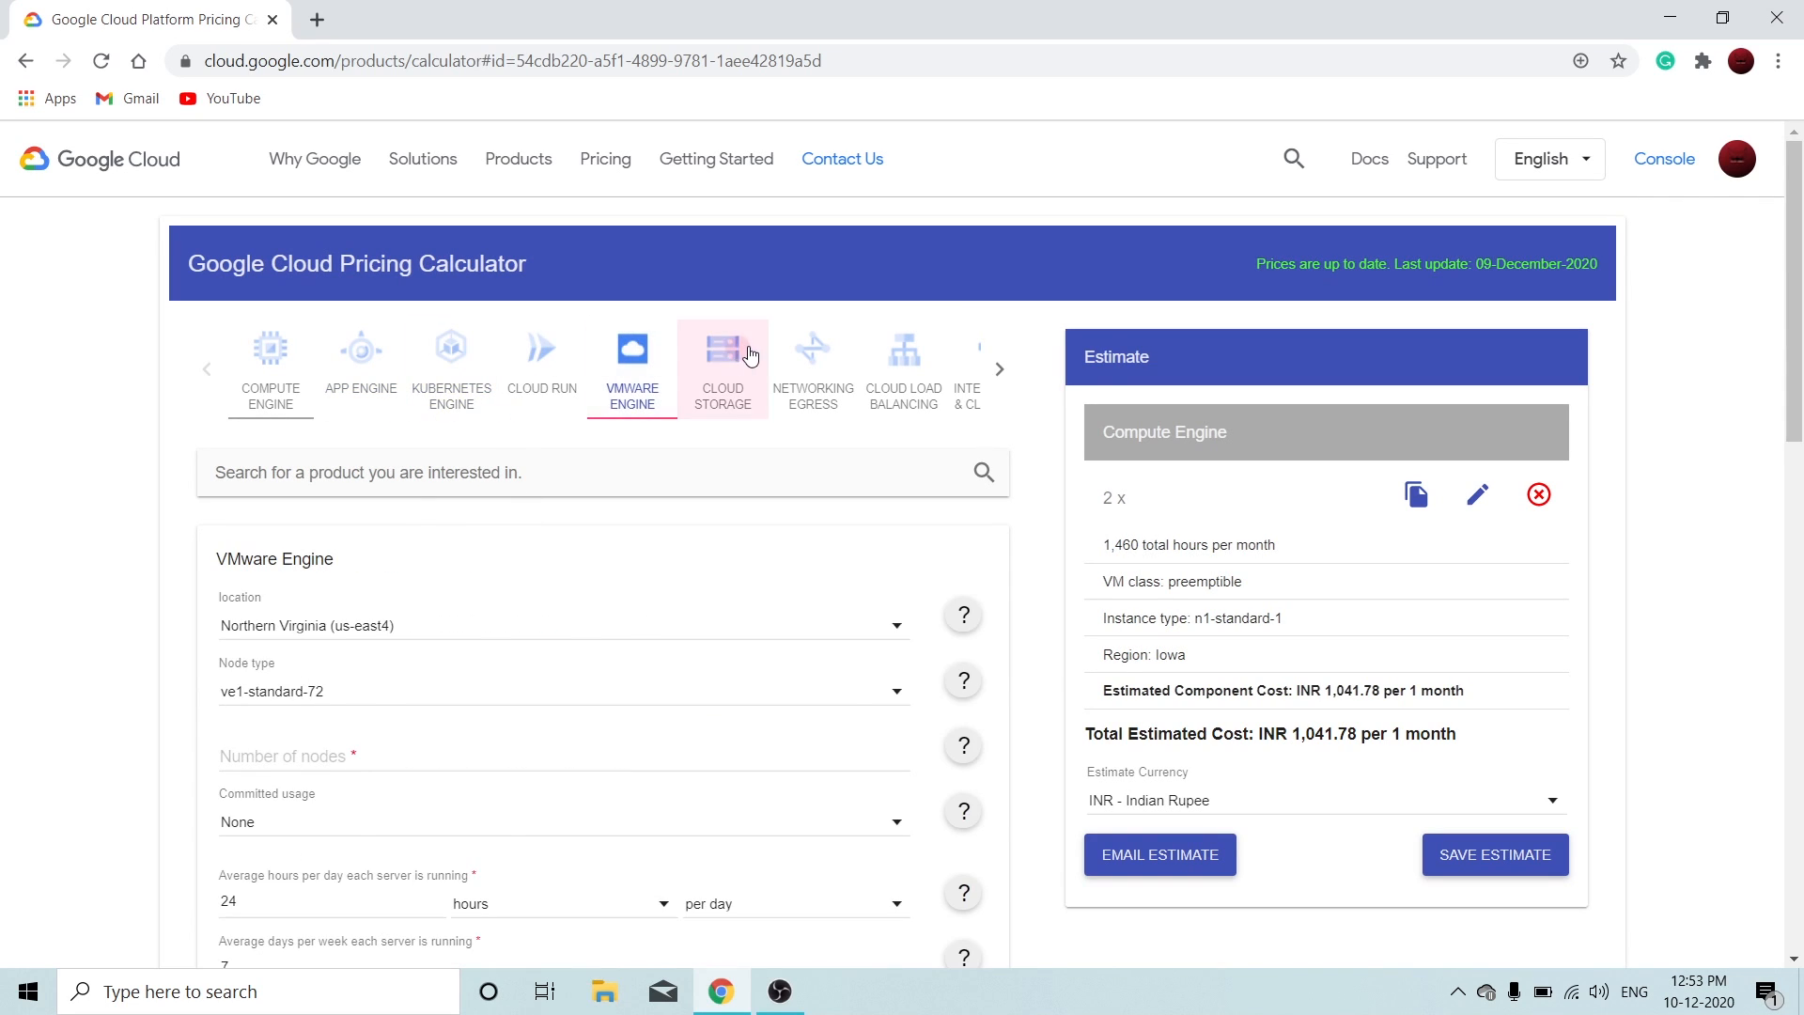
click(723, 369)
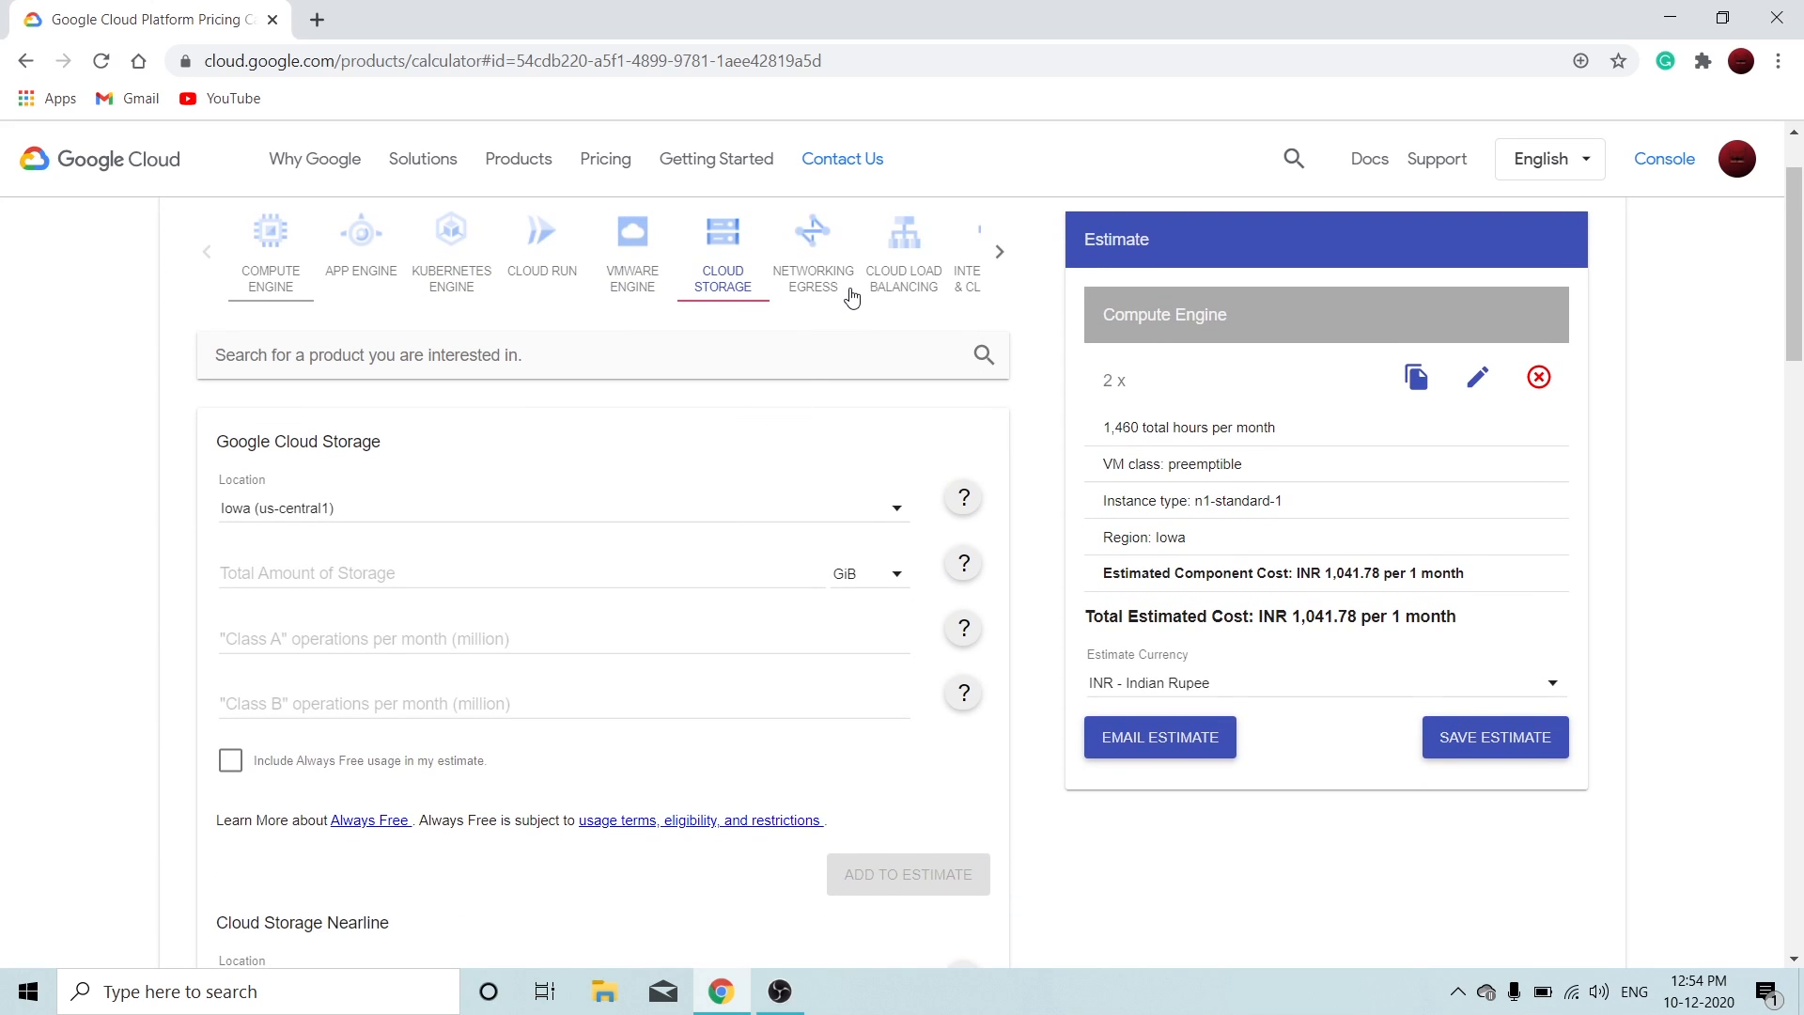
click(903, 242)
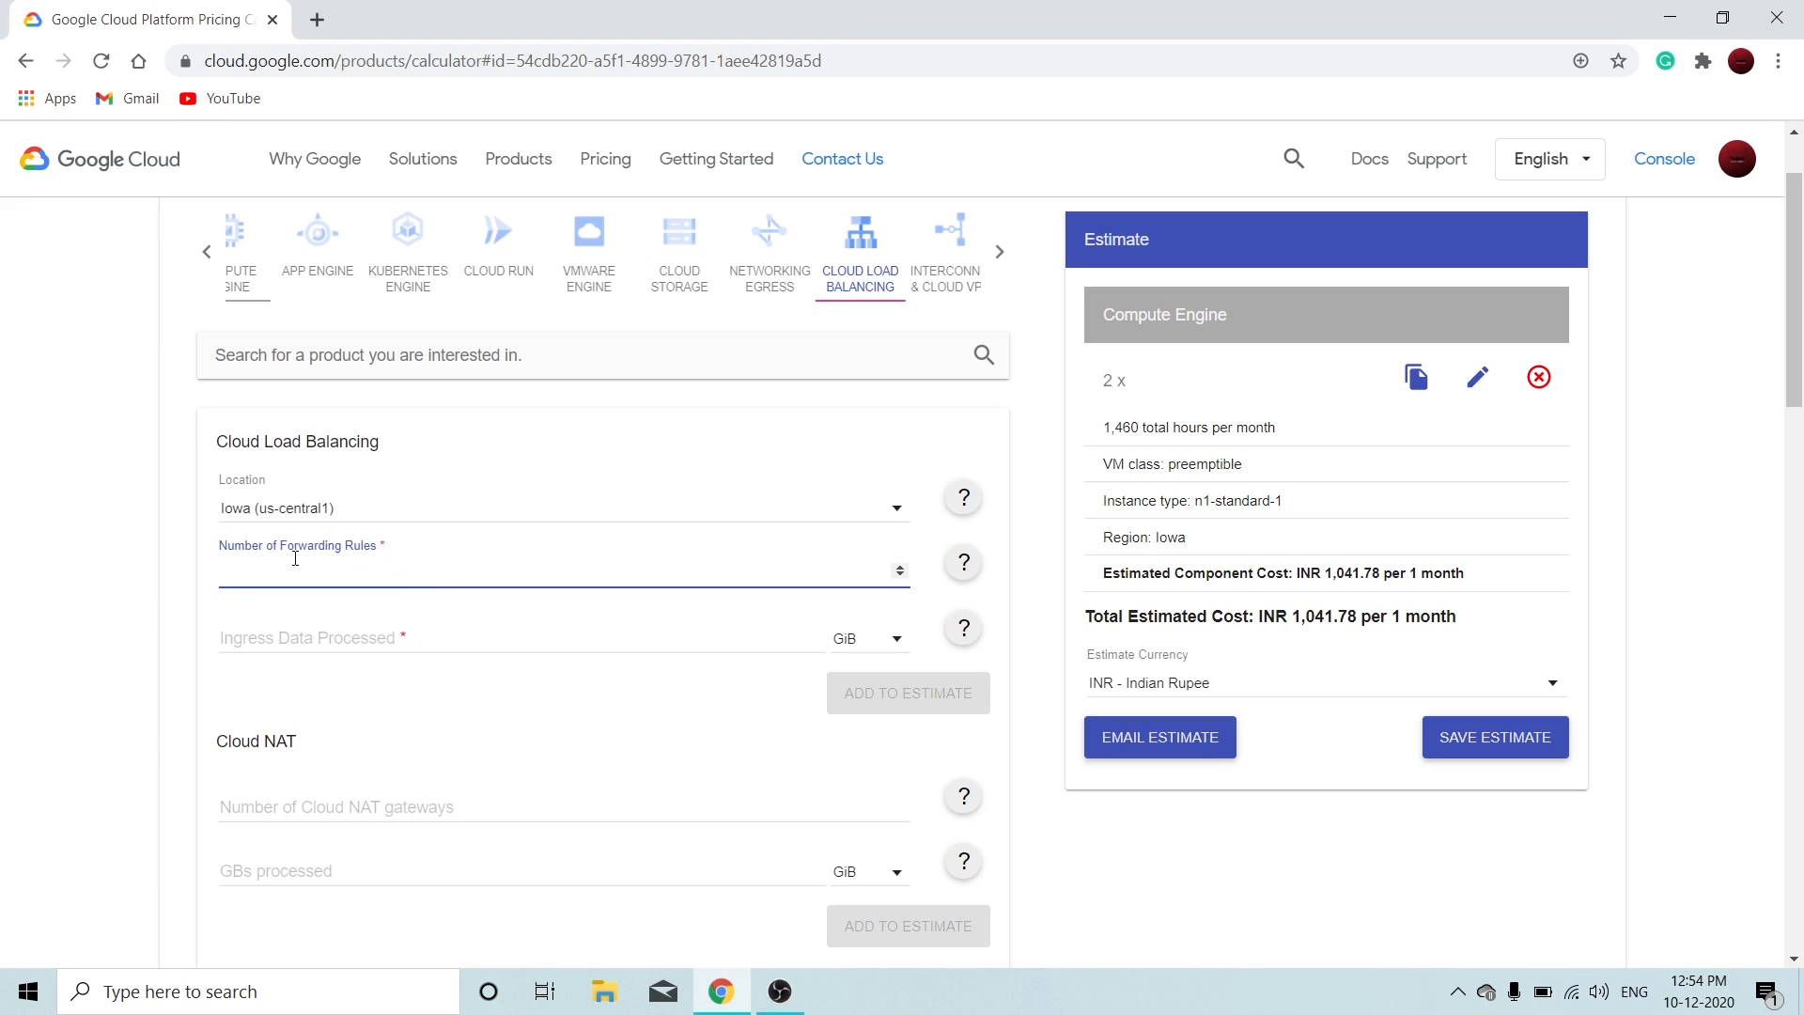
mouse_move(934, 560)
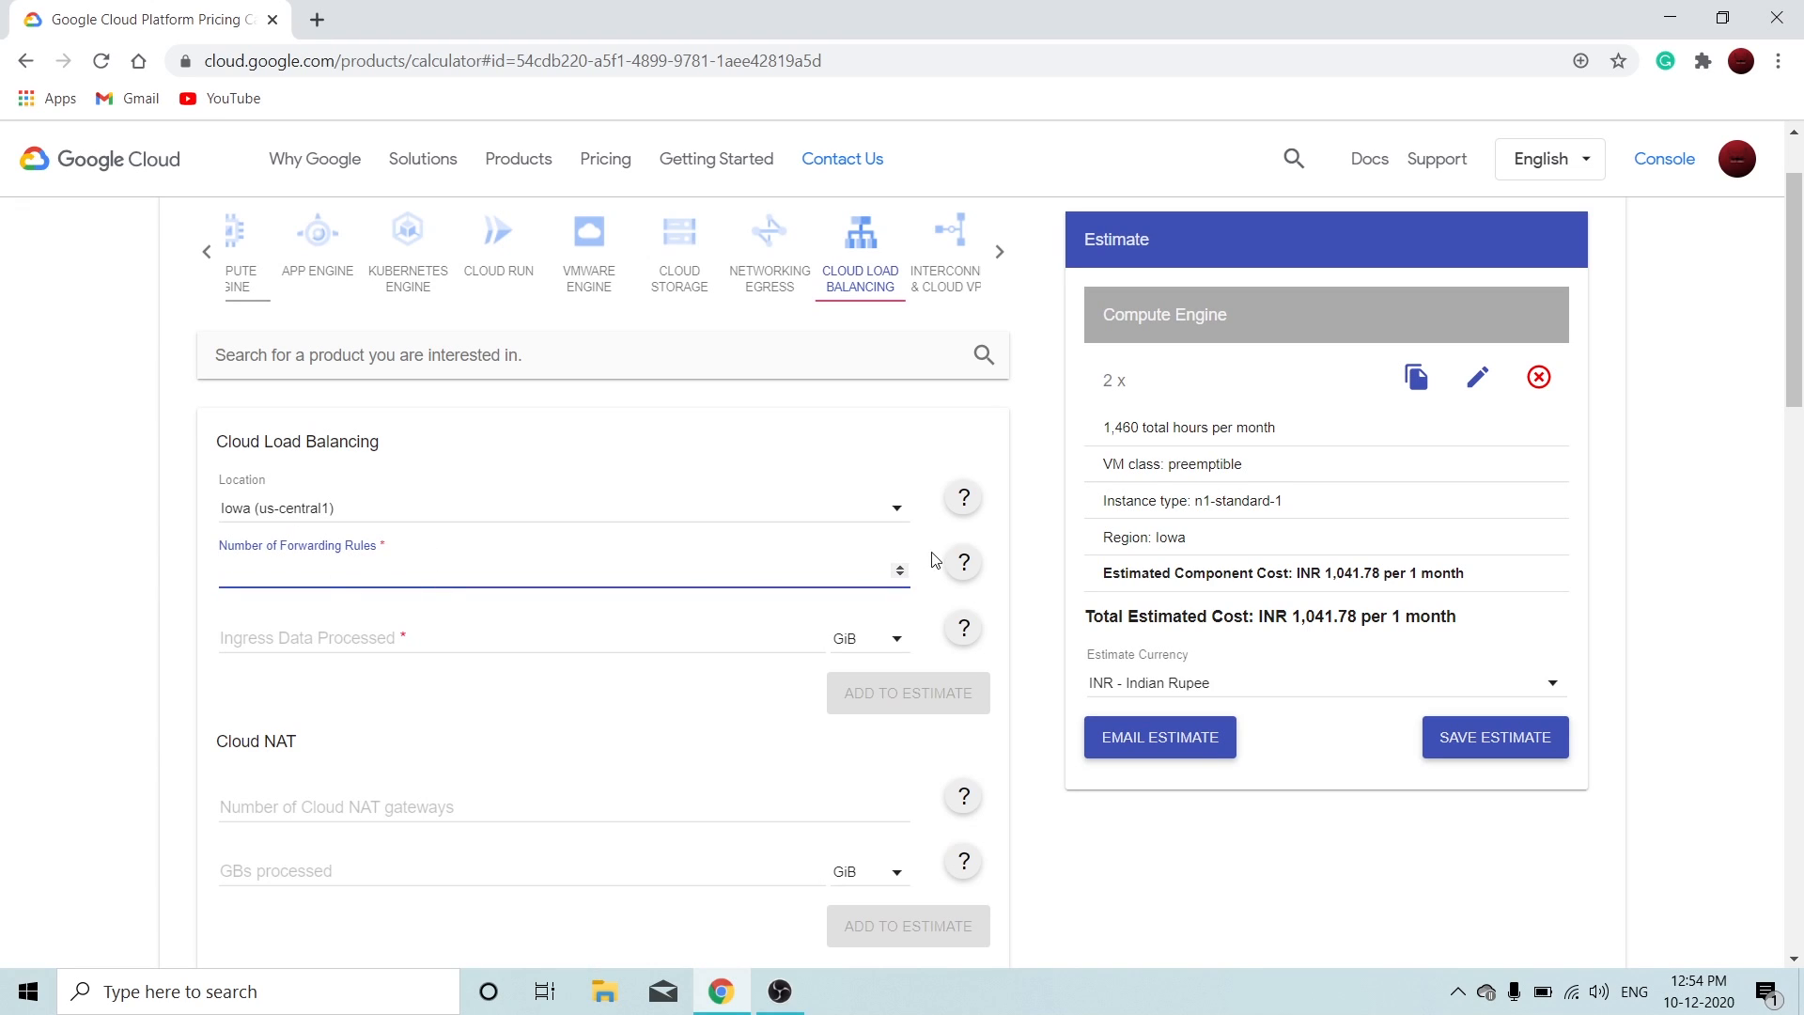
mouse_move(963, 563)
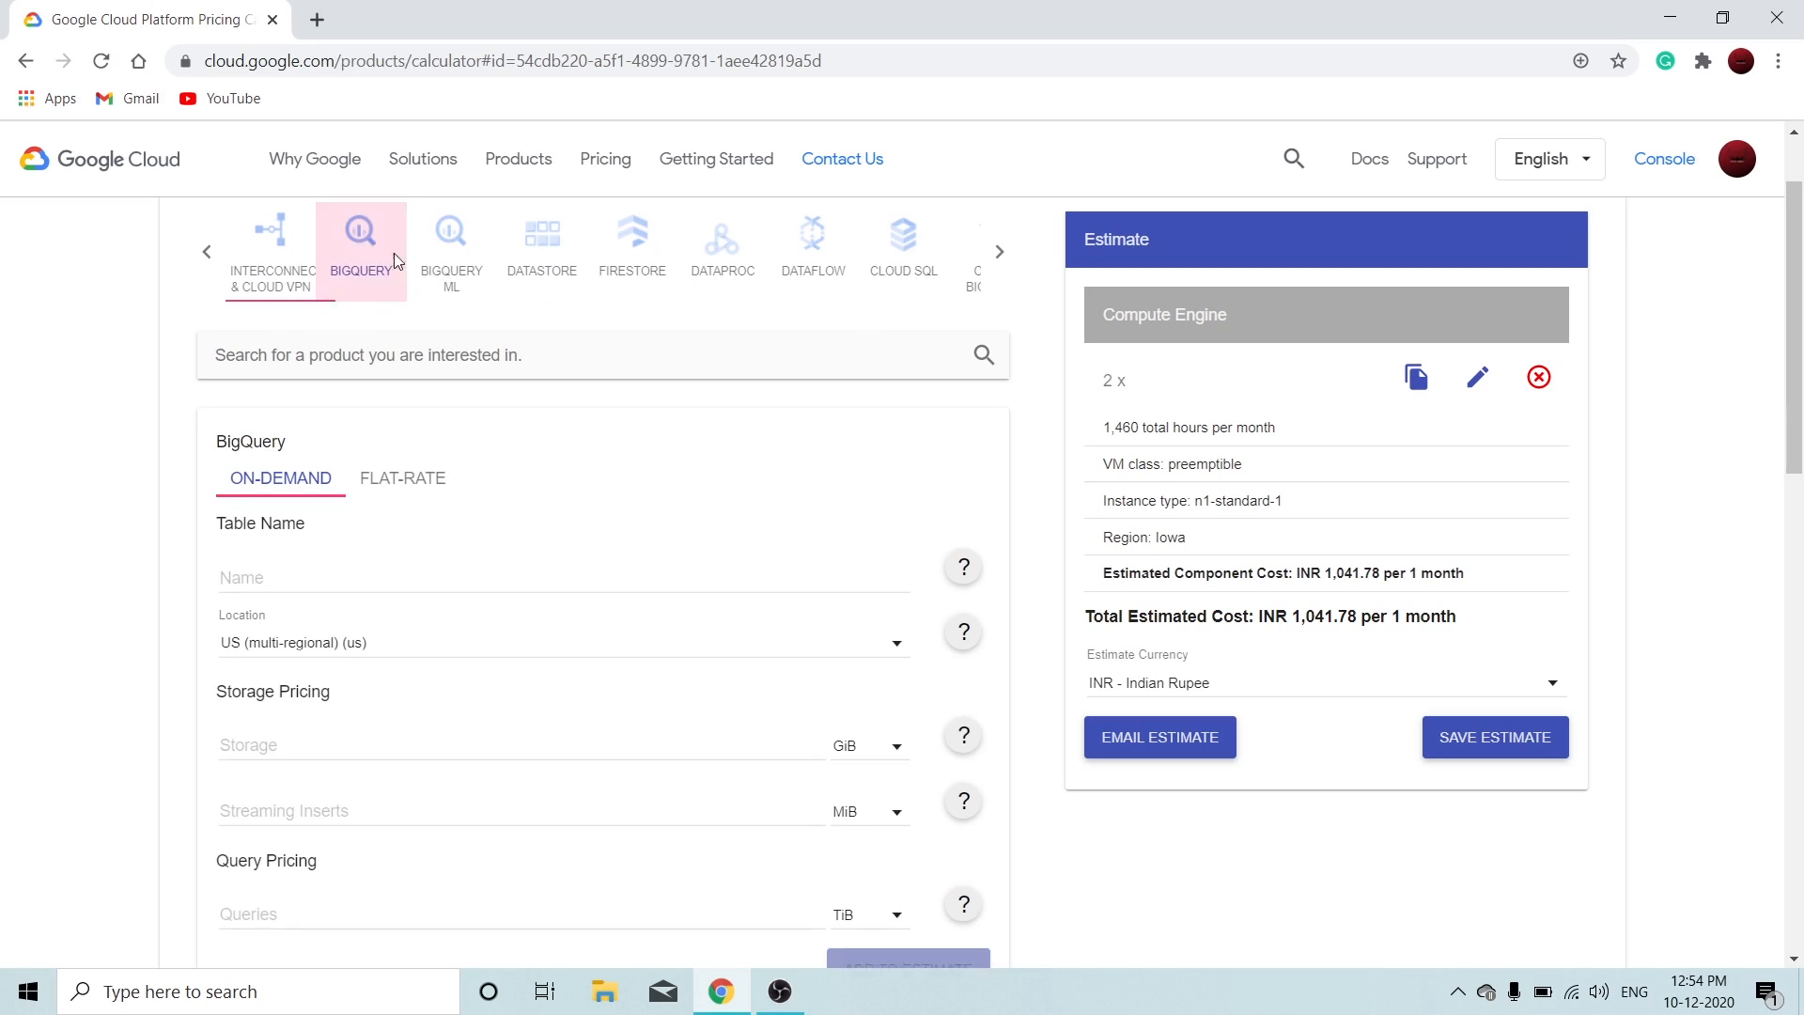
scroll(down, 3)
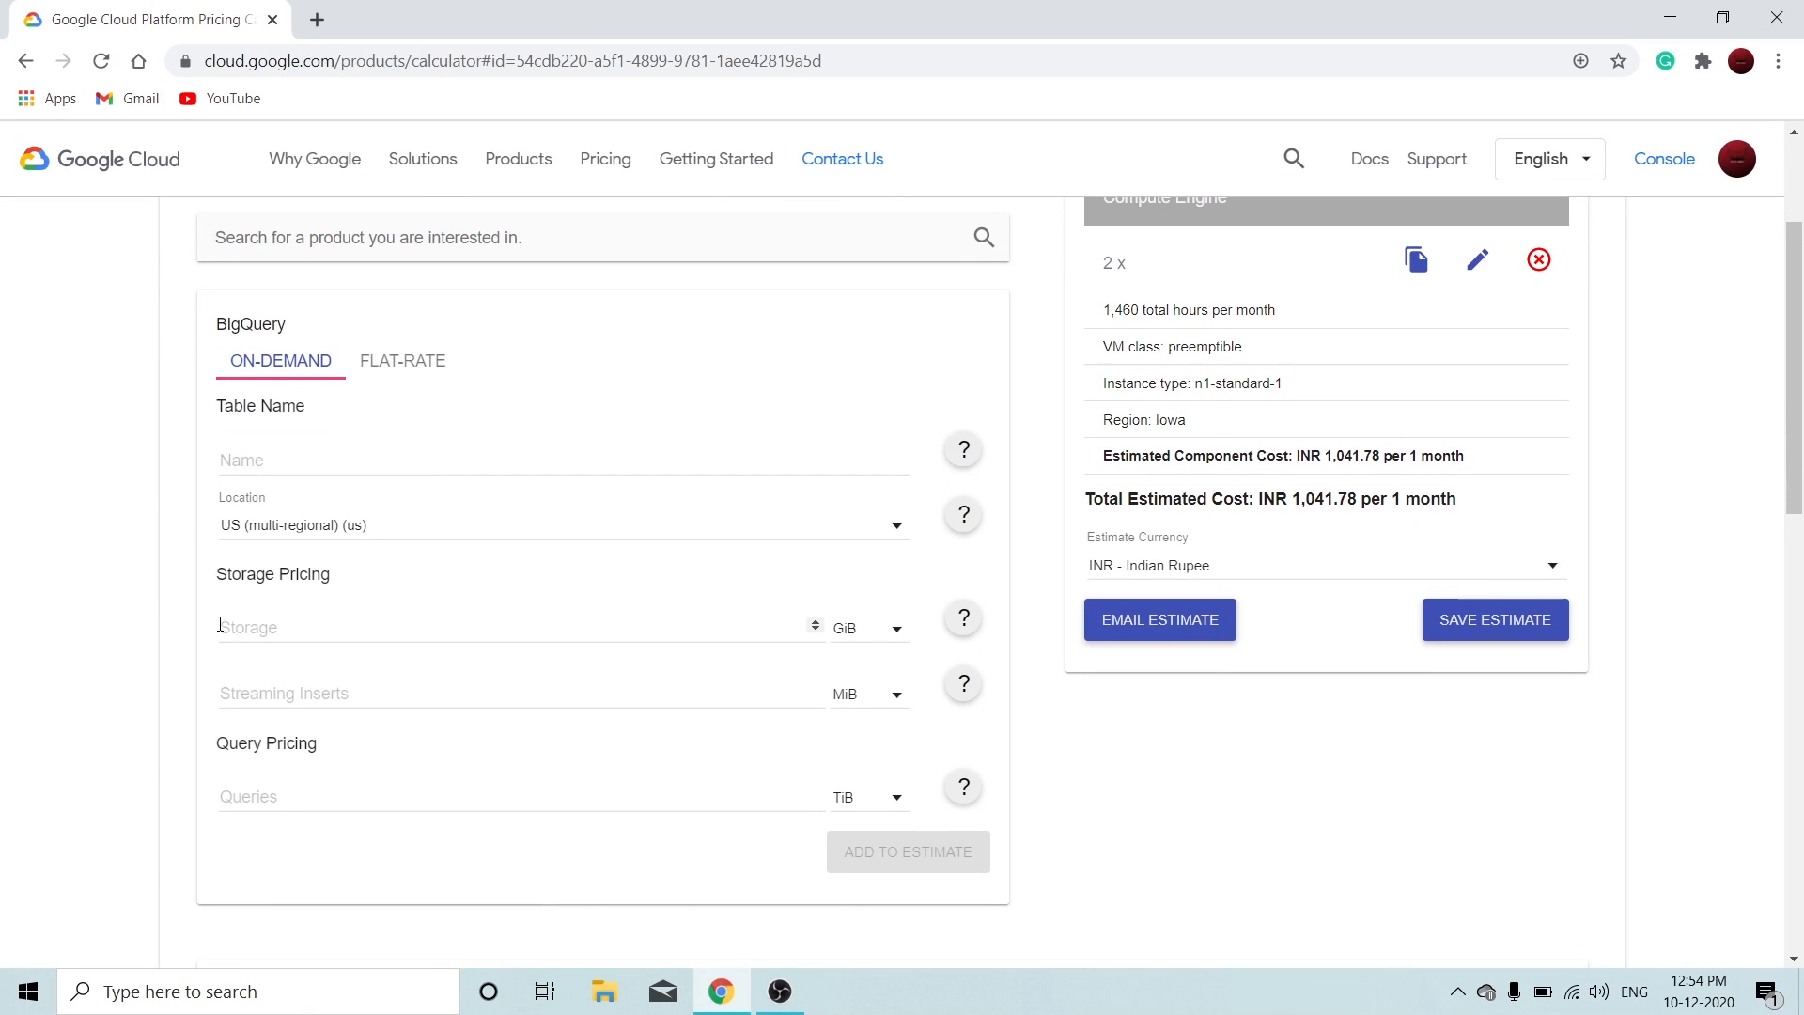
mouse_move(418, 826)
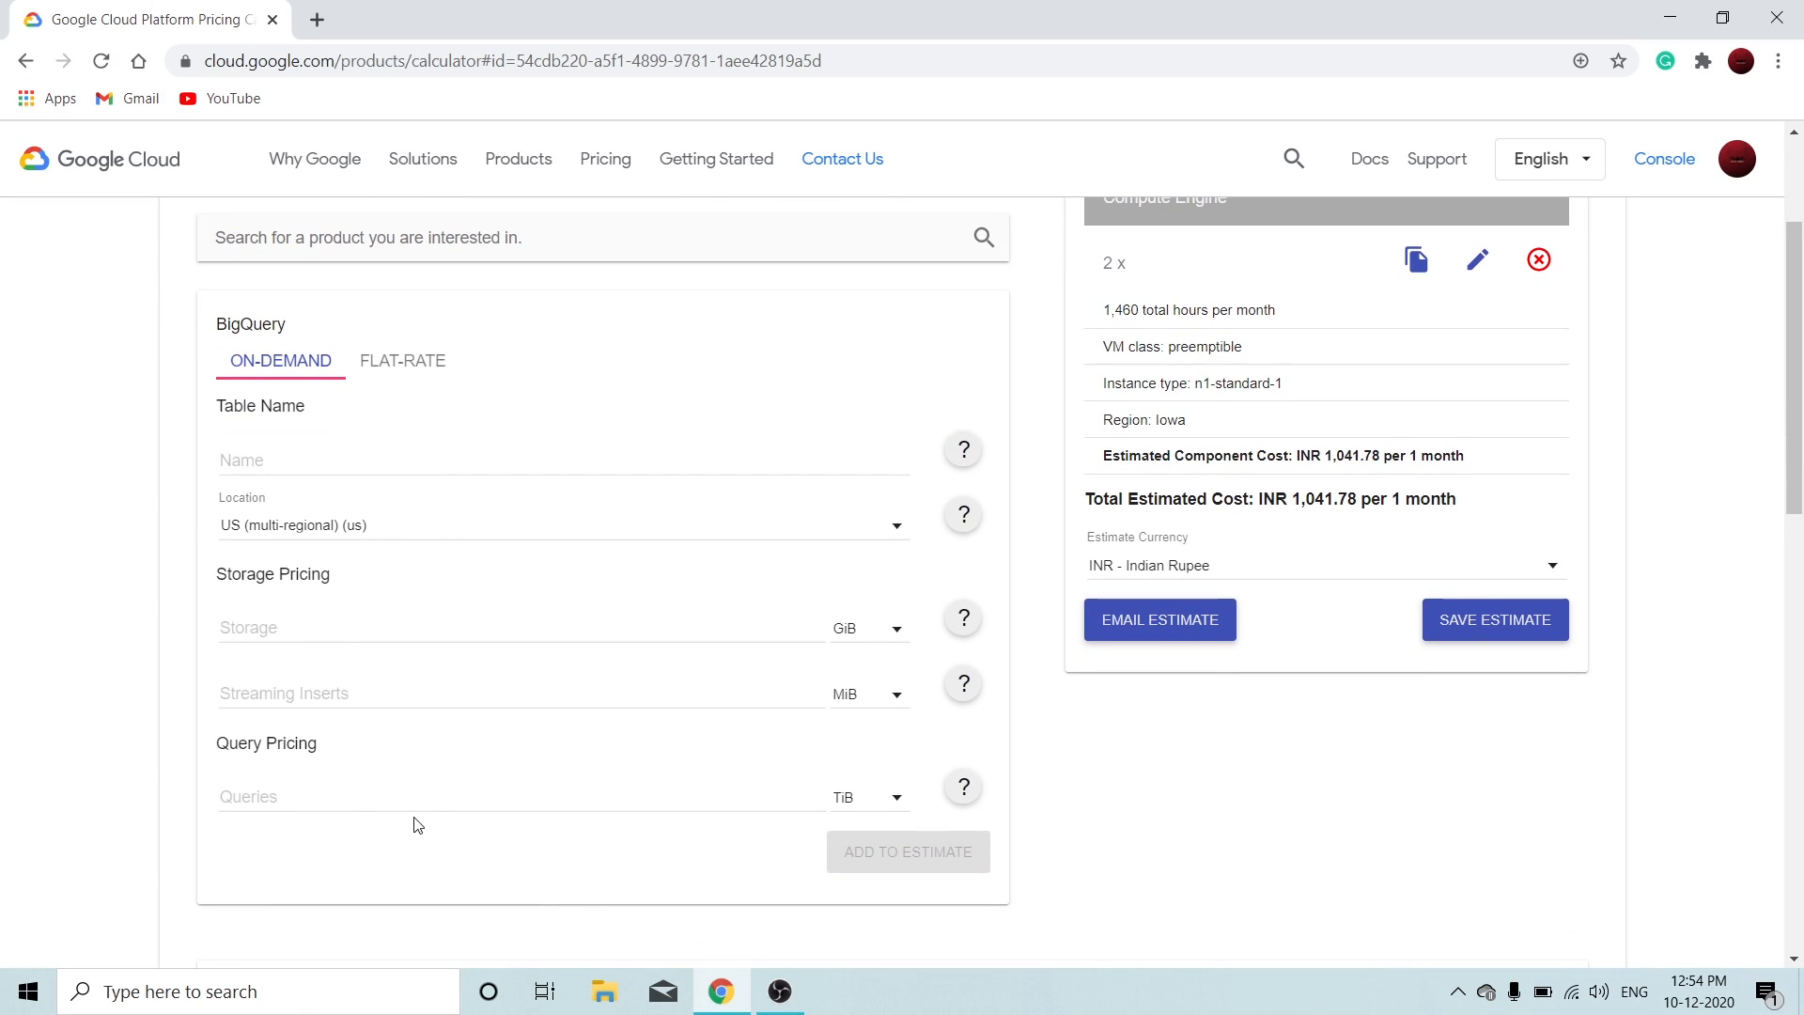
- Step through the Datastore, Firestore and Cloud SQL forms to the Cloud SQL for MySQL tab
scroll(up, 3)
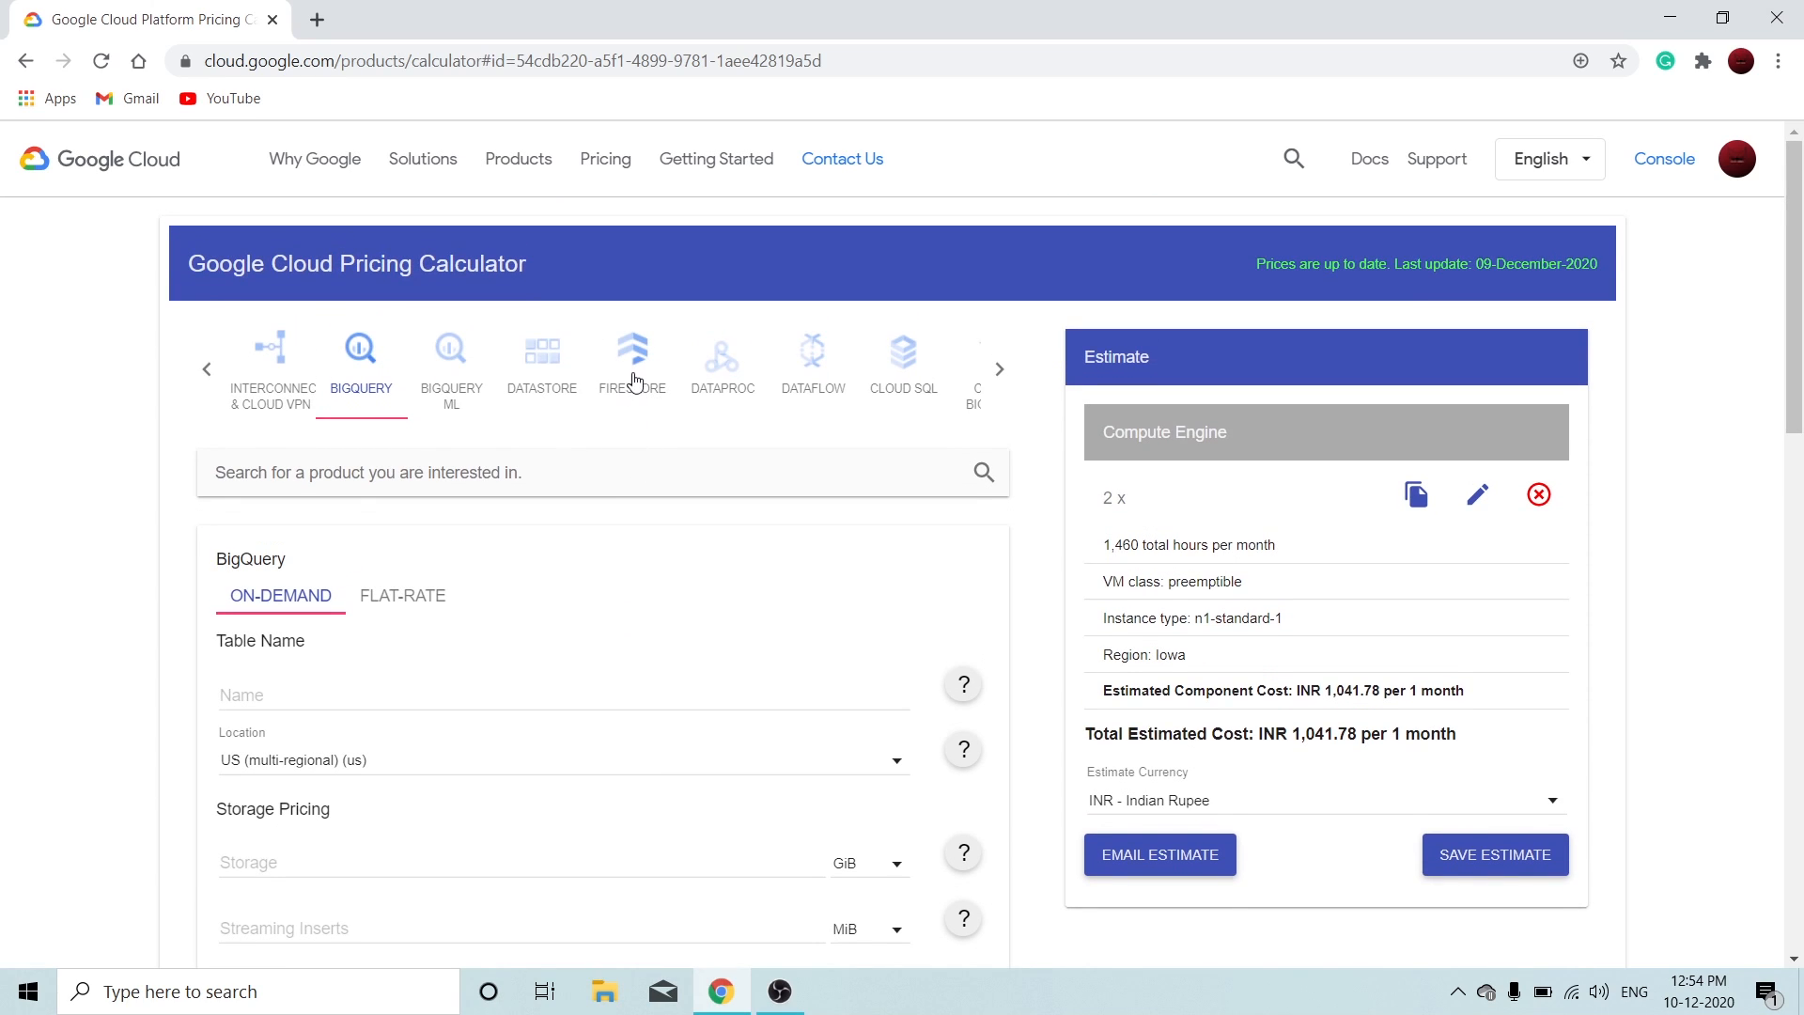
click(541, 359)
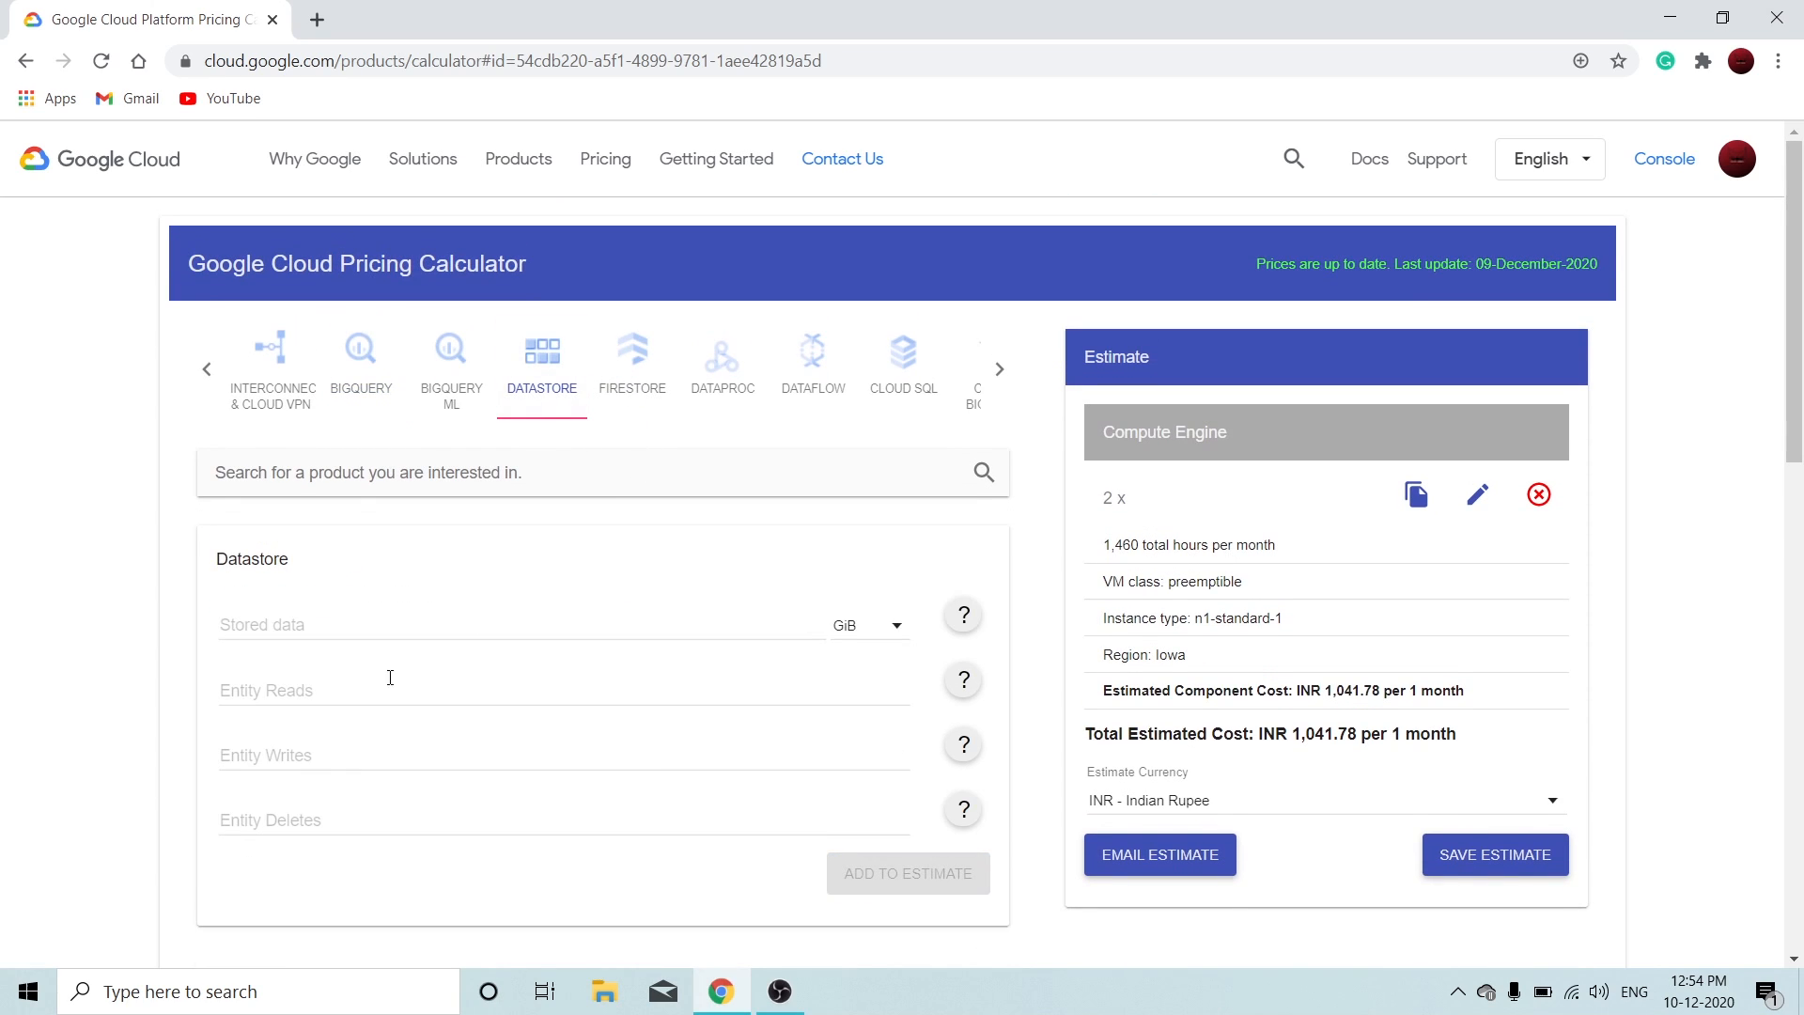
click(631, 363)
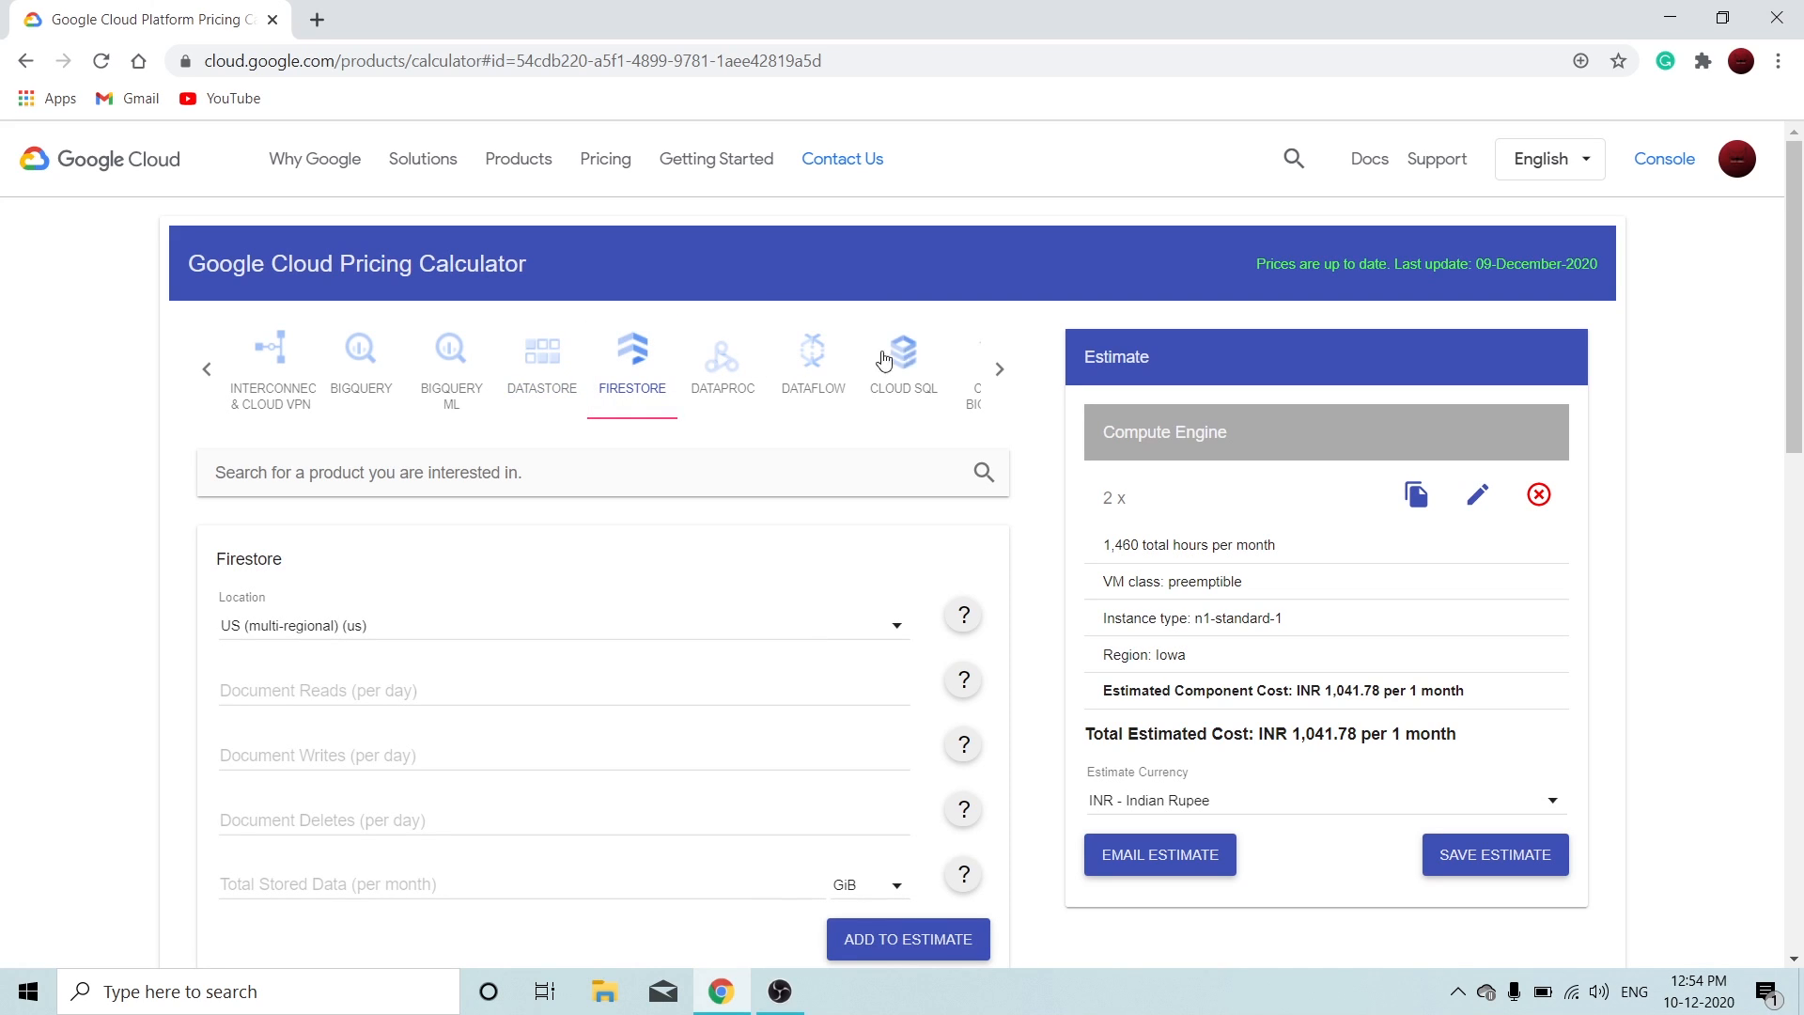
click(902, 357)
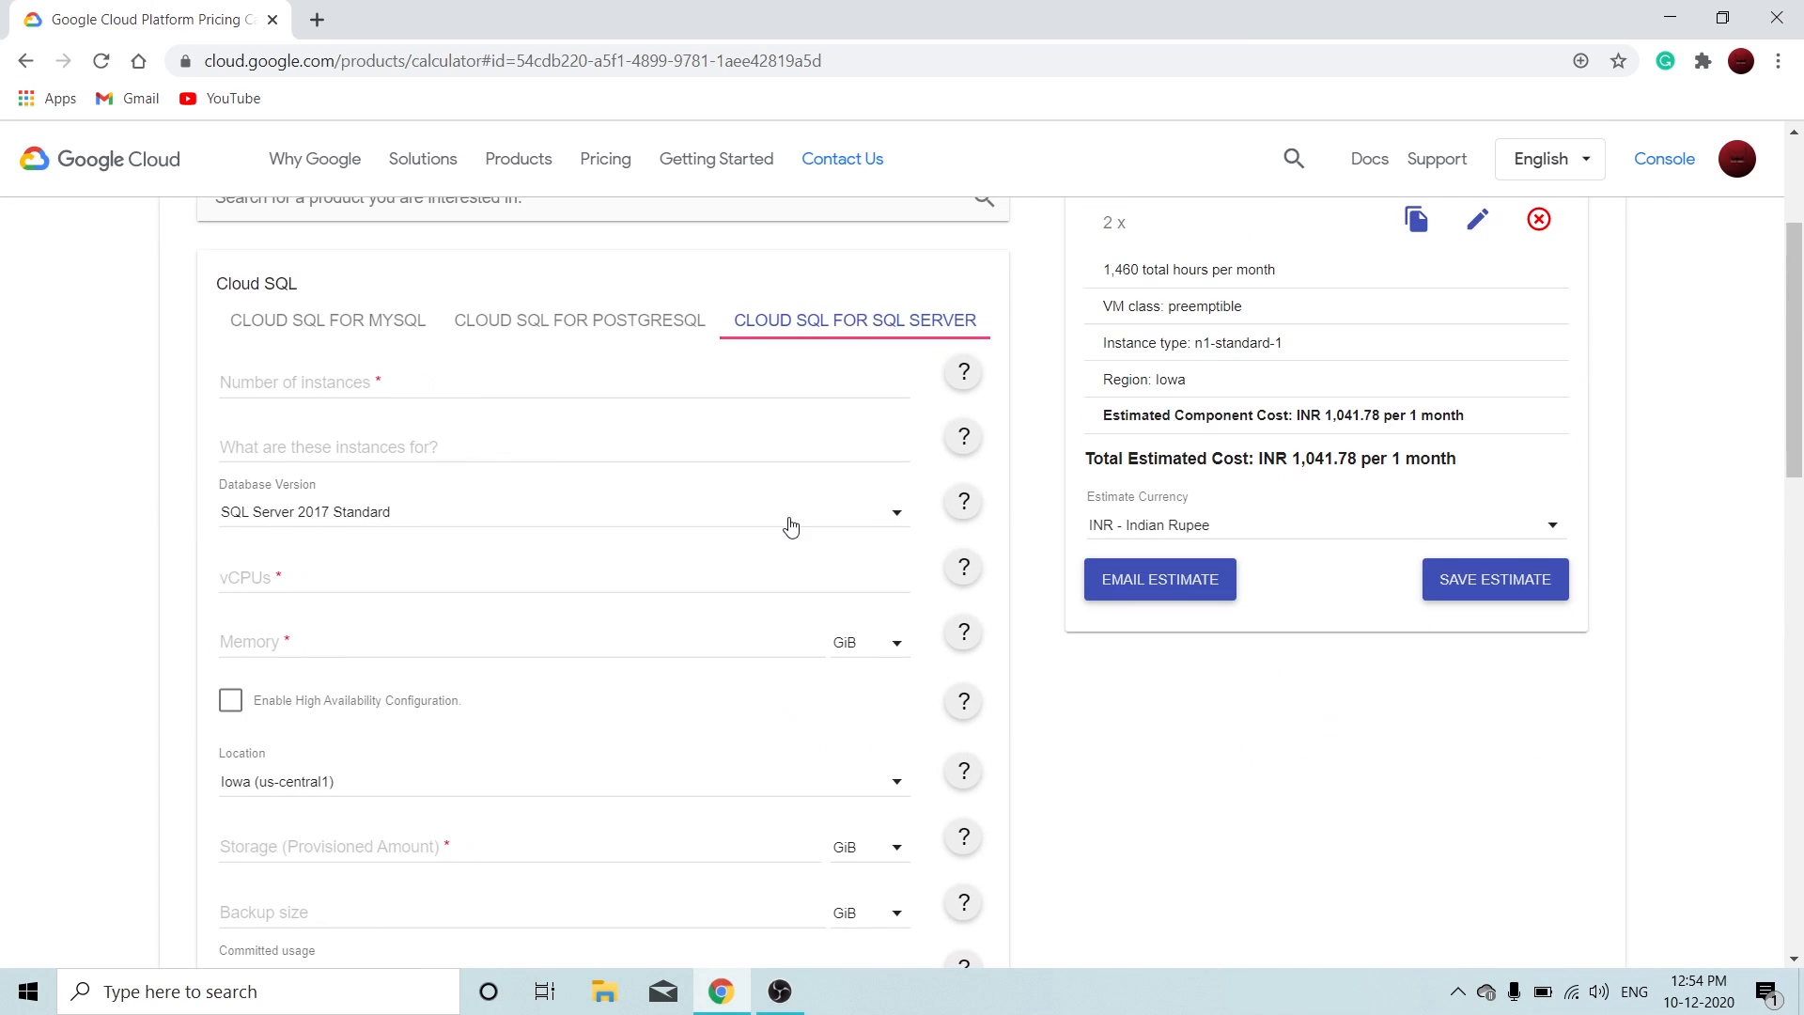
mouse_move(304, 334)
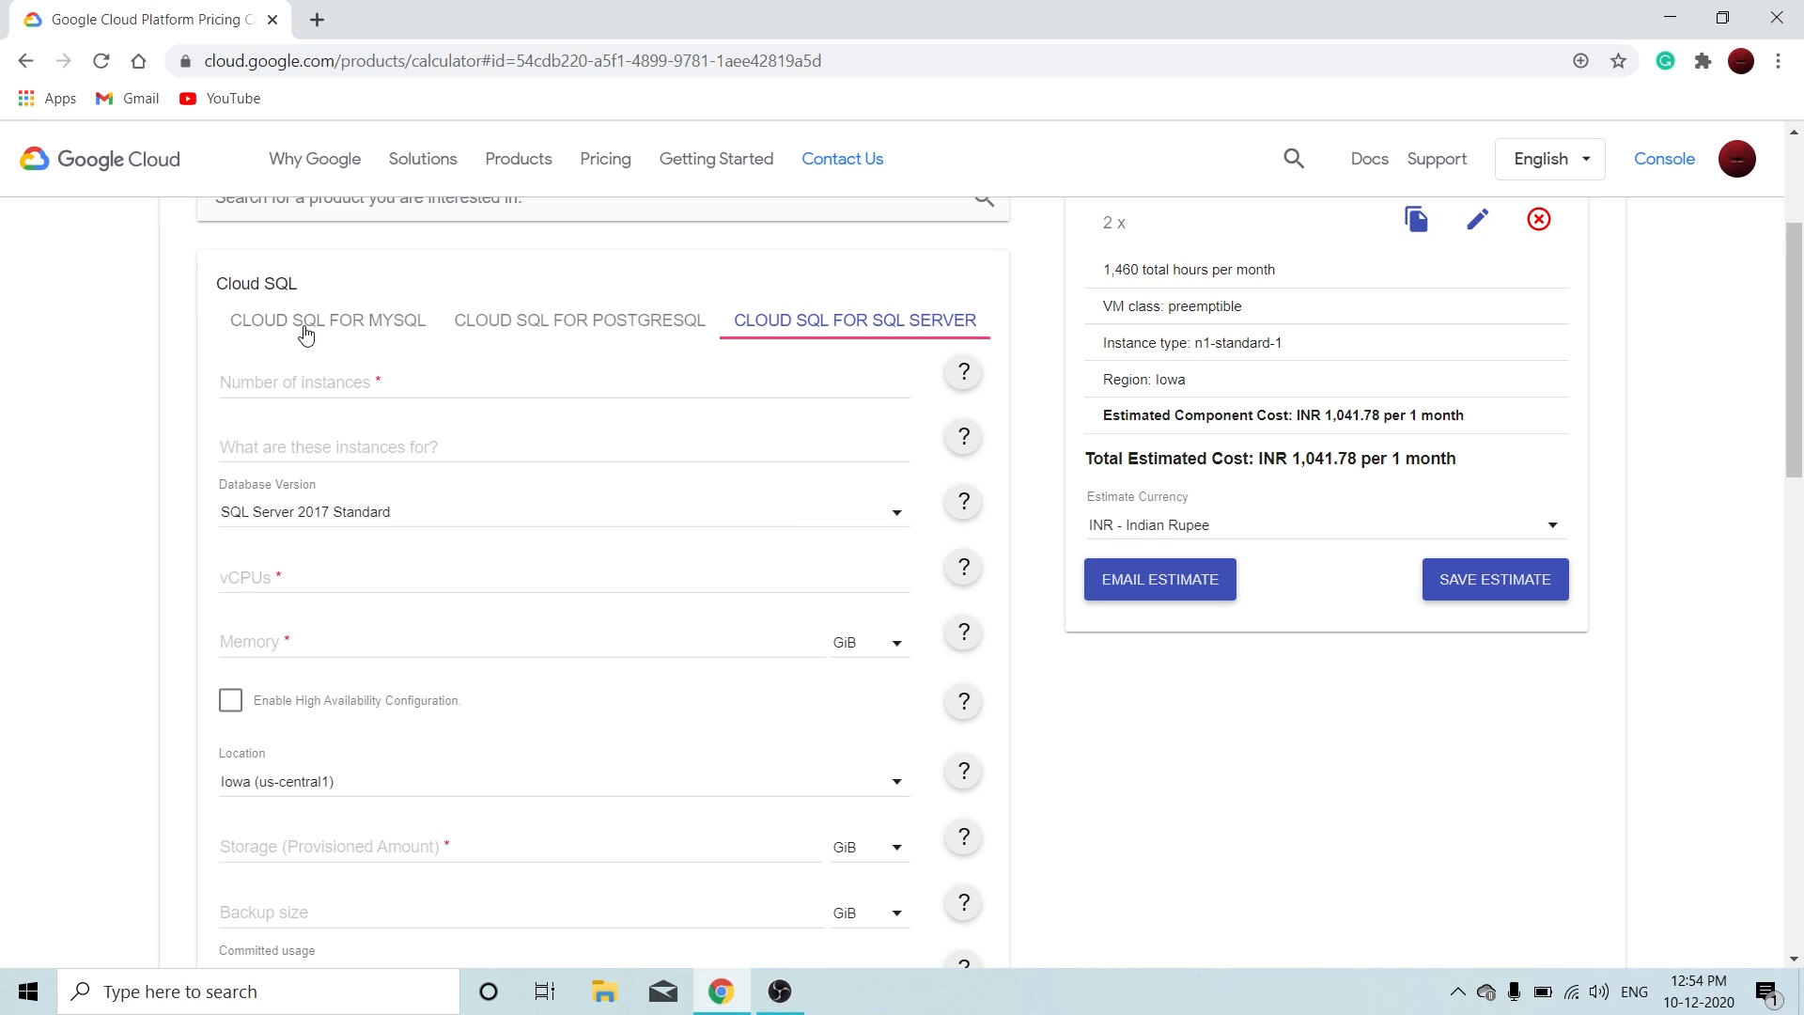
click(579, 320)
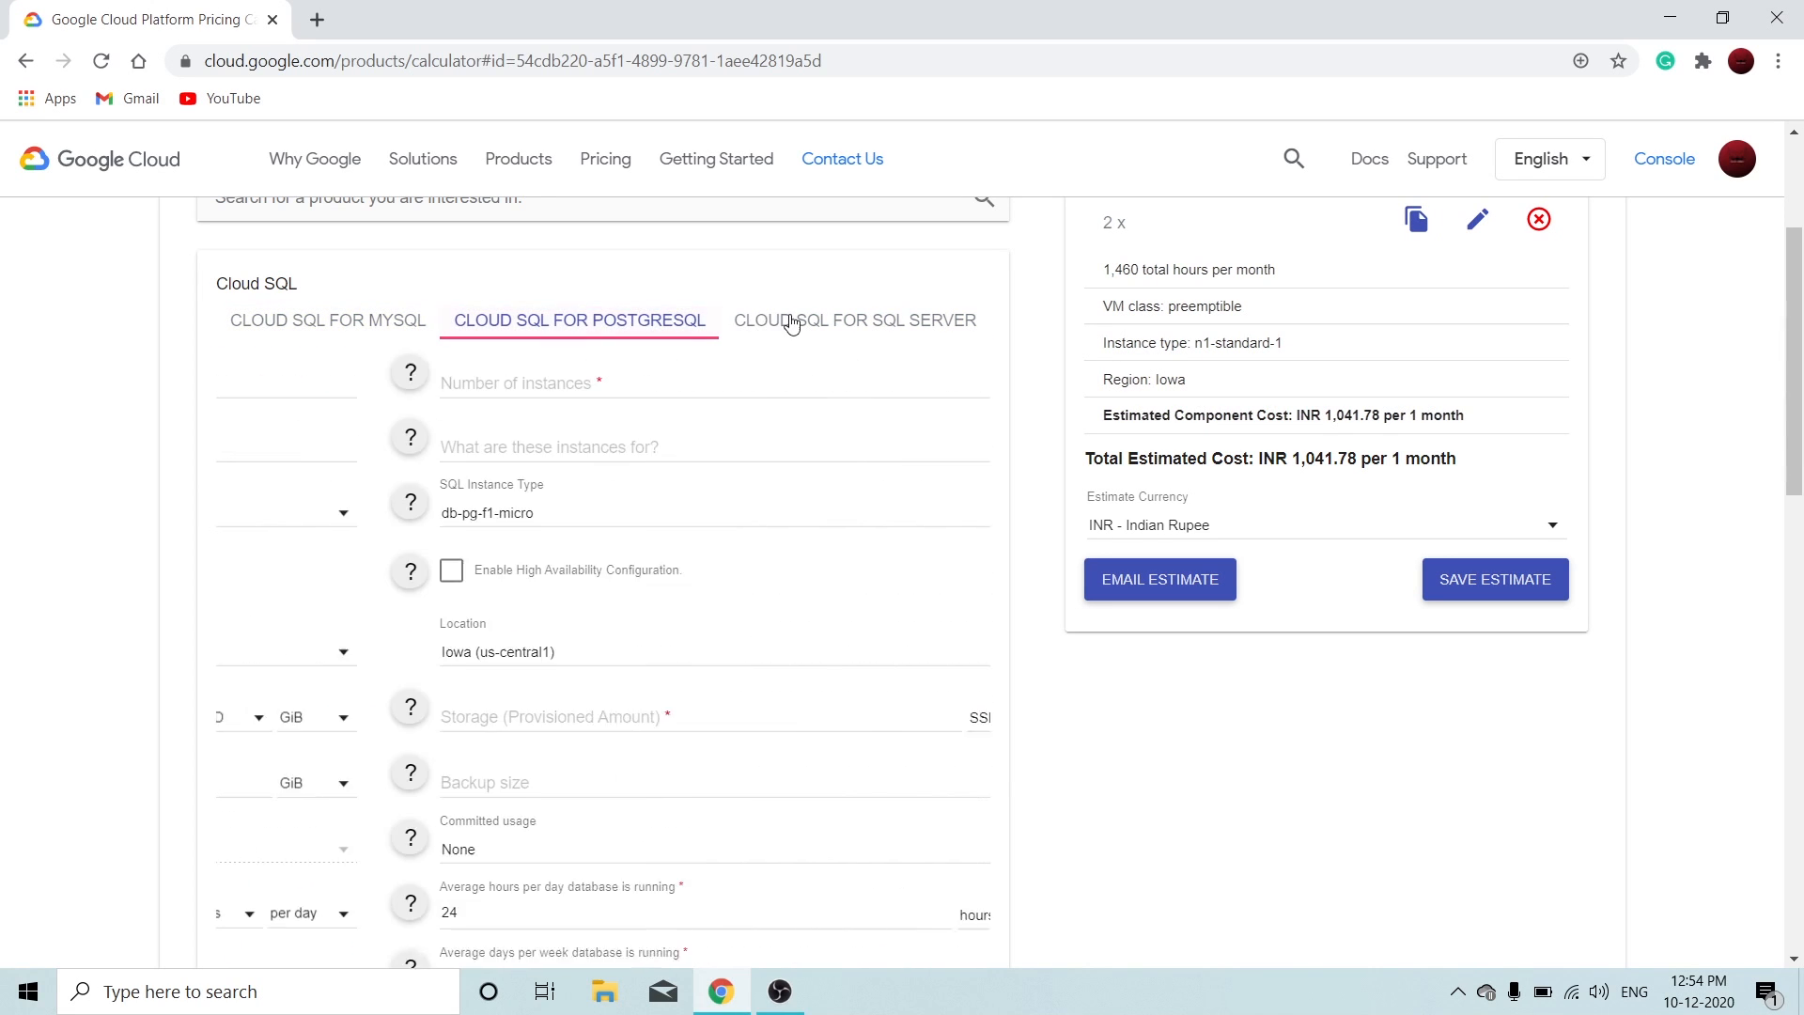
scroll(down, 3)
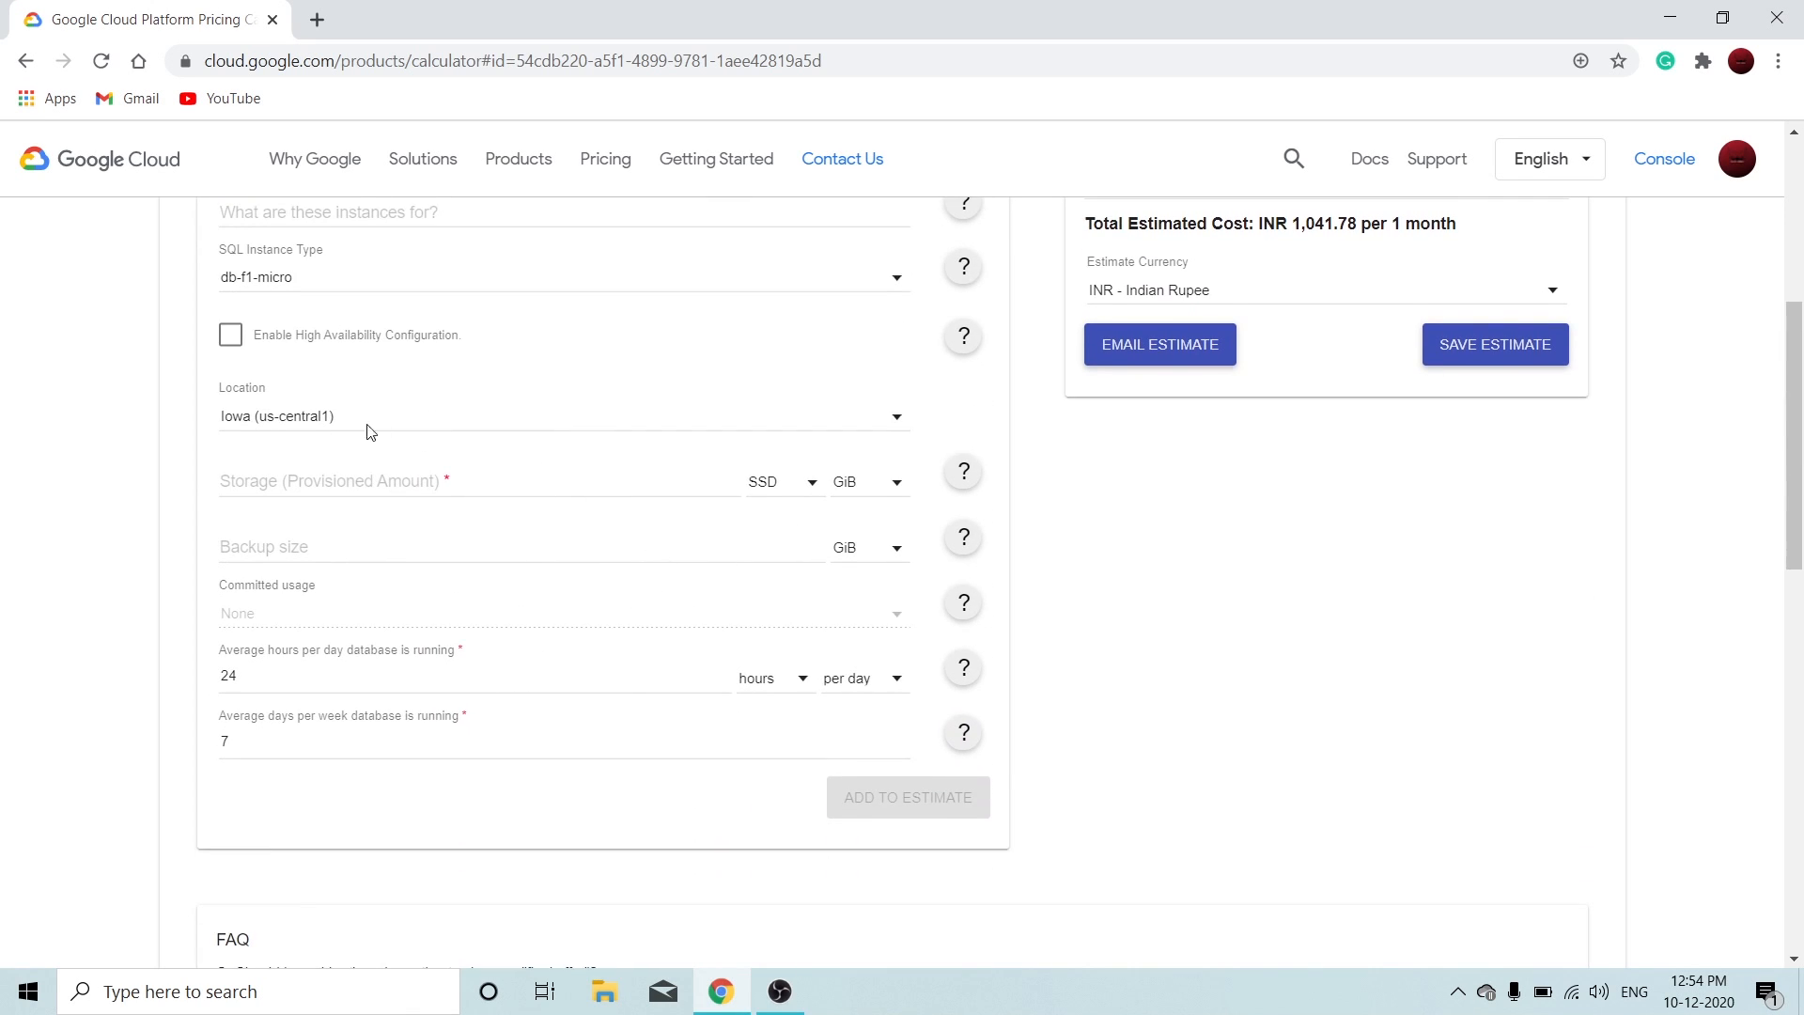
scroll(up, 3)
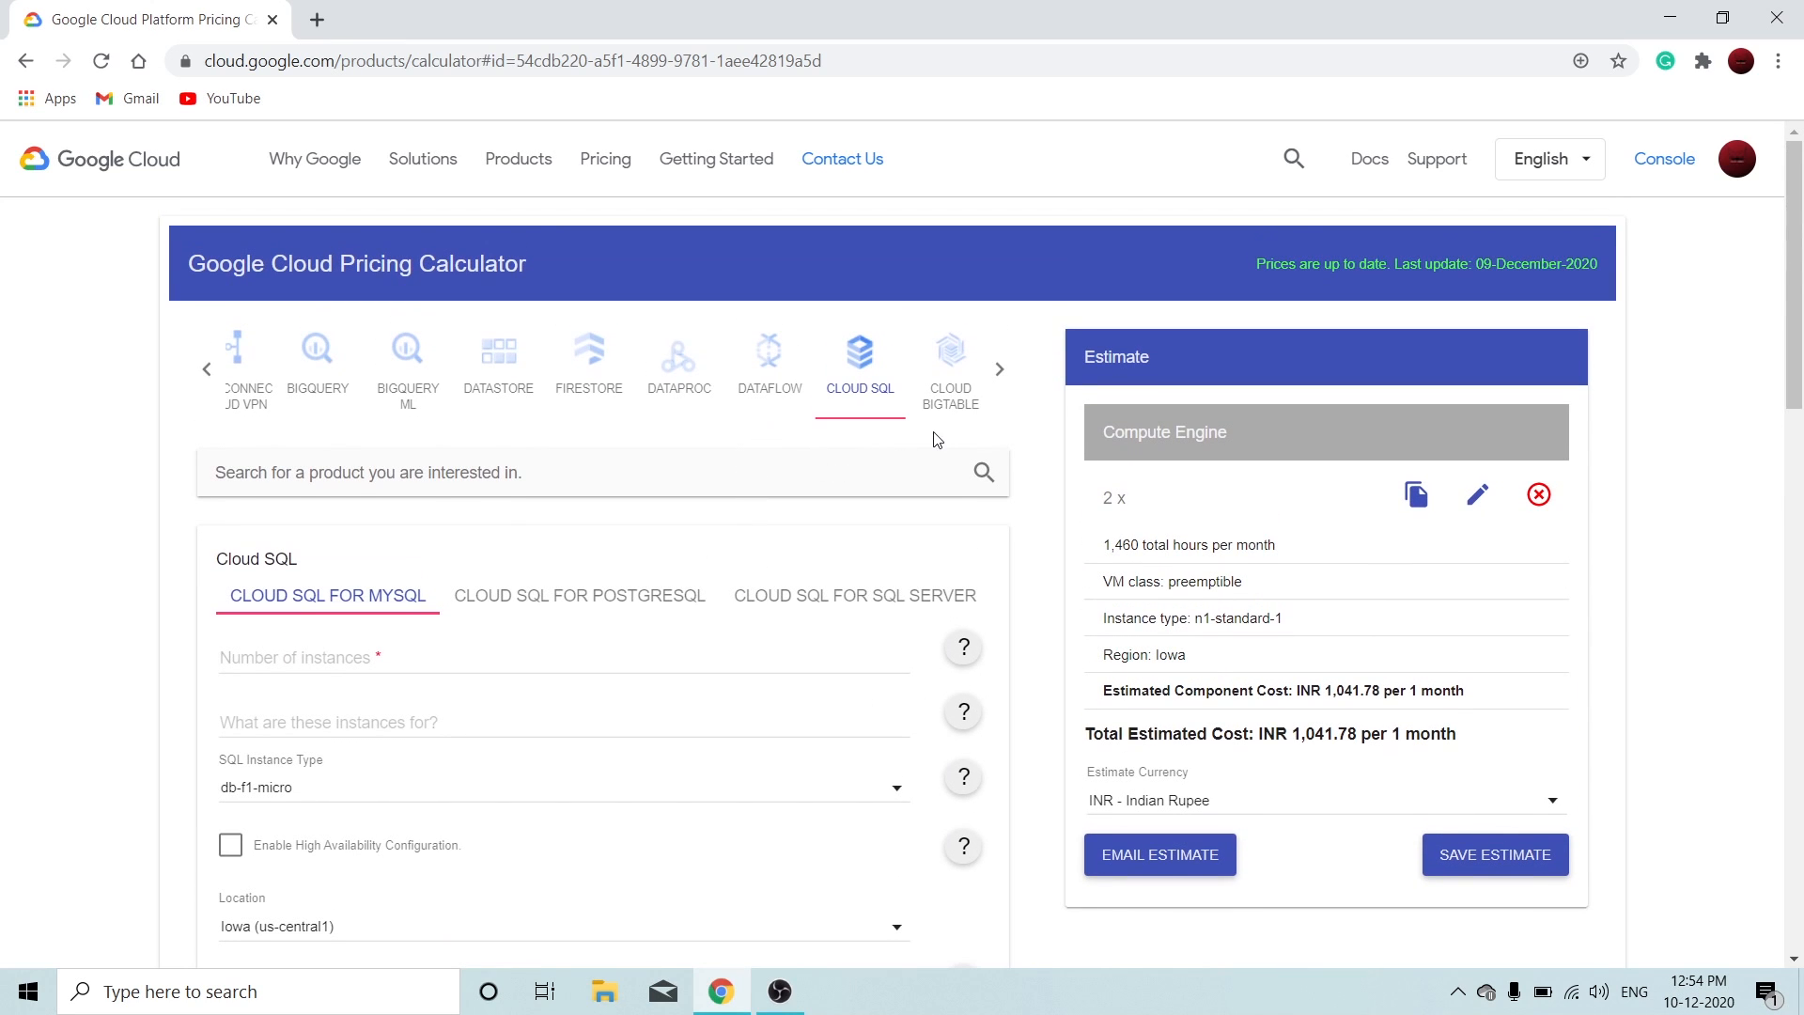
click(999, 369)
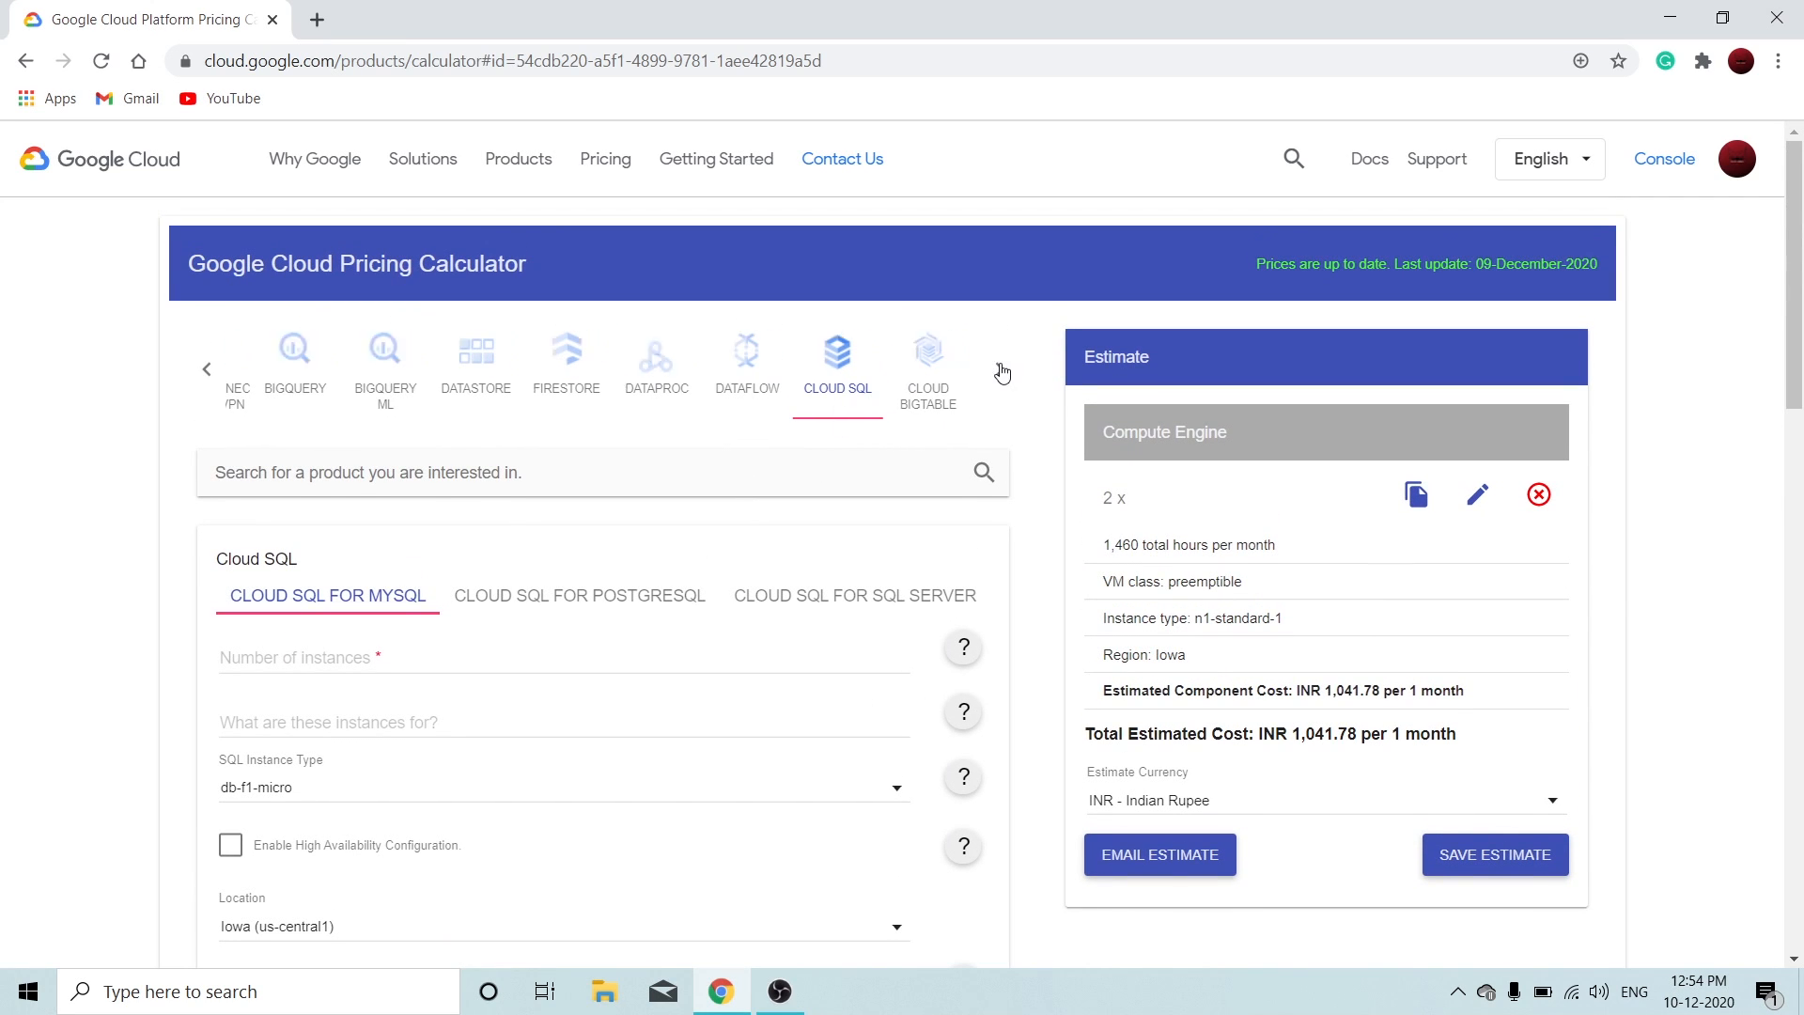
click(999, 369)
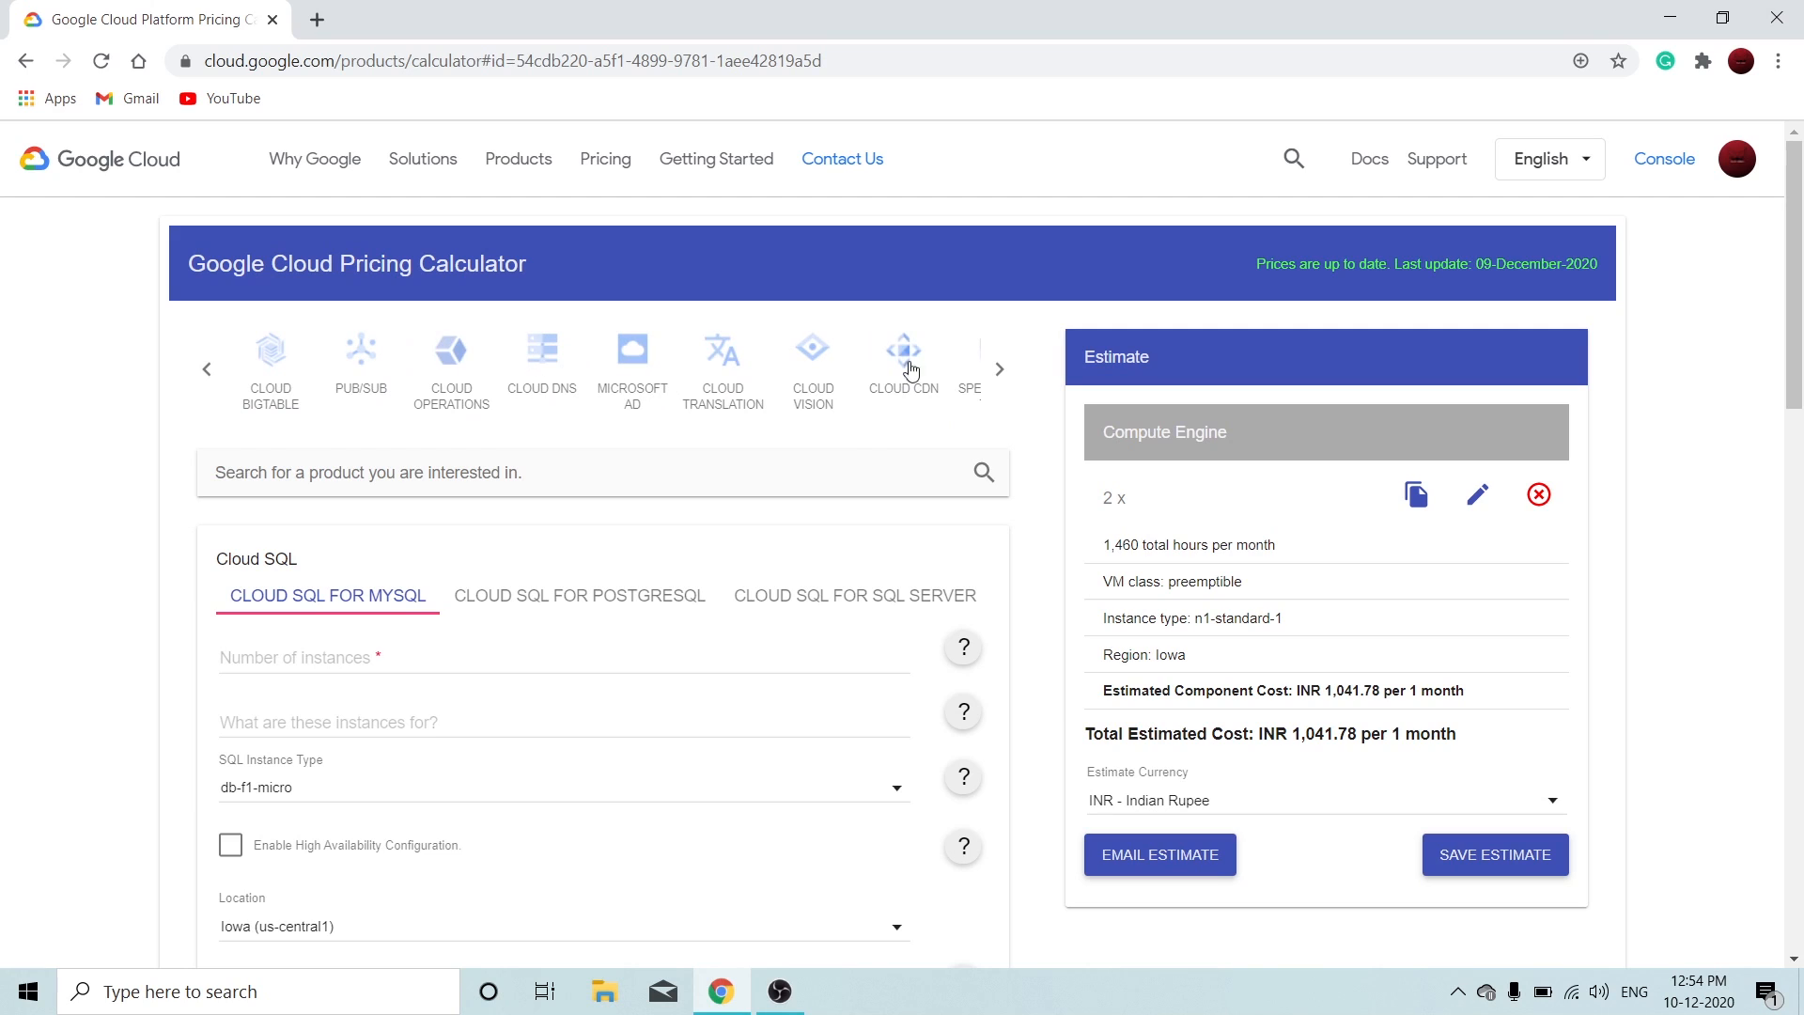
click(999, 368)
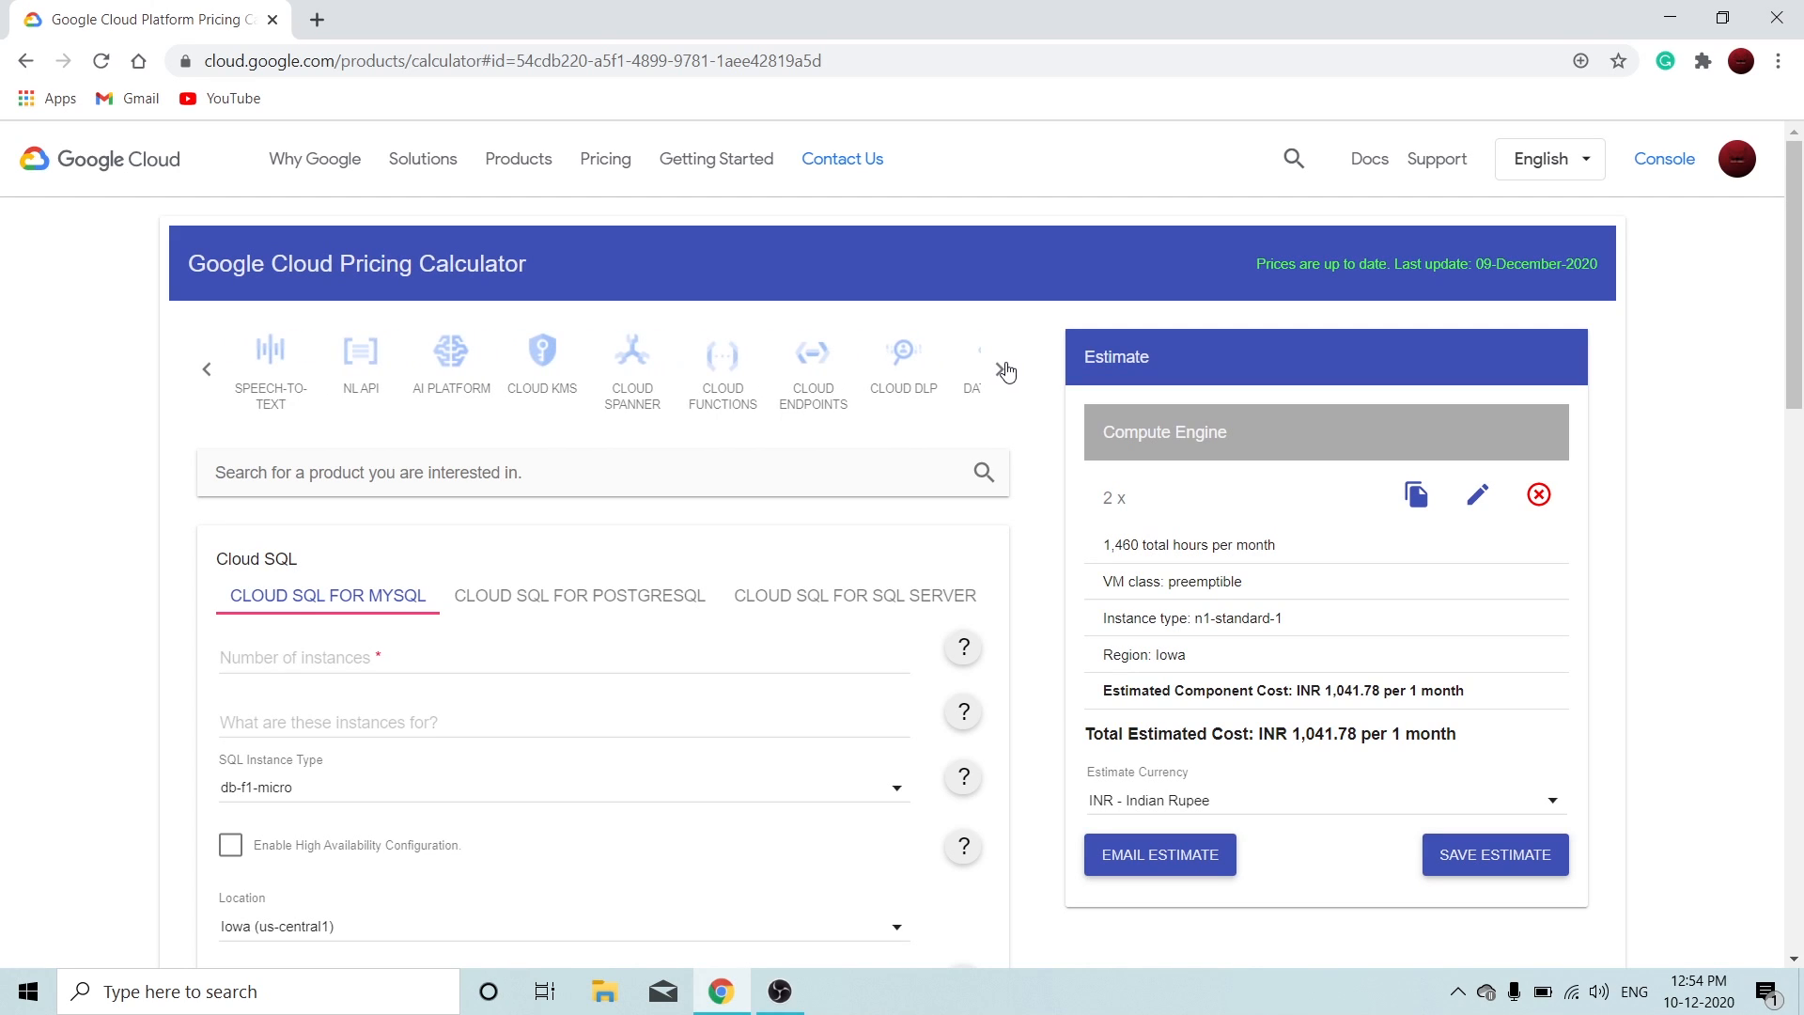
click(1005, 368)
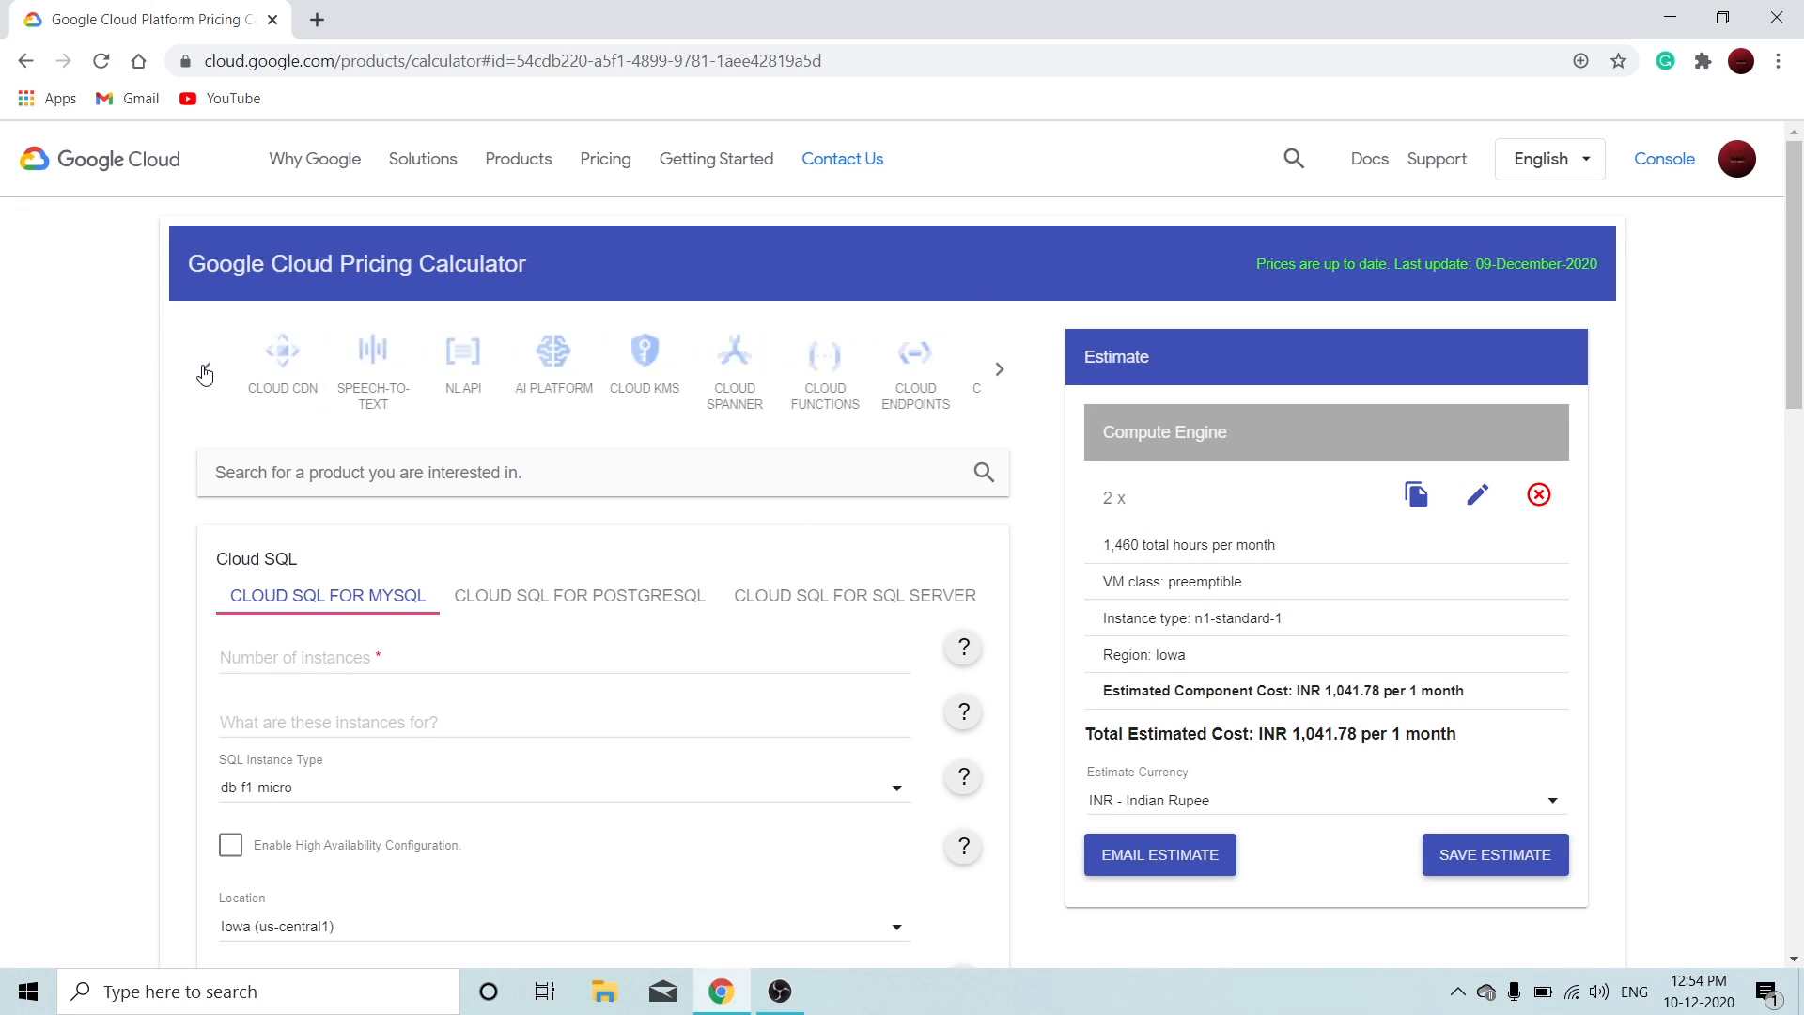
click(206, 368)
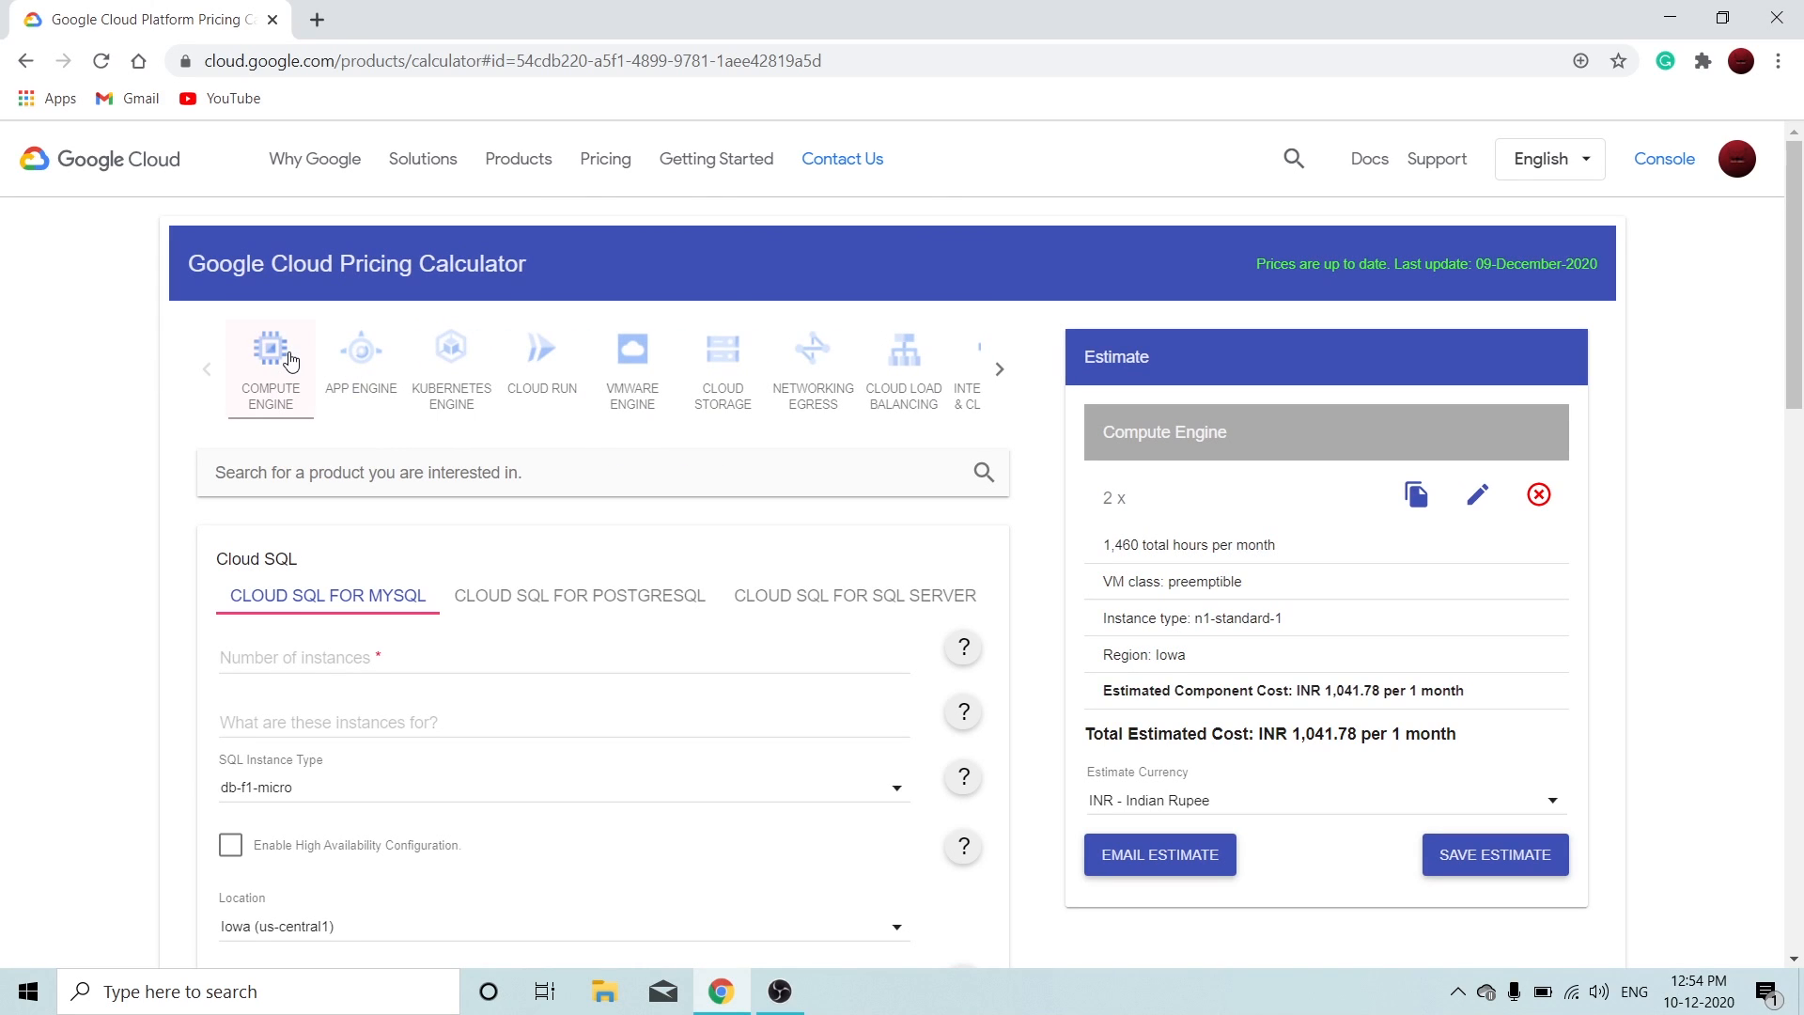
- Choose F1 as the App Engine instance type and add it to the estimate
click(360, 357)
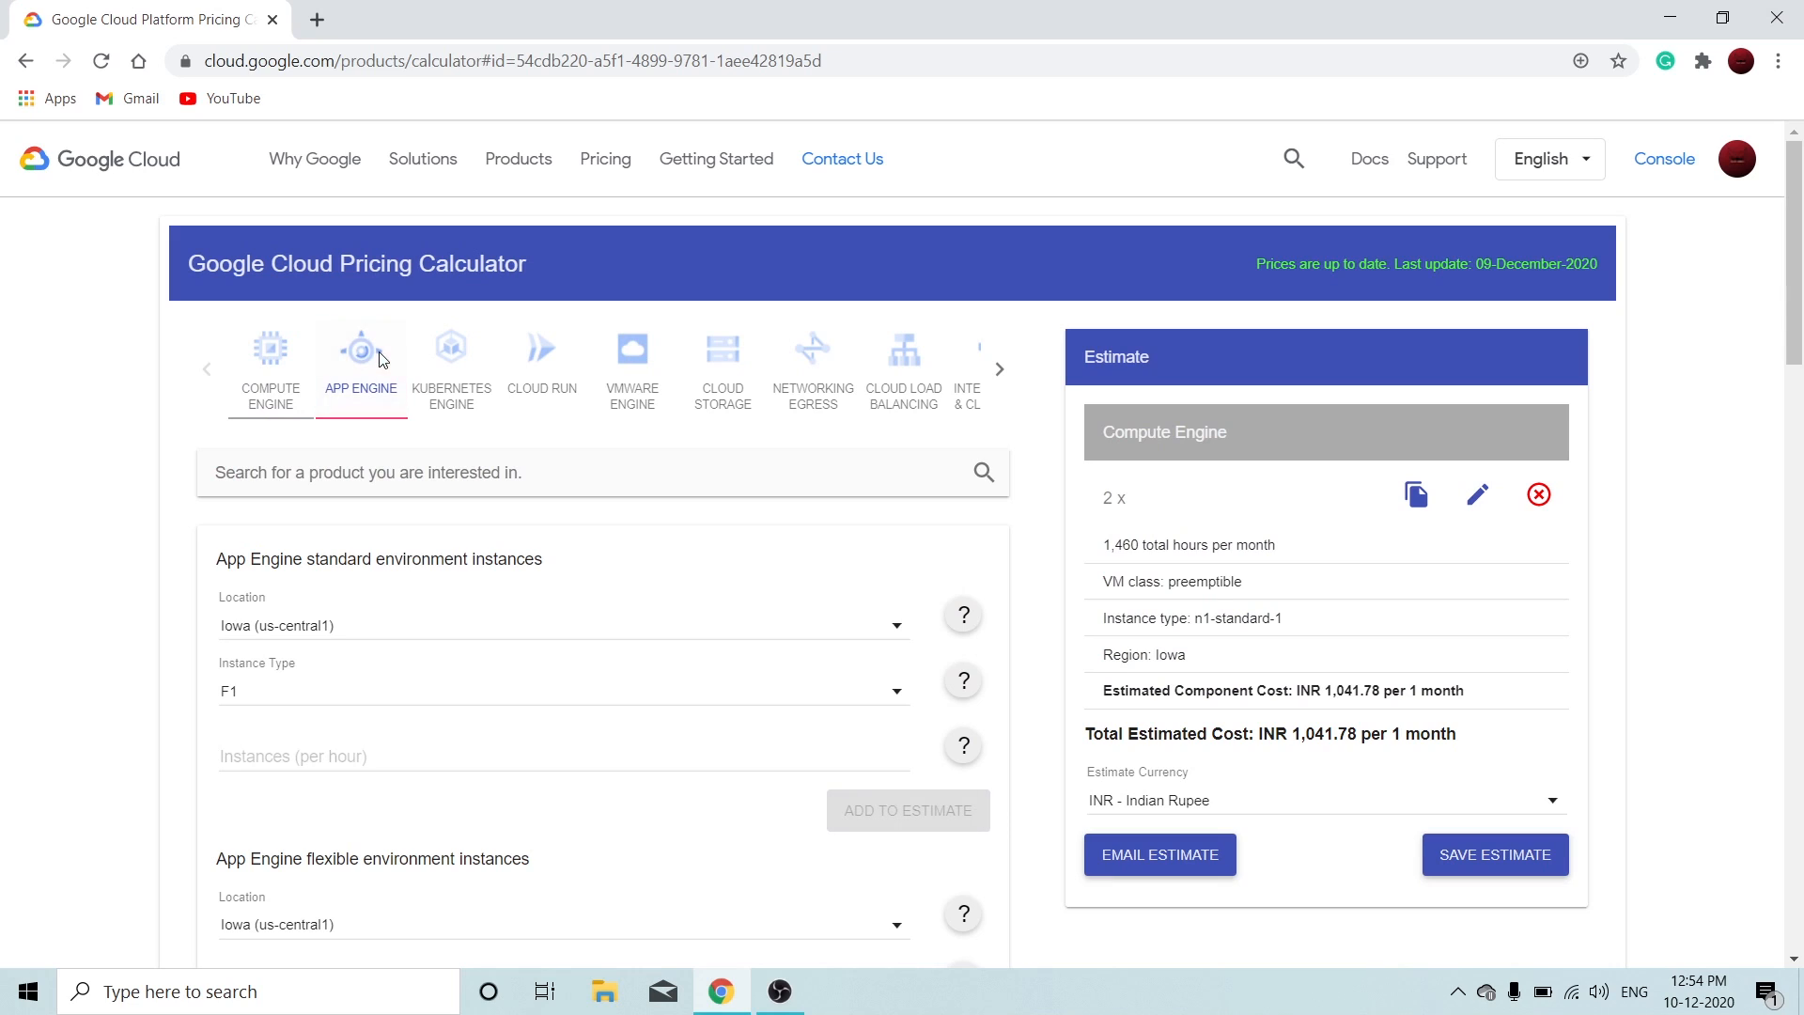
click(563, 691)
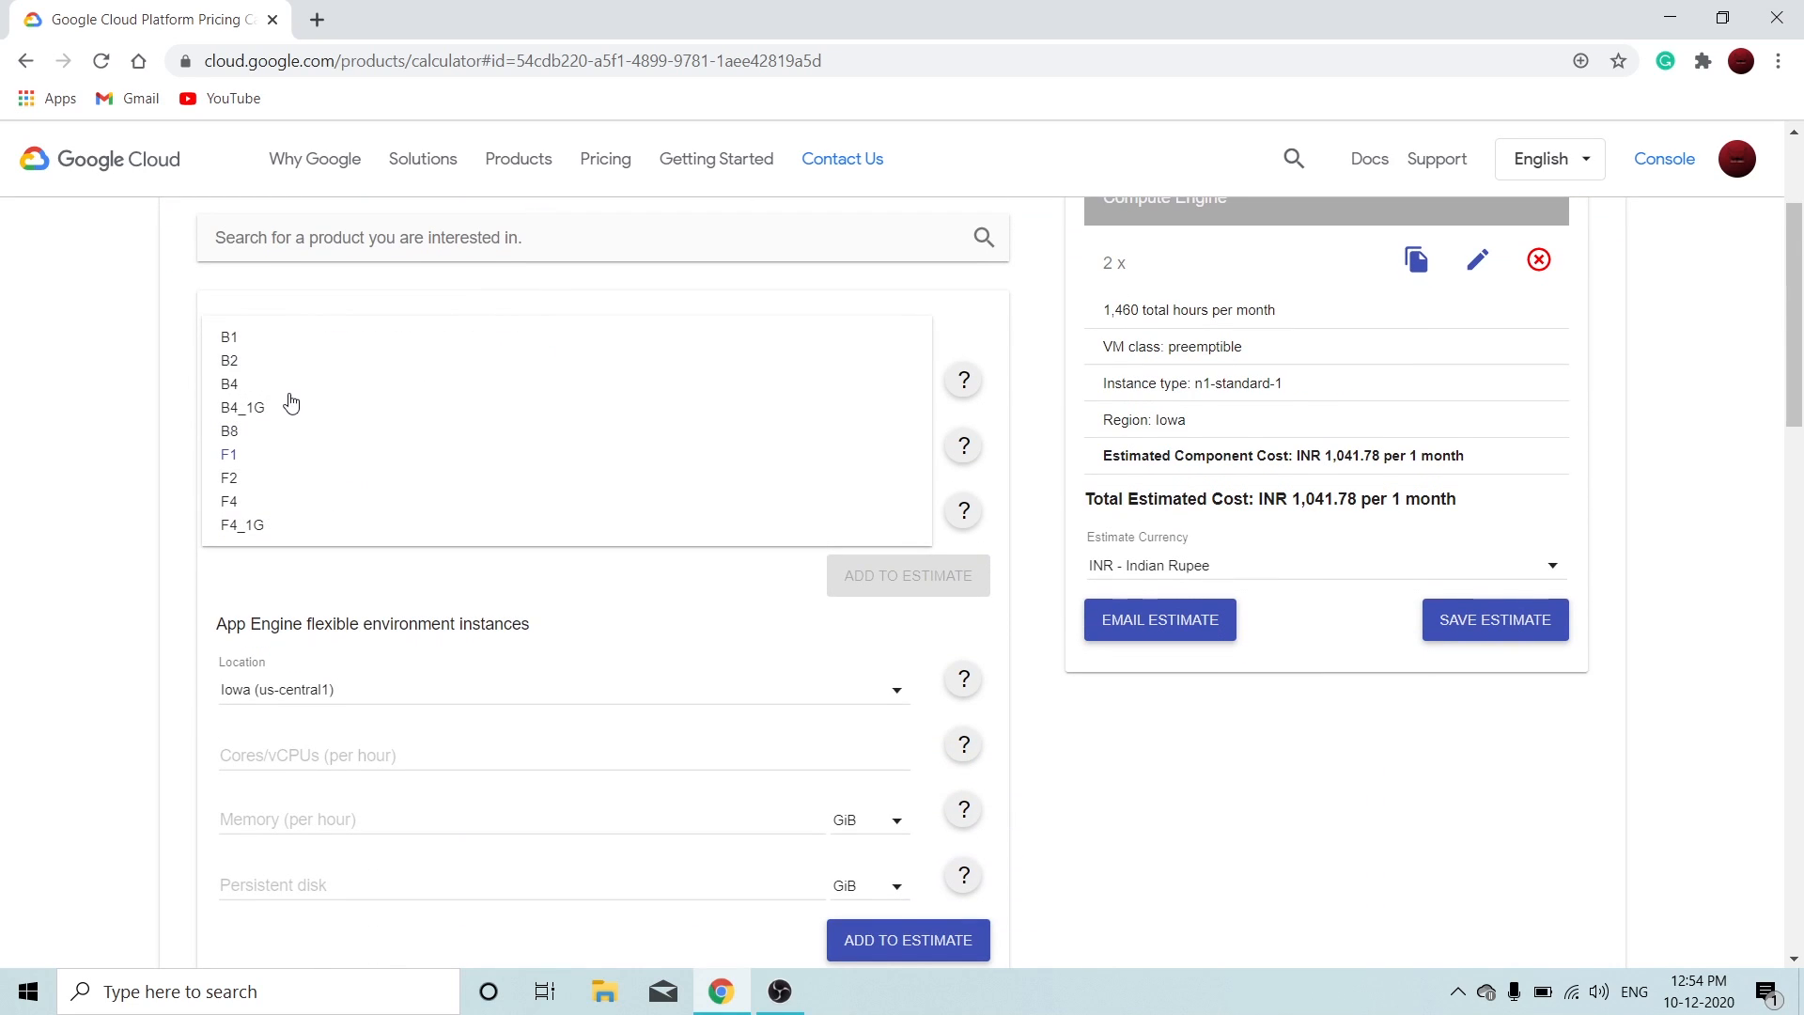
click(229, 453)
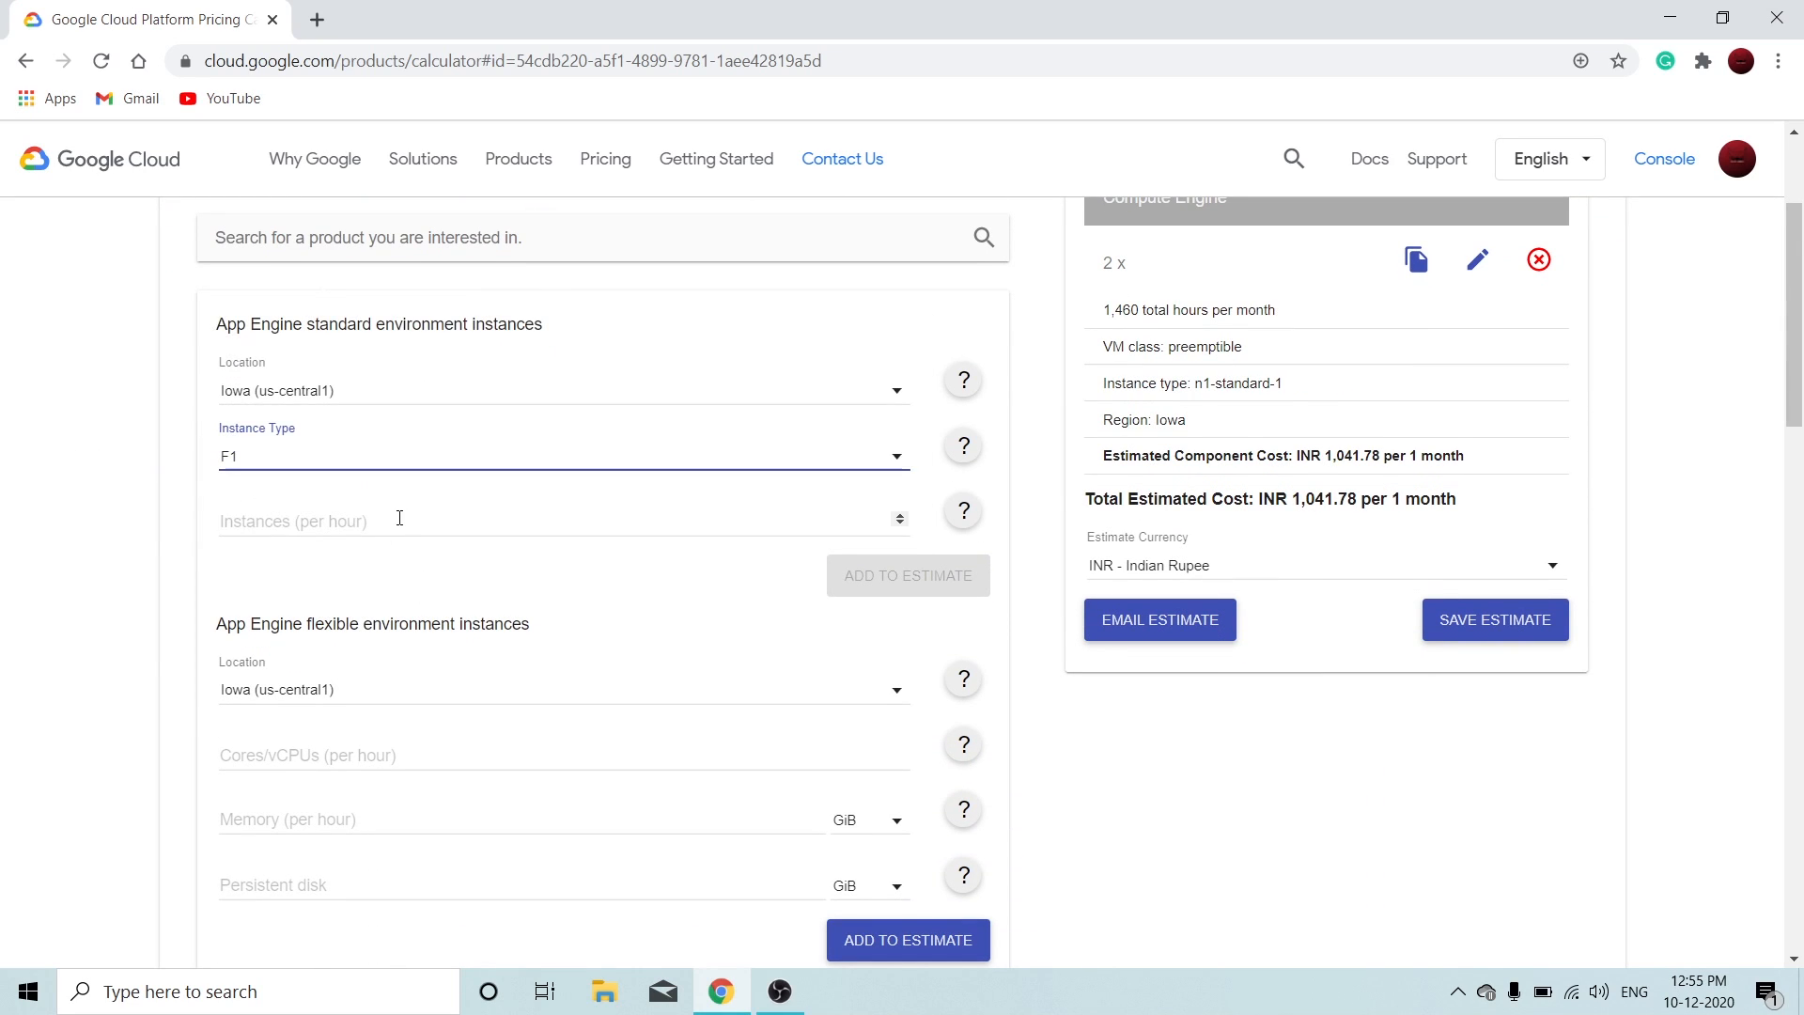
click(403, 519)
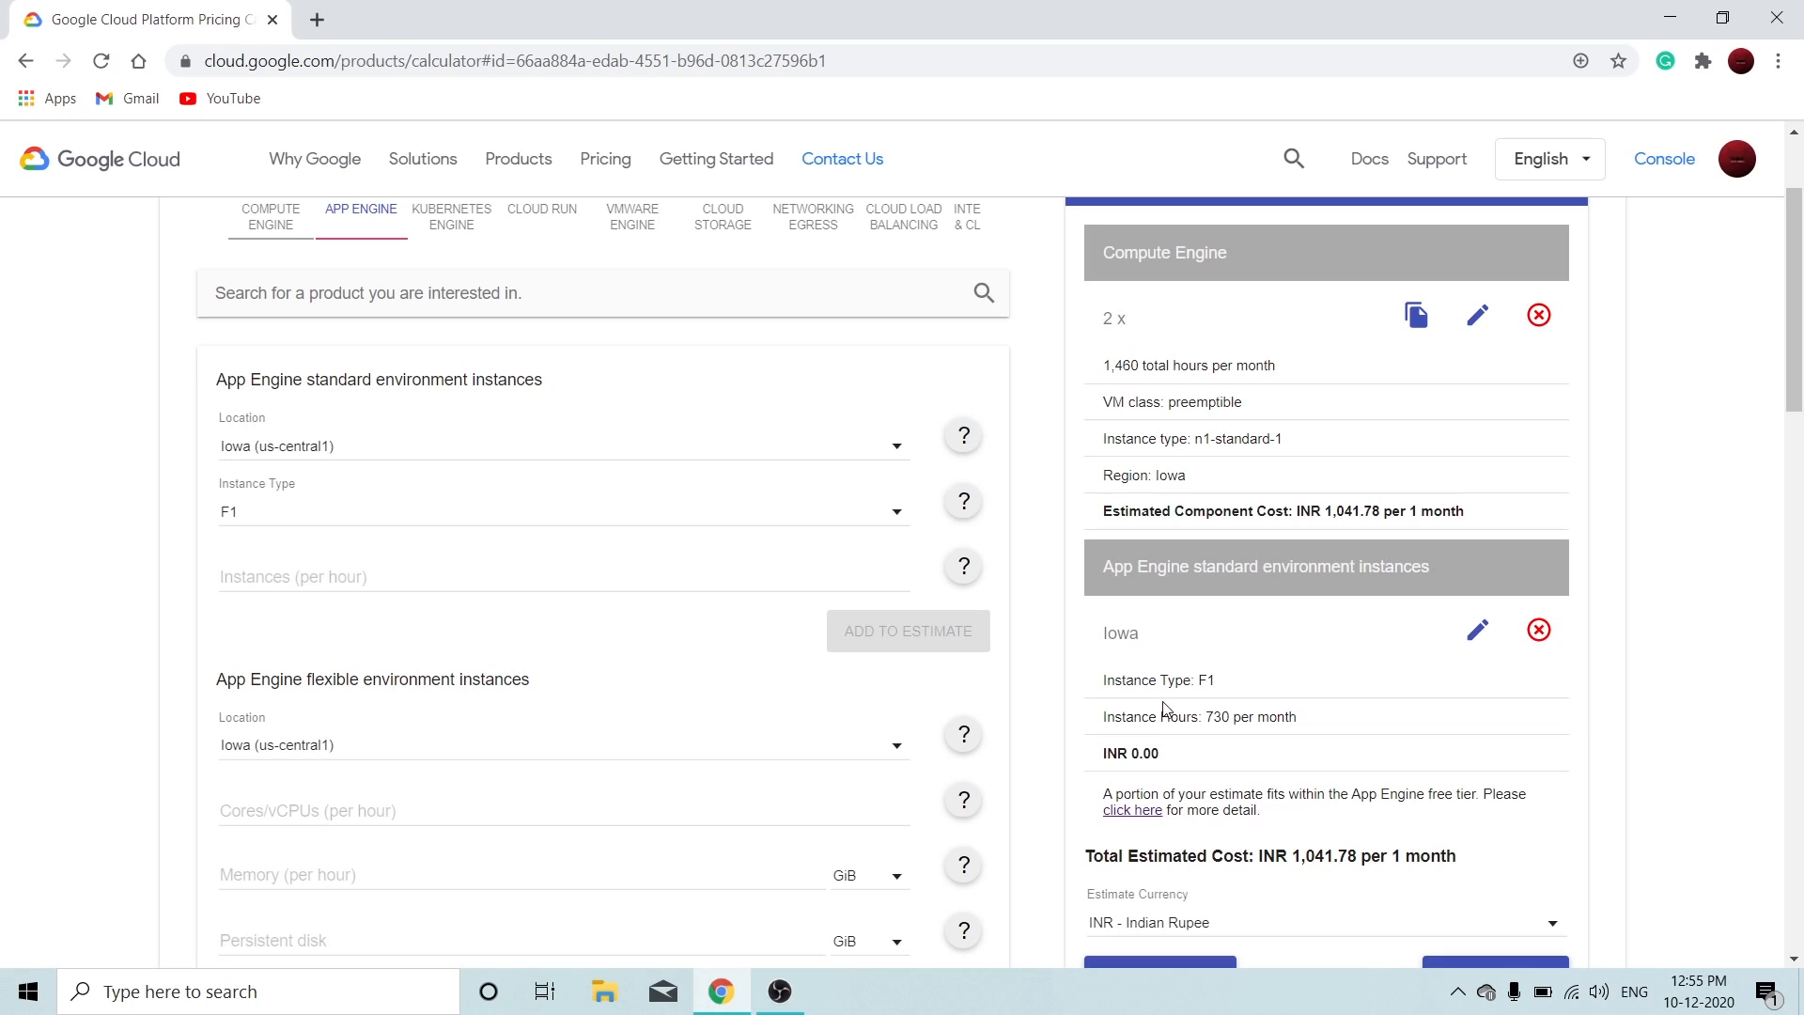
mouse_move(1322, 563)
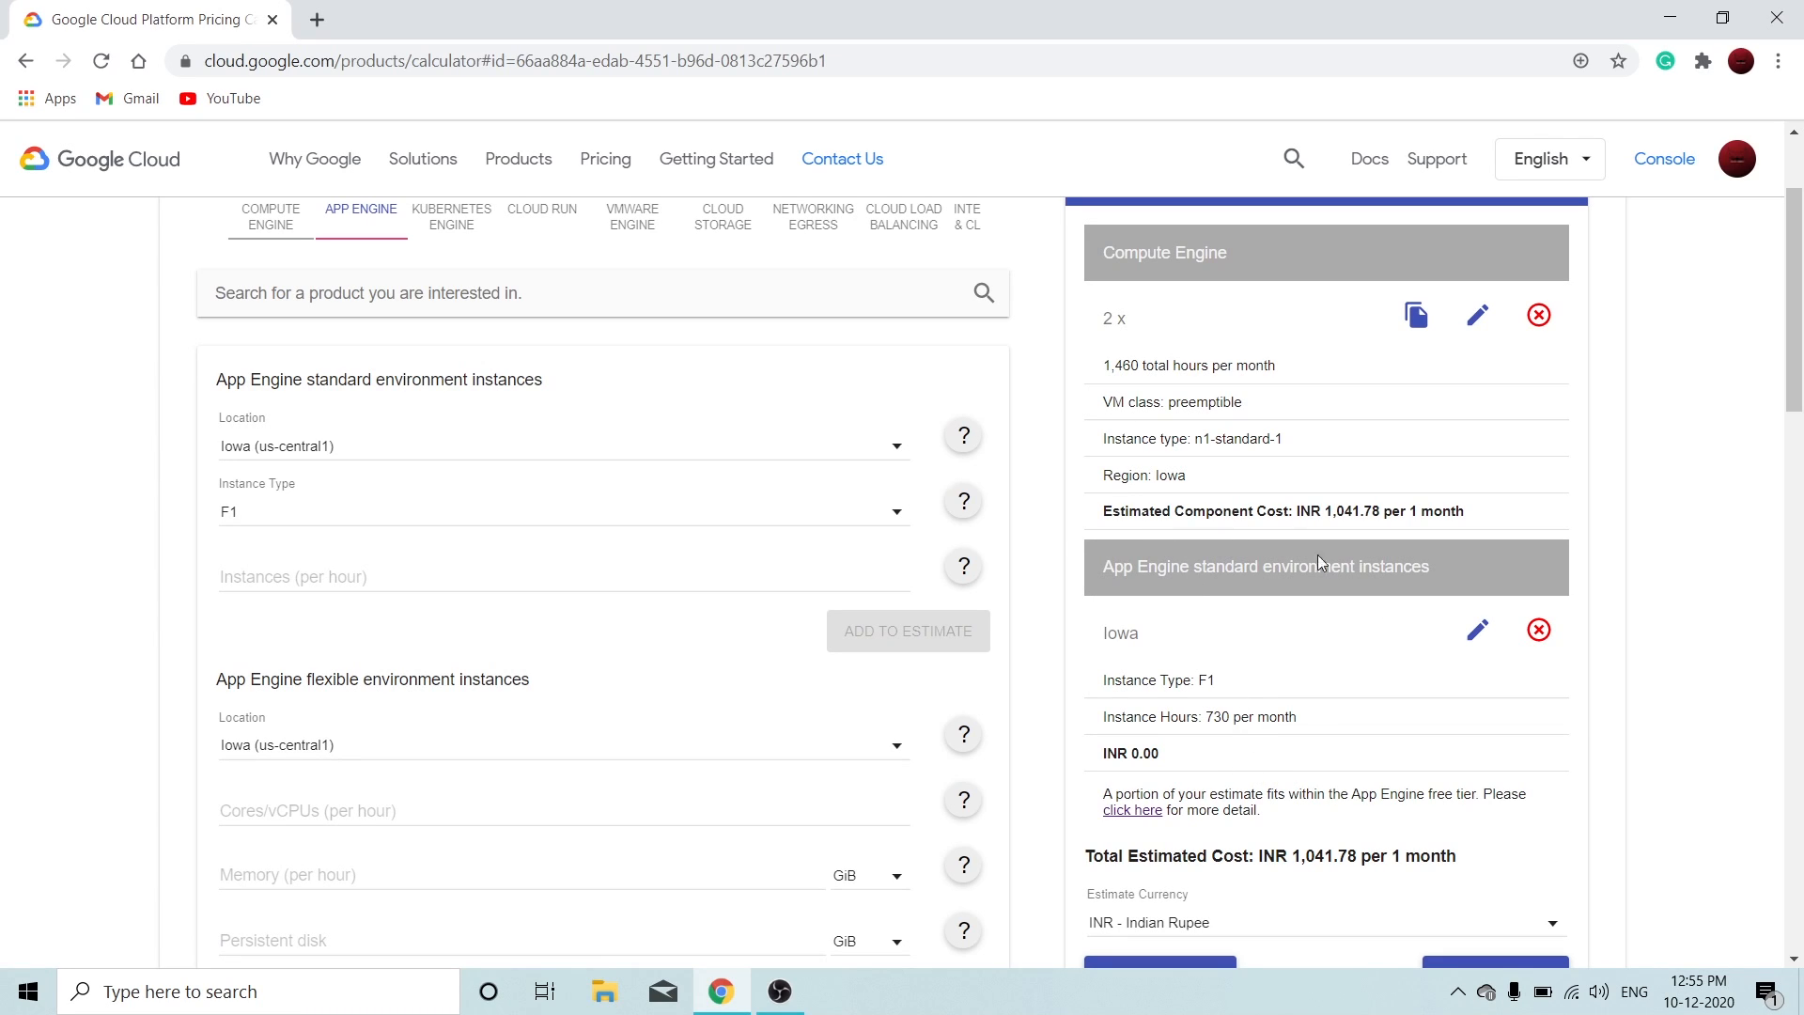
mouse_move(1194, 710)
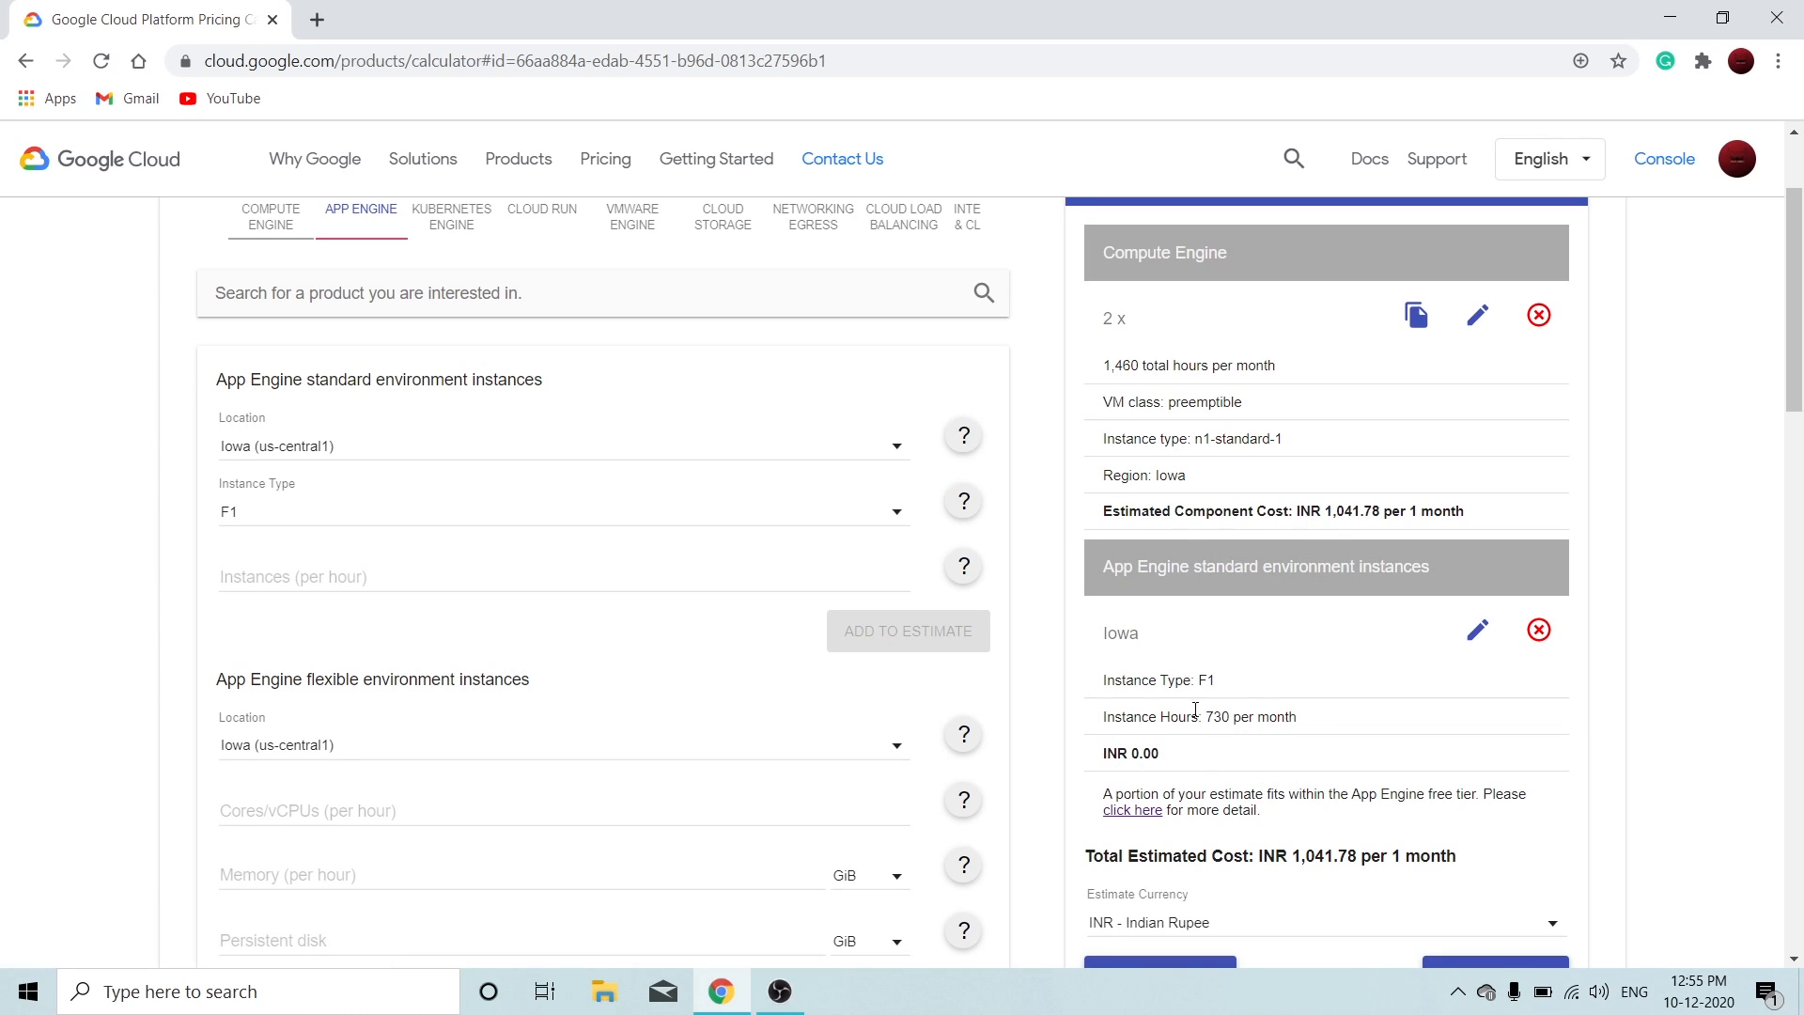
mouse_move(1119, 744)
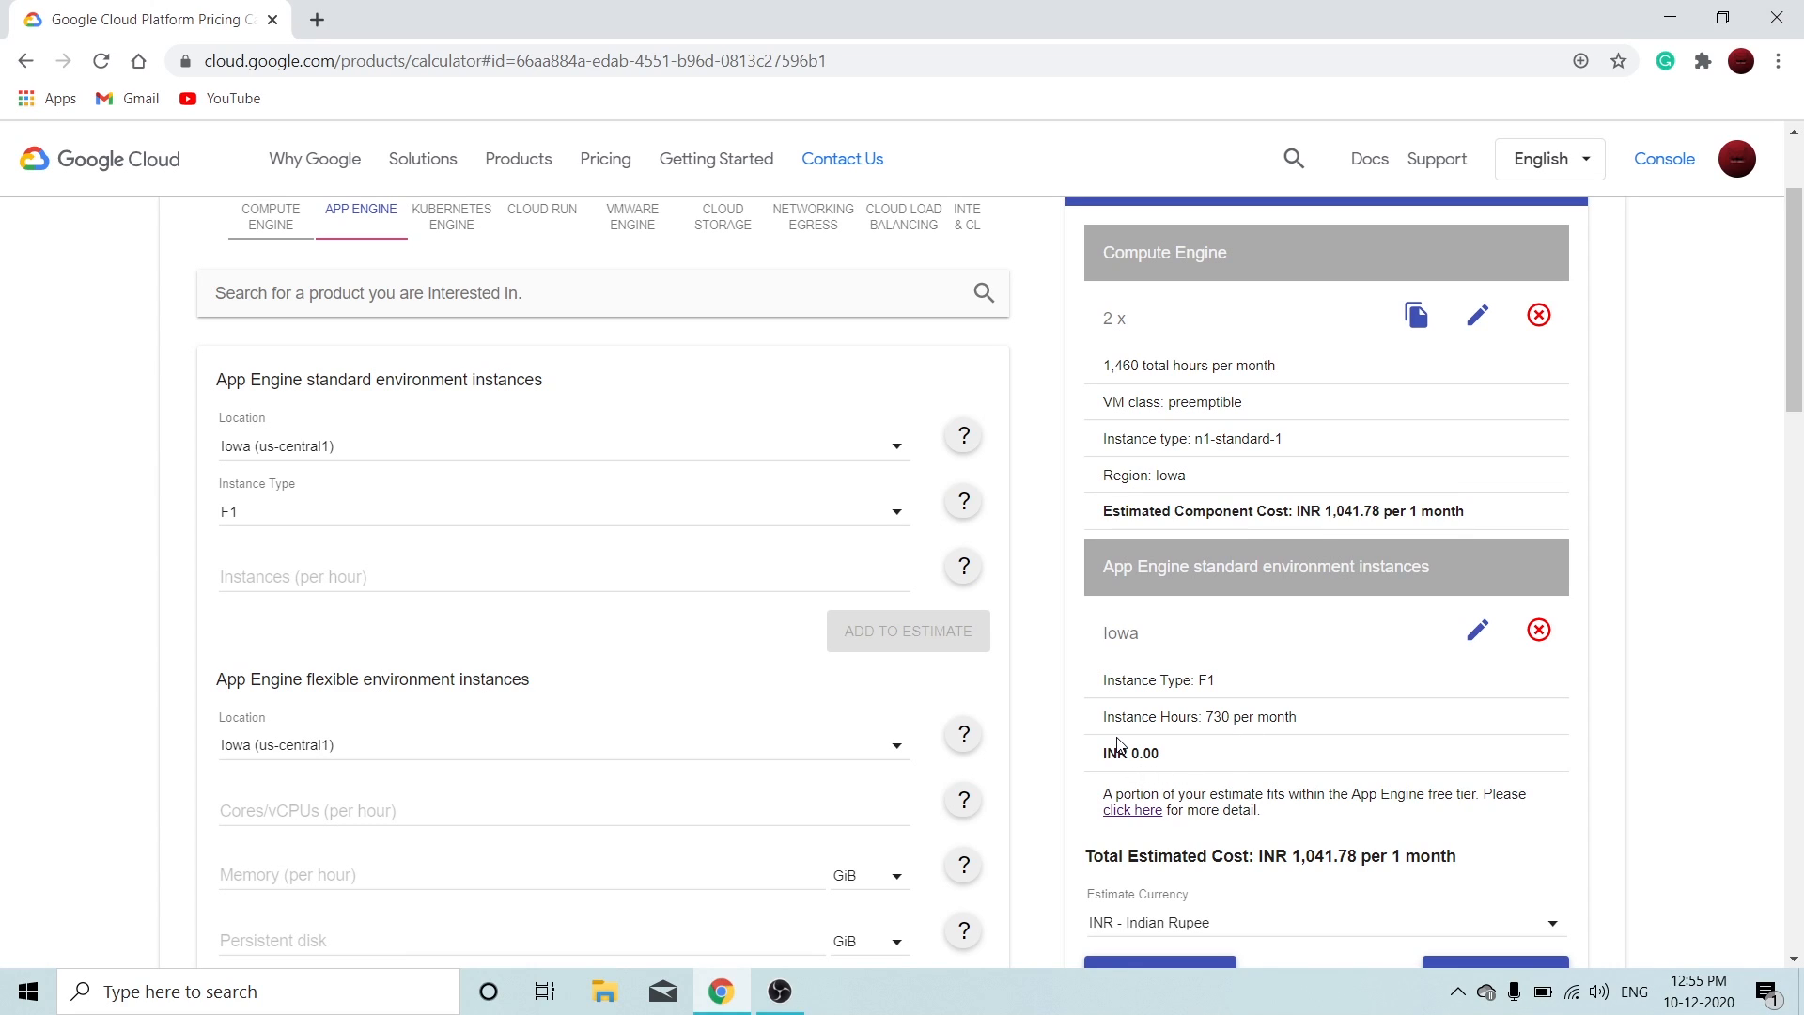
mouse_move(1085, 698)
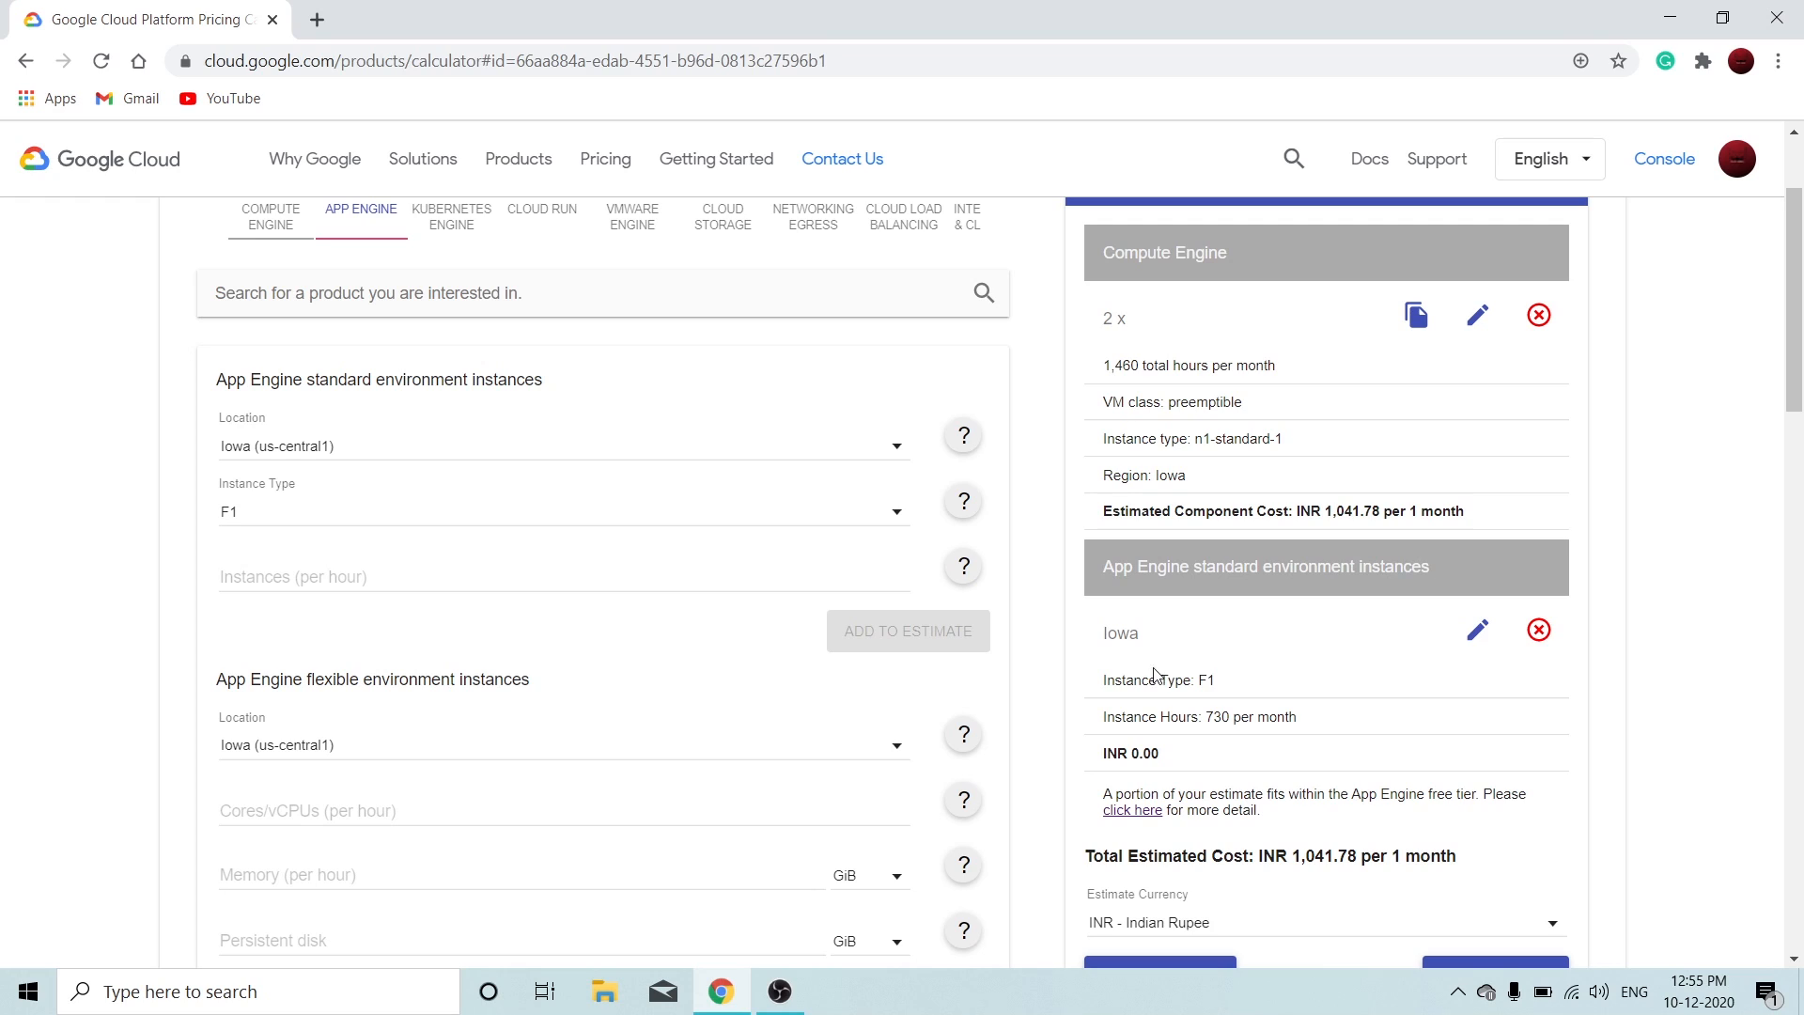
mouse_move(1209, 710)
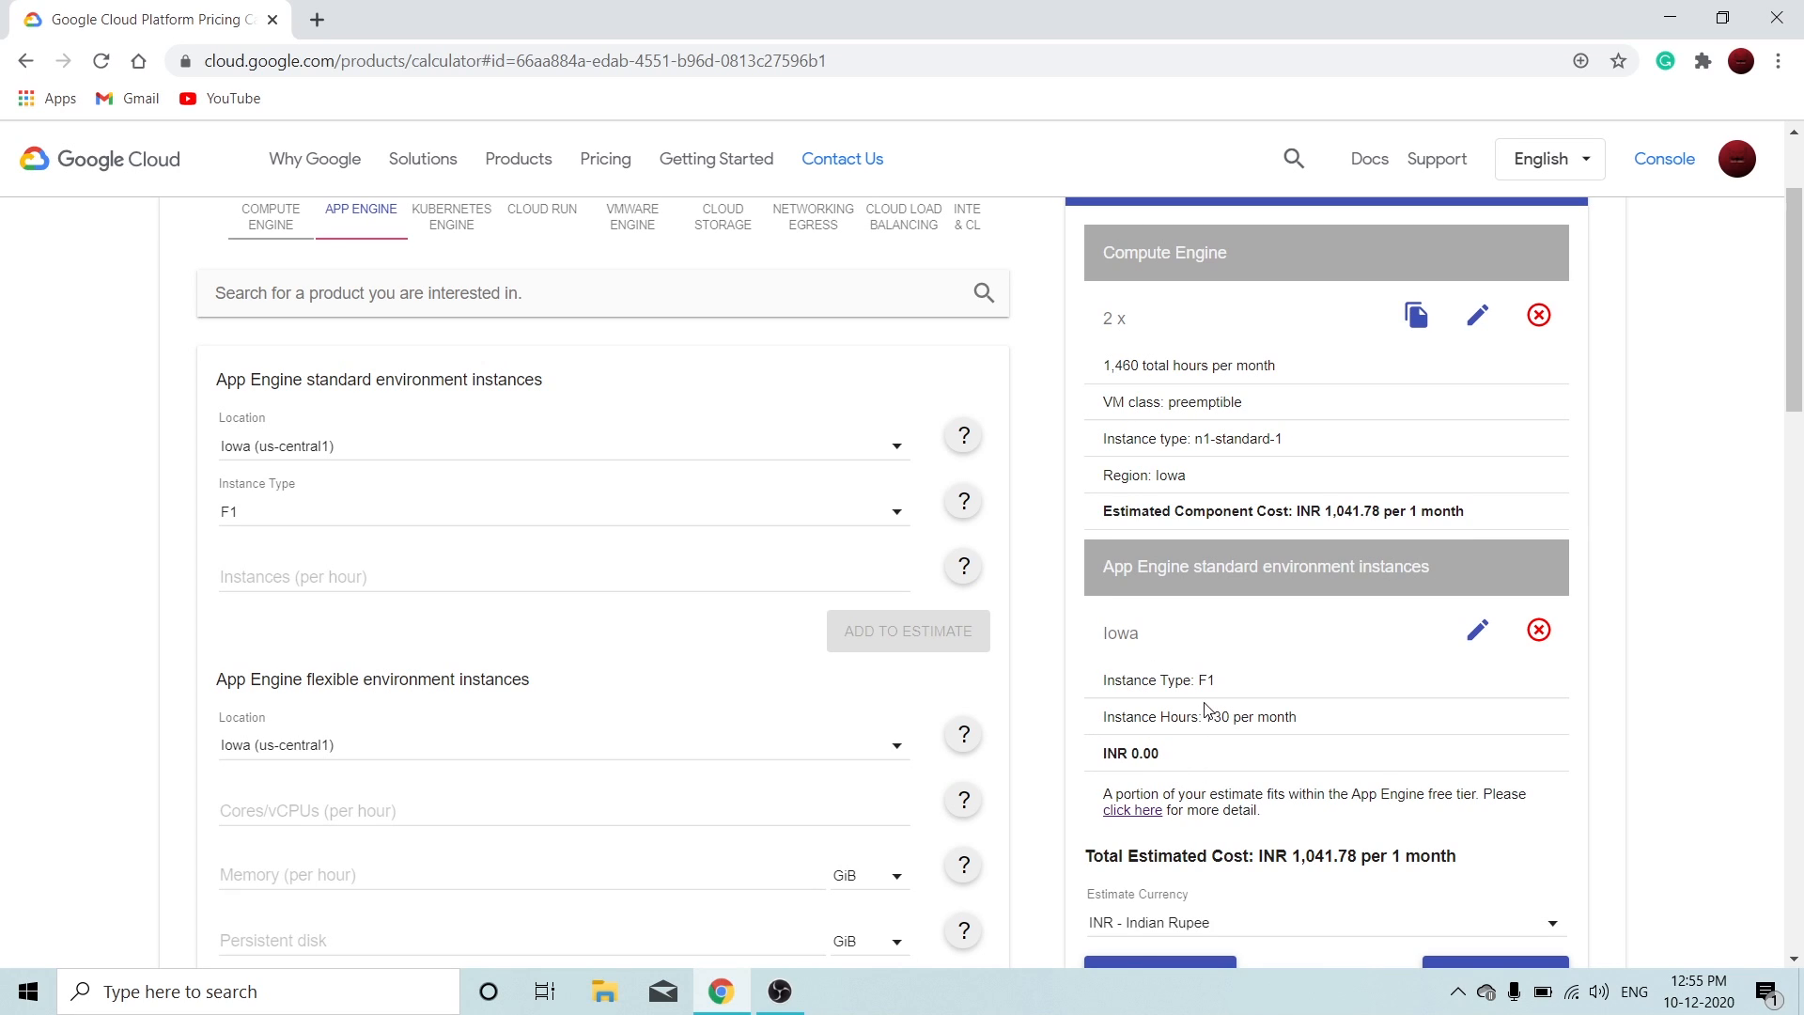
- Scroll down the App Engine form, then the Cloud Storage pricing form
scroll(down, 3)
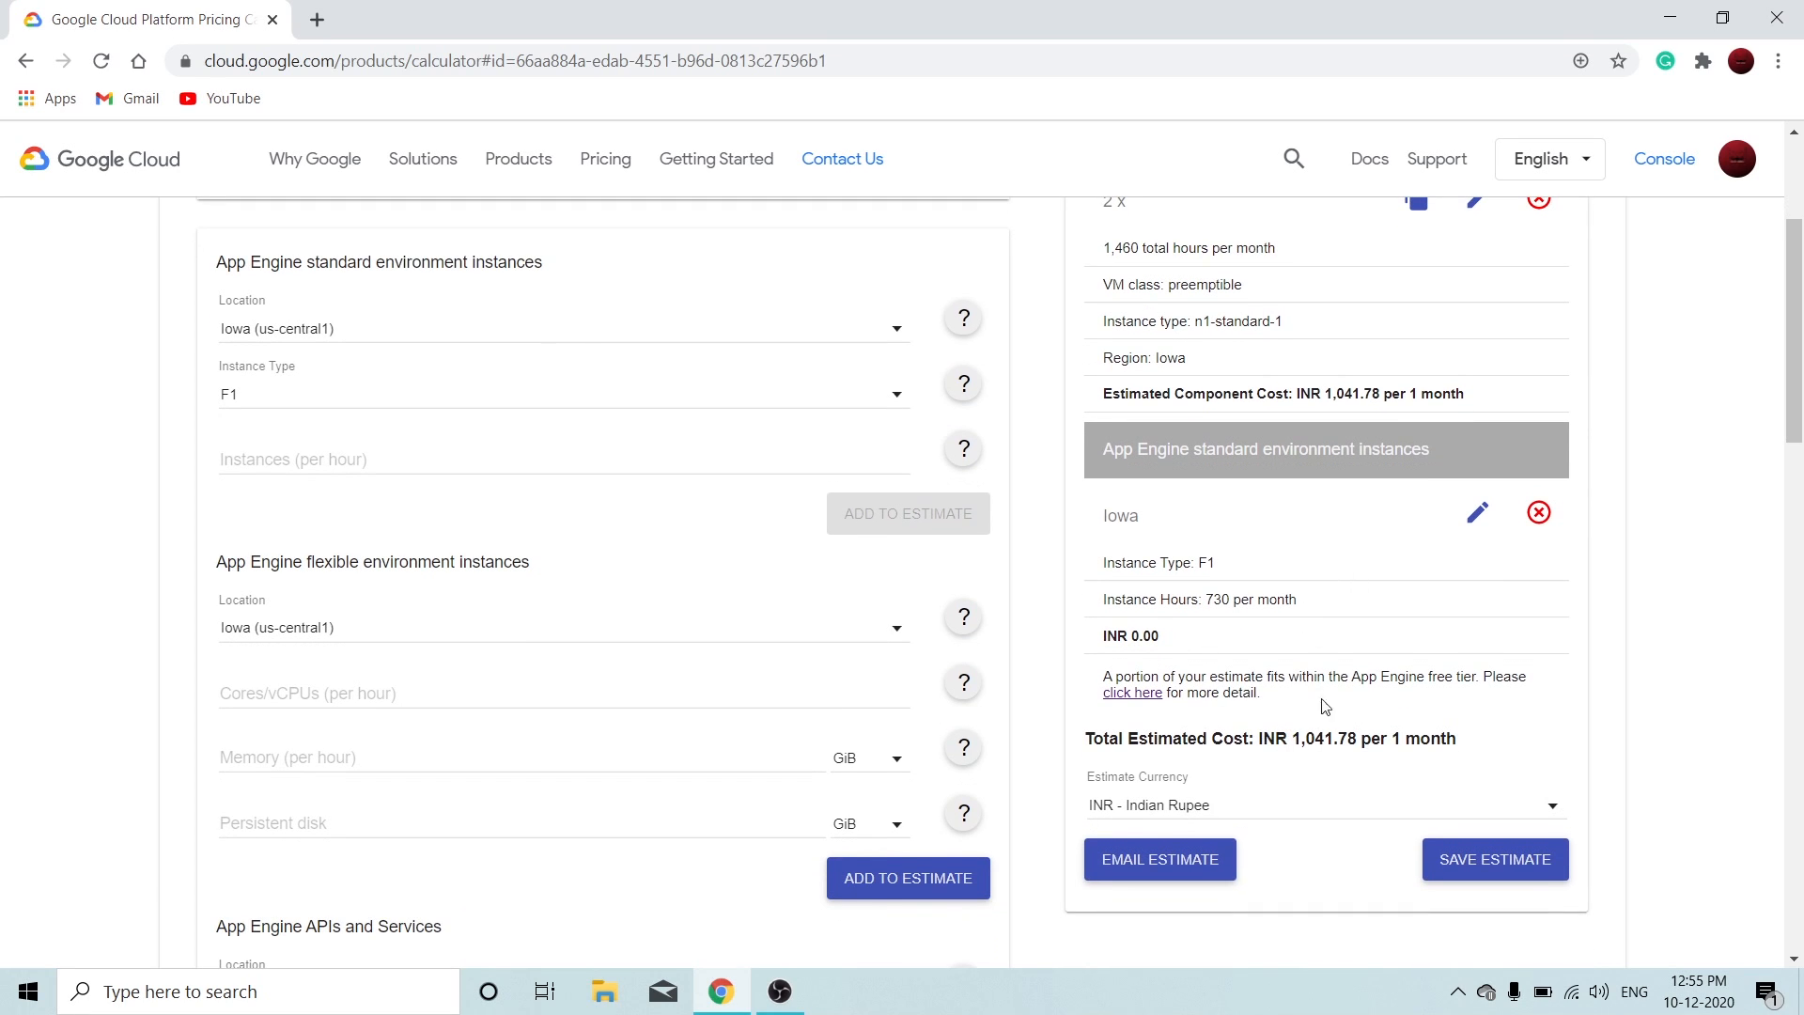
scroll(down, 3)
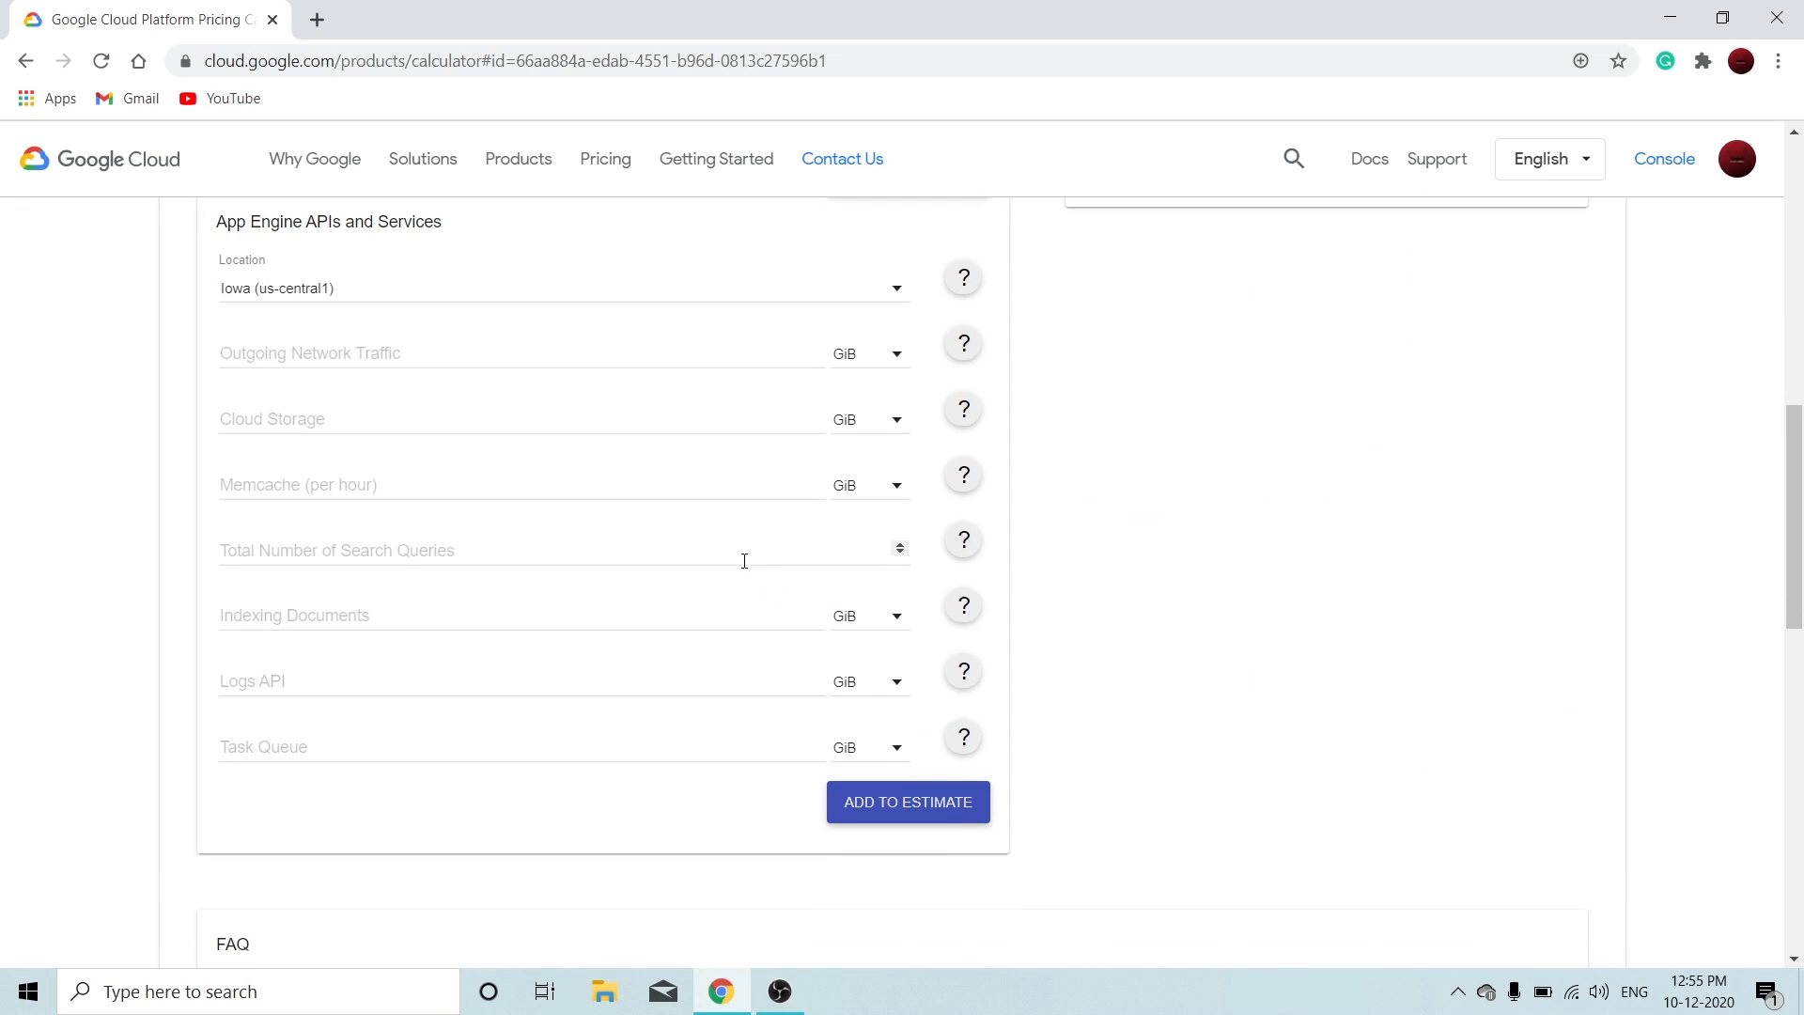
mouse_move(790, 588)
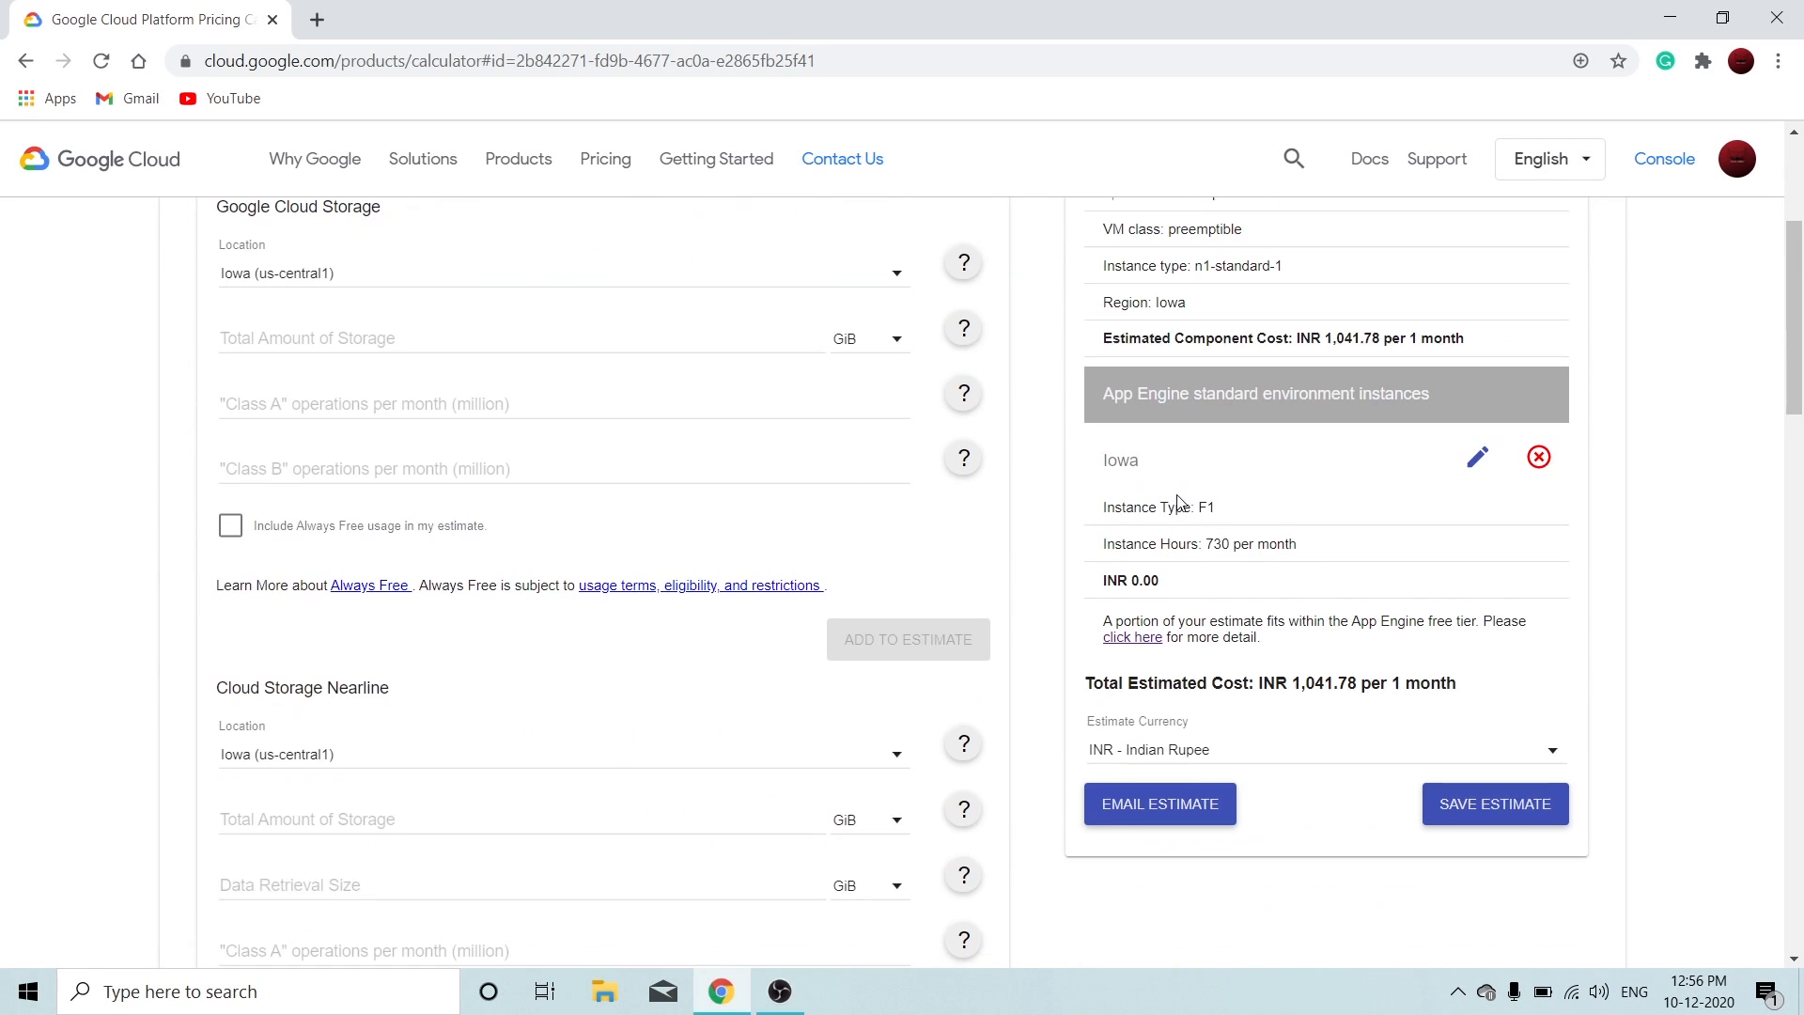
scroll(down, 3)
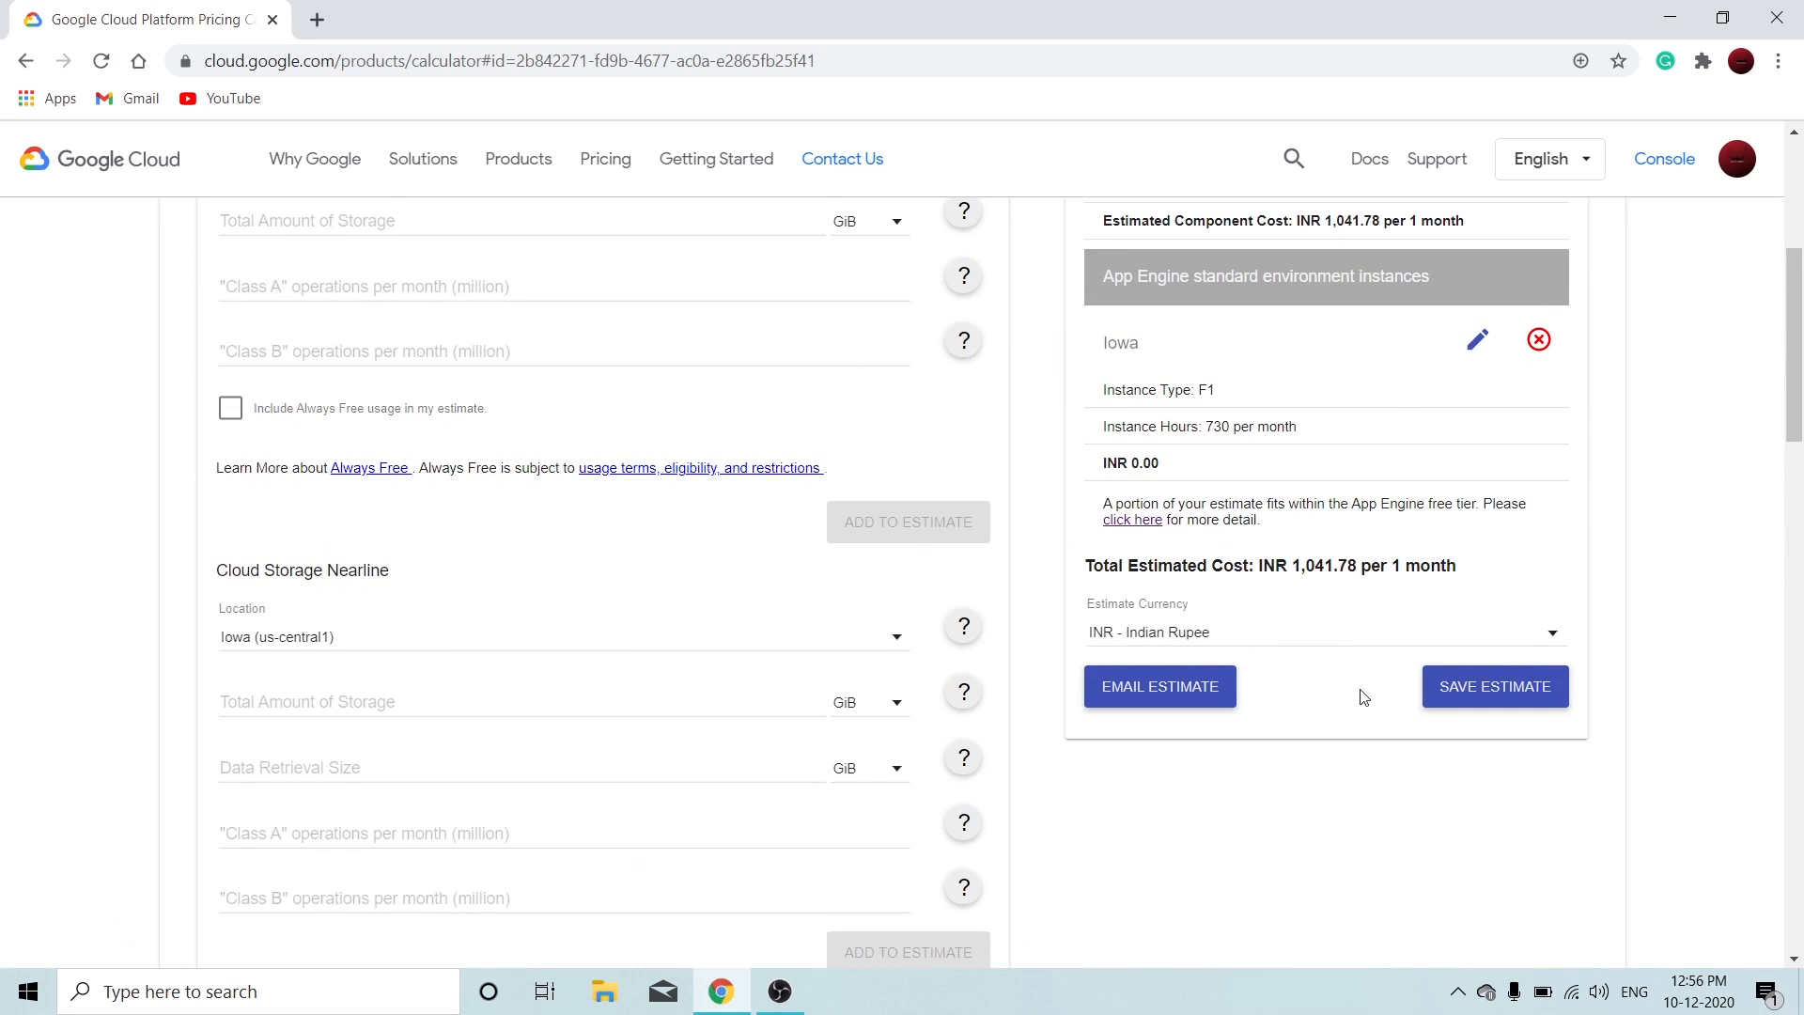
mouse_move(1159, 686)
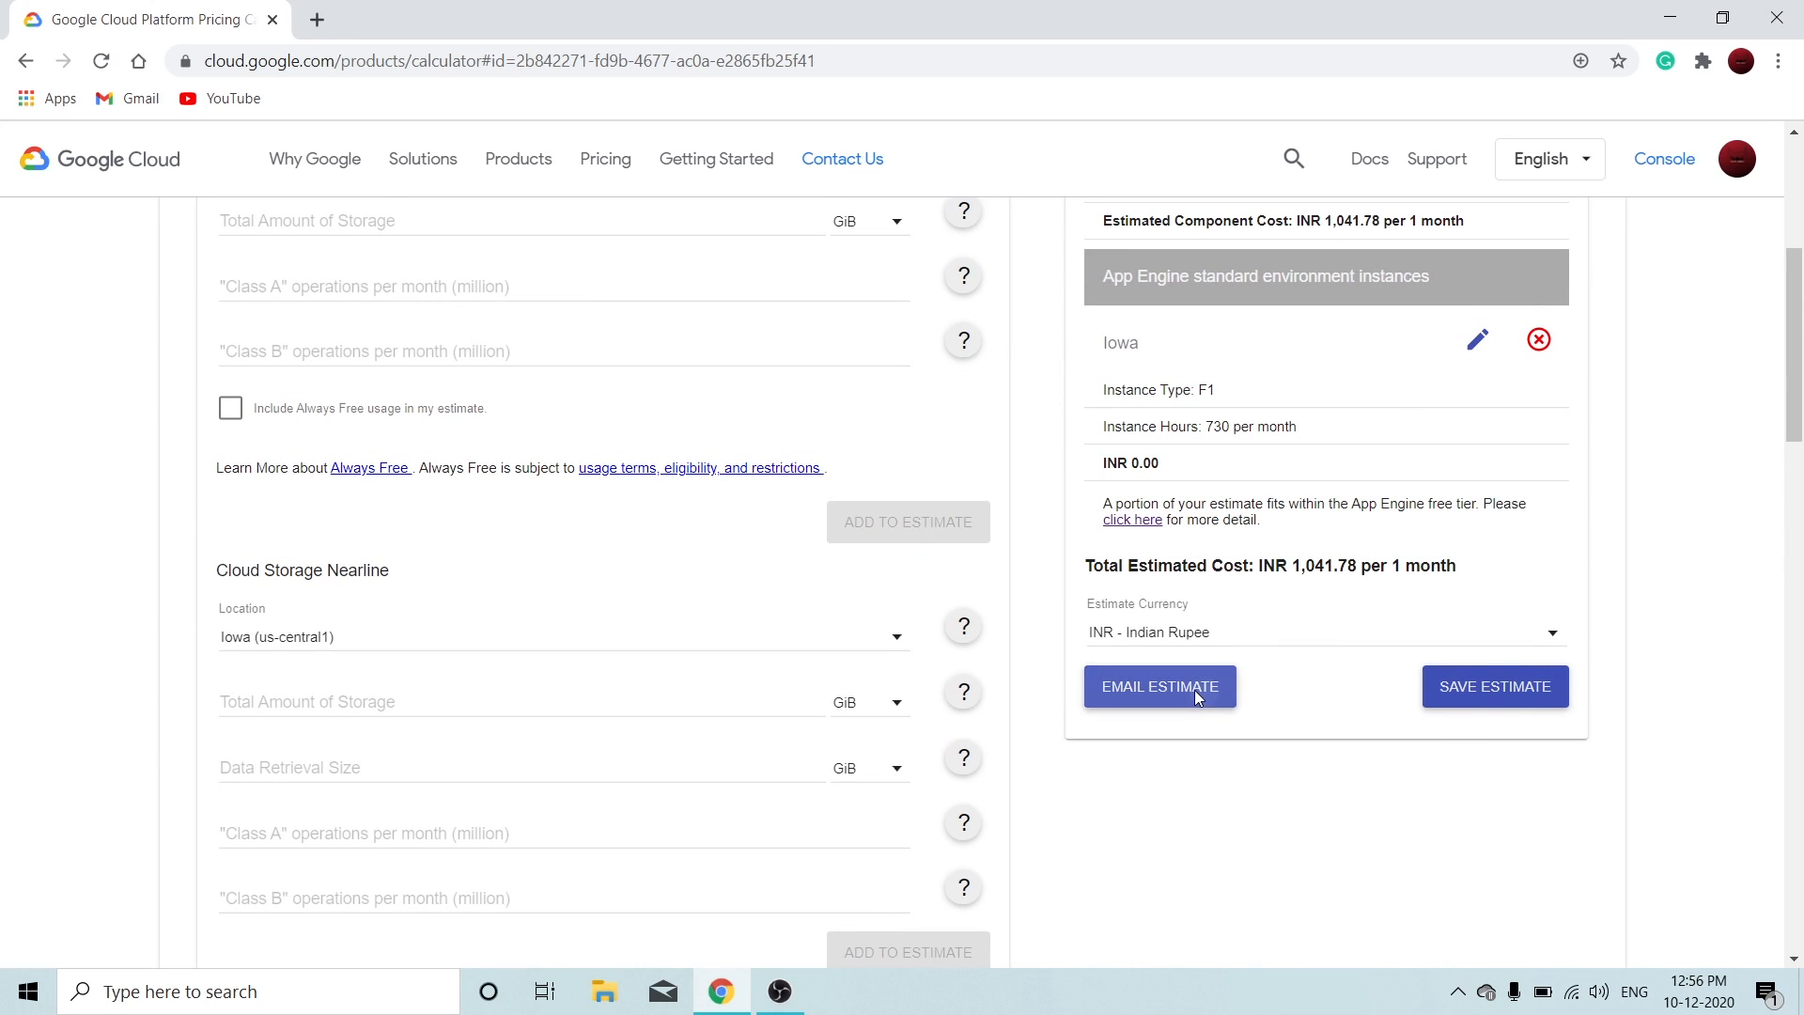
click(1158, 686)
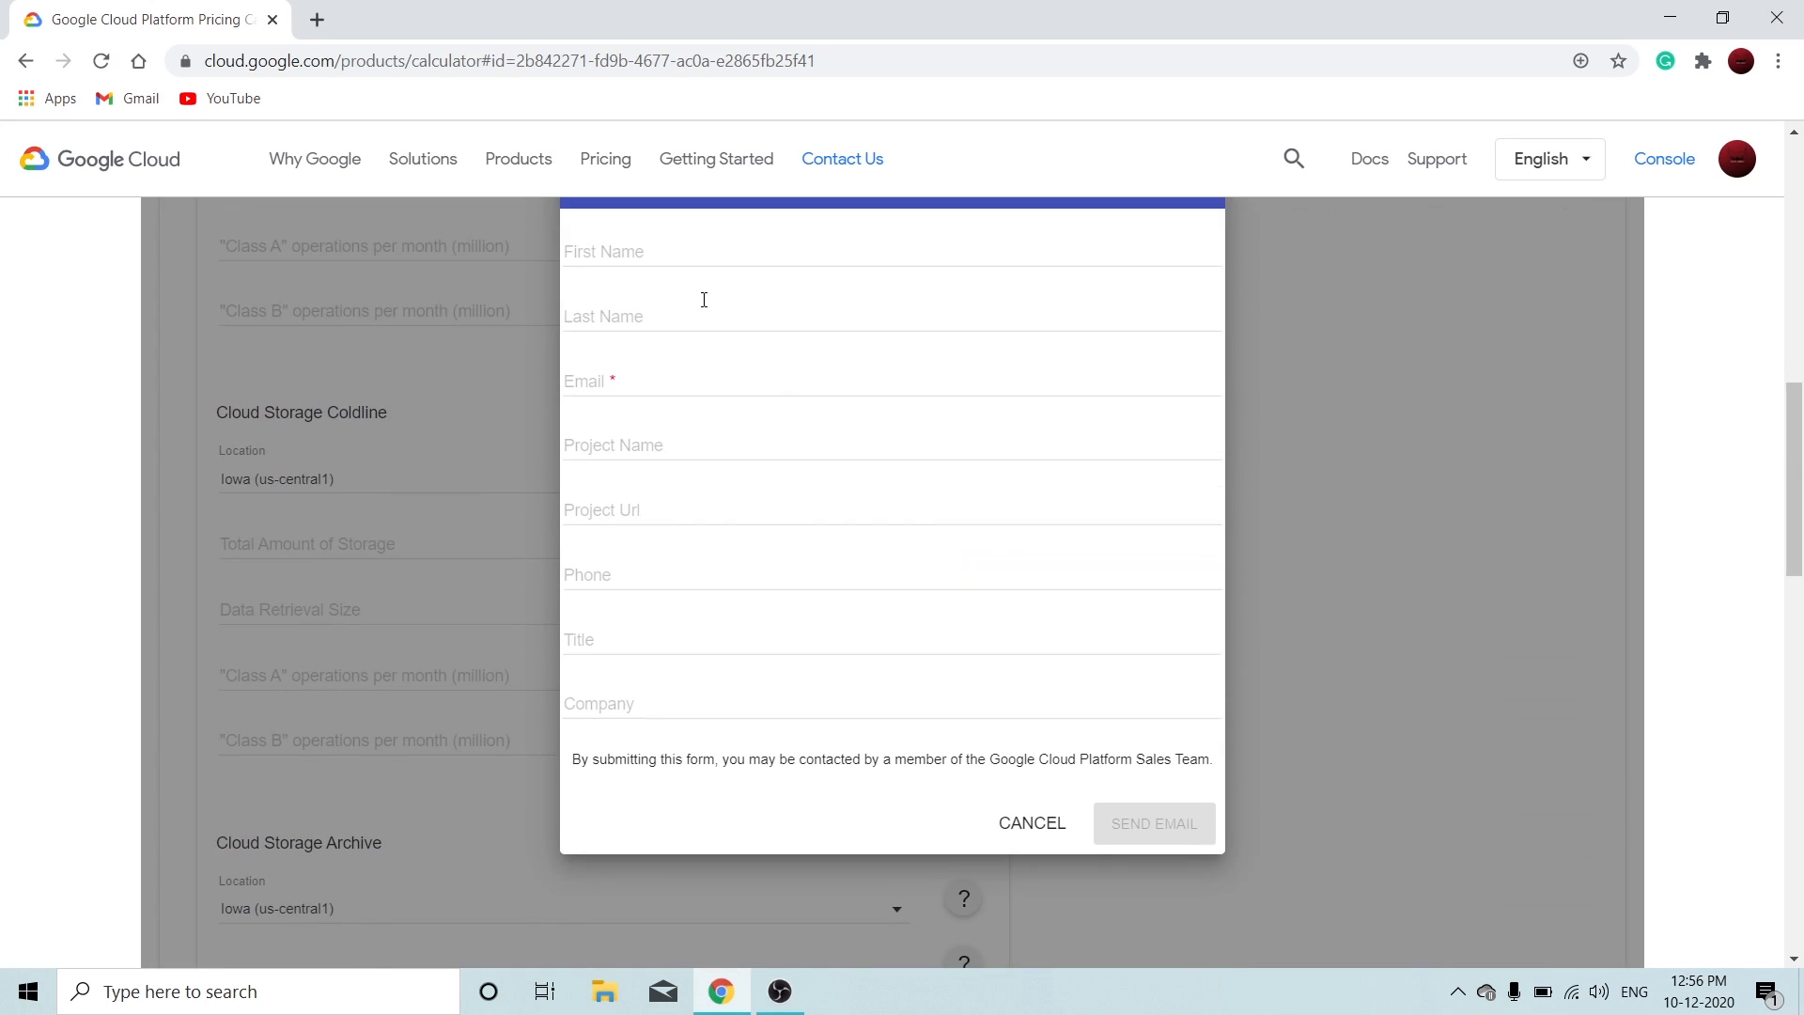
mouse_move(1049, 819)
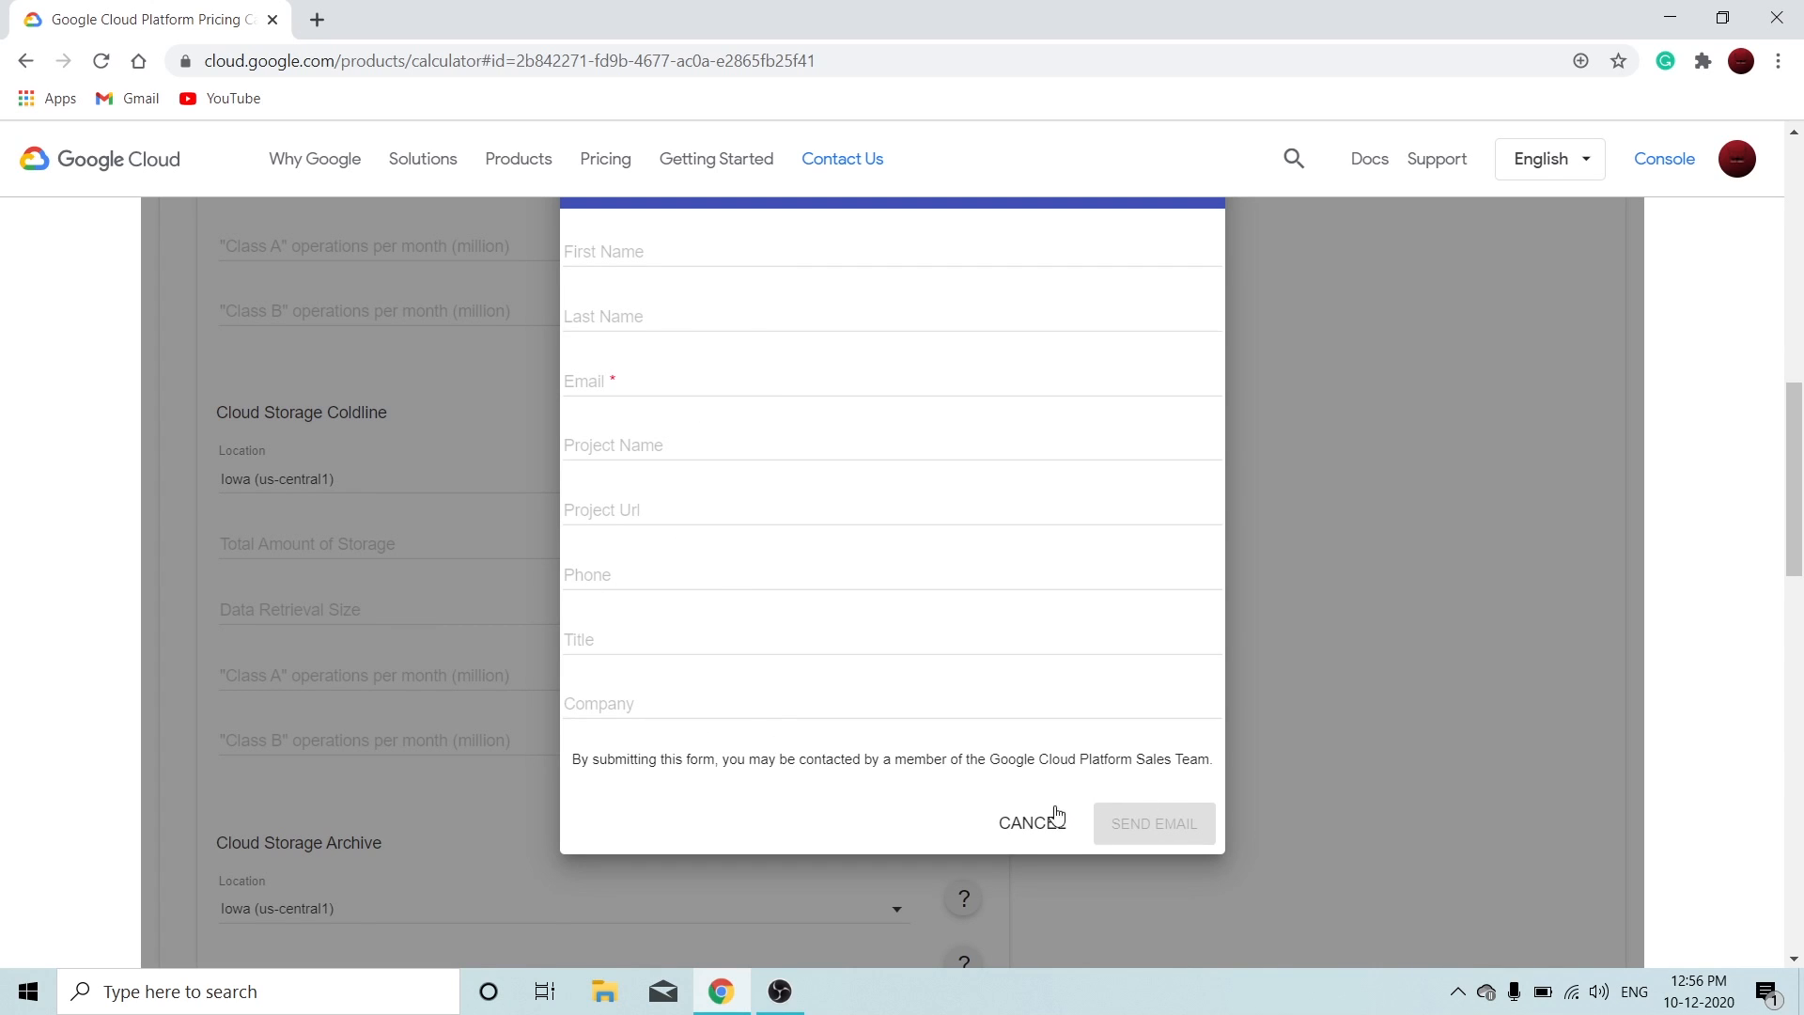
click(1026, 823)
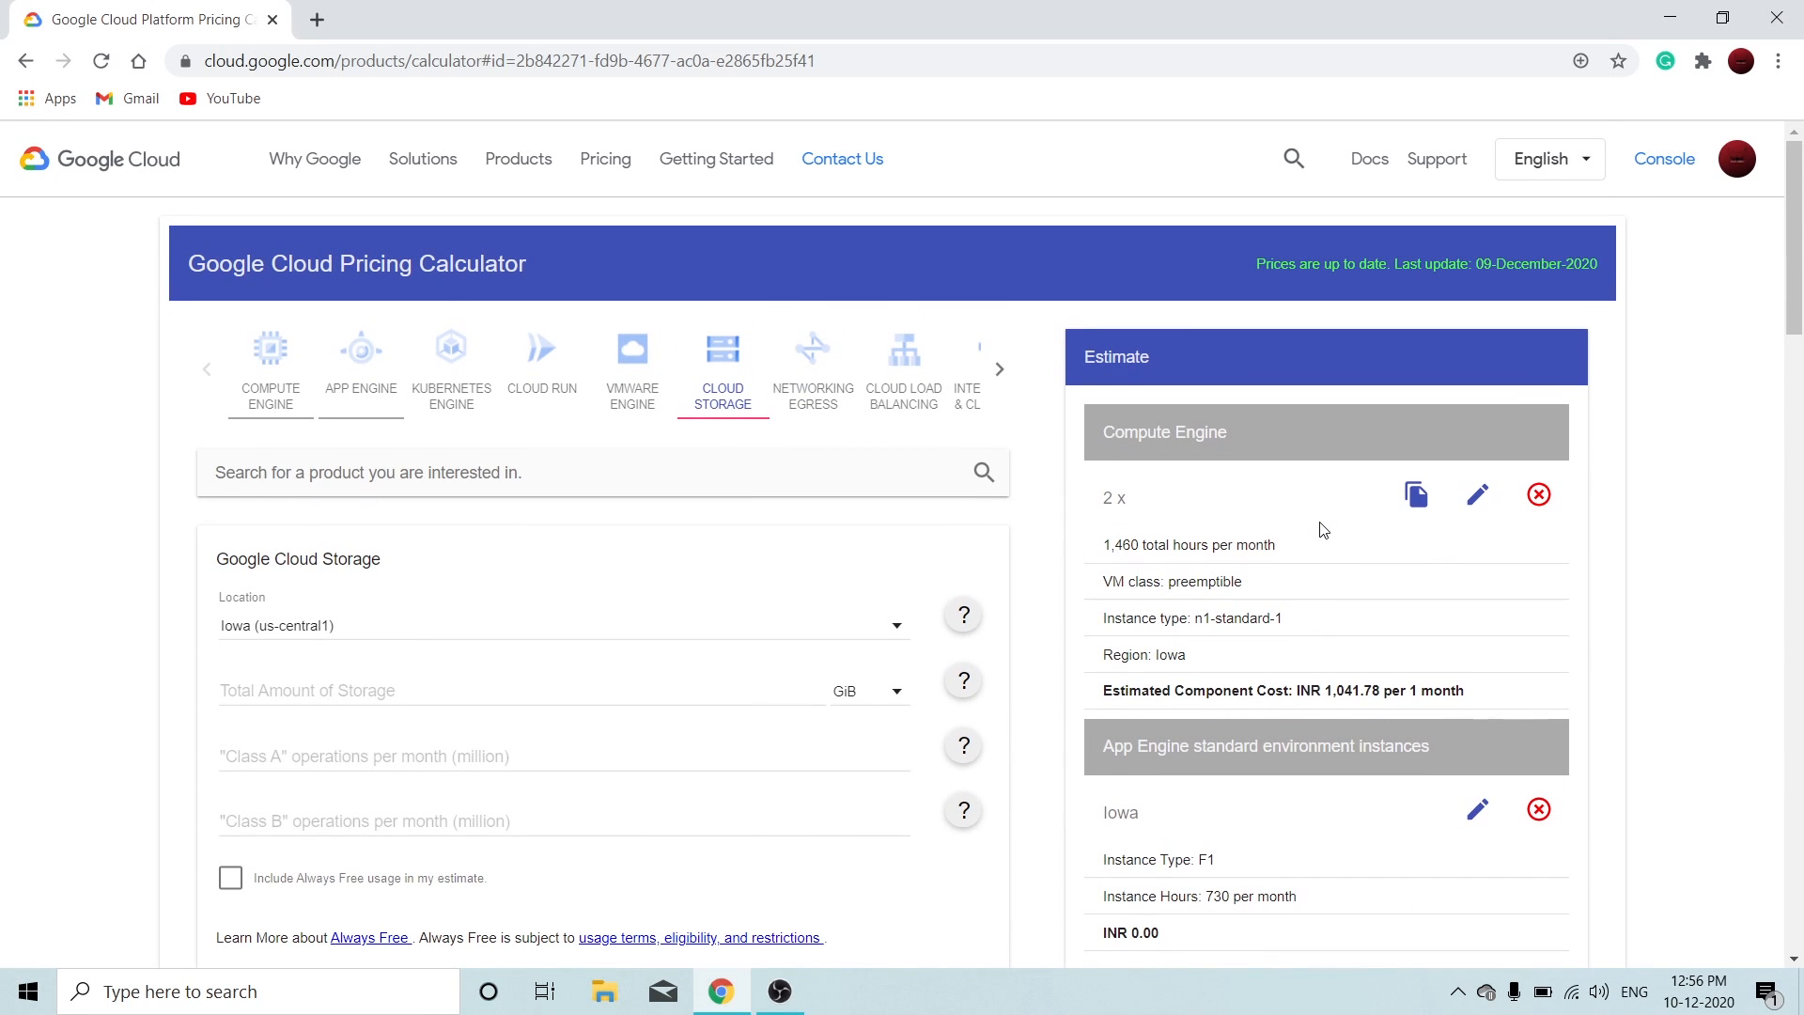
mouse_move(1414, 495)
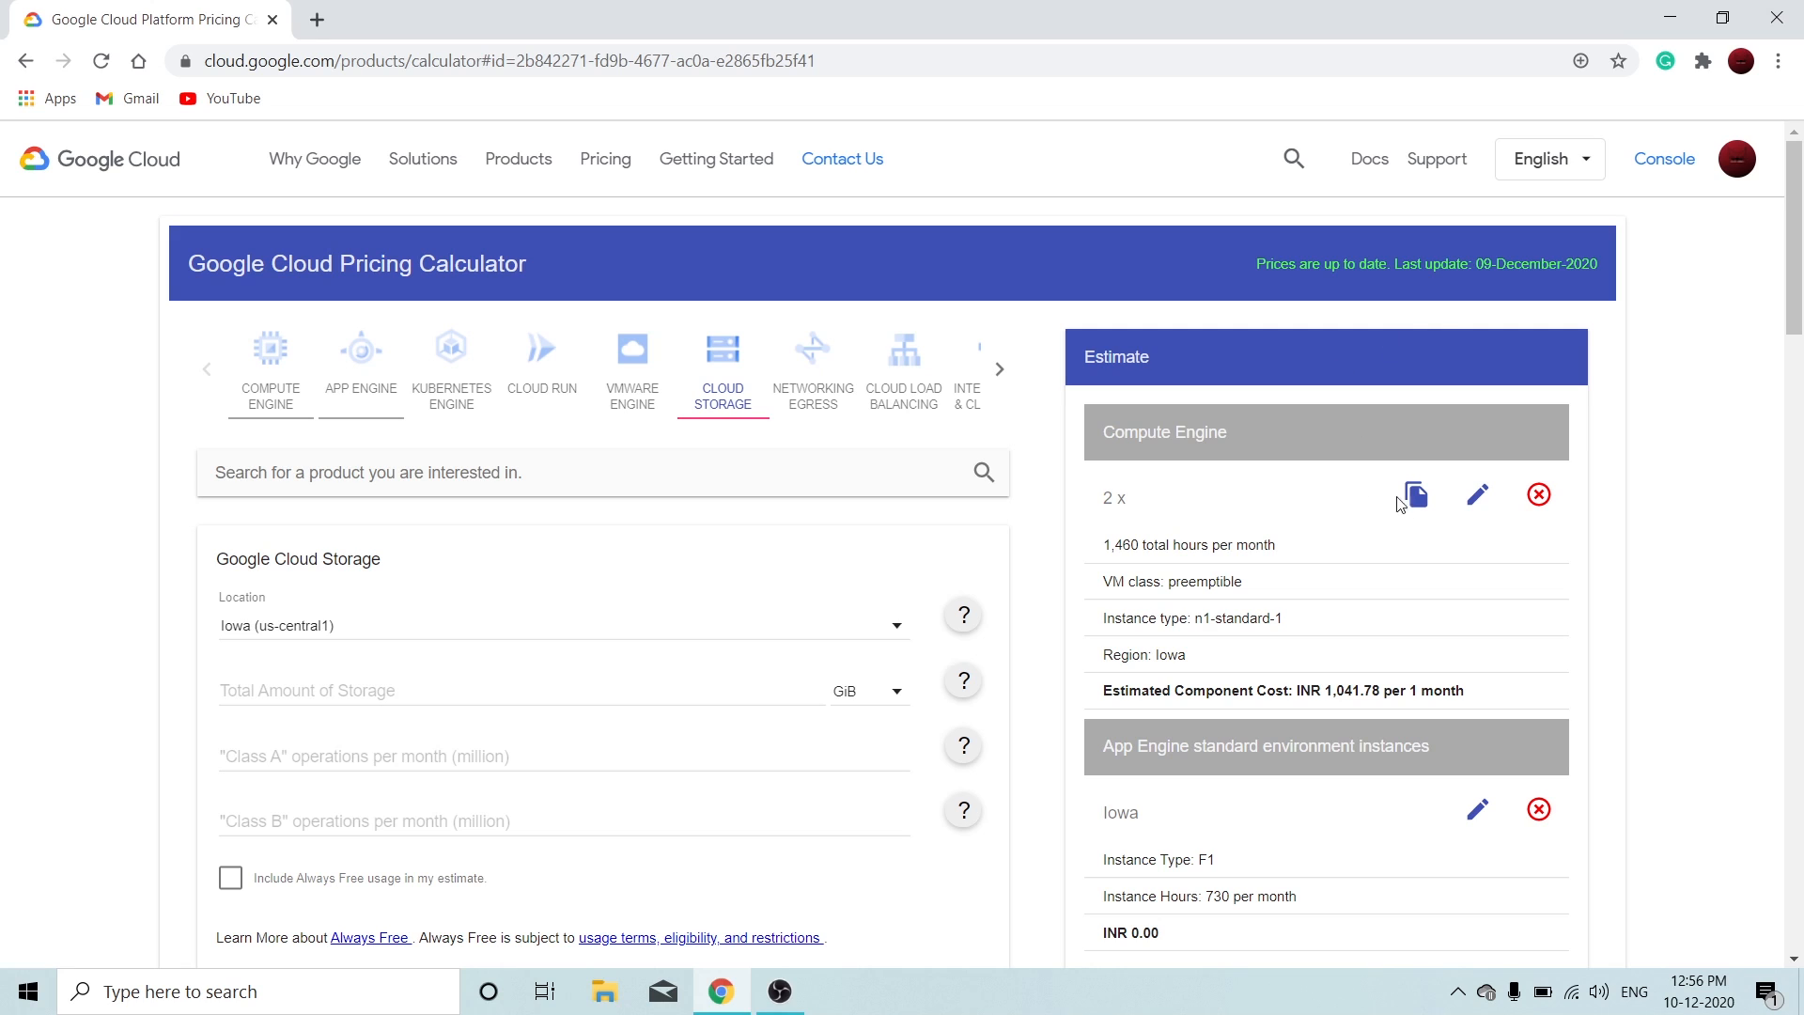
mouse_move(590, 426)
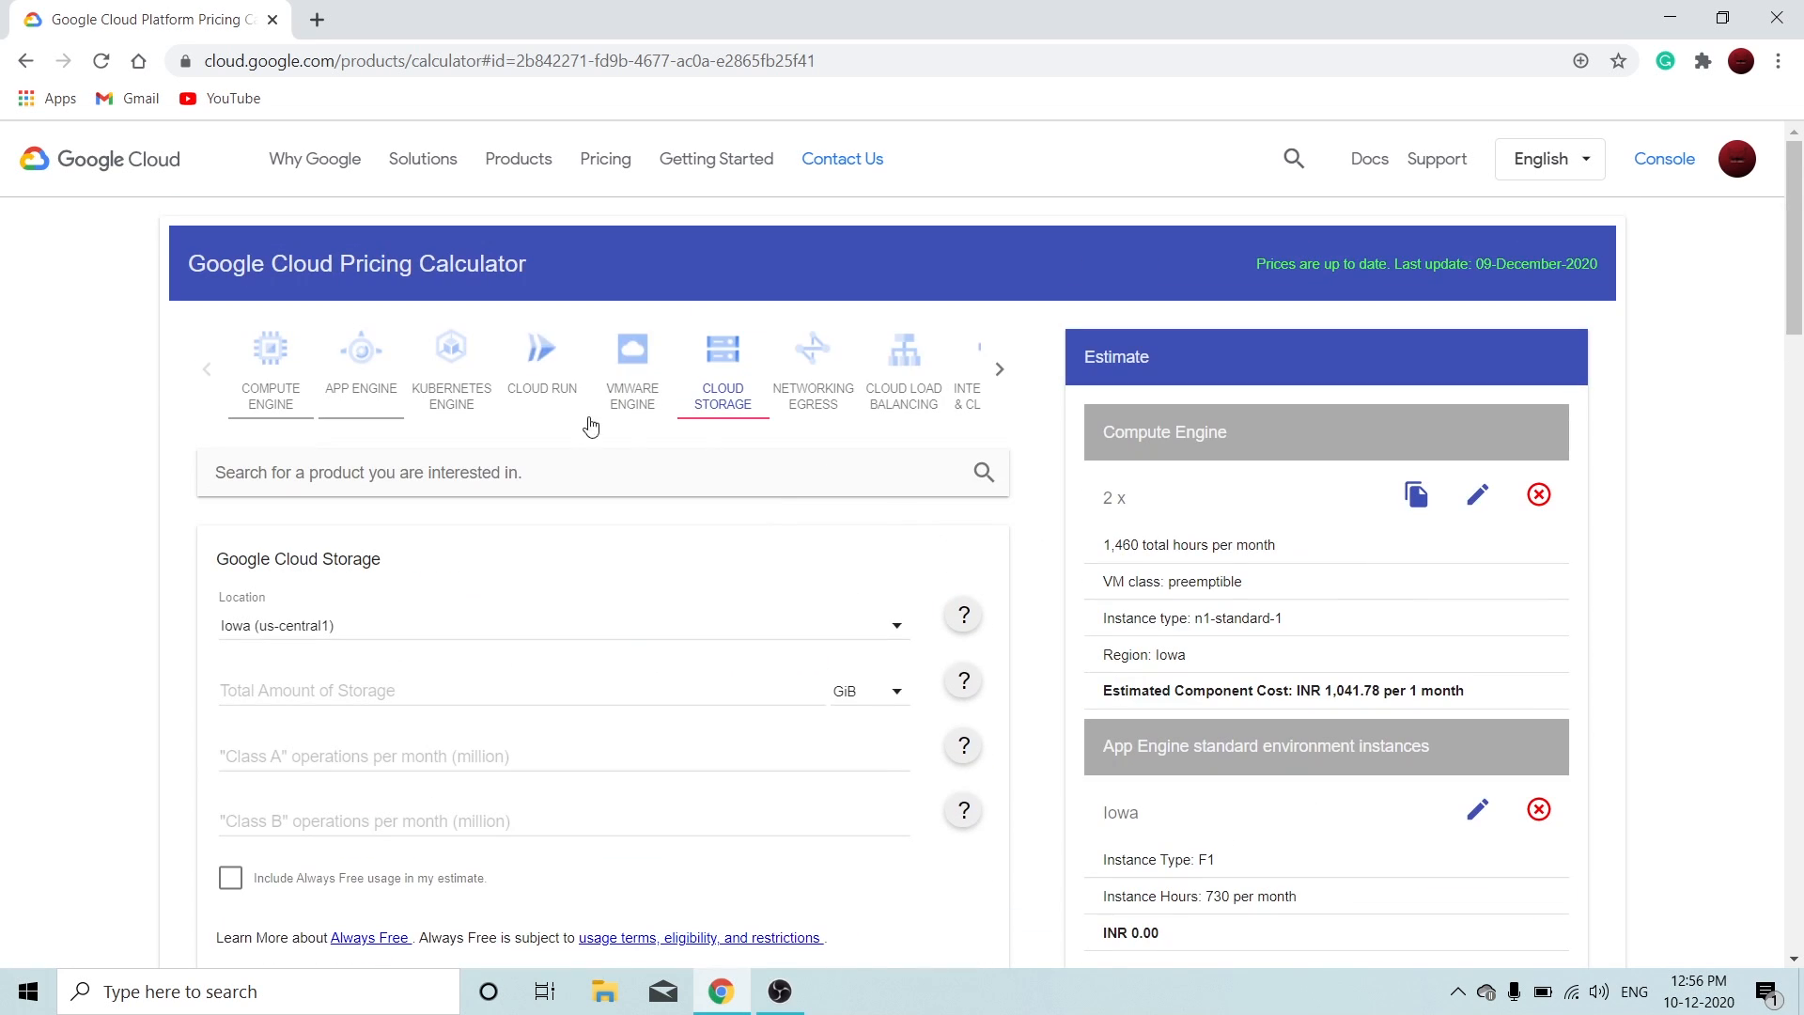
- Remove the estimate items and reload the calculator to a blank Compute Engine form
click(1538, 493)
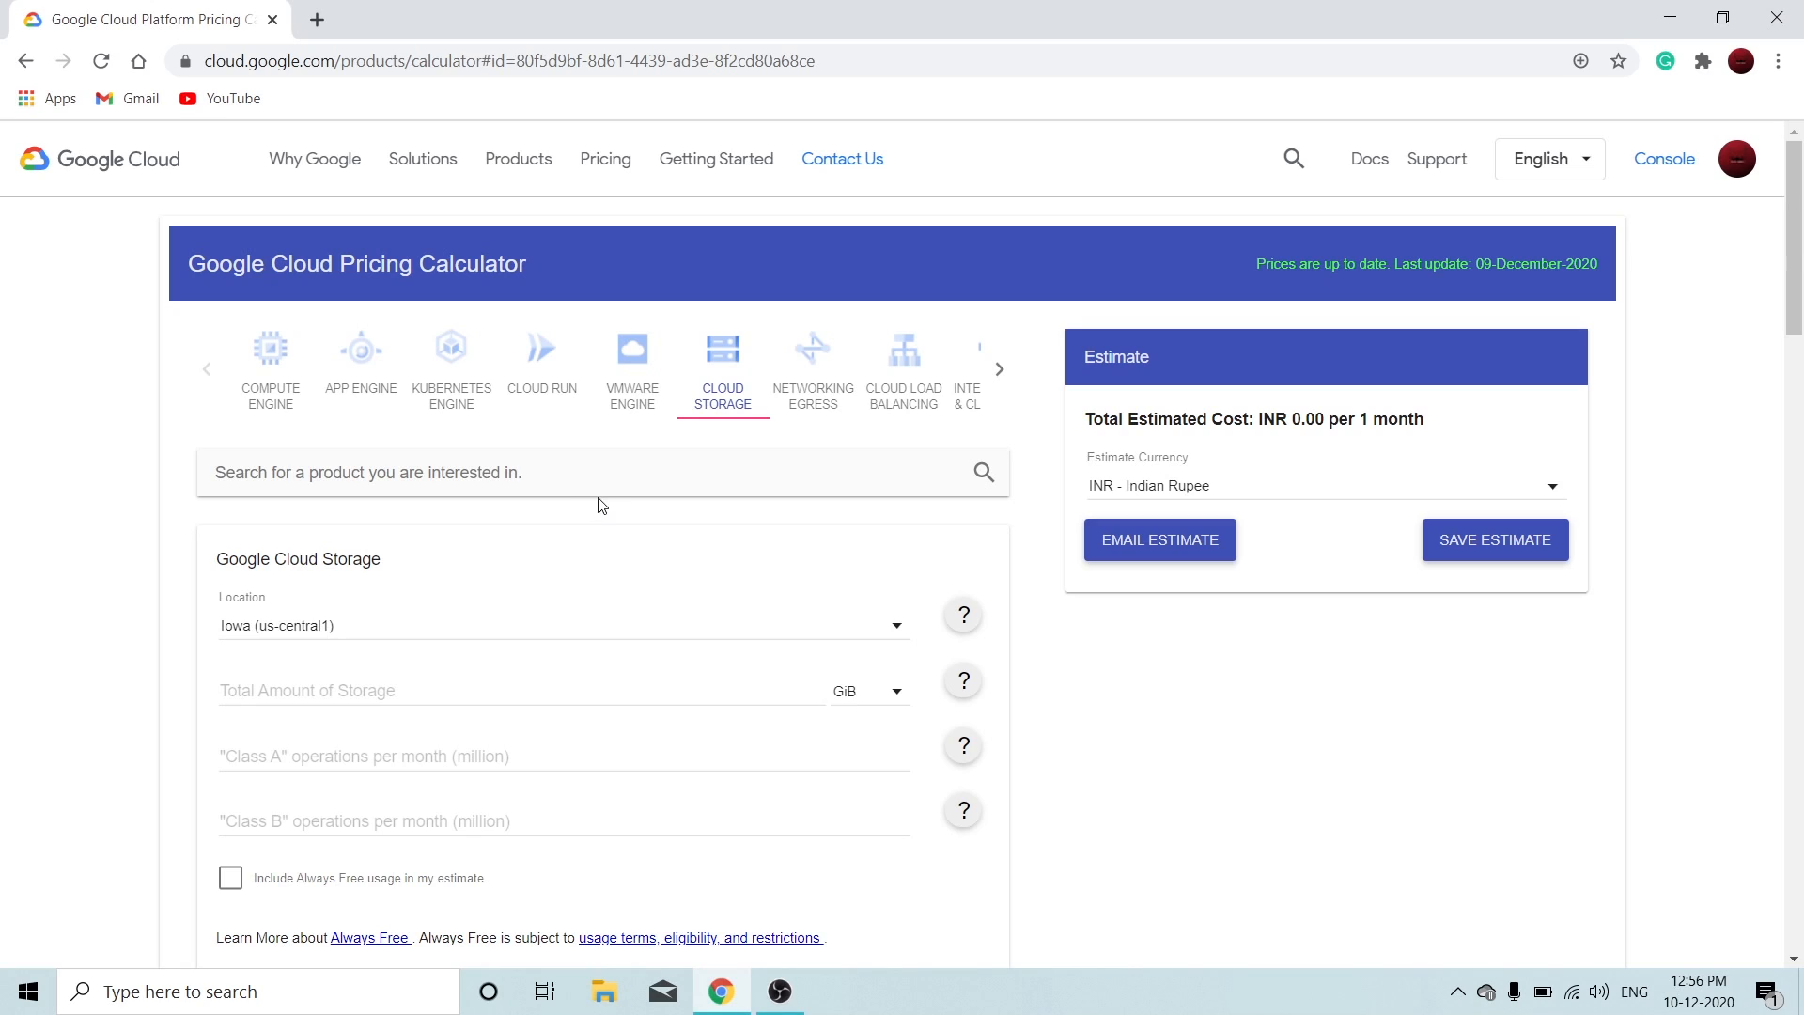
click(270, 360)
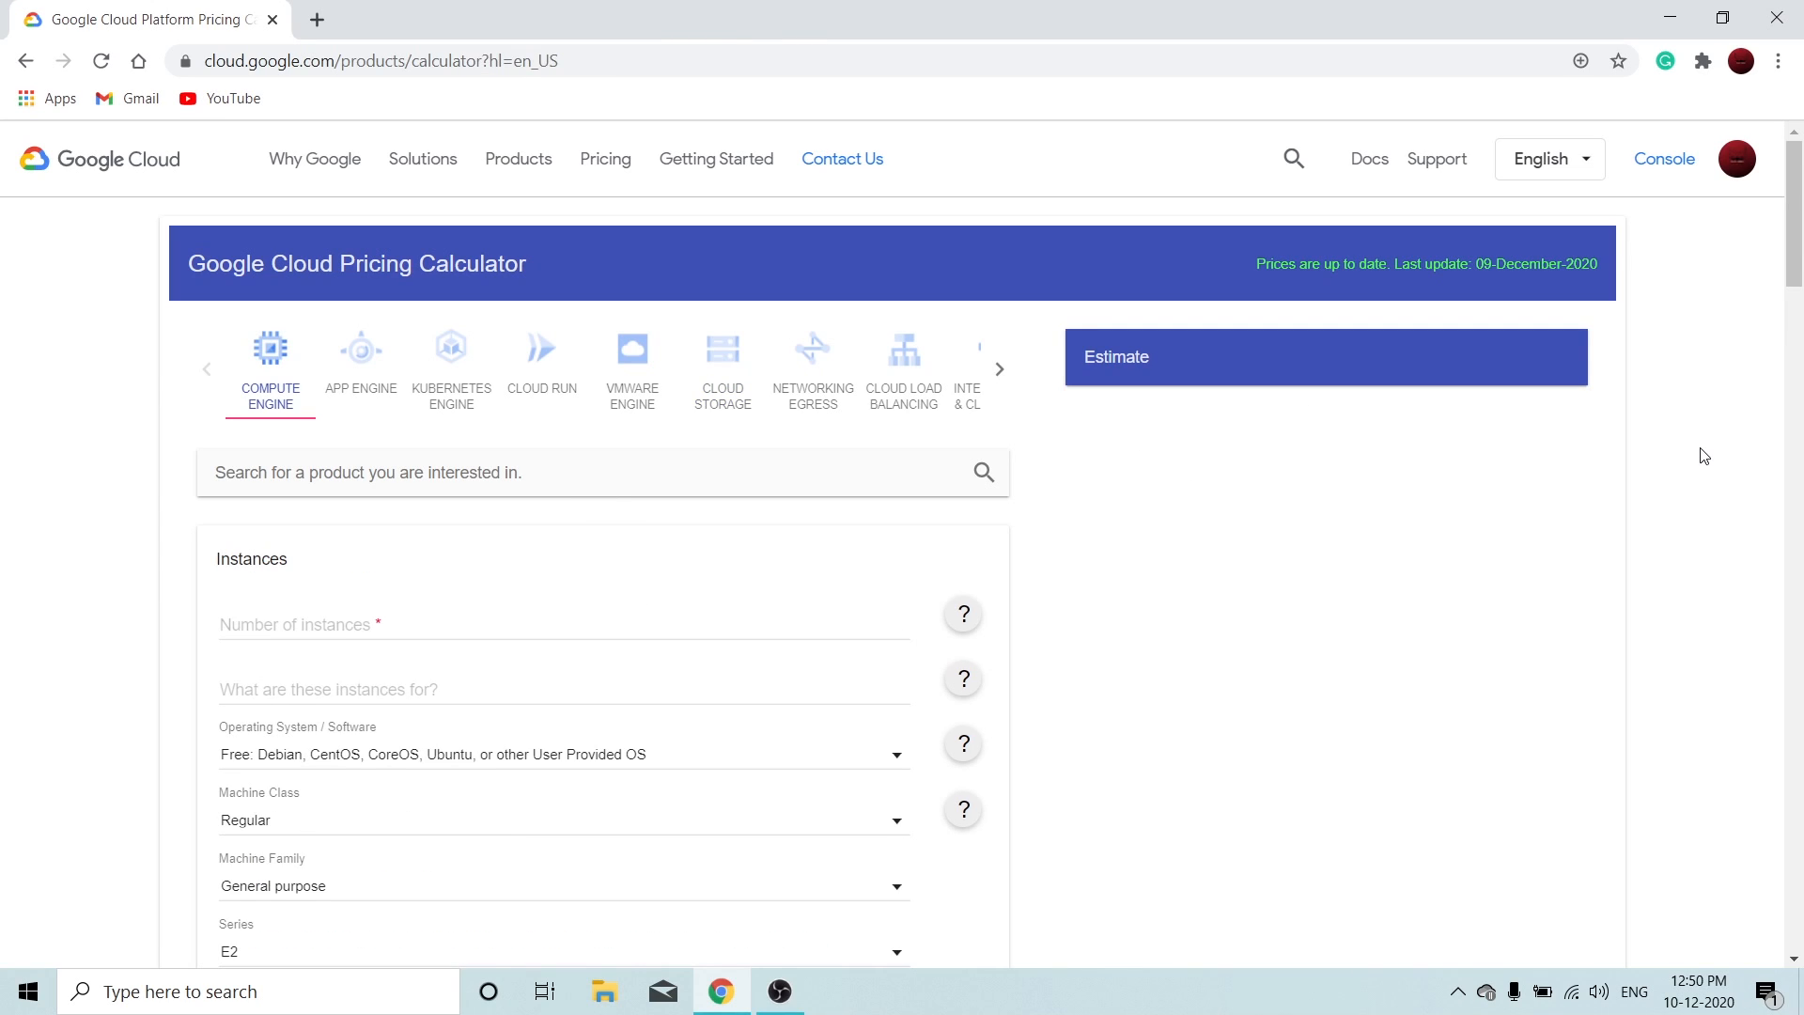